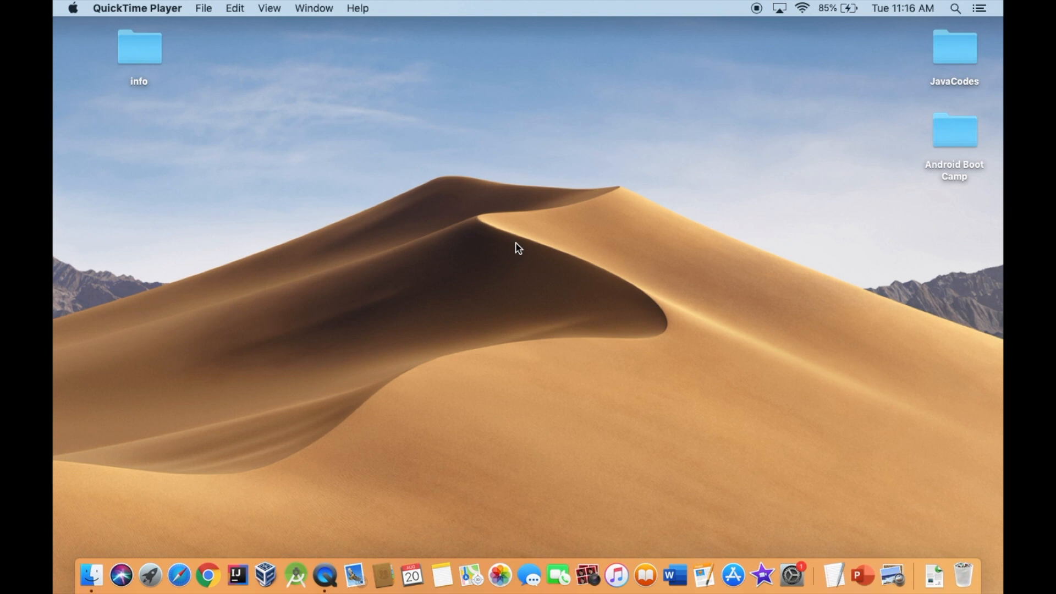
pyautogui.moveTo(444, 373)
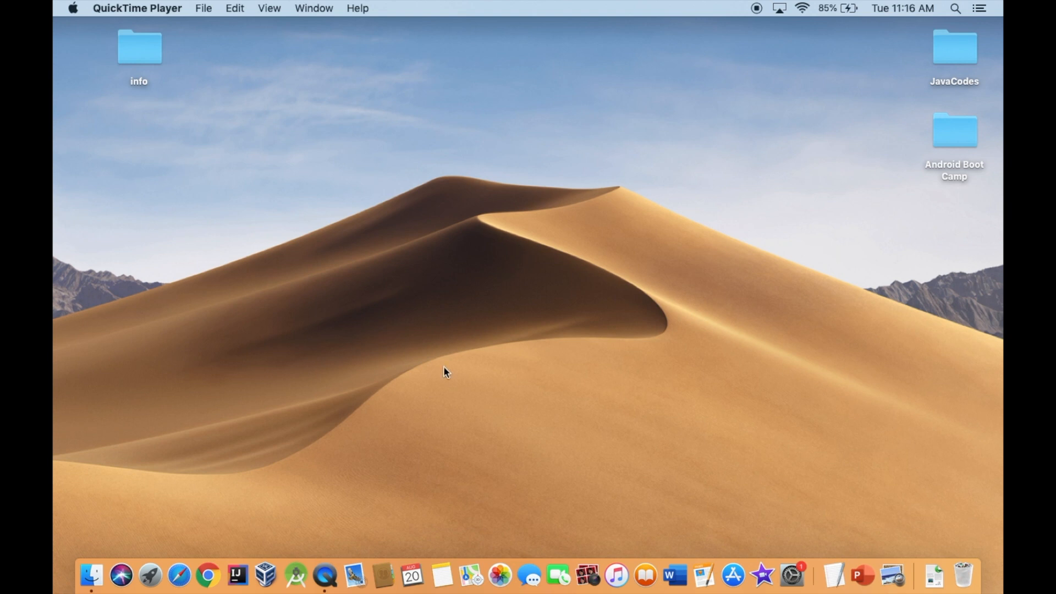
# Create a Case 2.3 folder inside Android Boot Camp > Chapter 2 and close Finder.
pyautogui.click(953, 130)
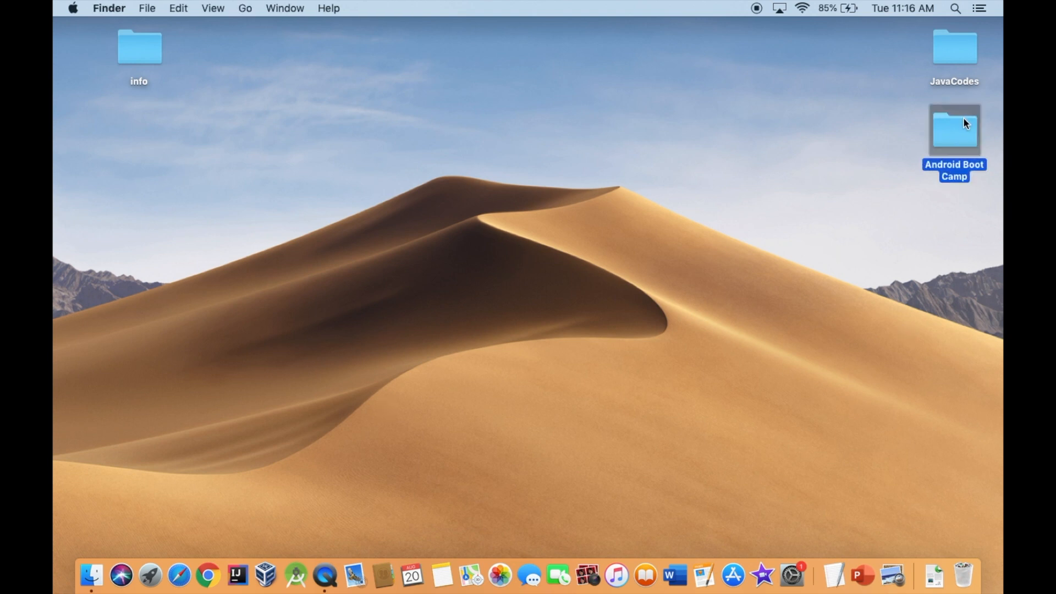
pyautogui.doubleClick(953, 130)
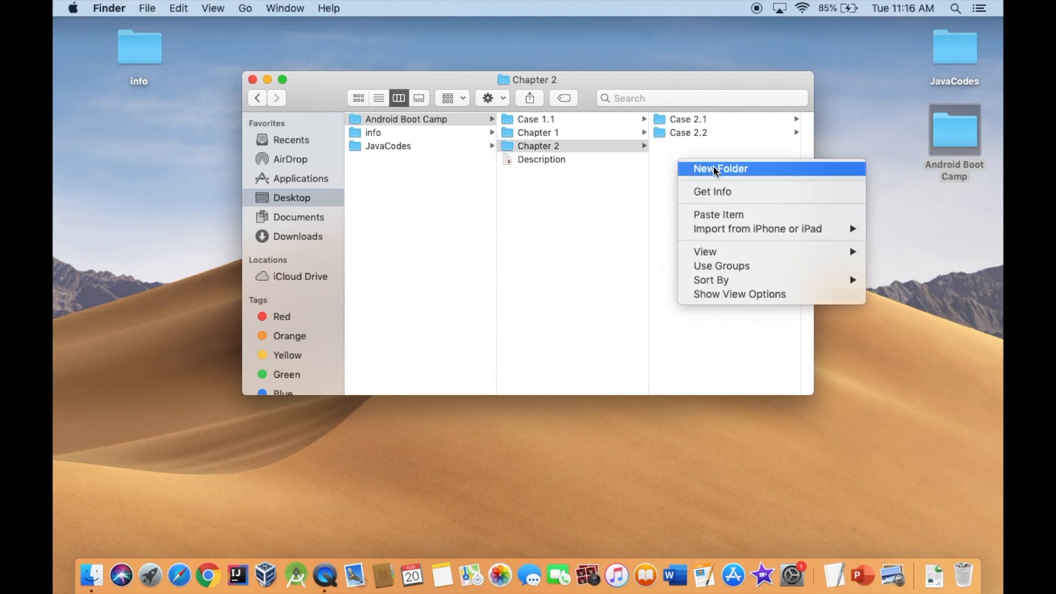
pyautogui.click(719, 168)
pyautogui.write('Case 2.3')
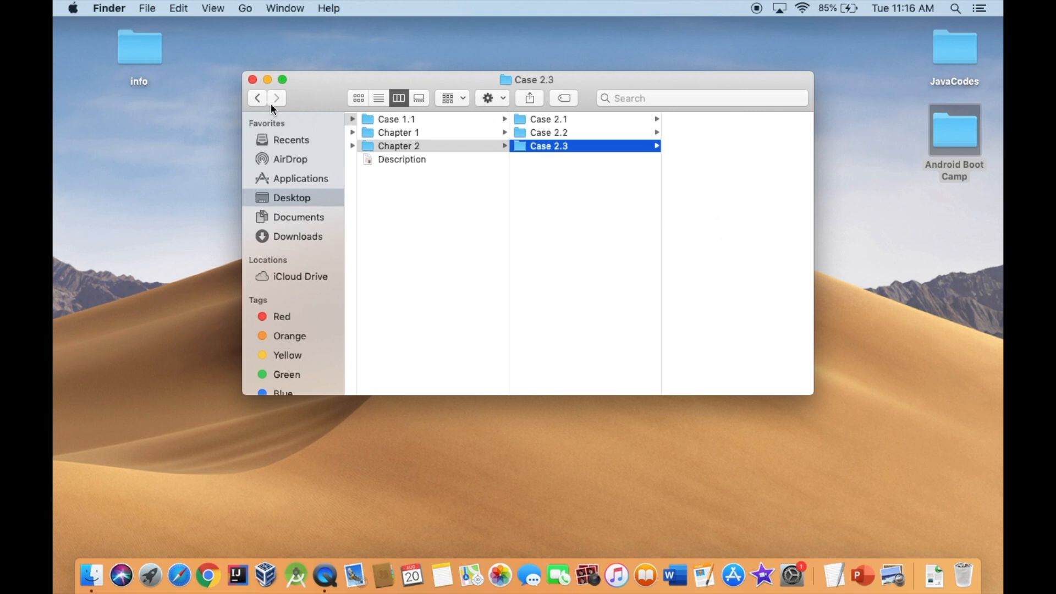
pyautogui.click(253, 79)
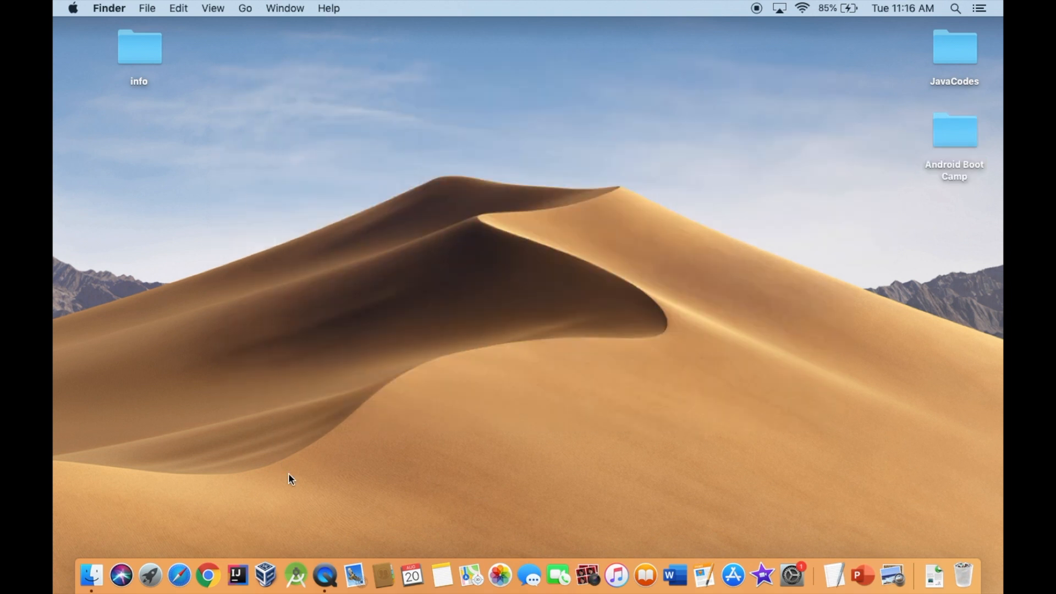
pyautogui.moveTo(295, 575)
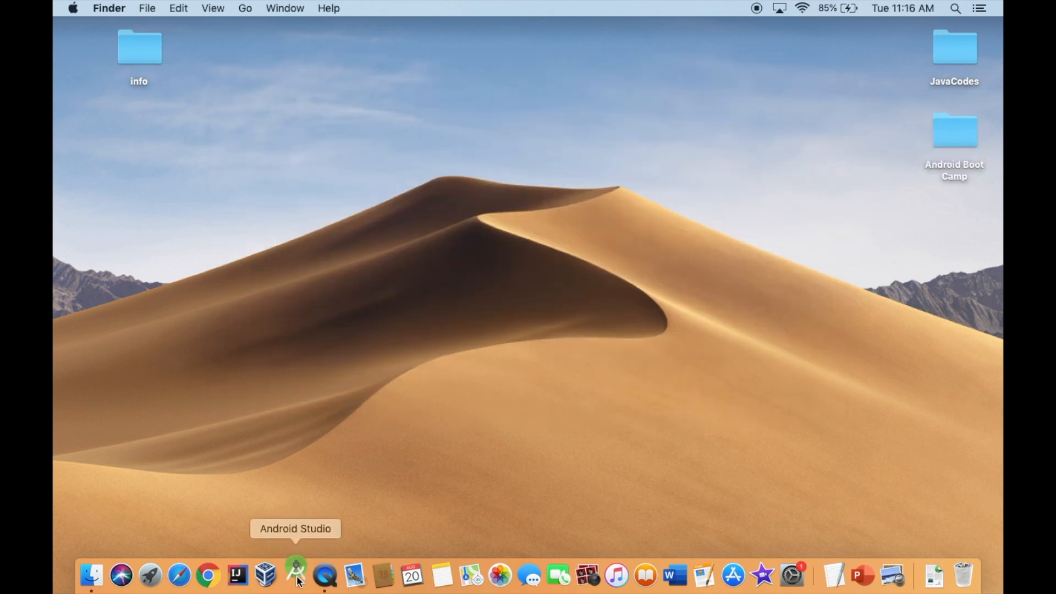
# Launch Android Studio and create an Empty Activity project named Your School App in Case 2.3.
pyautogui.click(295, 575)
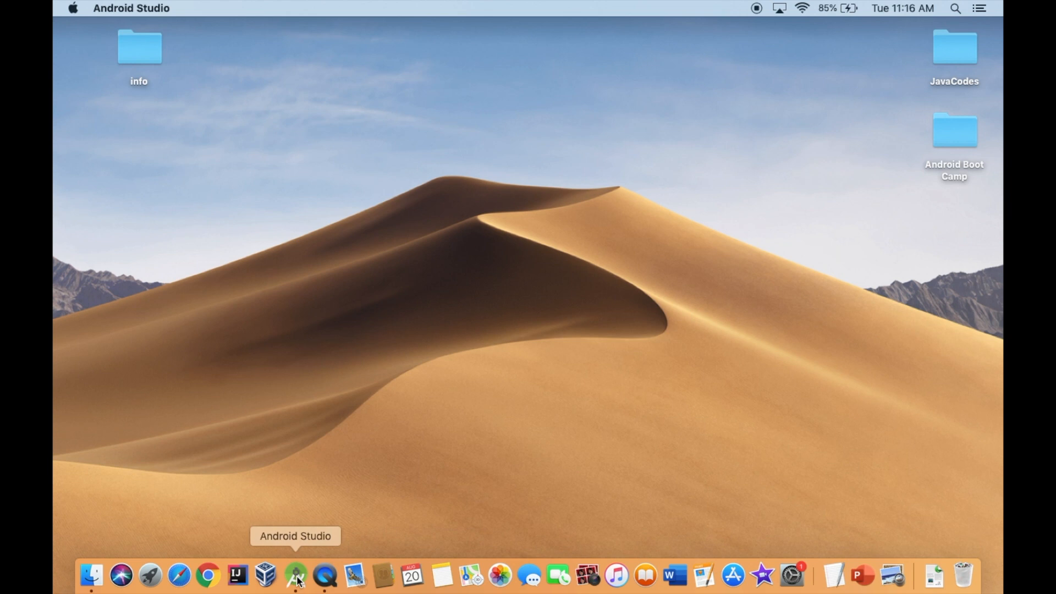
pyautogui.click(295, 575)
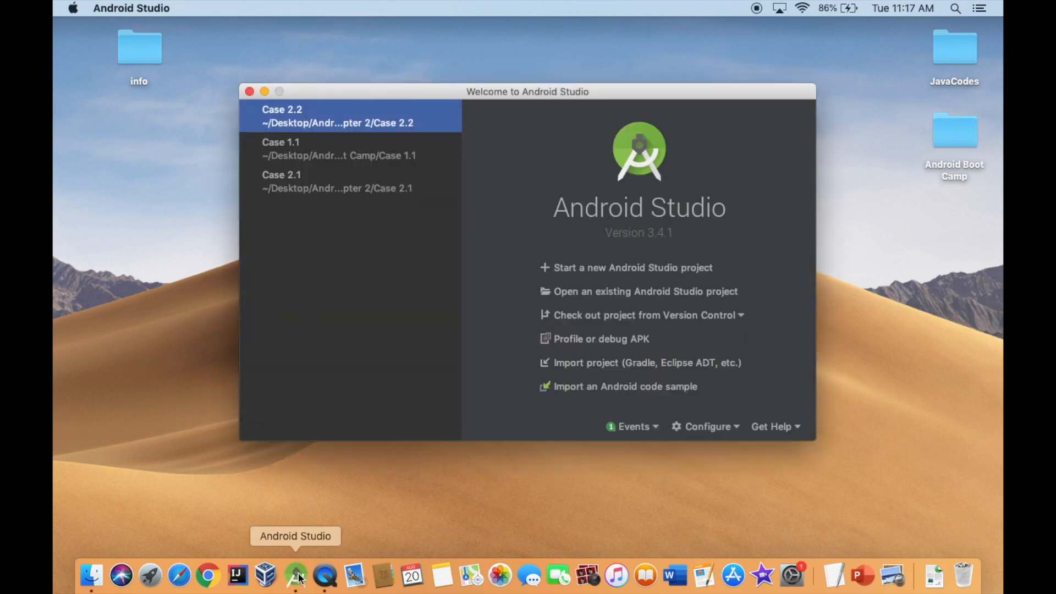
pyautogui.moveTo(629, 276)
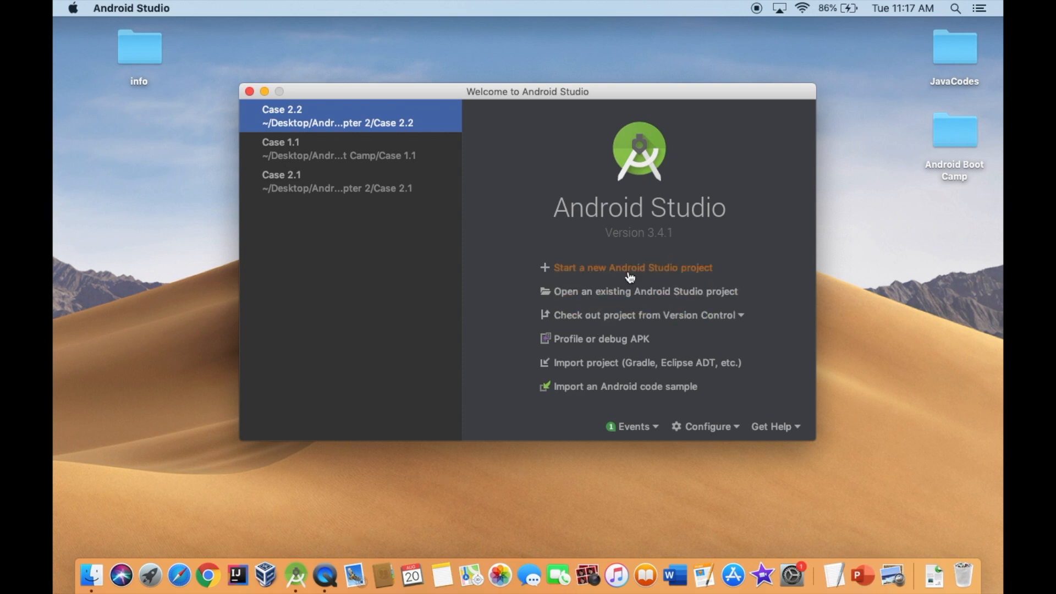
pyautogui.click(632, 267)
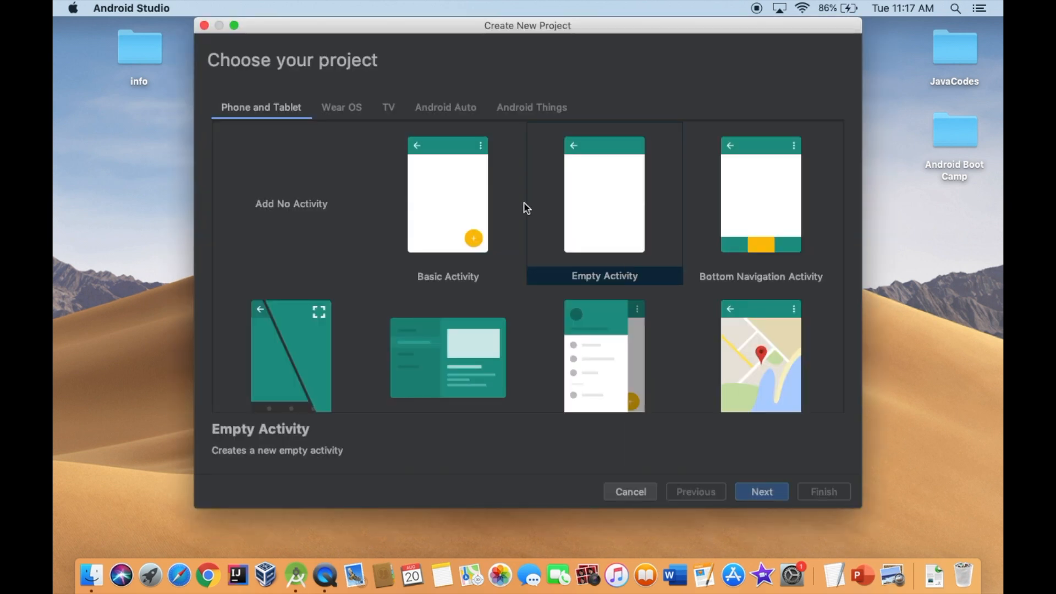
pyautogui.click(760, 491)
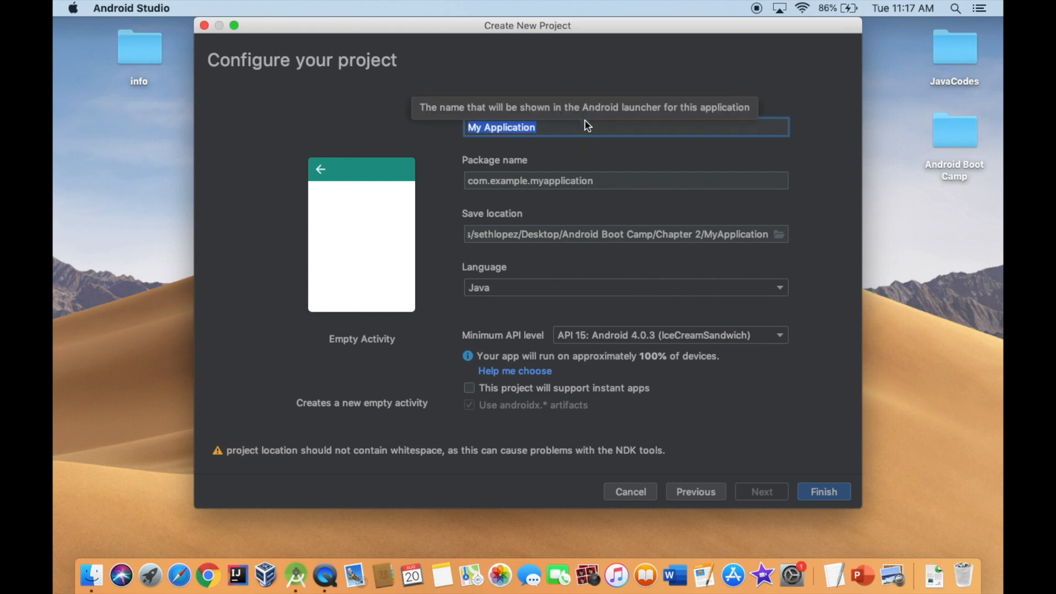
pyautogui.write('Your Sch')
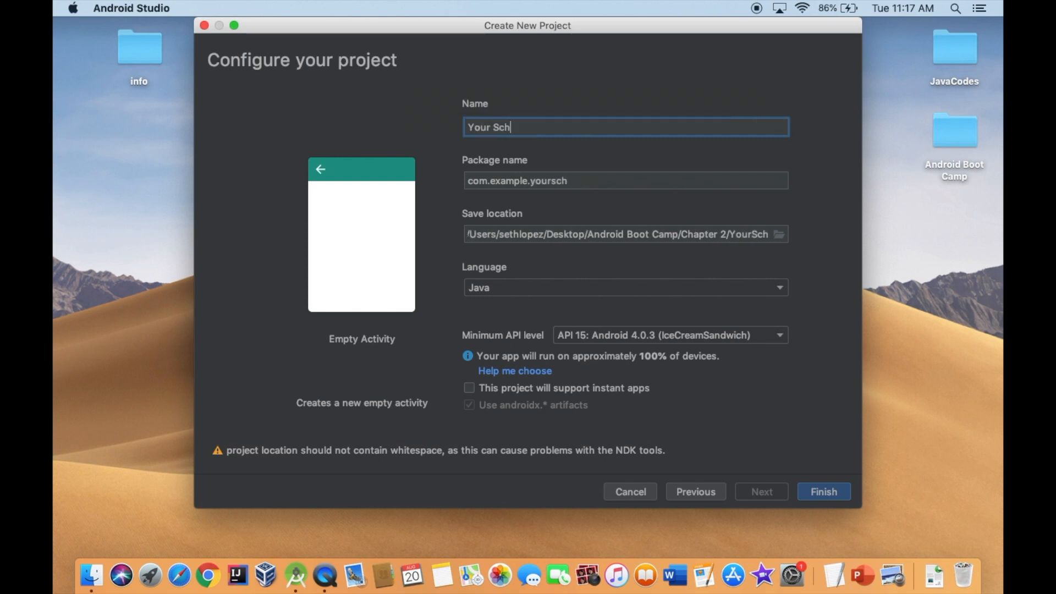
pyautogui.write('ool App')
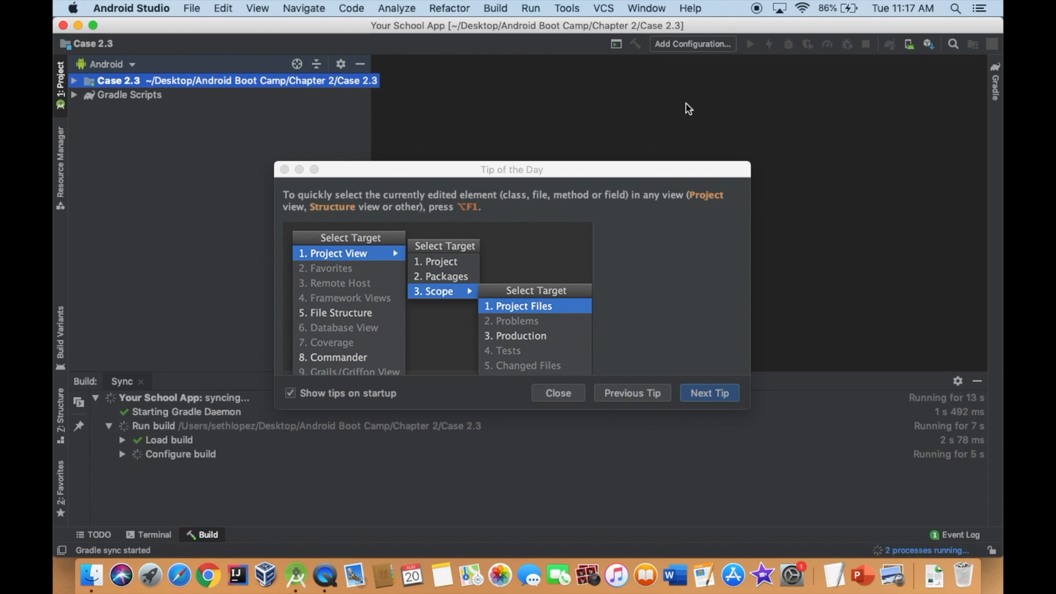
pyautogui.moveTo(615, 260)
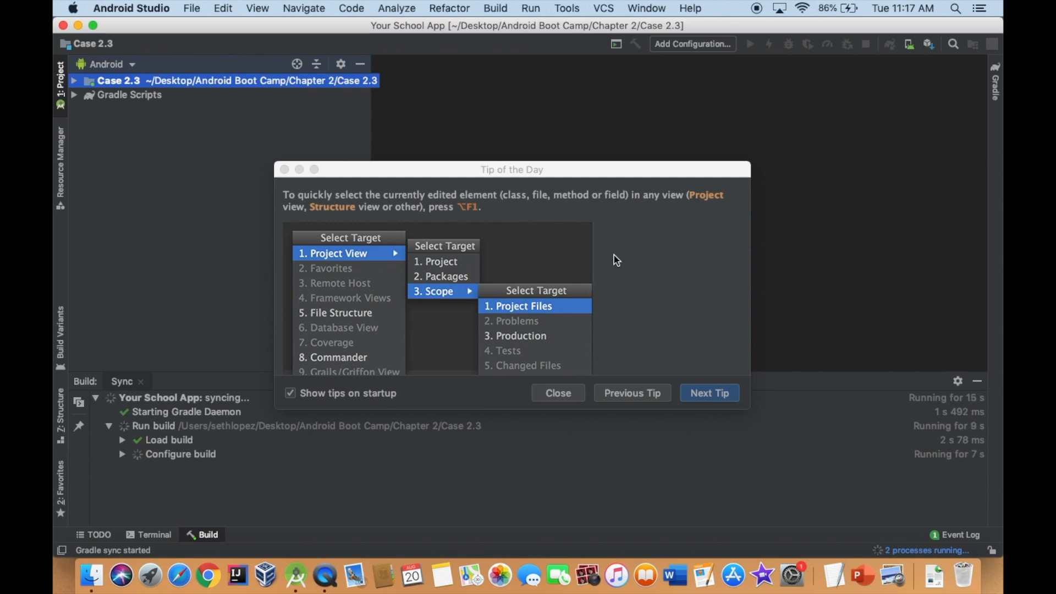
# Dismiss the tip and add // end MainActivity and // end onCreate comments in MainActivity.java.
pyautogui.click(557, 392)
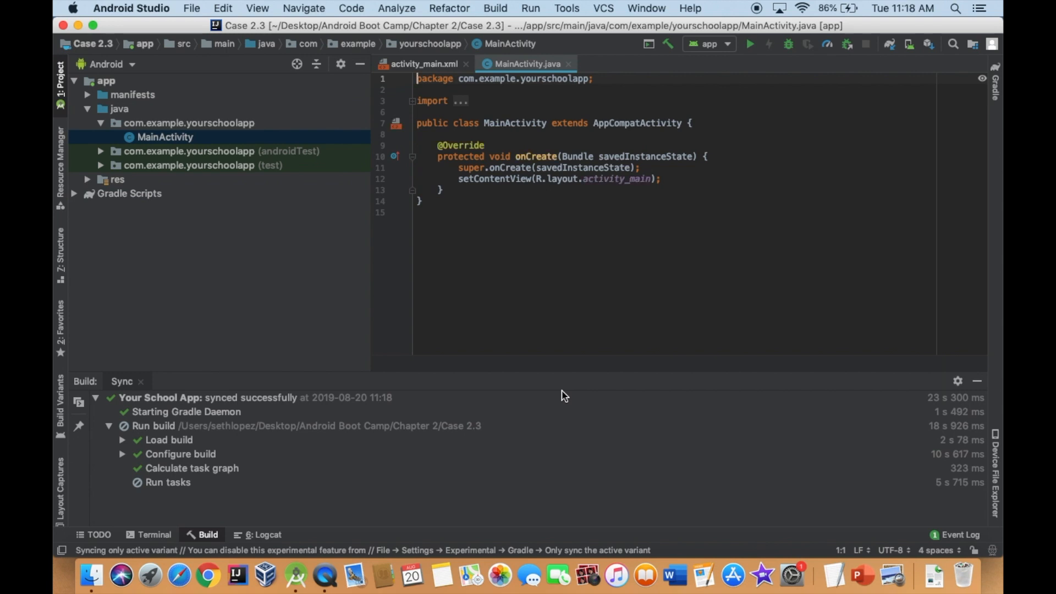
pyautogui.moveTo(481, 208)
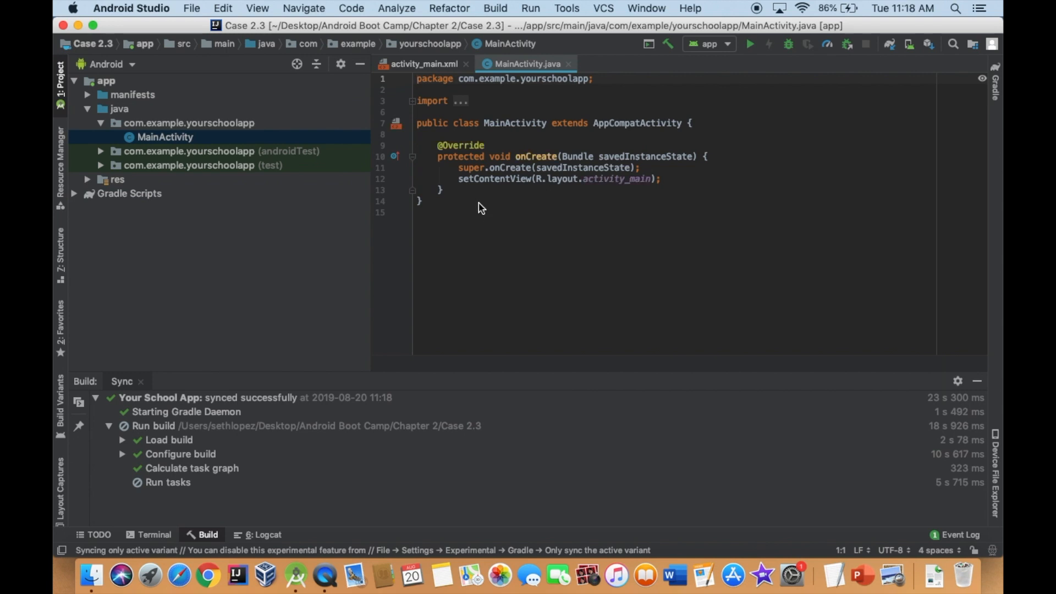
pyautogui.write('/')
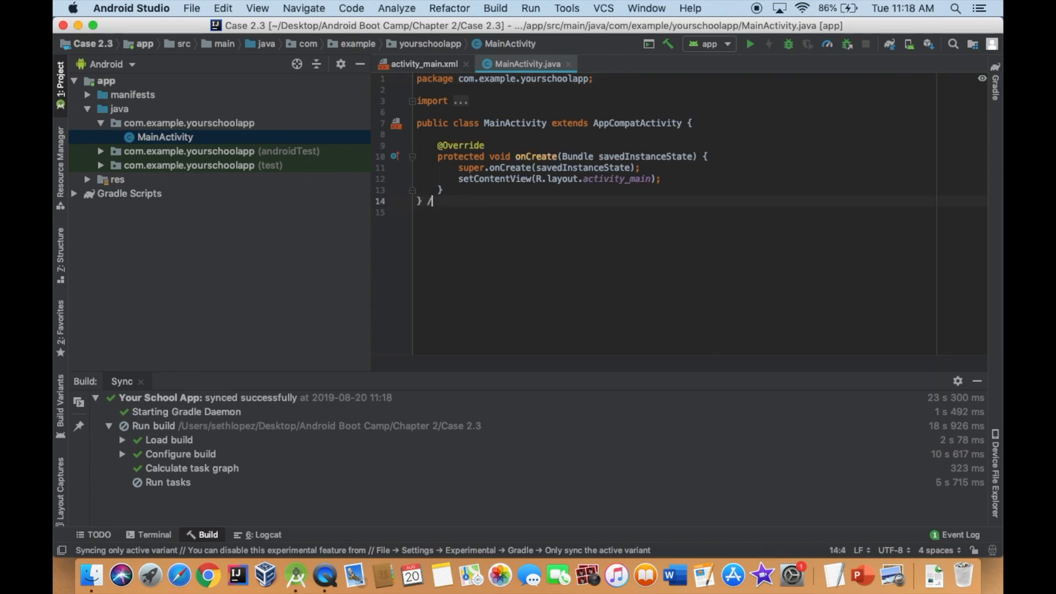
pyautogui.write('/ end Main')
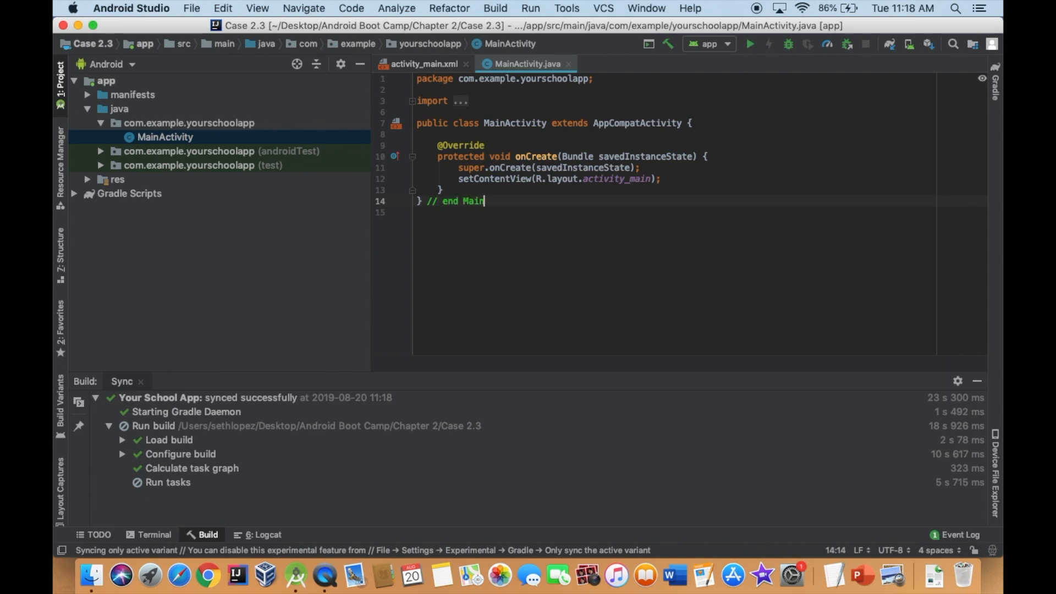
pyautogui.write('Activity')
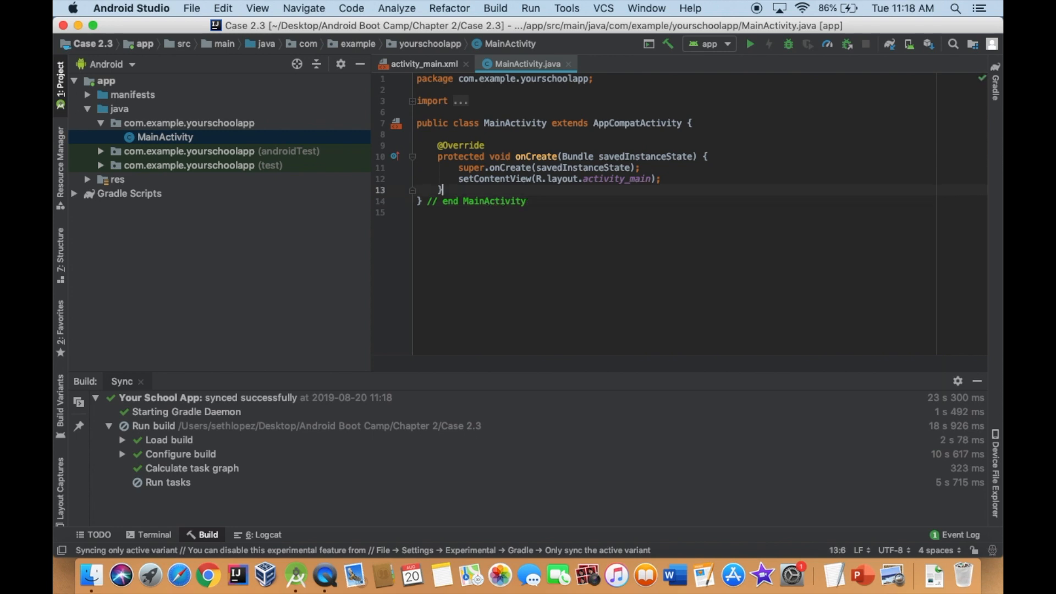
pyautogui.write('// end ONC')
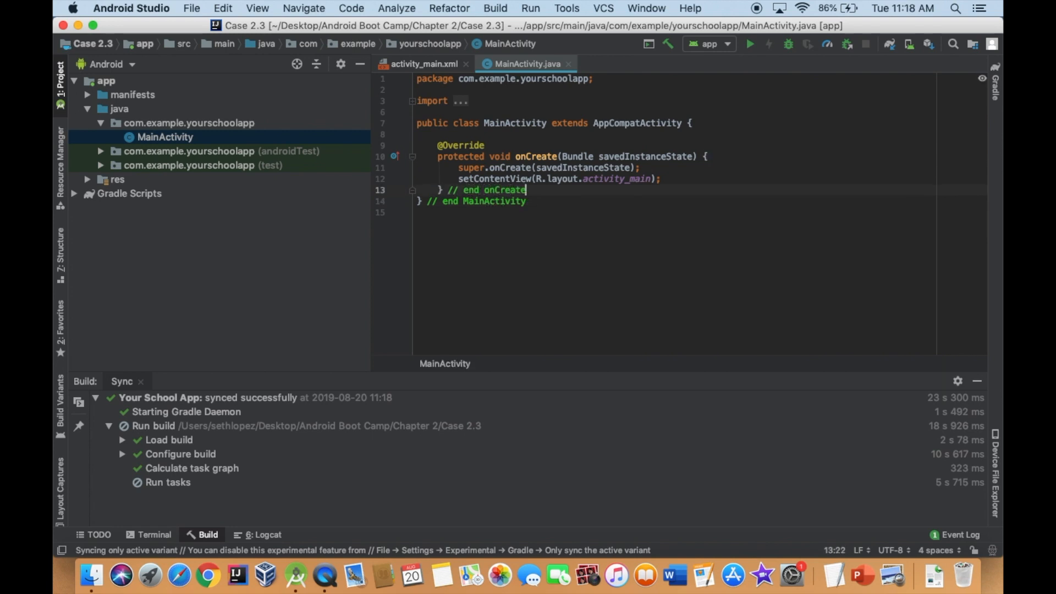
pyautogui.moveTo(477, 204)
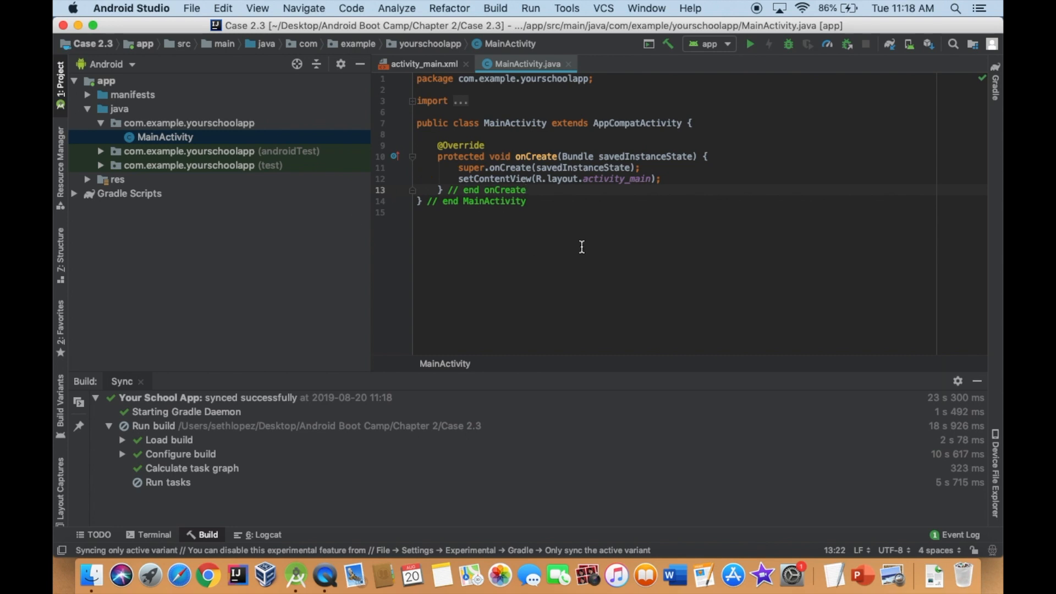
pyautogui.moveTo(95, 26)
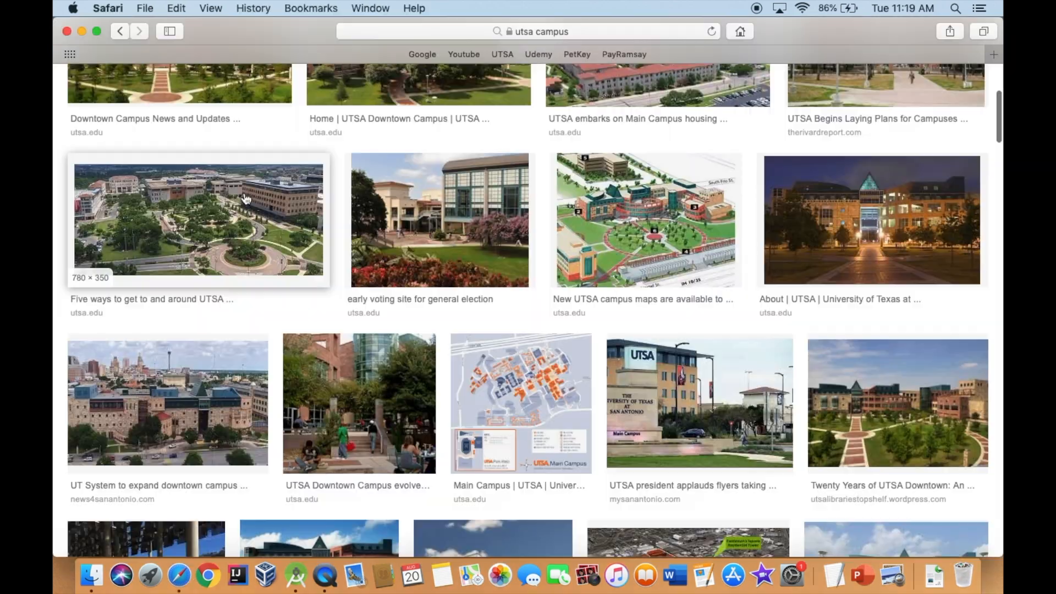
# Save the UTSA Main Campus sign photo from Safari to the Desktop as UTSA.
pyautogui.click(698, 403)
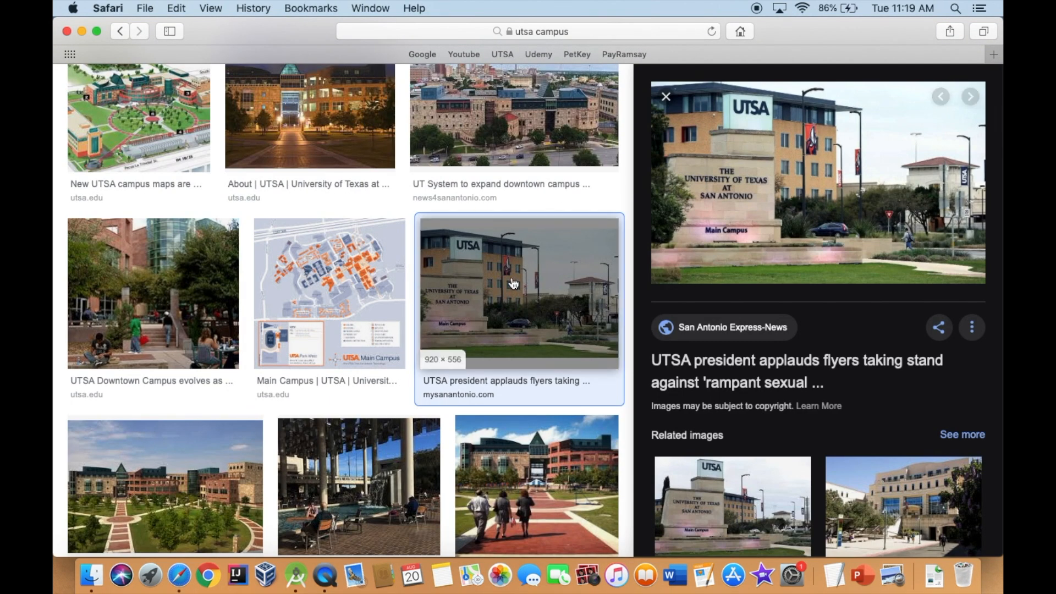
pyautogui.rightClick(514, 283)
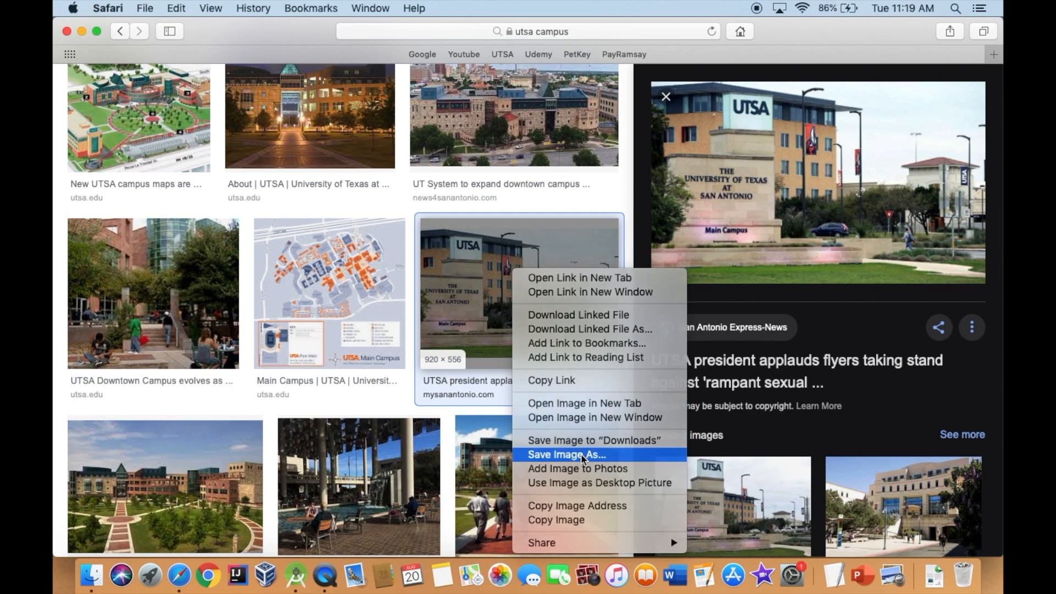
pyautogui.click(575, 454)
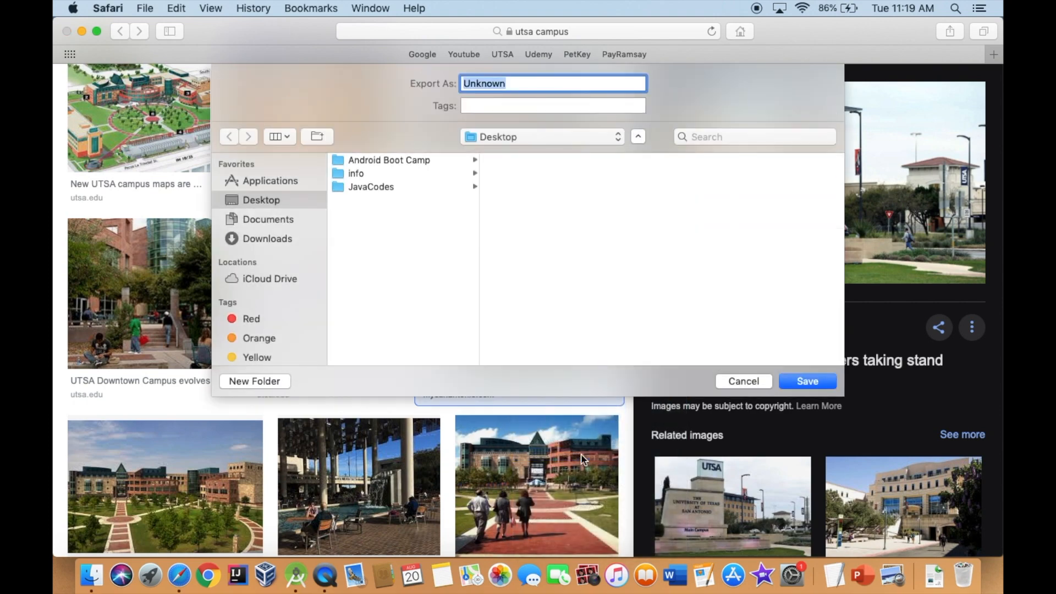
pyautogui.write('u')
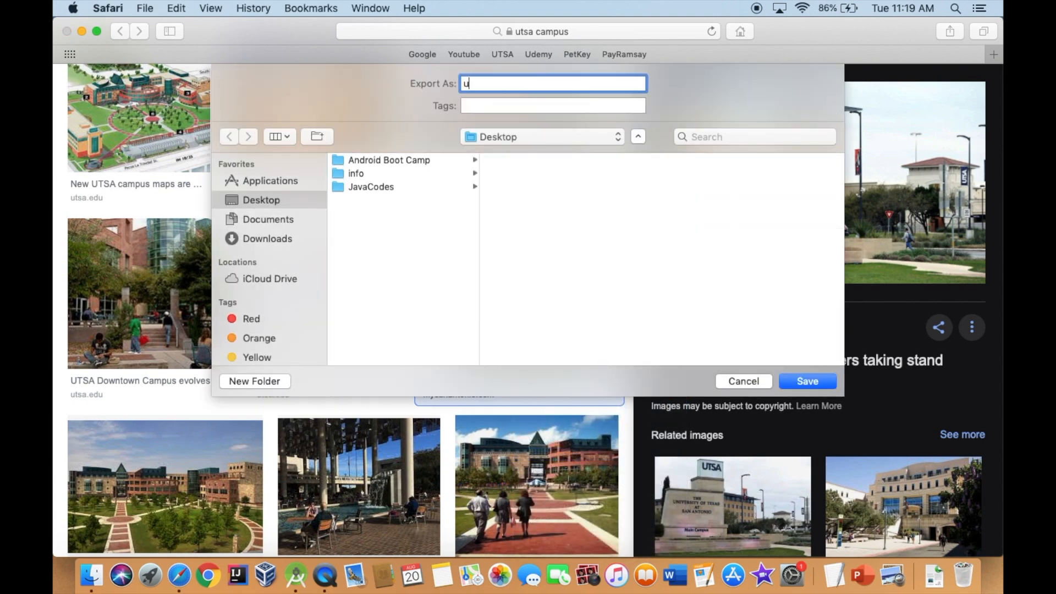
pyautogui.write('TSA')
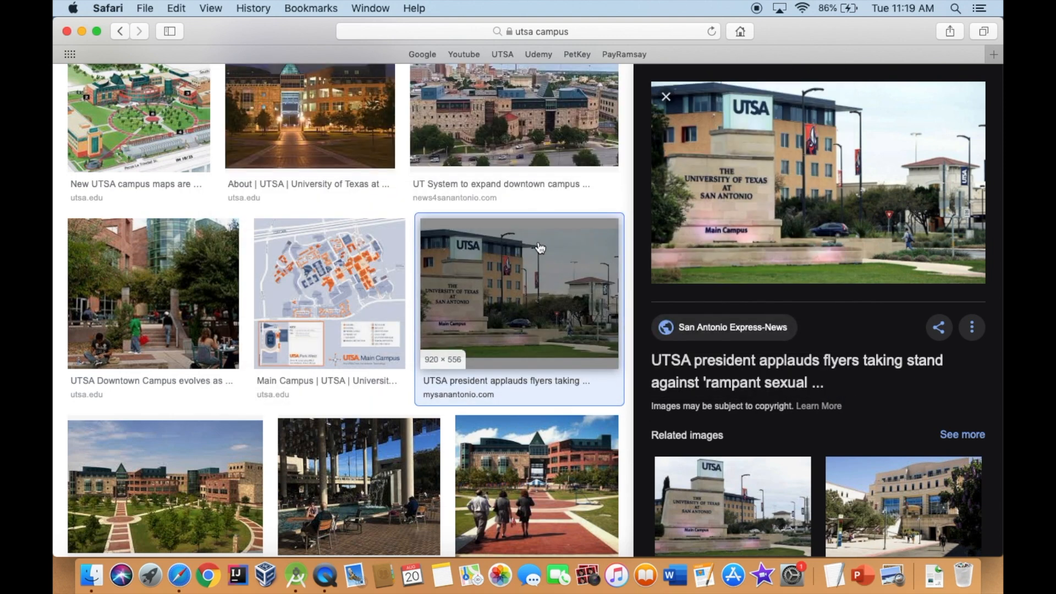
pyautogui.moveTo(406, 180)
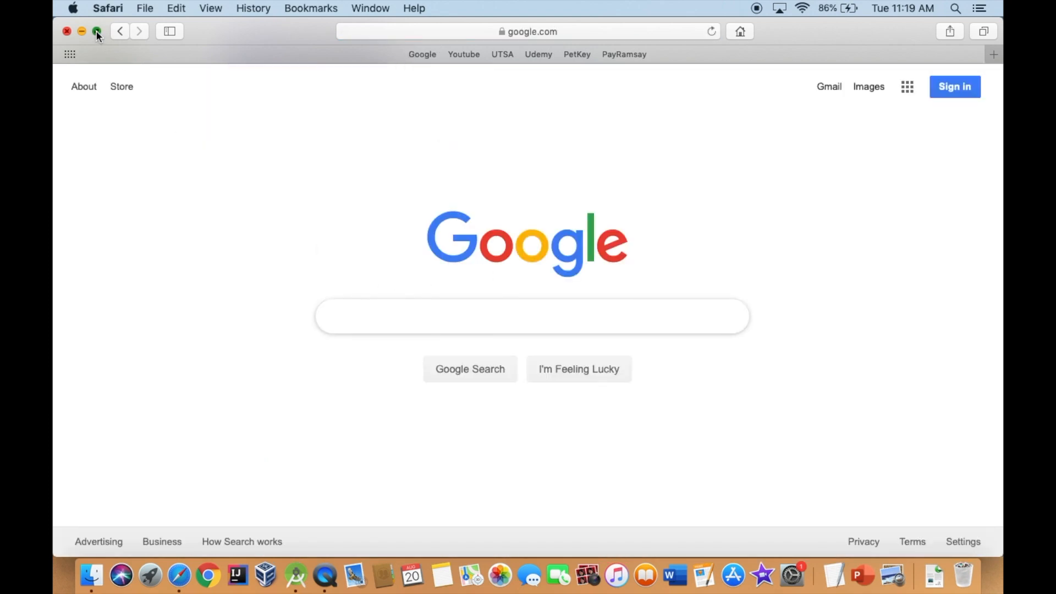
# Export the UTSA photo from Preview as a PNG named utsa on the Desktop.
pyautogui.click(97, 32)
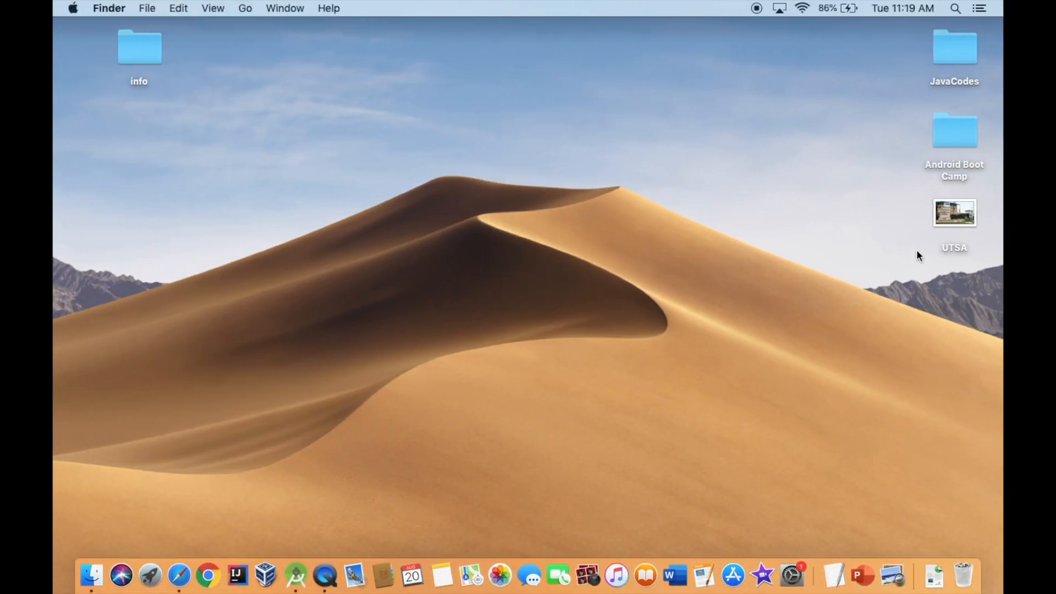
pyautogui.doubleClick(954, 212)
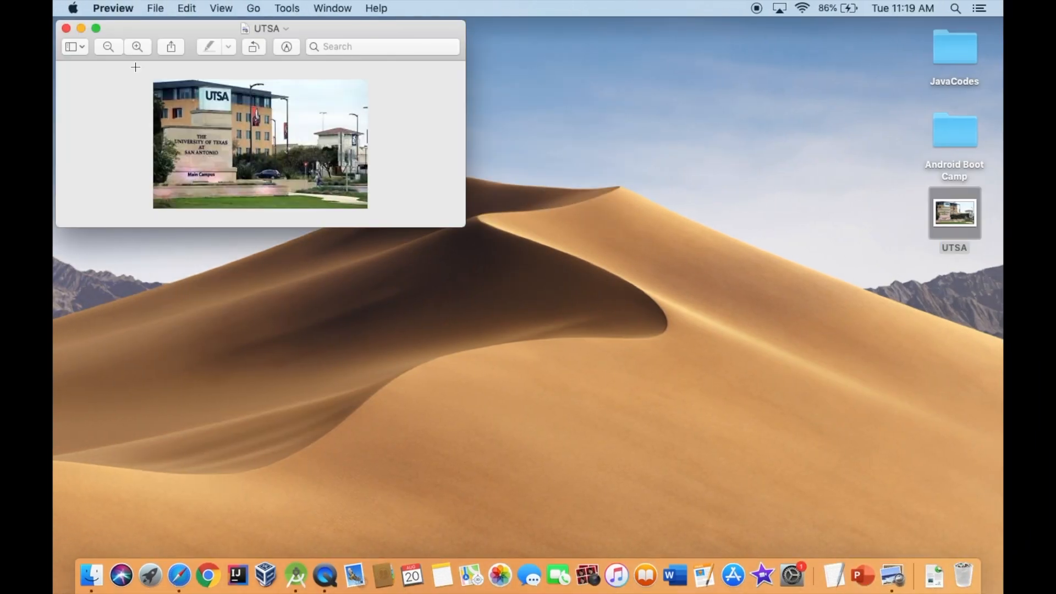
pyautogui.click(155, 8)
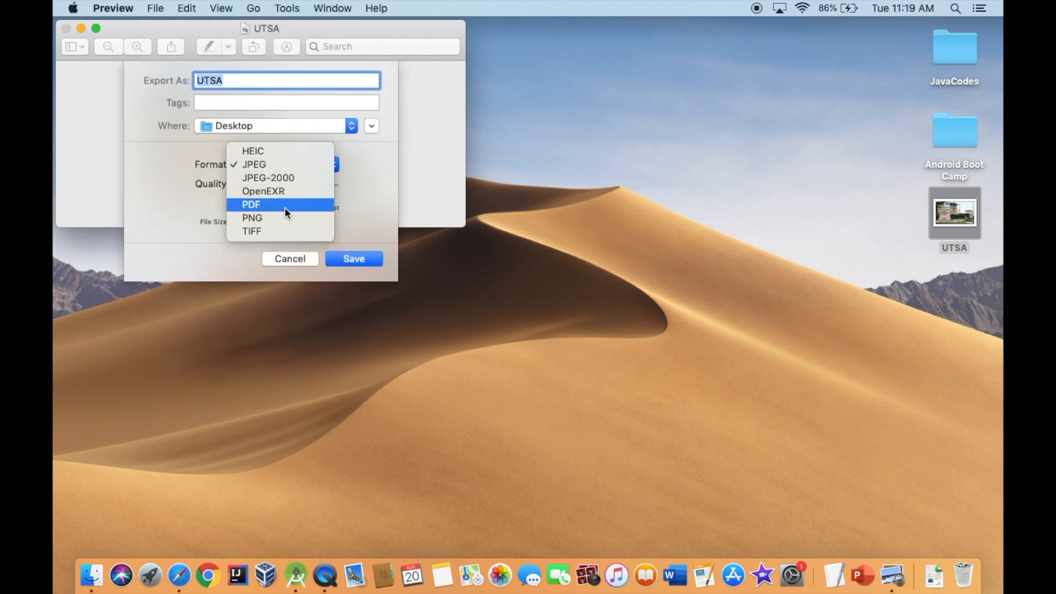
pyautogui.click(252, 217)
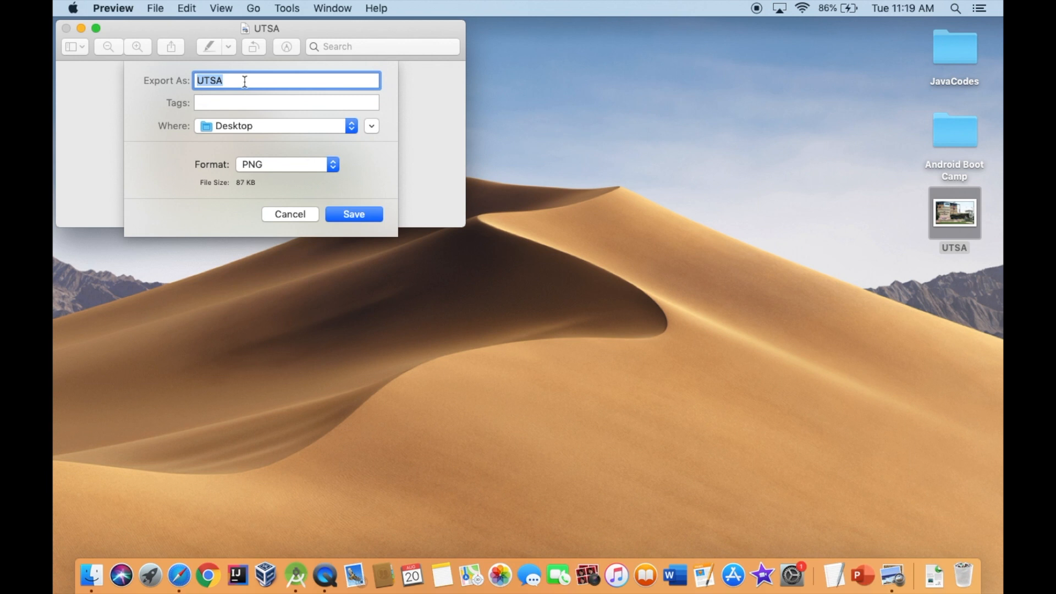
pyautogui.write('utsa')
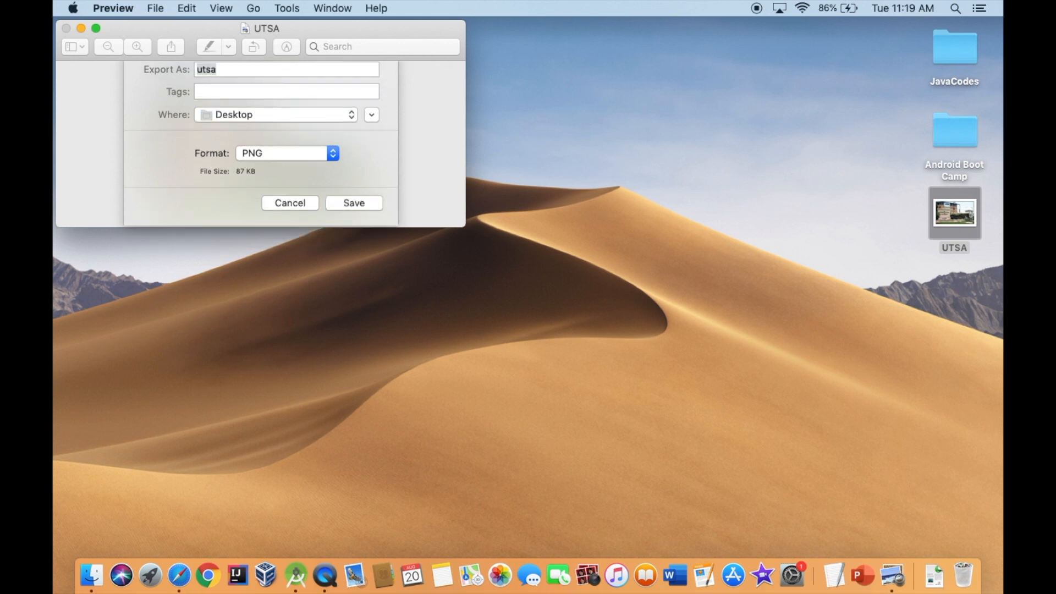
pyautogui.click(353, 203)
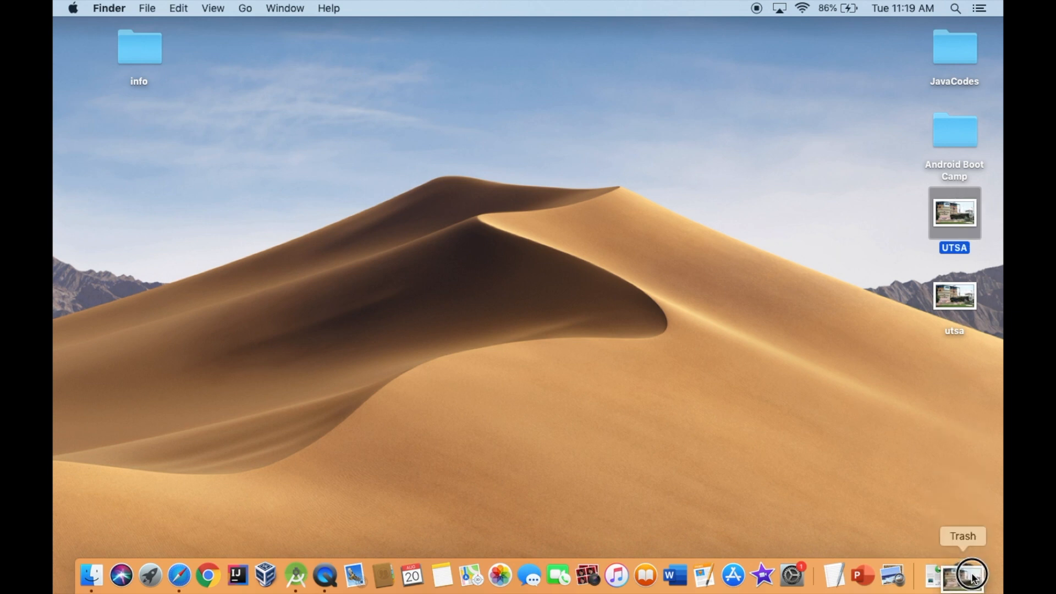
# Check the Android Boot Camp folder in Finder and return to Android Studio.
pyautogui.doubleClick(954, 131)
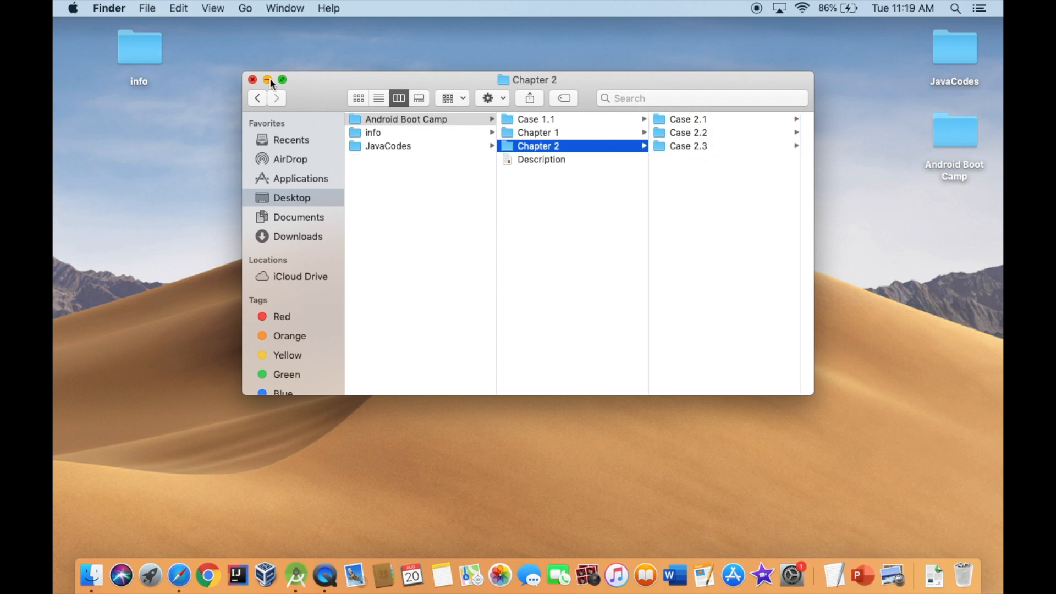
pyautogui.click(267, 79)
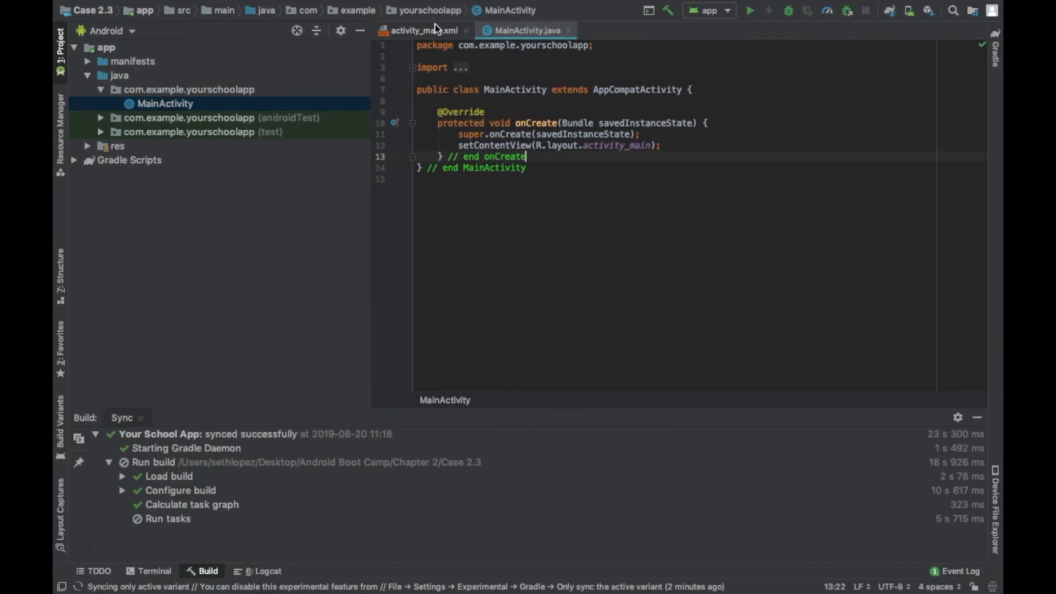
# Remove the Hello World text from activity_main.xml and expand the res resources folder.
pyautogui.click(418, 31)
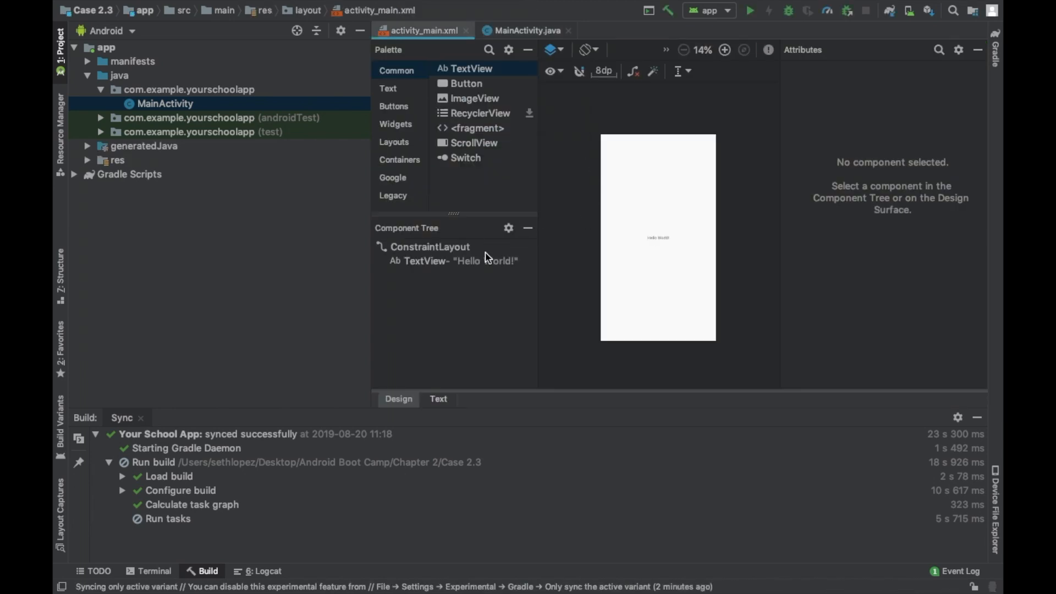
pyautogui.moveTo(191, 225)
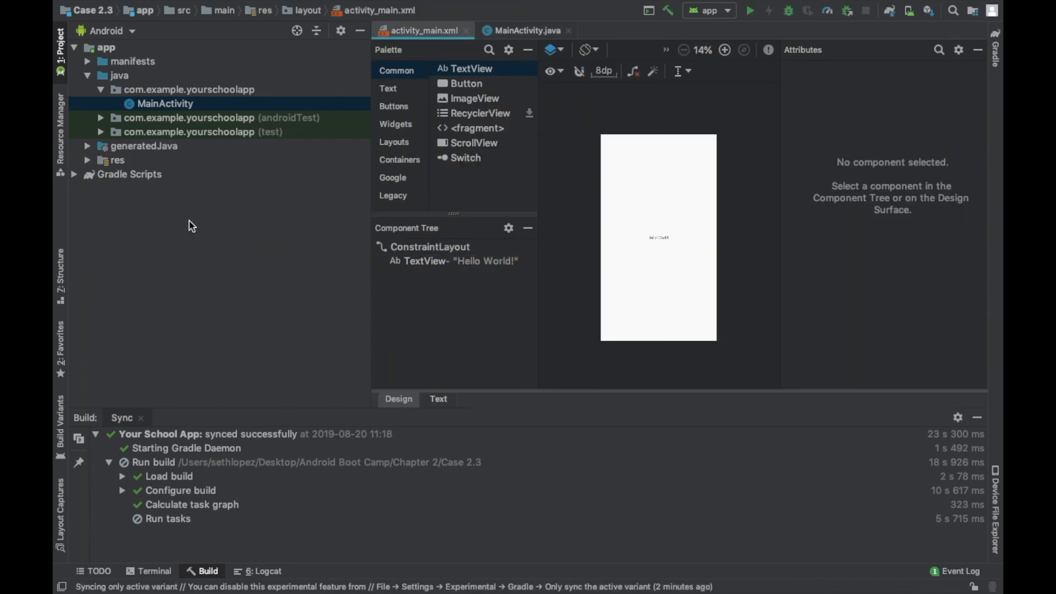
pyautogui.click(117, 159)
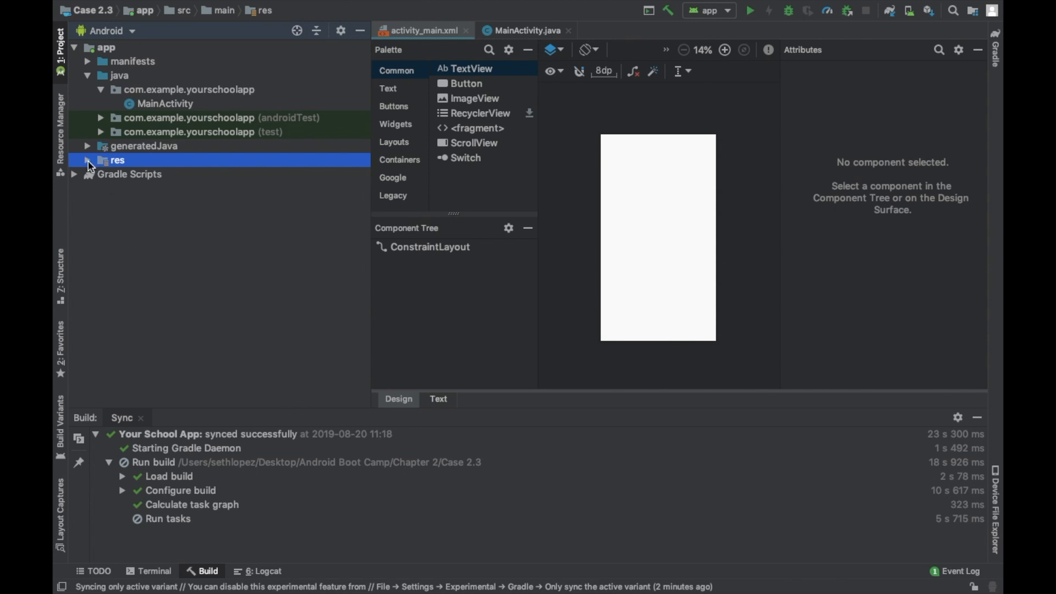
pyautogui.click(87, 160)
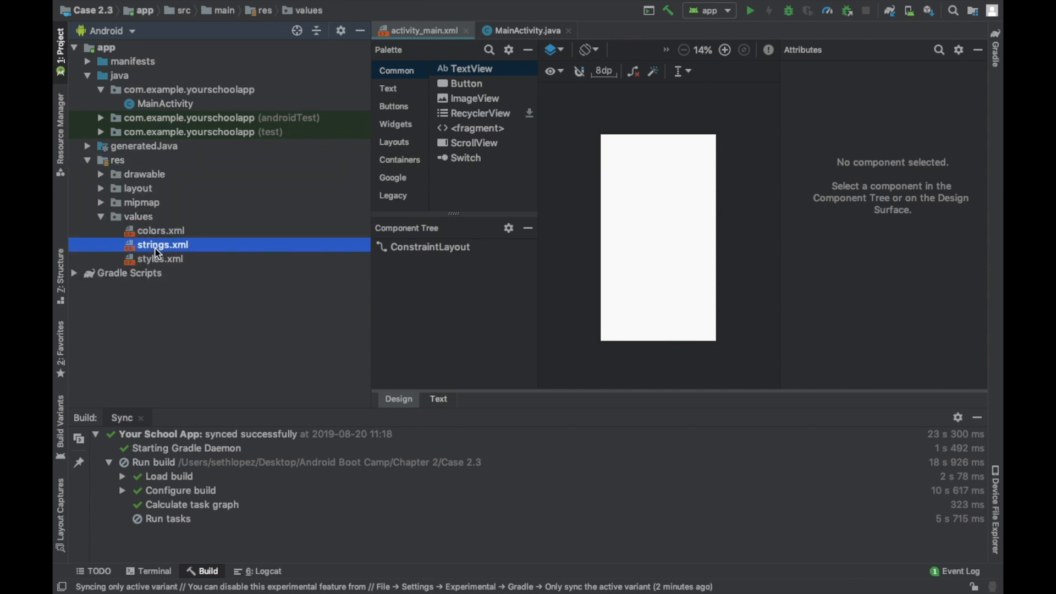
# In the strings.xml translations editor add key txtSchoolName with value UTSA.
pyautogui.doubleClick(163, 244)
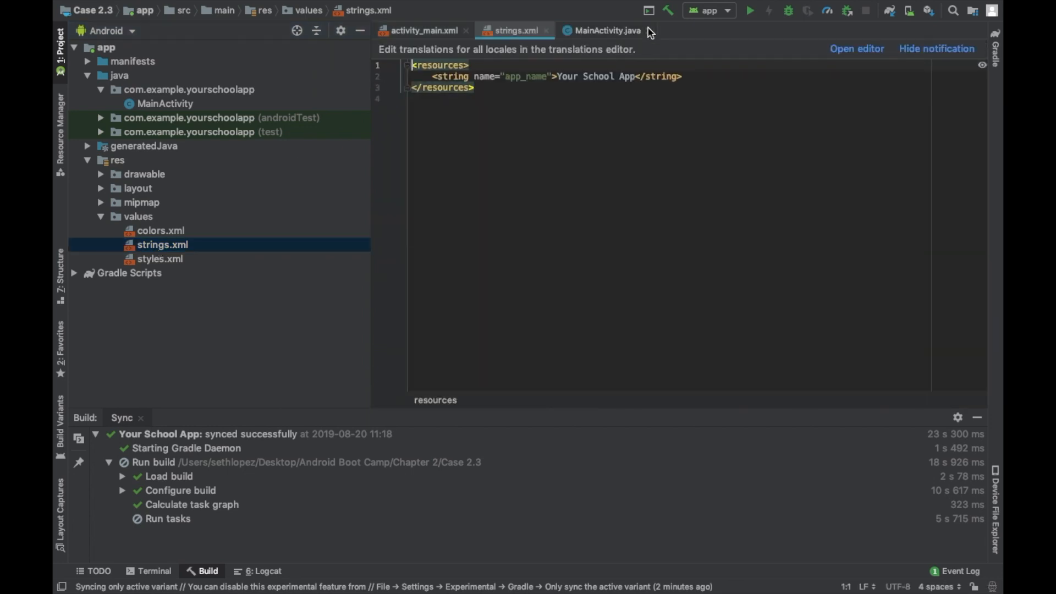
pyautogui.click(856, 49)
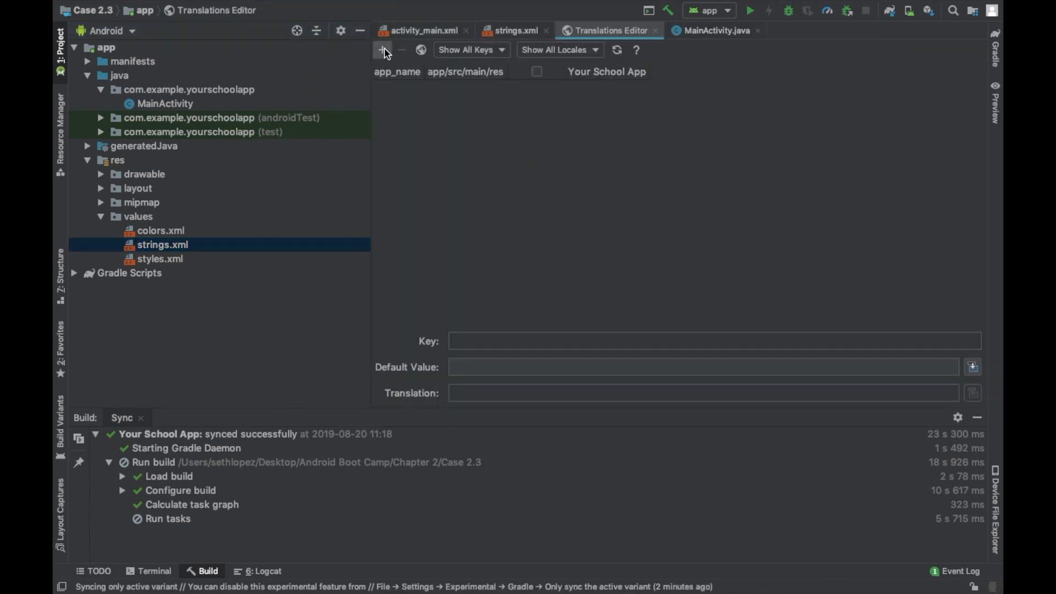
pyautogui.click(382, 50)
pyautogui.write('txtNams')
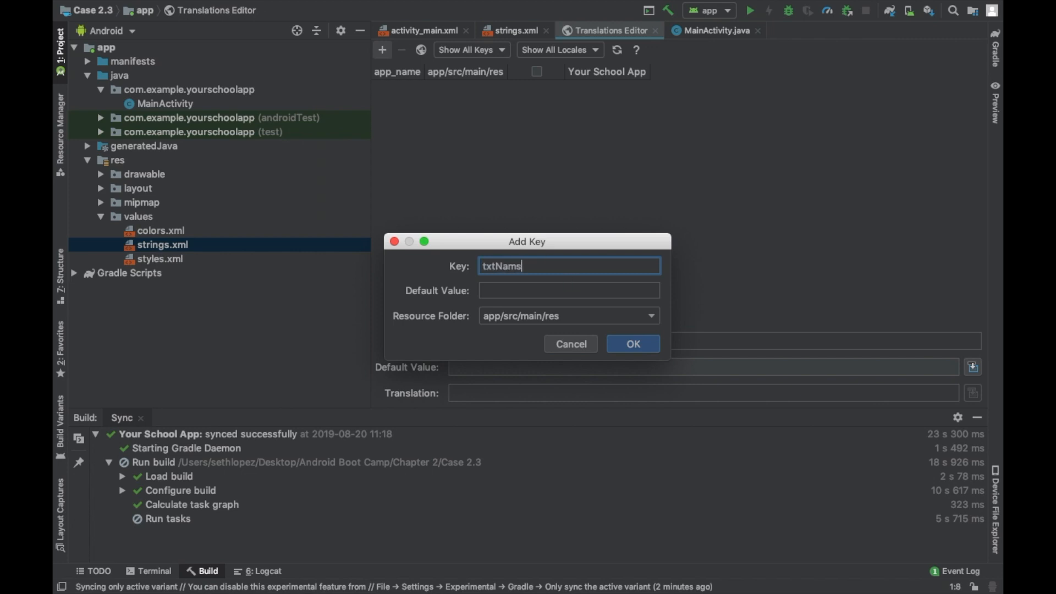
pyautogui.write('txtSchool')
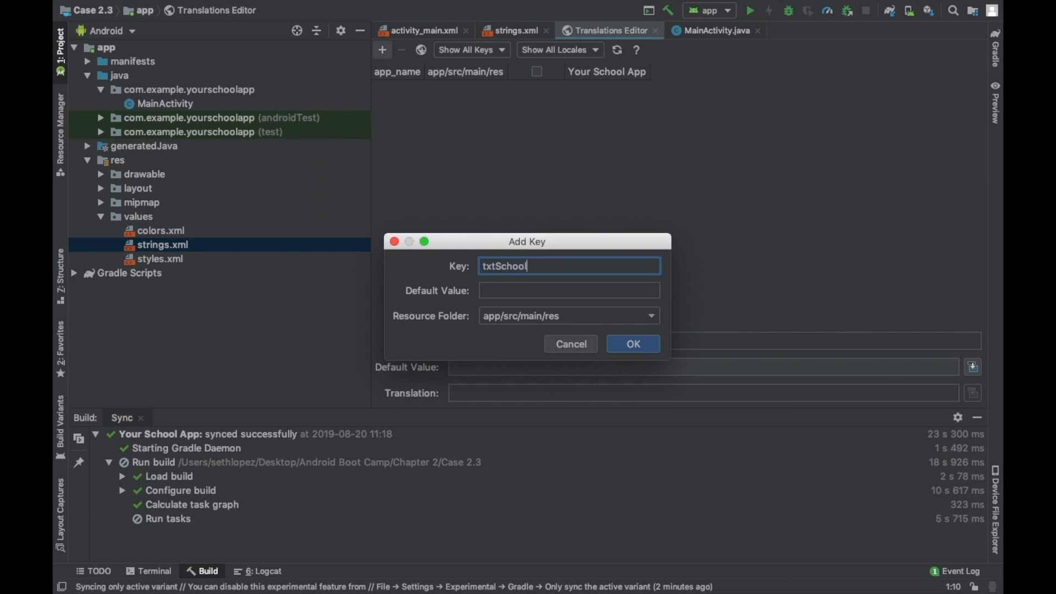
pyautogui.write('Name')
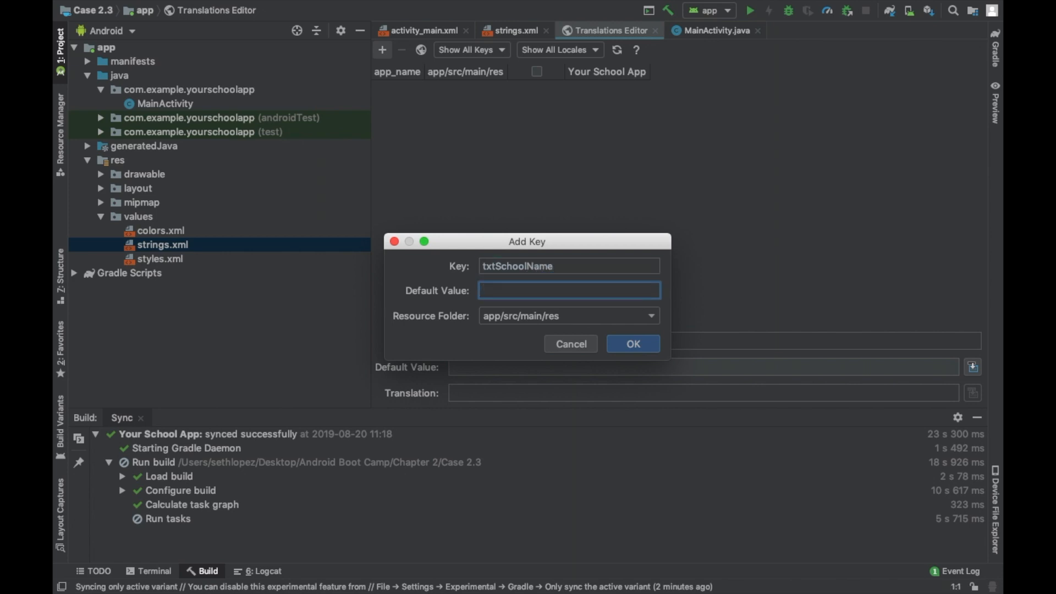
pyautogui.write('UT')
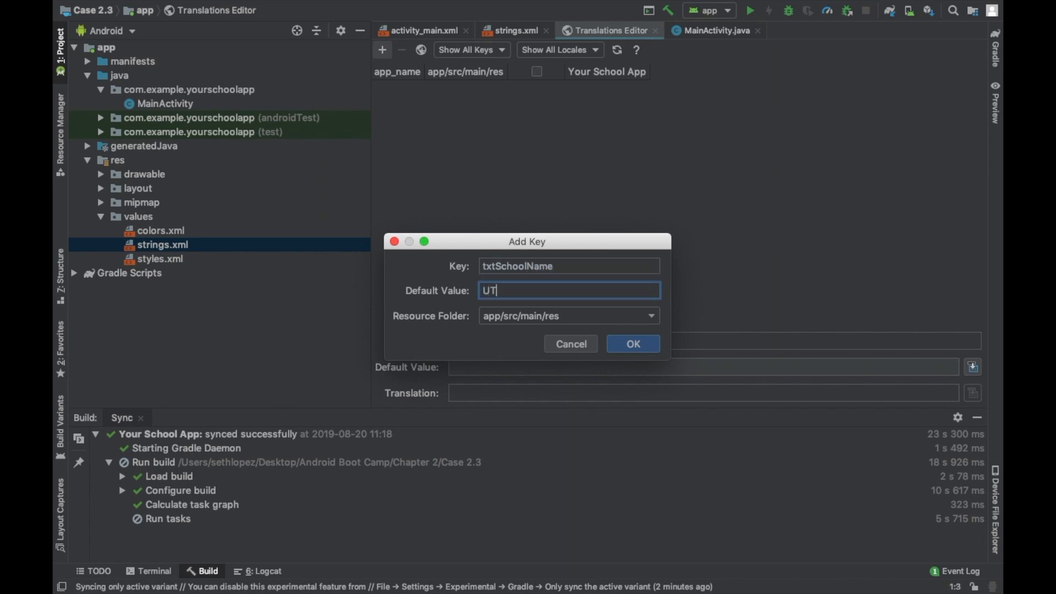
pyautogui.click(631, 343)
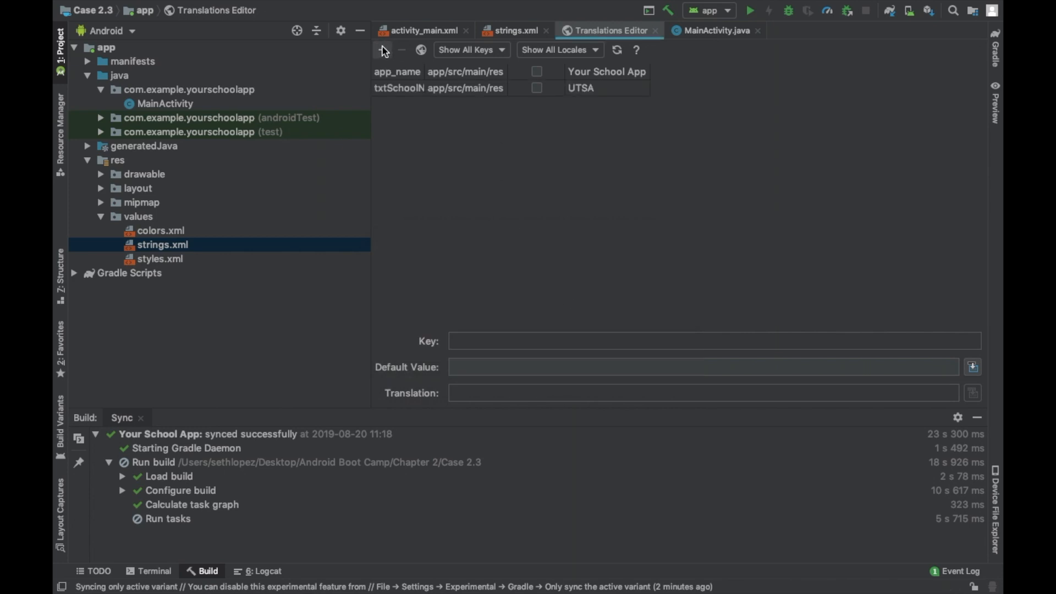
# Add string key imgUTSA with value img of UTSA Campus.
pyautogui.click(382, 49)
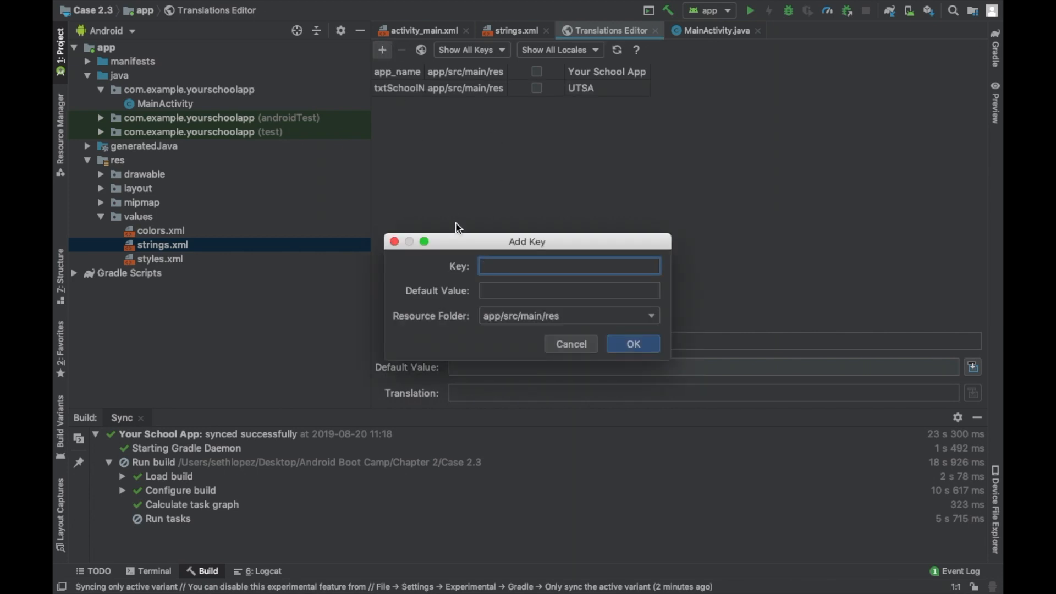
pyautogui.write('img')
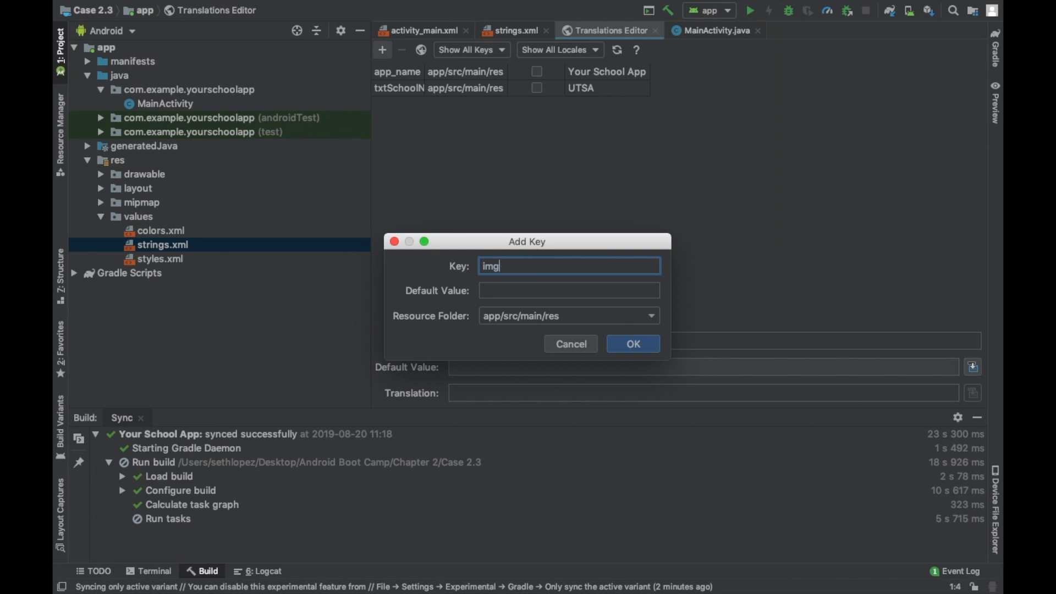
pyautogui.write('UTSA')
pyautogui.click(569, 290)
pyautogui.write('im')
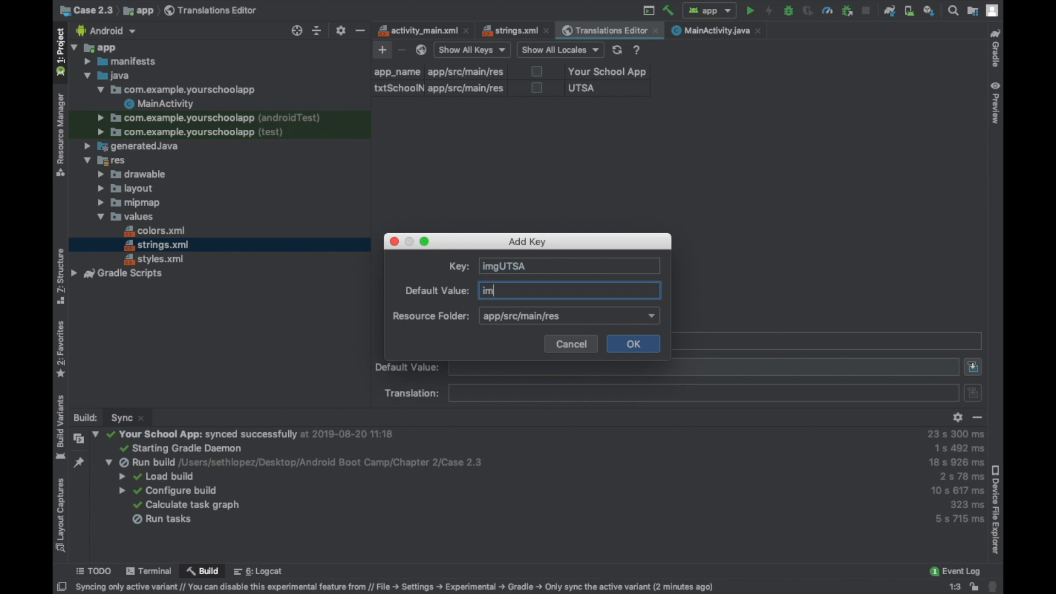
pyautogui.write('g of UTSA')
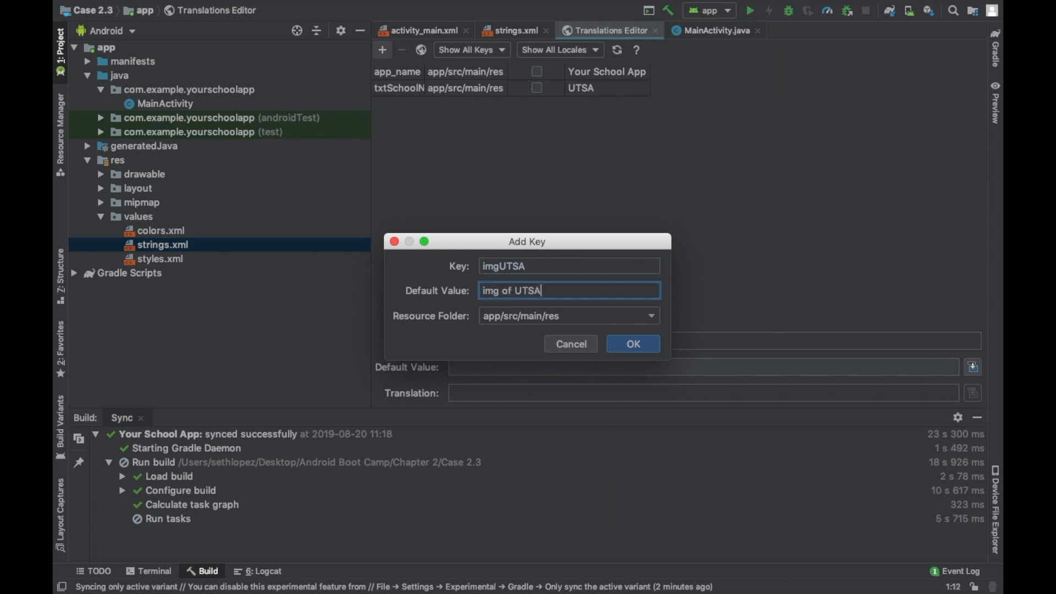
pyautogui.write('Campus')
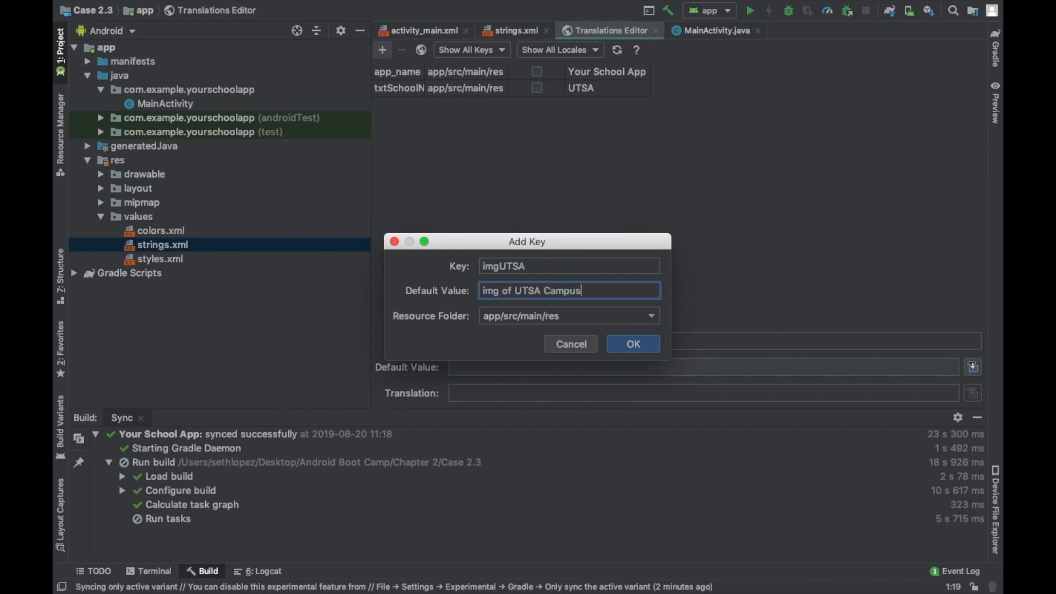
pyautogui.click(631, 343)
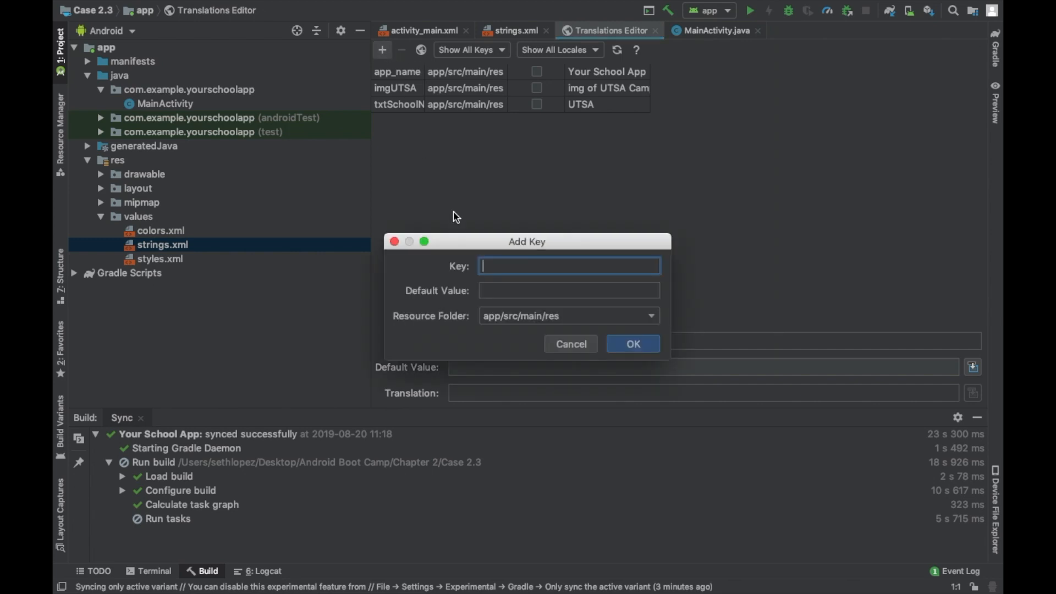
# Add string key btnInfo with value Information of School and return to strings.xml.
pyautogui.write('b')
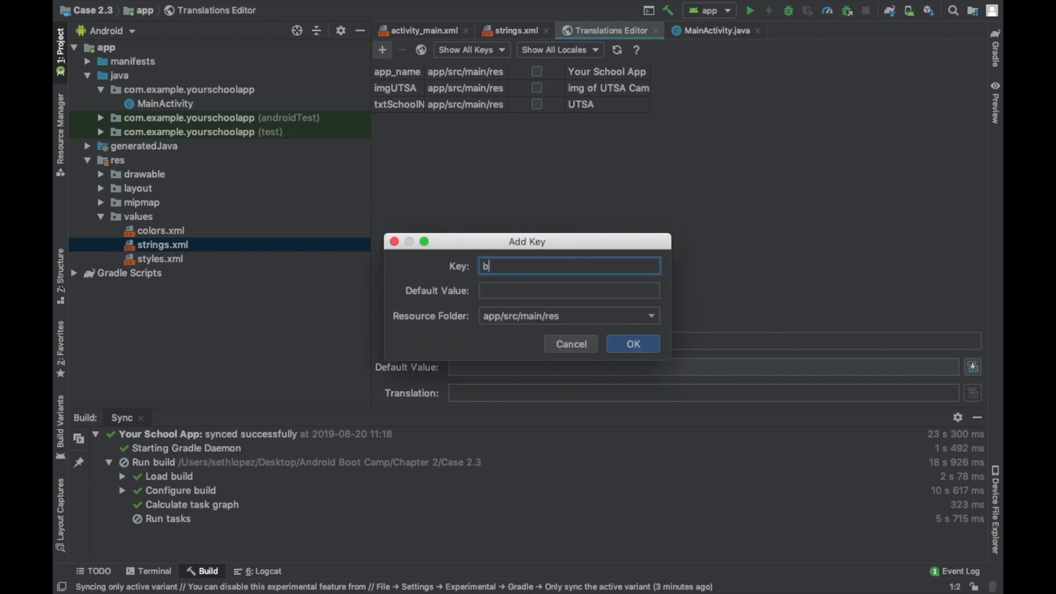
pyautogui.write('tnInfo')
pyautogui.click(568, 290)
pyautogui.write('Infora')
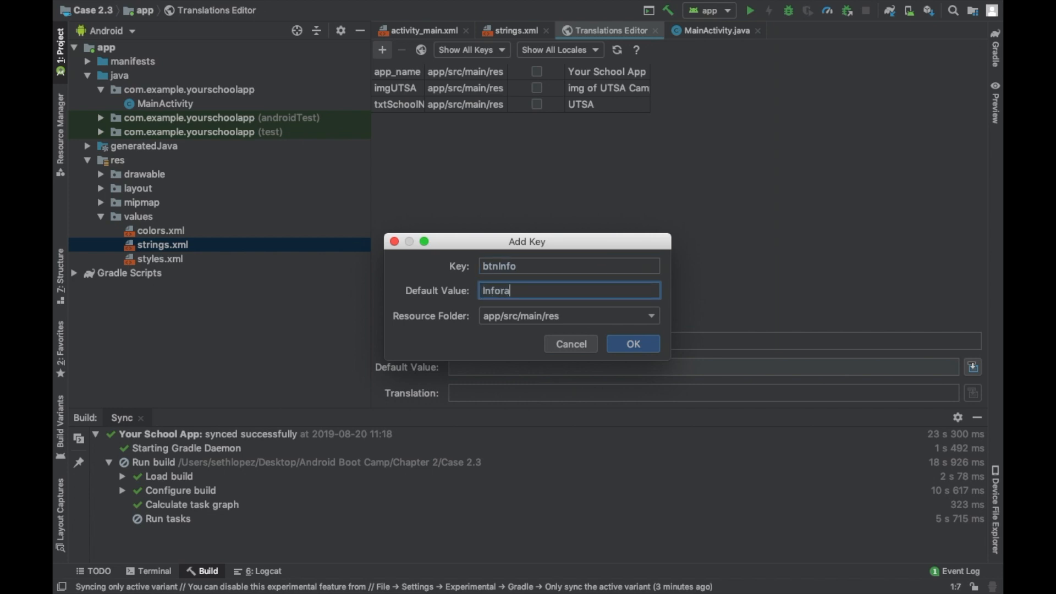
pyautogui.write('Information of Scho')
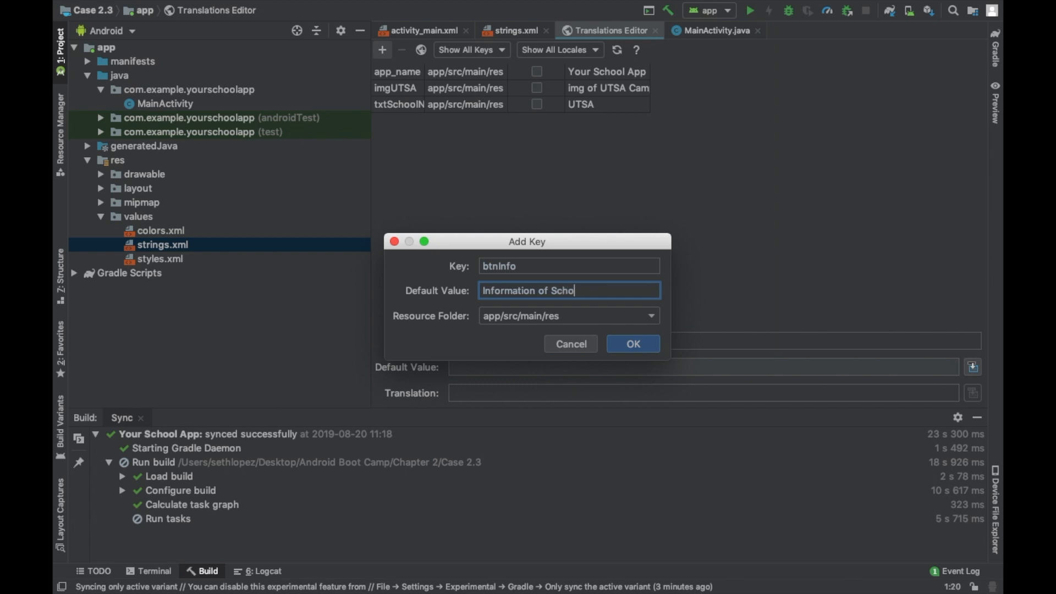
pyautogui.write('ol')
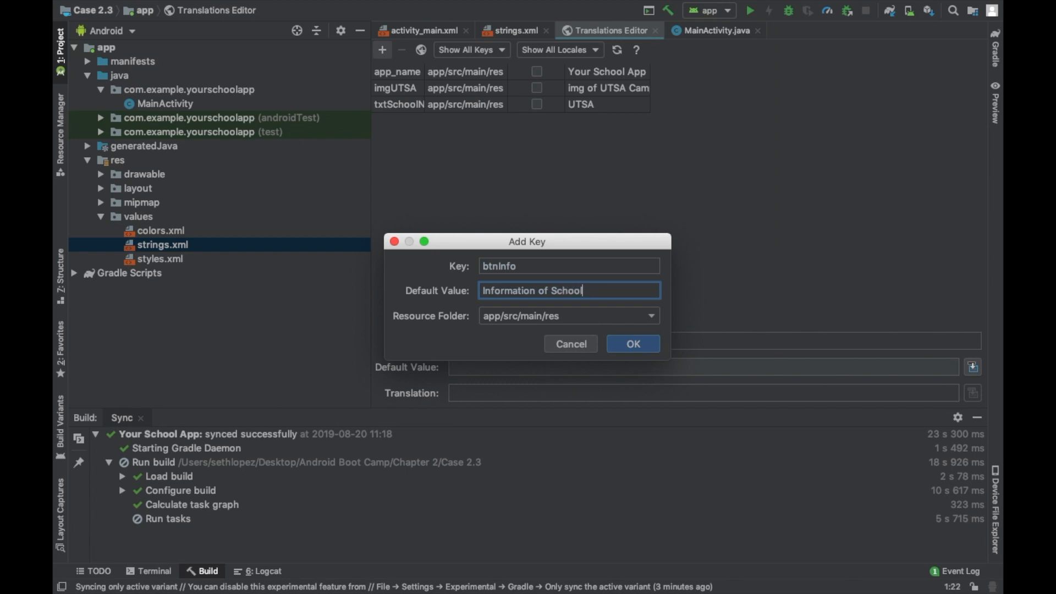
pyautogui.click(632, 343)
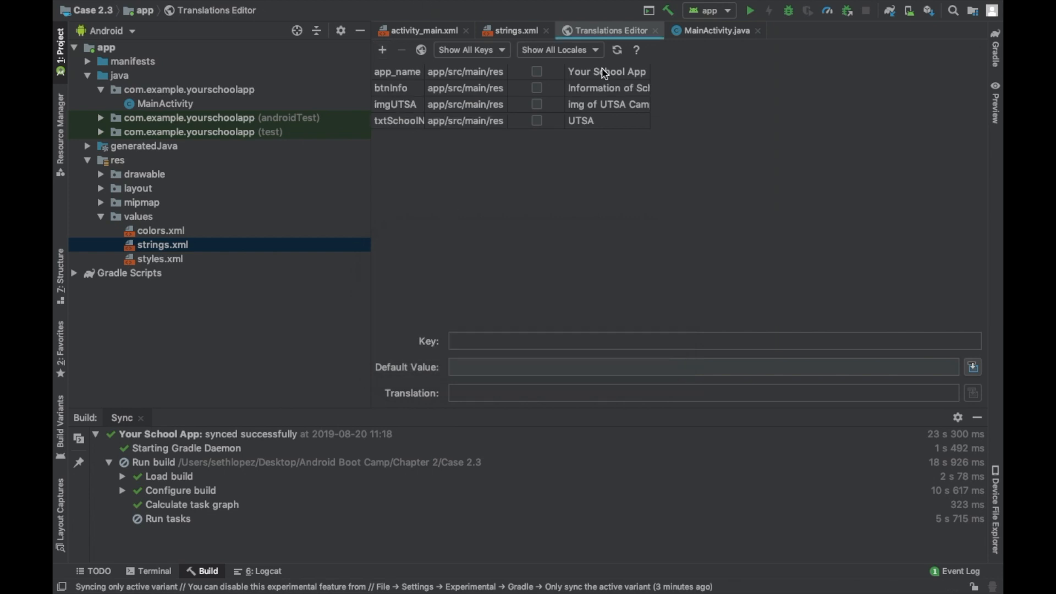
pyautogui.click(653, 30)
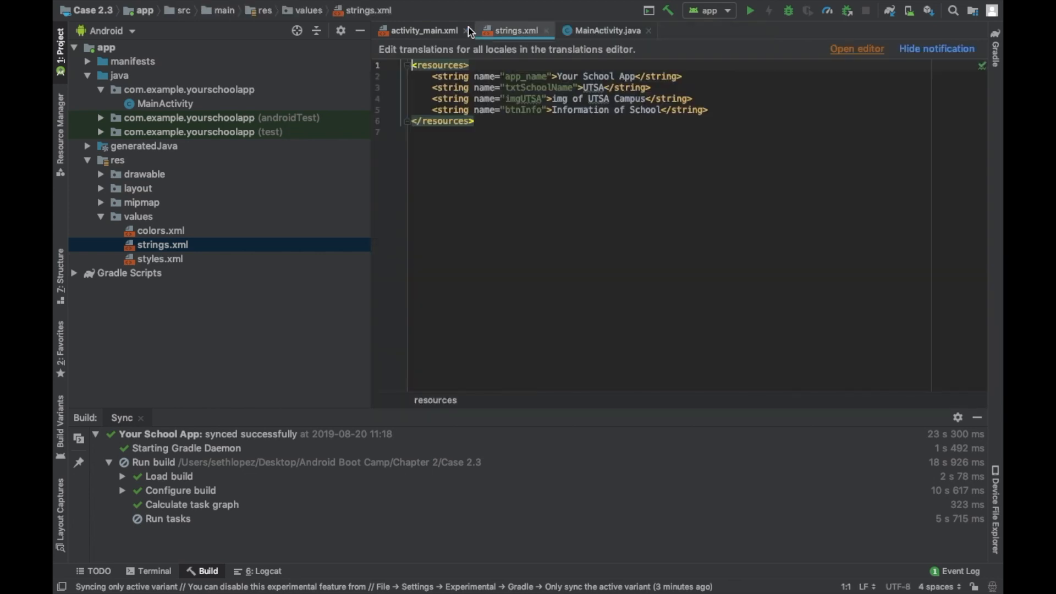
pyautogui.click(421, 30)
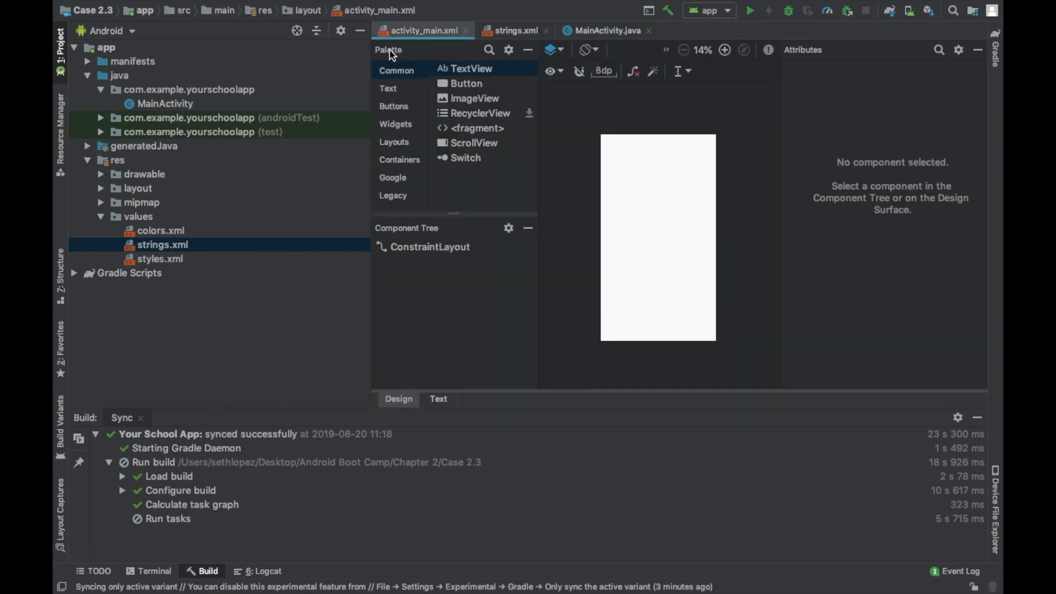
pyautogui.moveTo(473, 76)
pyautogui.write('txt')
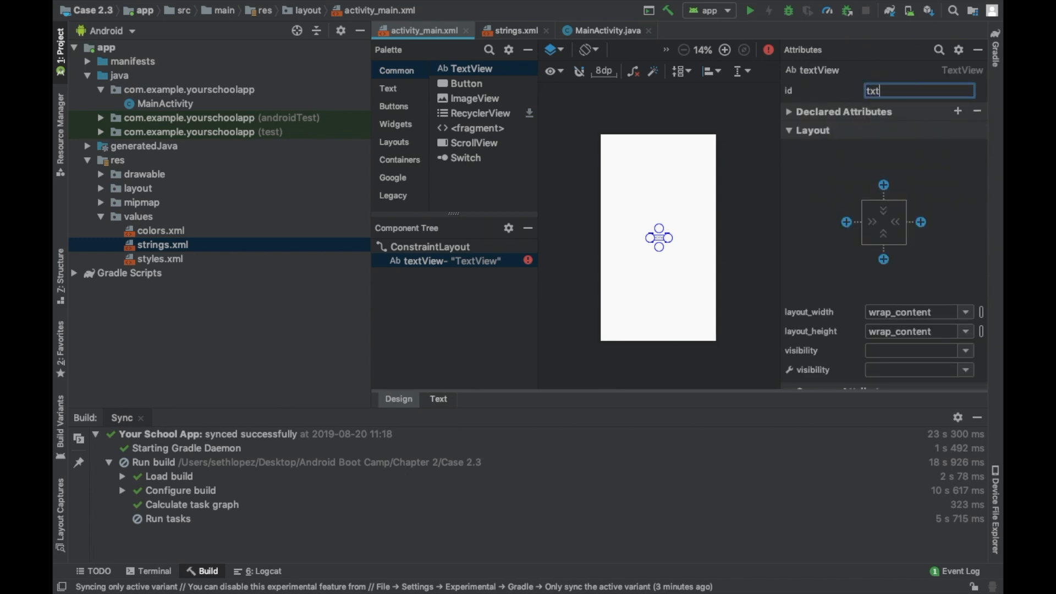
pyautogui.write('SchoolName')
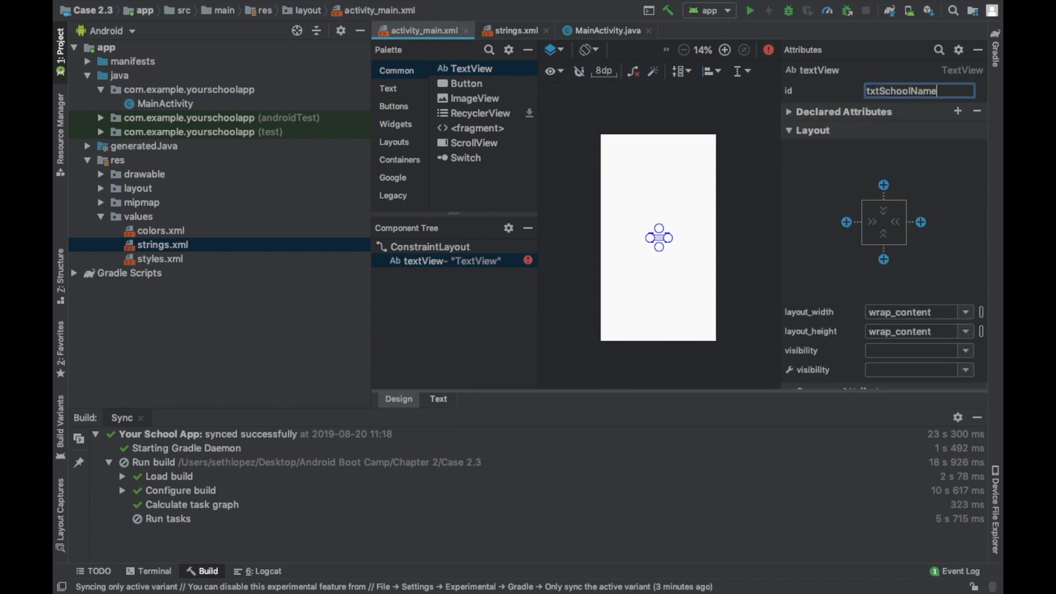
pyautogui.press('Return')
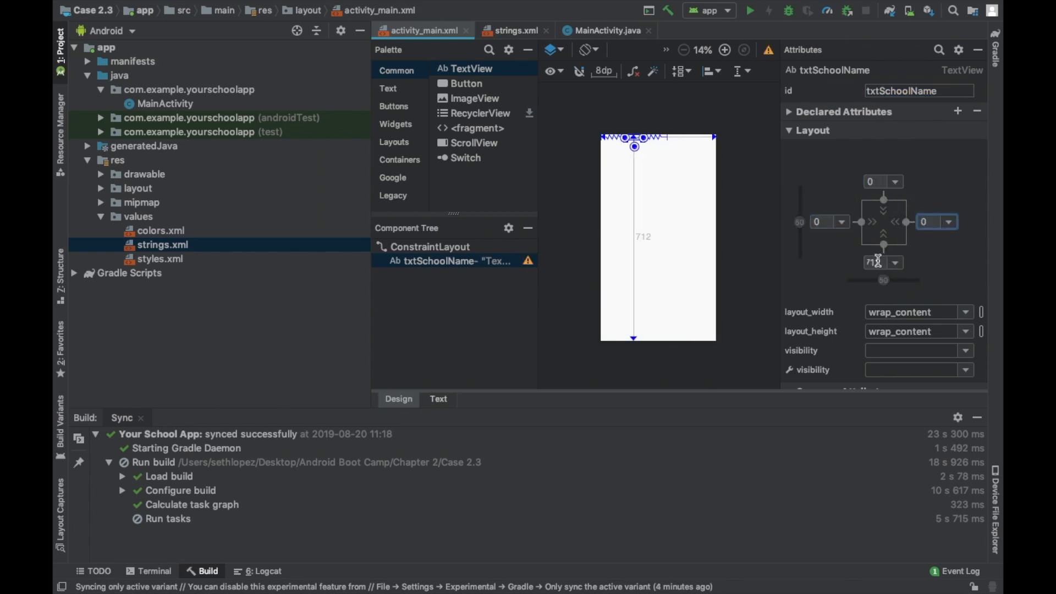
pyautogui.scroll(-3)
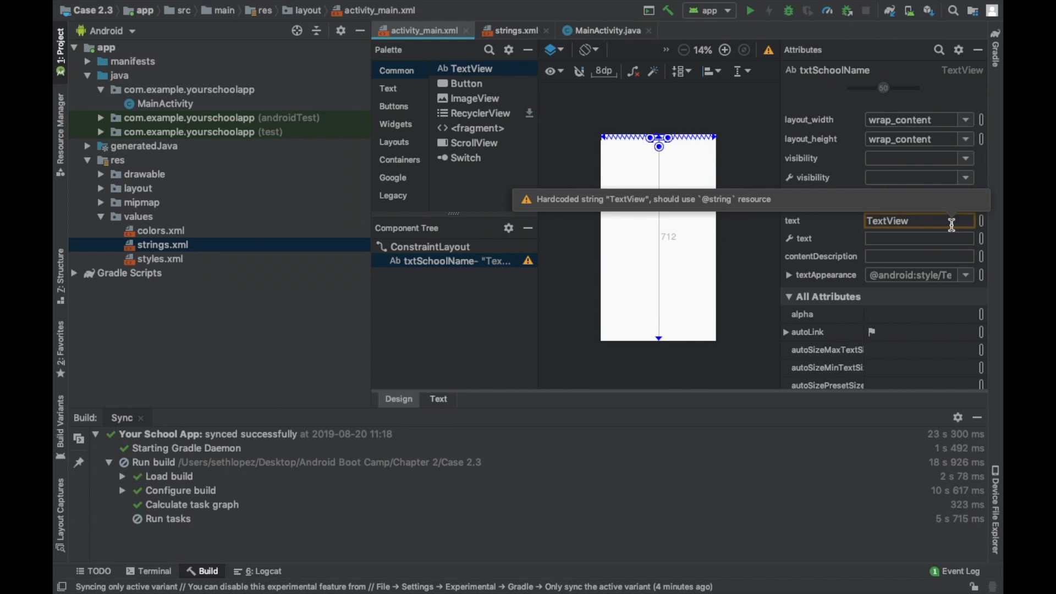
pyautogui.click(980, 220)
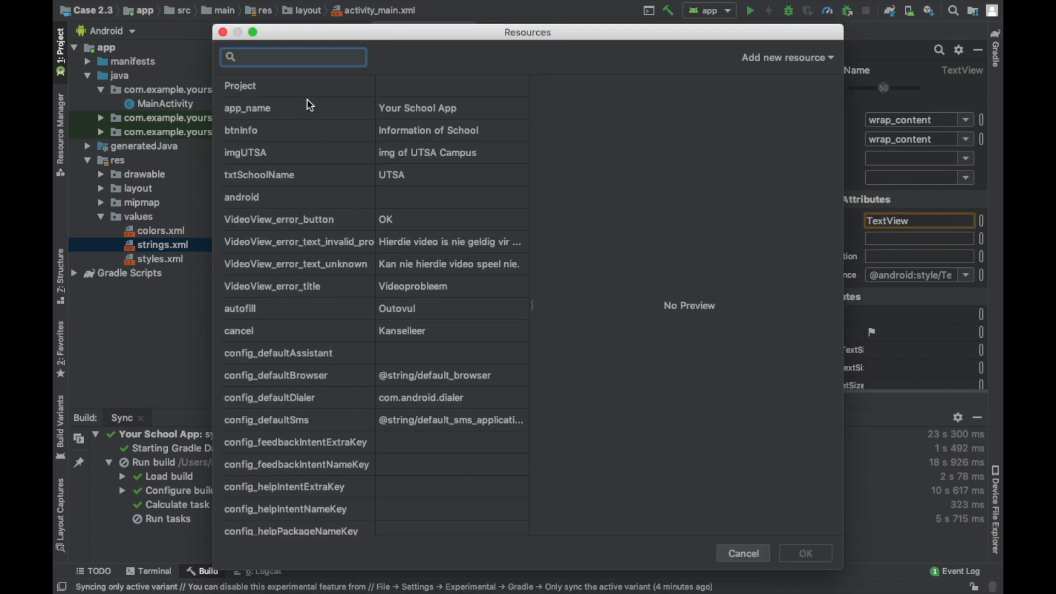
pyautogui.moveTo(418, 131)
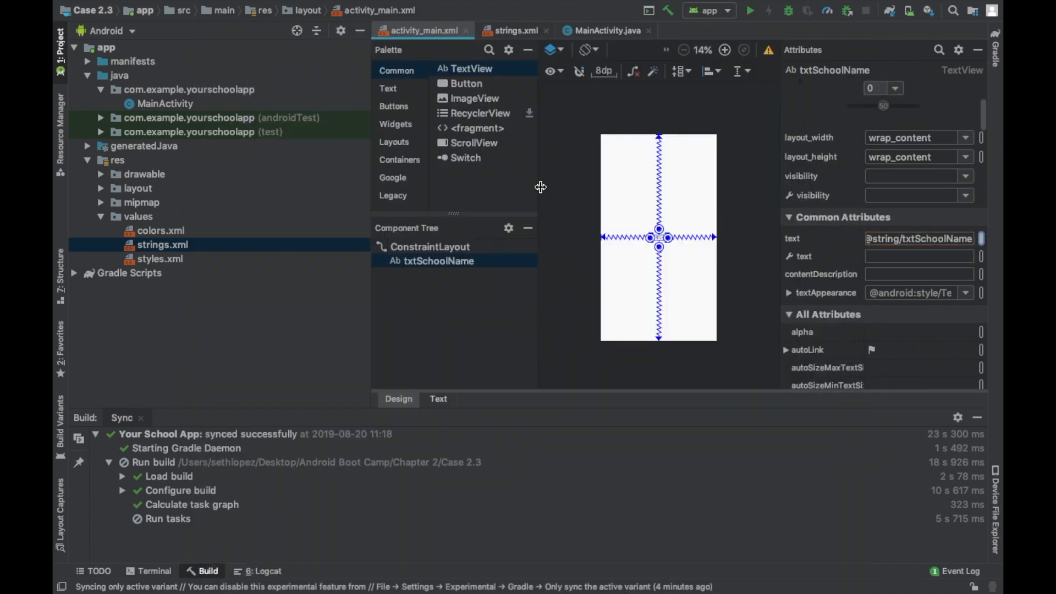
# Constrain the school name label with a 500 bottom margin near the top of the screen.
pyautogui.scroll(-3)
pyautogui.write('36sp')
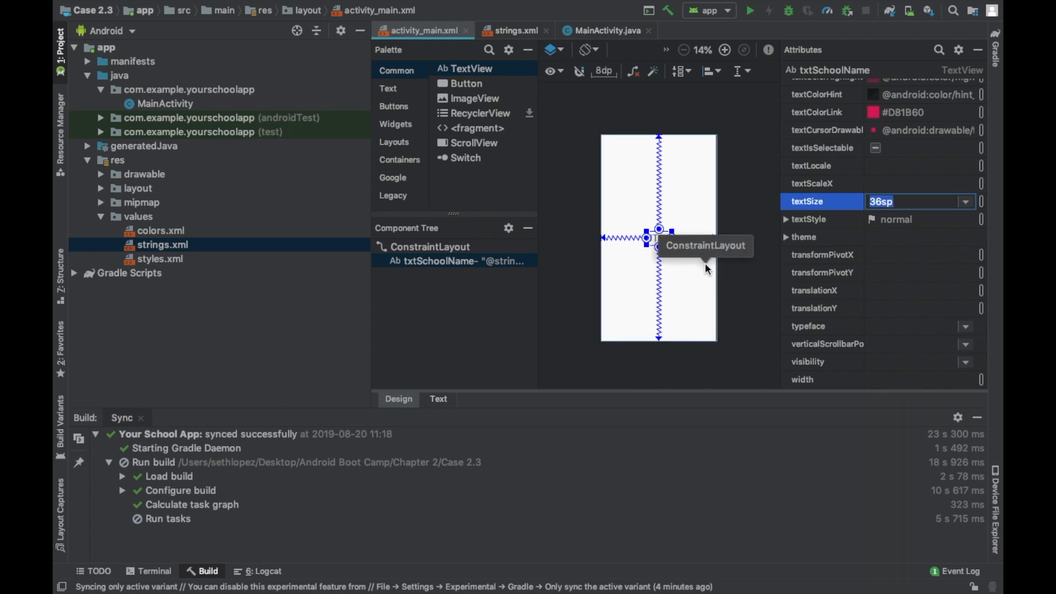
pyautogui.moveTo(683, 293)
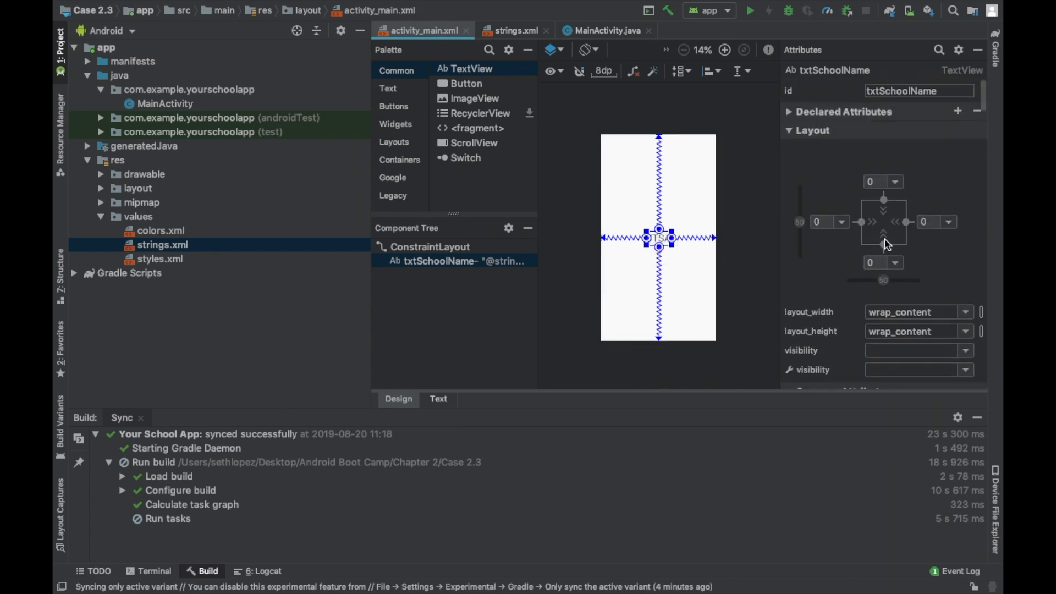
pyautogui.click(878, 262)
pyautogui.write('500')
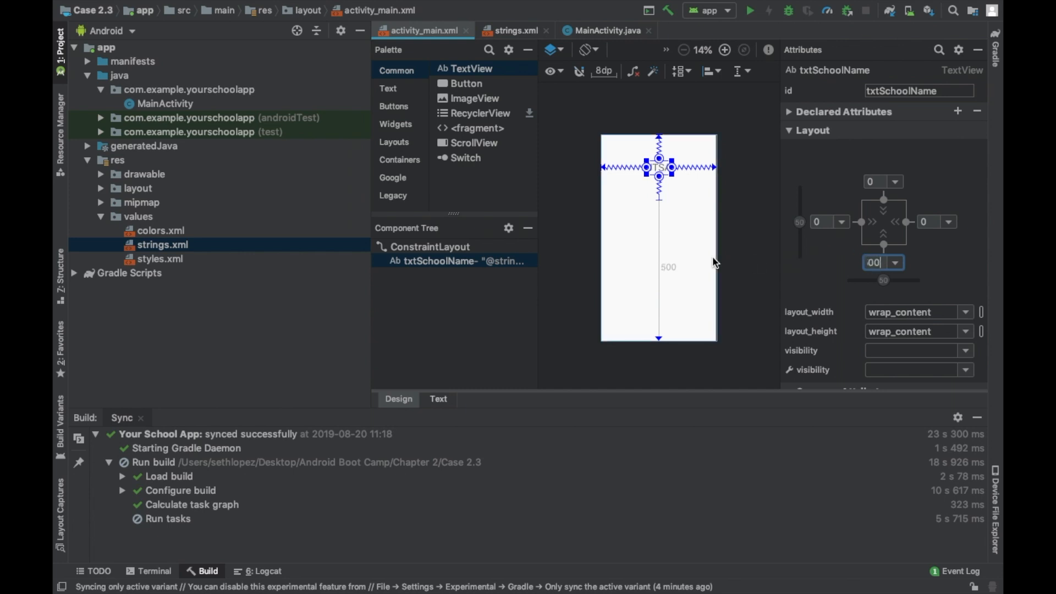
pyautogui.click(575, 260)
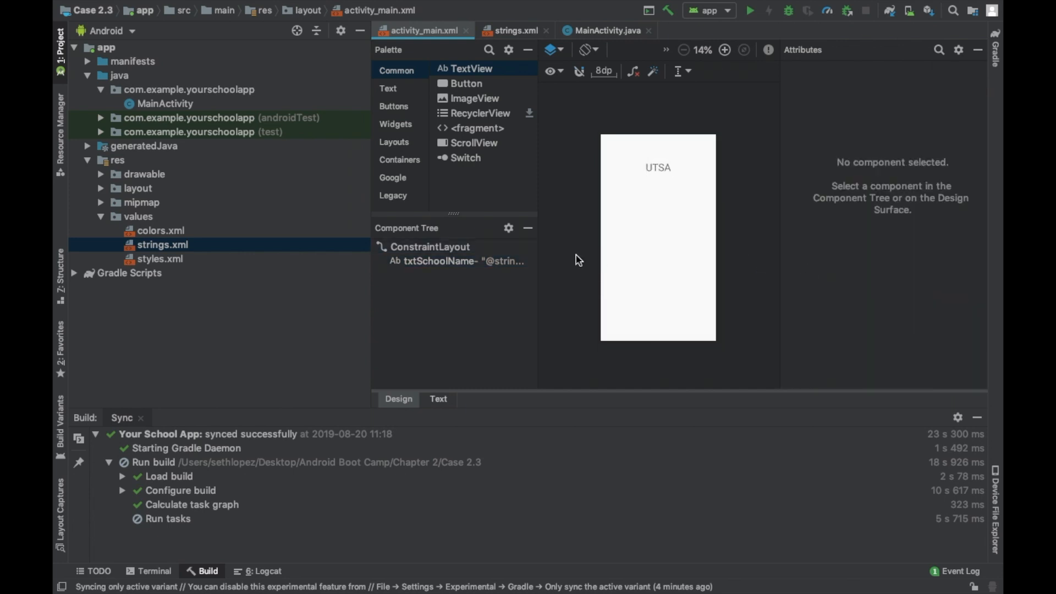
pyautogui.click(463, 262)
pyautogui.write('00')
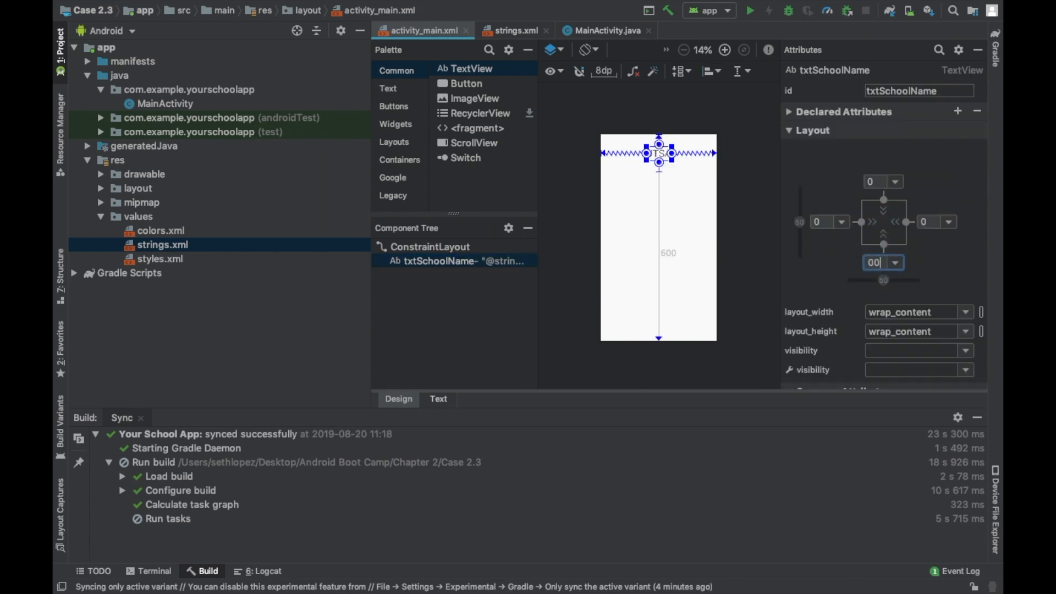
pyautogui.click(430, 246)
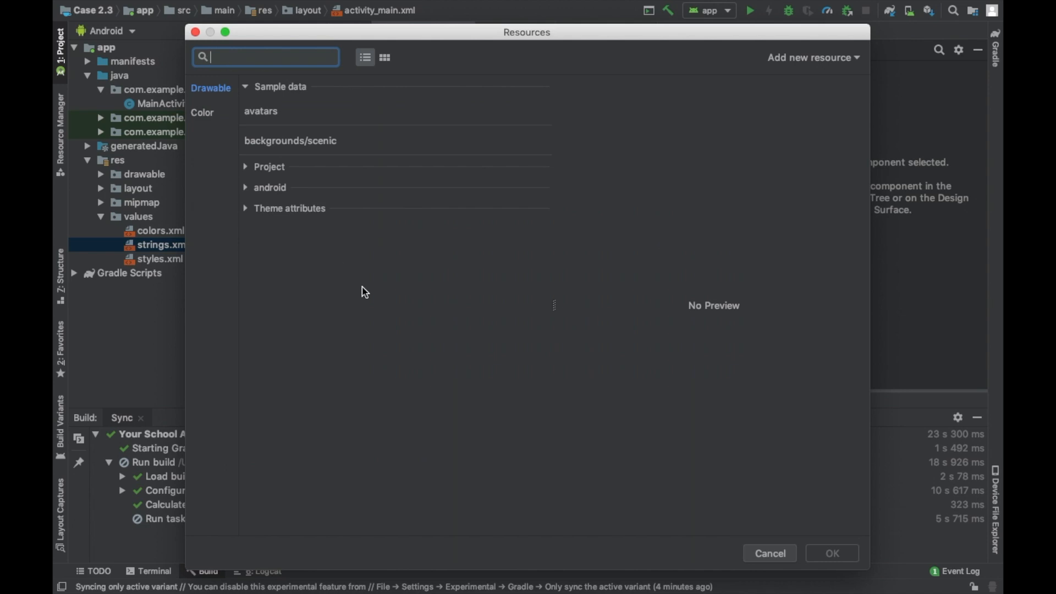
pyautogui.moveTo(755, 547)
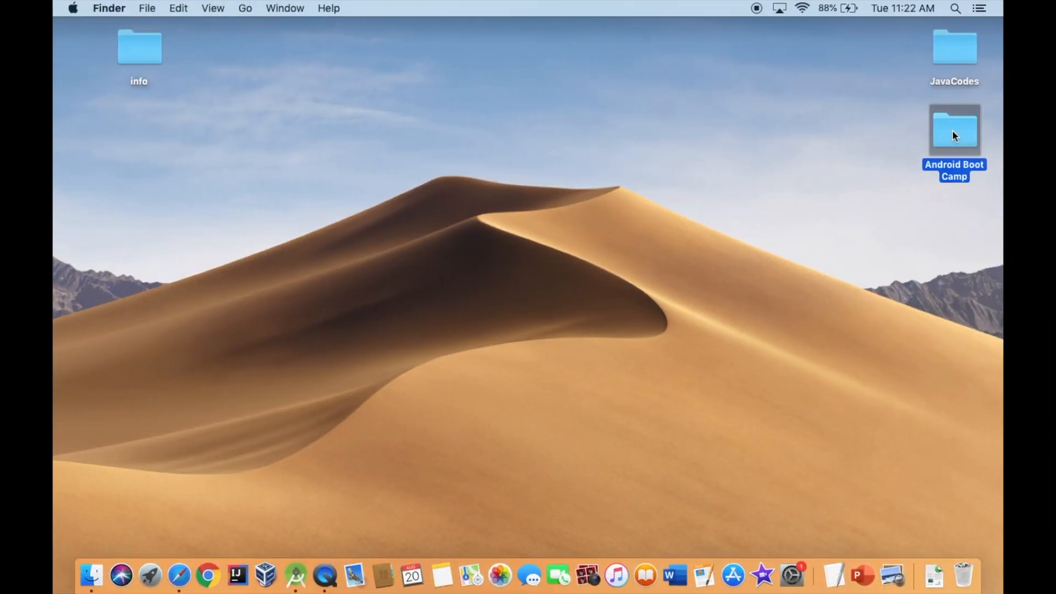
# Copy utsa.png from the Case 2.3 folder into the app's res/drawable folder.
pyautogui.doubleClick(954, 131)
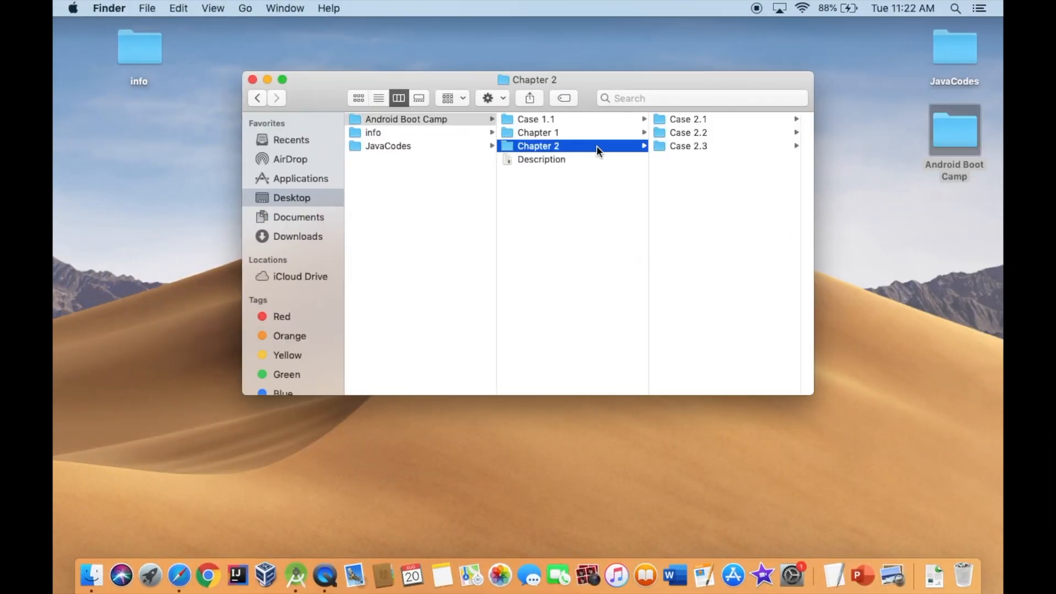
pyautogui.click(688, 146)
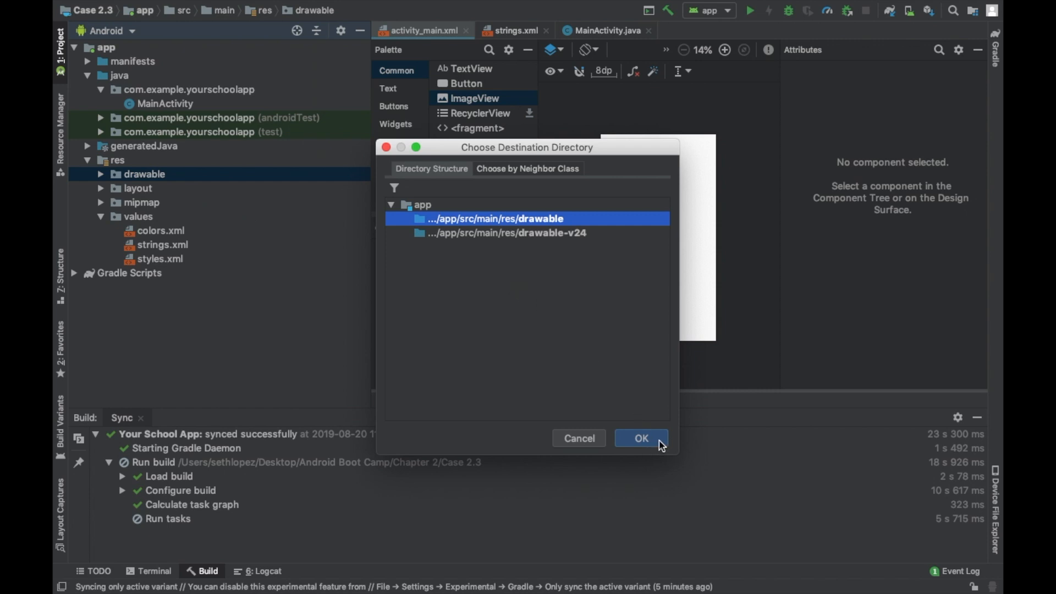
pyautogui.click(640, 438)
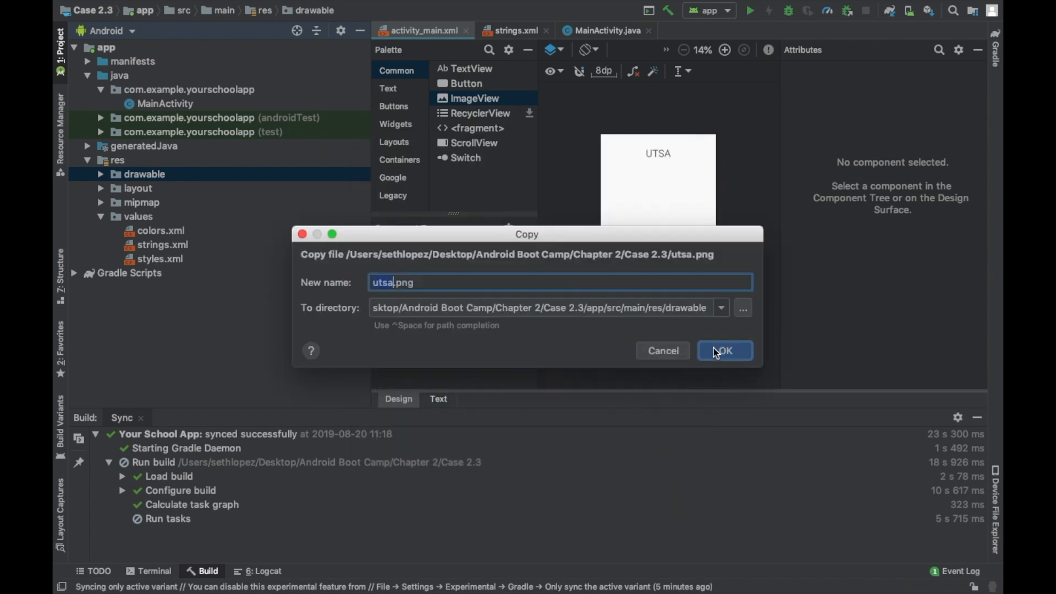
pyautogui.click(724, 350)
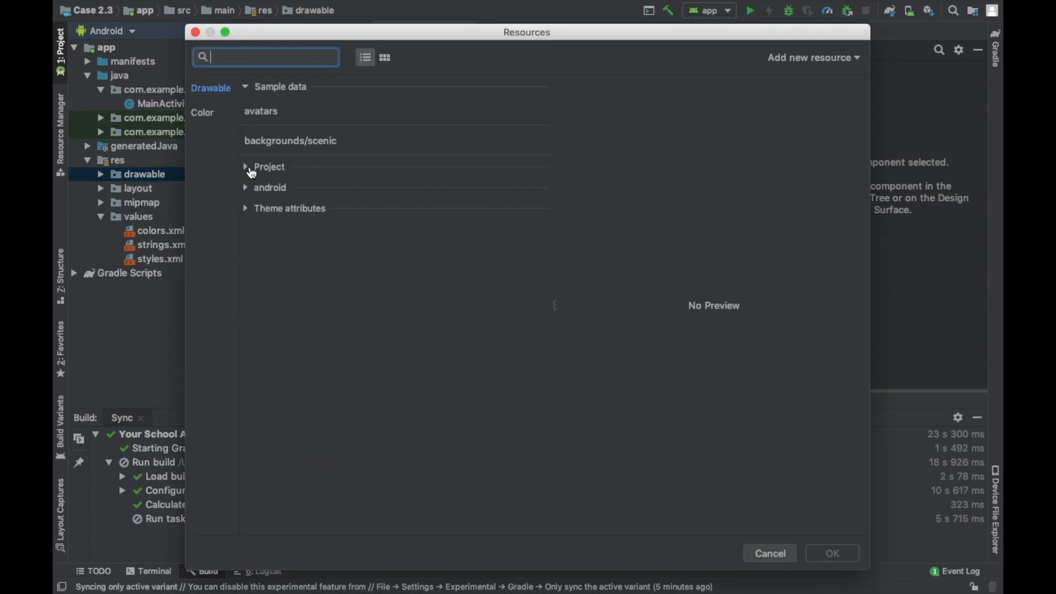
pyautogui.click(769, 553)
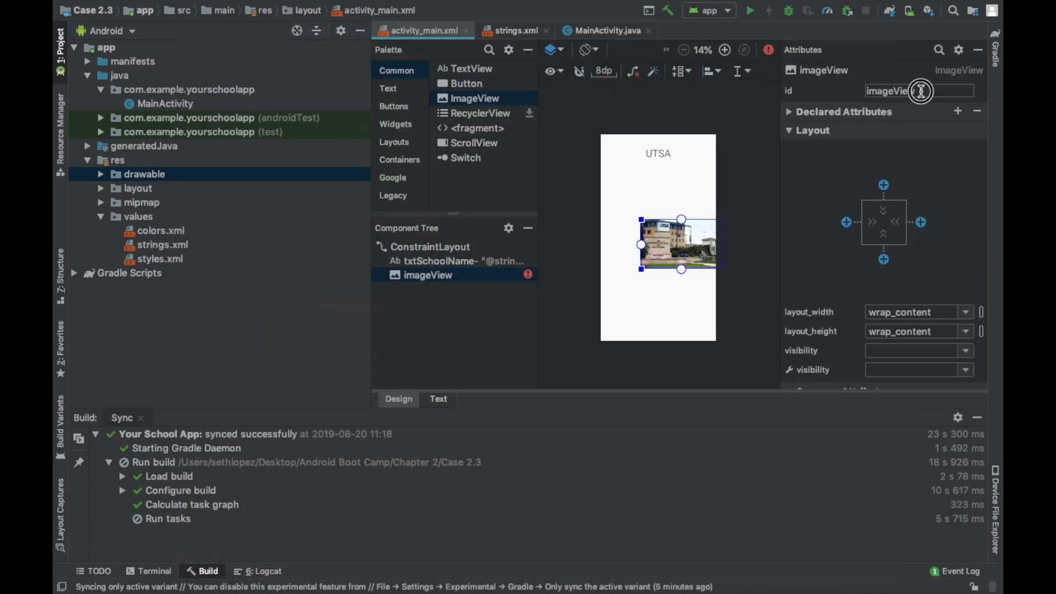
pyautogui.write('imgSchooo')
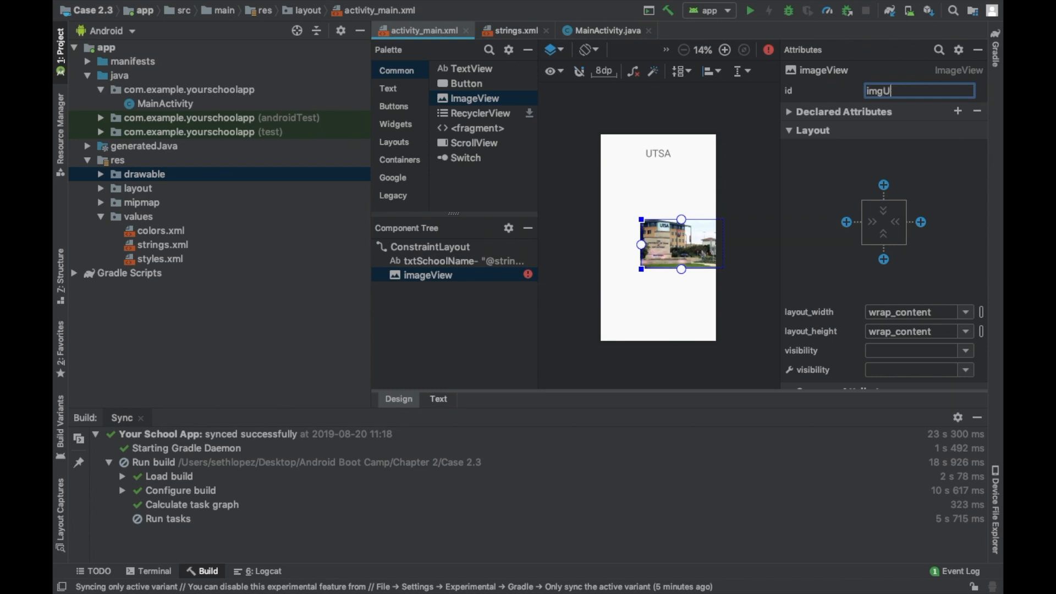
pyautogui.write('TSA')
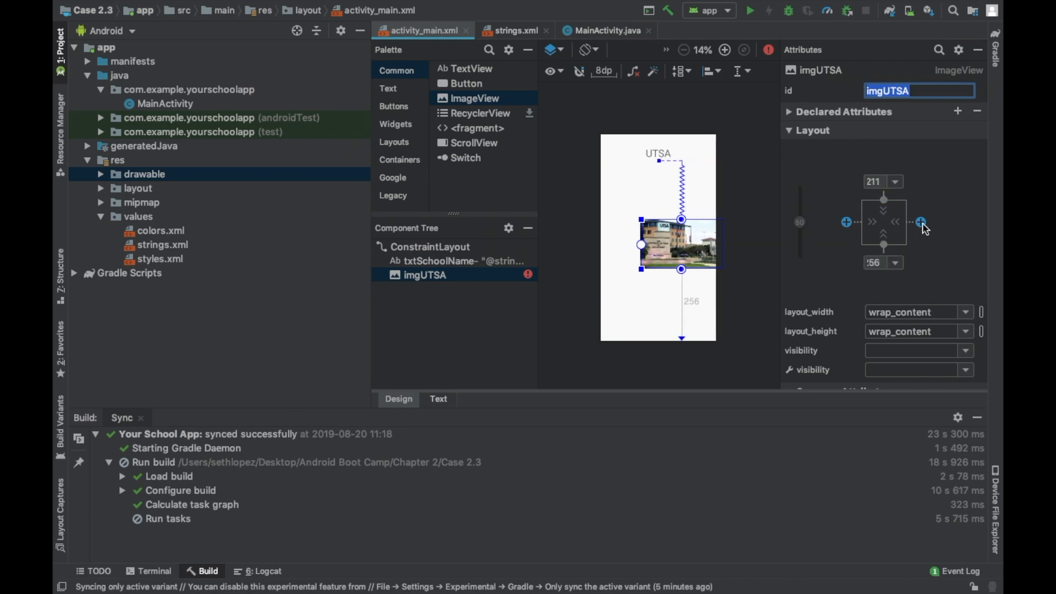
pyautogui.click(920, 221)
pyautogui.write('0')
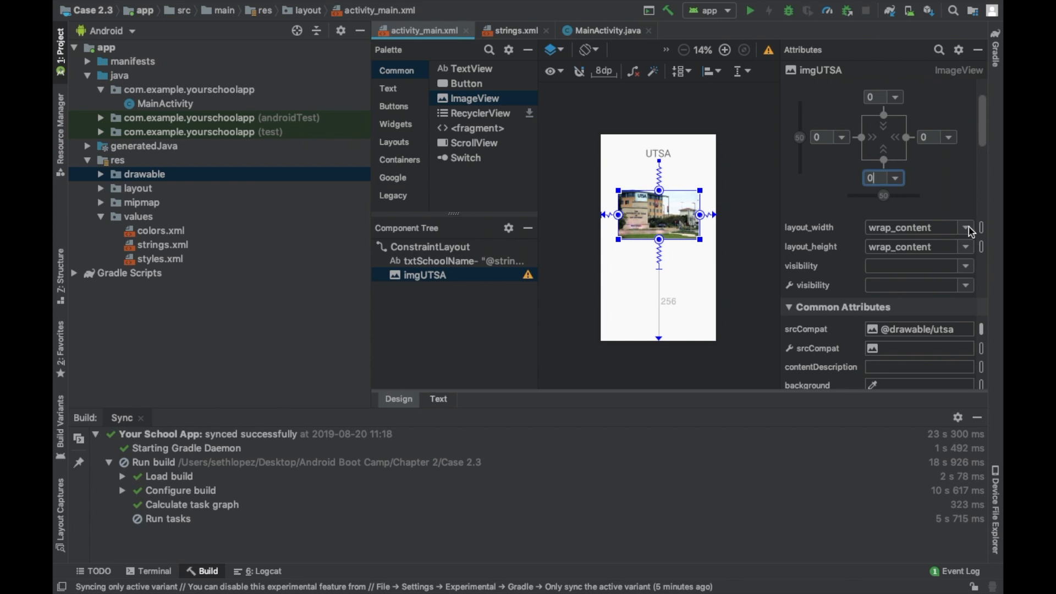
# Set the imgUTSA image view's layout_width and layout_height values.
pyautogui.click(966, 227)
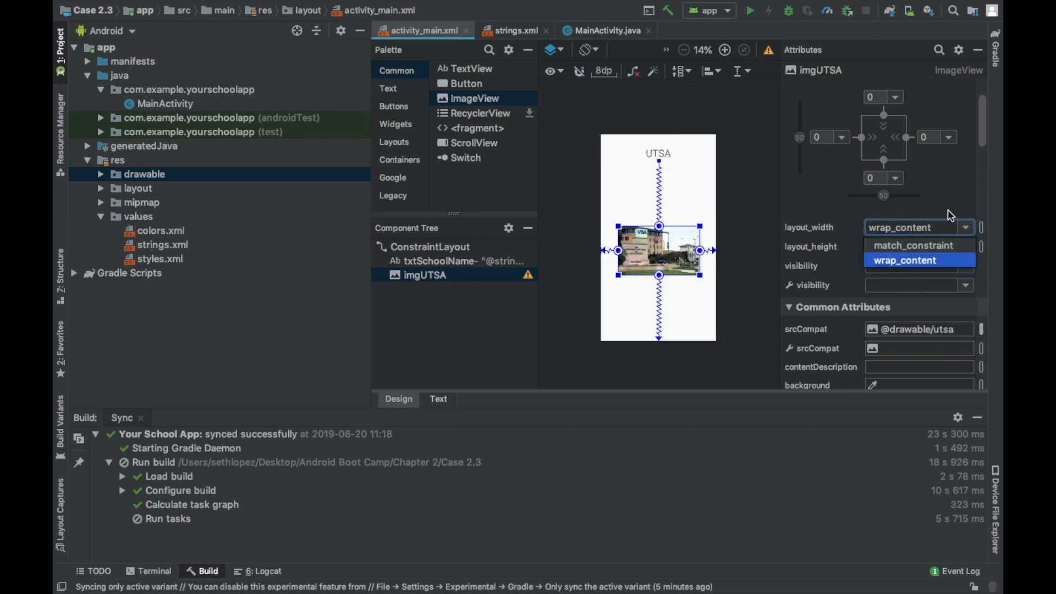
pyautogui.click(906, 259)
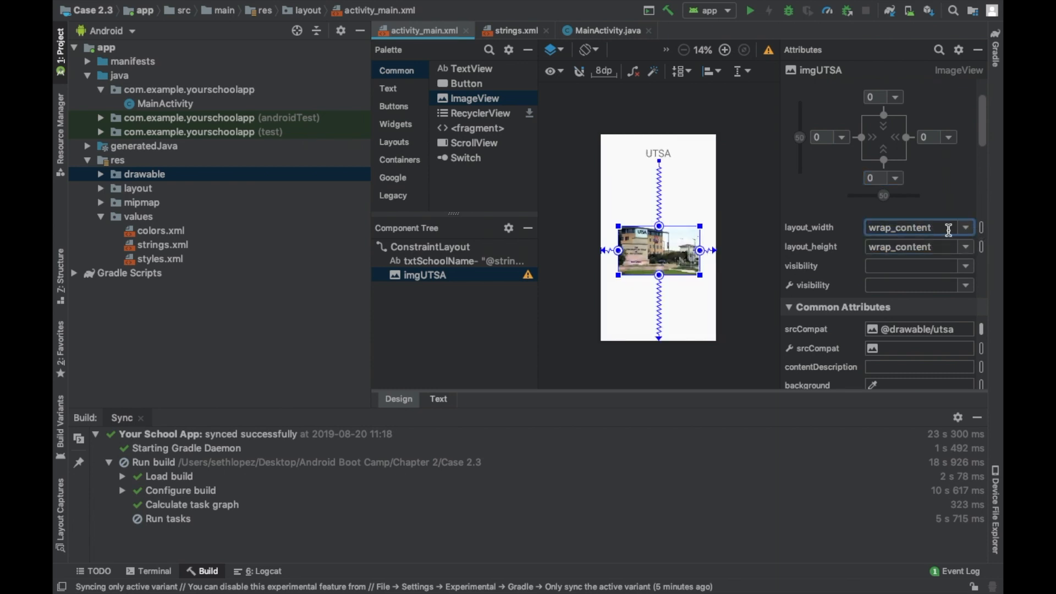
pyautogui.click(981, 226)
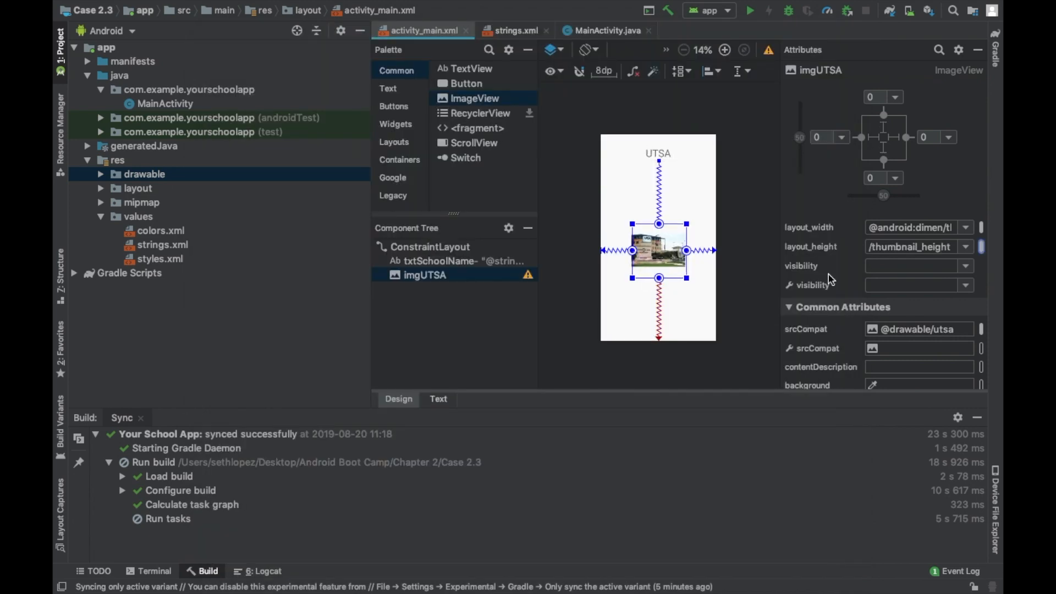
pyautogui.scroll(-3)
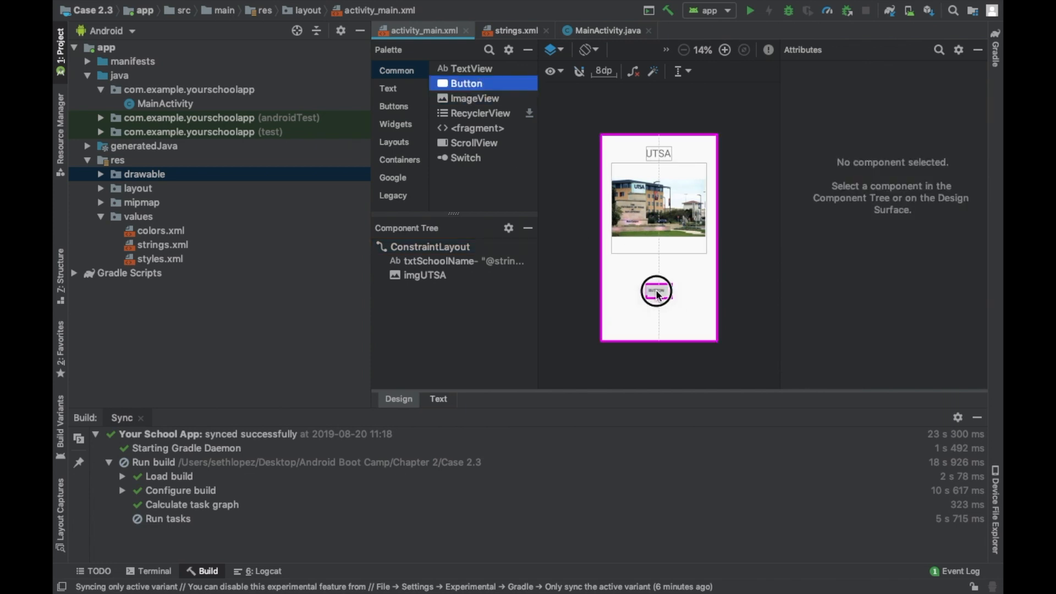
# Add a button below the photo with id btnInfo and its text resource.
pyautogui.click(658, 291)
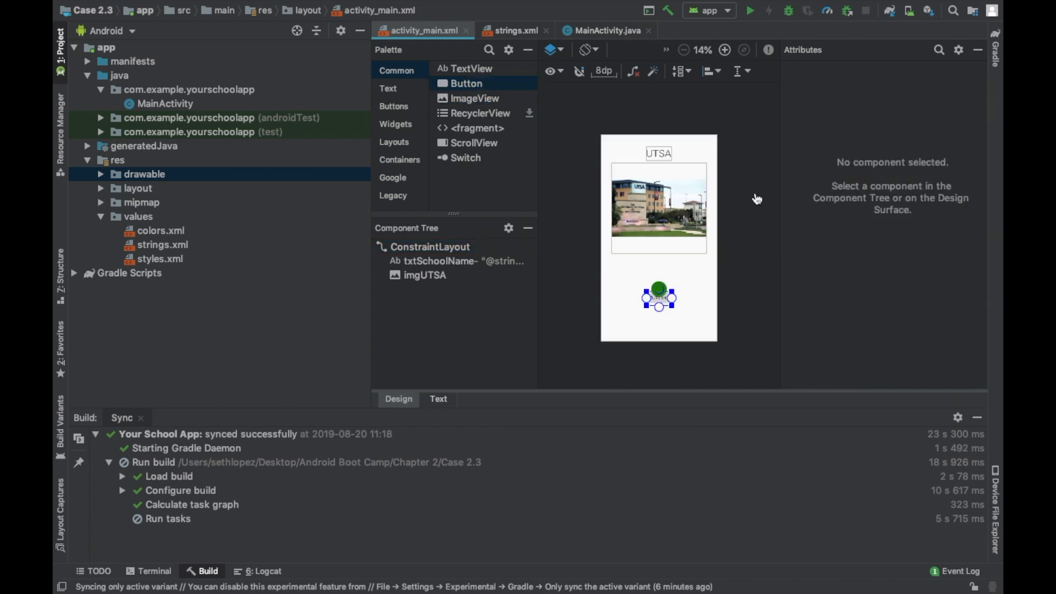
pyautogui.click(658, 296)
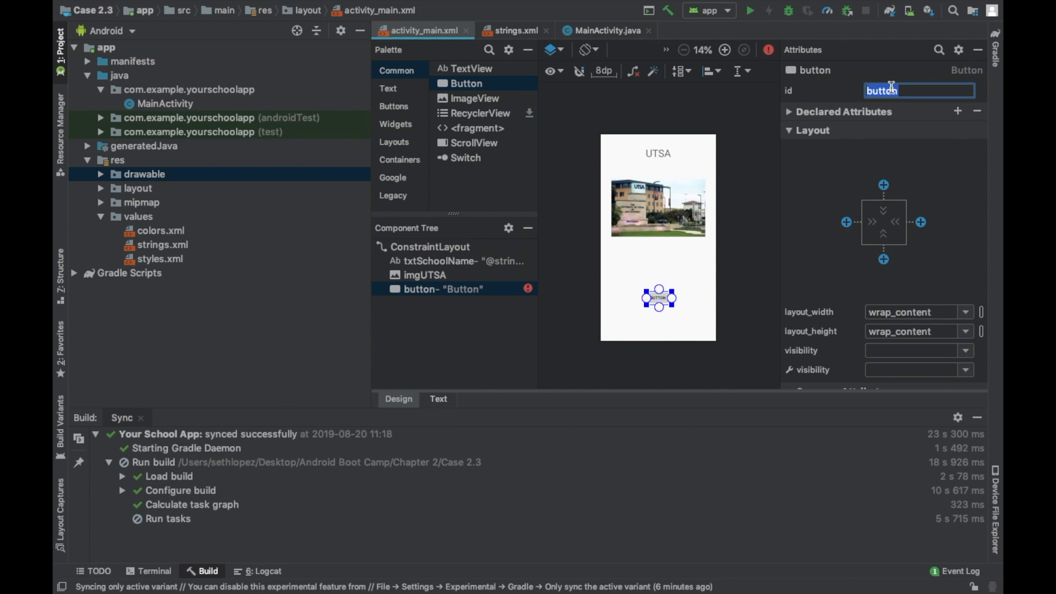
pyautogui.write('btnInfo')
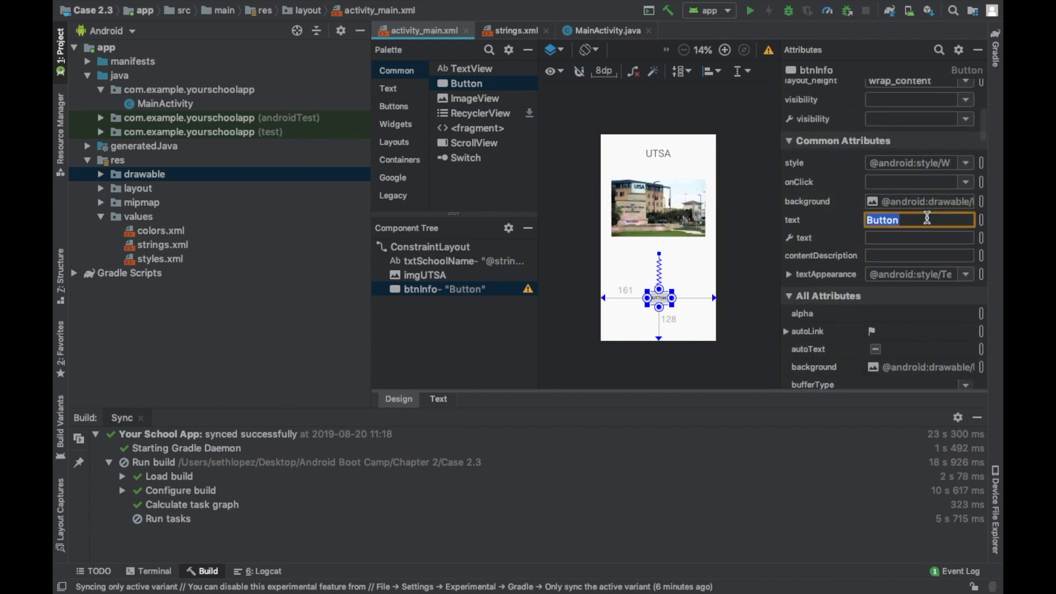
pyautogui.moveTo(982, 224)
pyautogui.write('@string/btnInf')
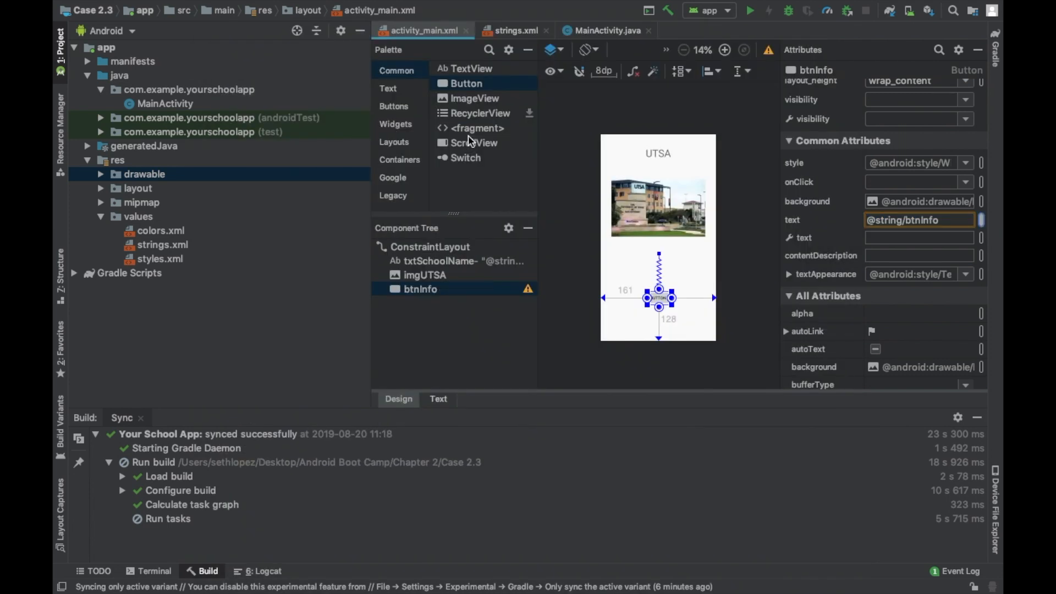
pyautogui.scroll(-3)
pyautogui.write('25')
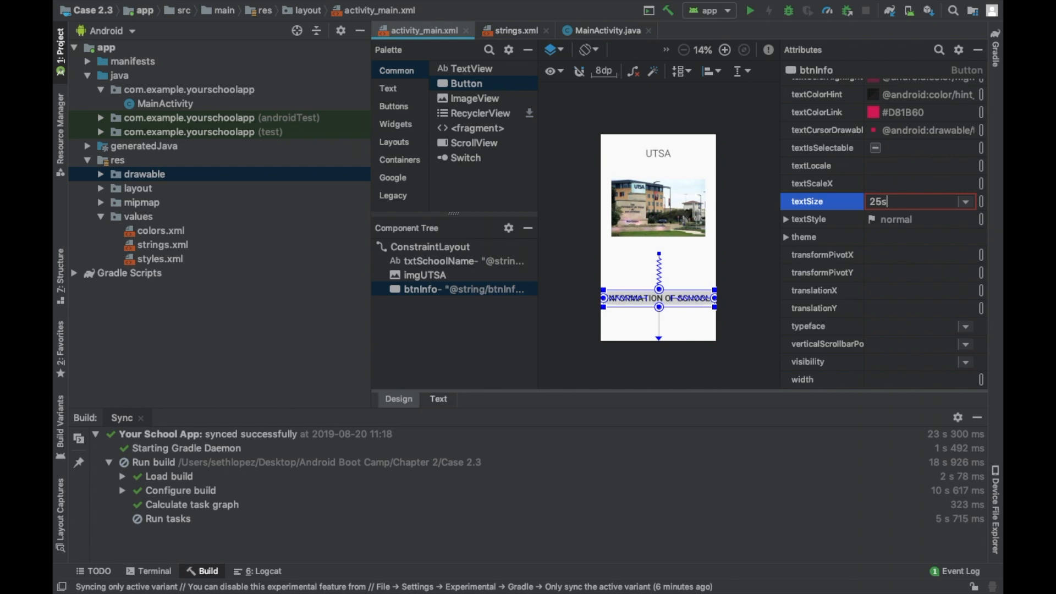
pyautogui.write('p')
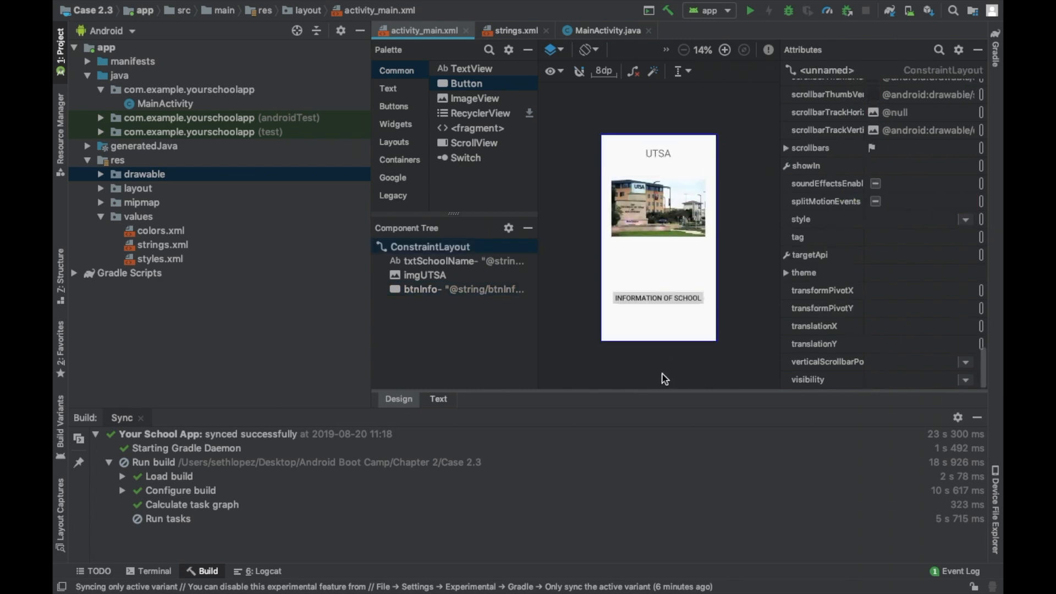
# Set the button text to 25sp with all-caps turned off, then return to MainActivity.java.
pyautogui.click(657, 298)
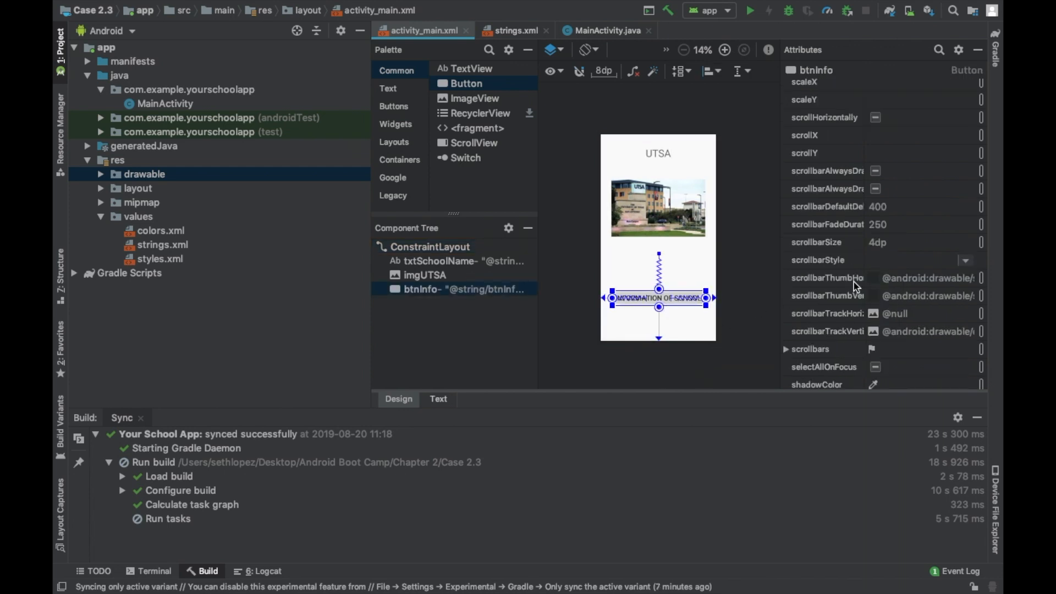
pyautogui.scroll(-3)
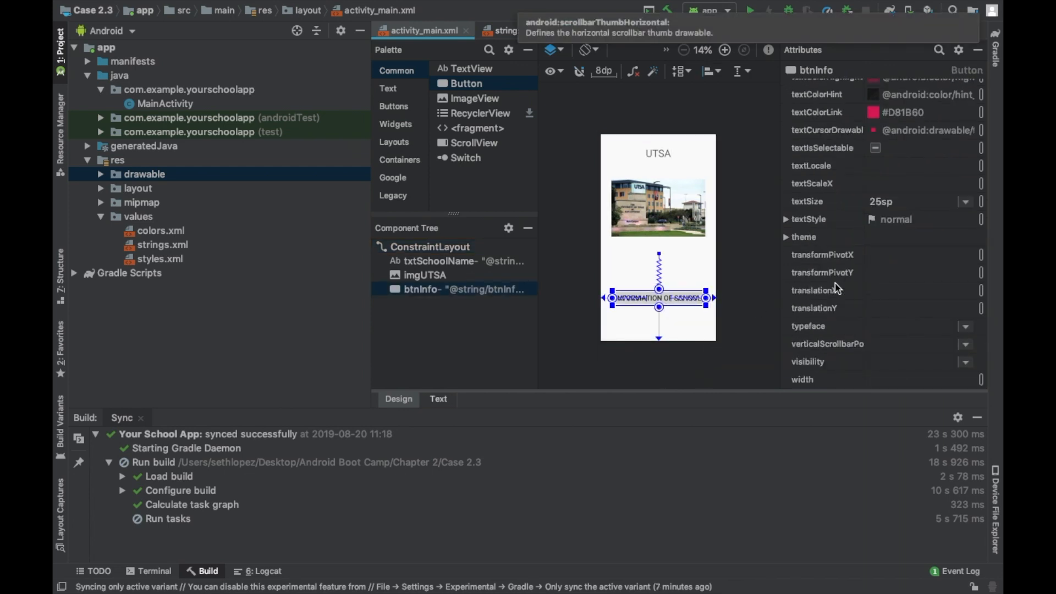
pyautogui.scroll(3)
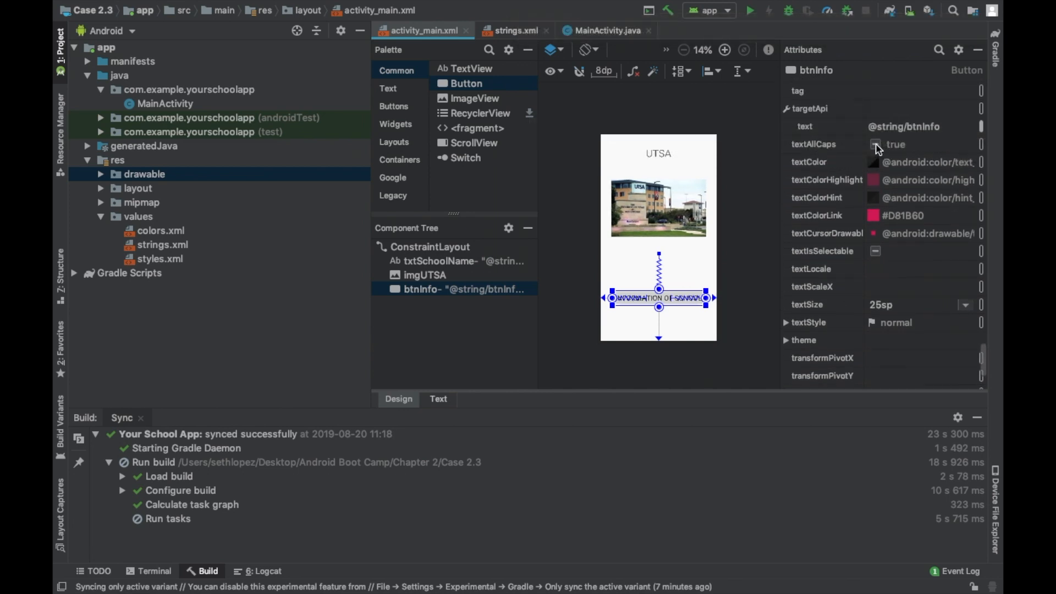
pyautogui.click(876, 144)
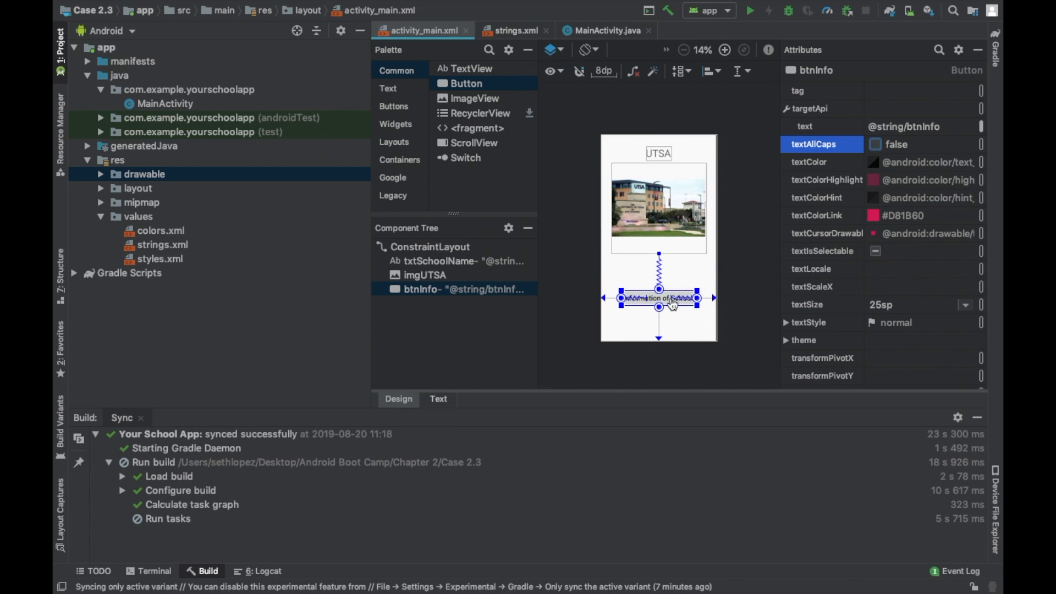
pyautogui.click(430, 246)
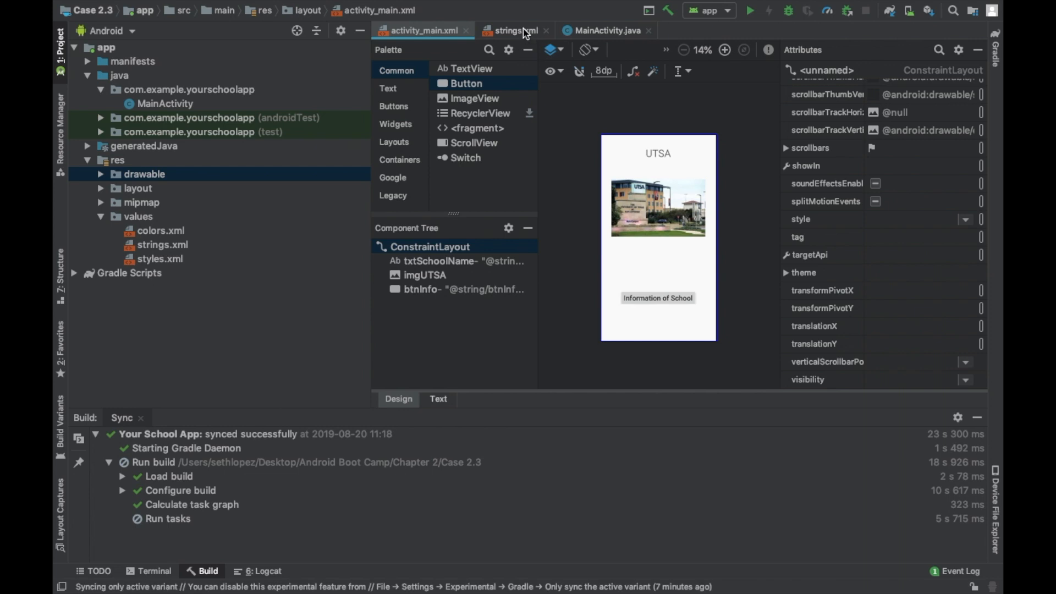
pyautogui.click(526, 31)
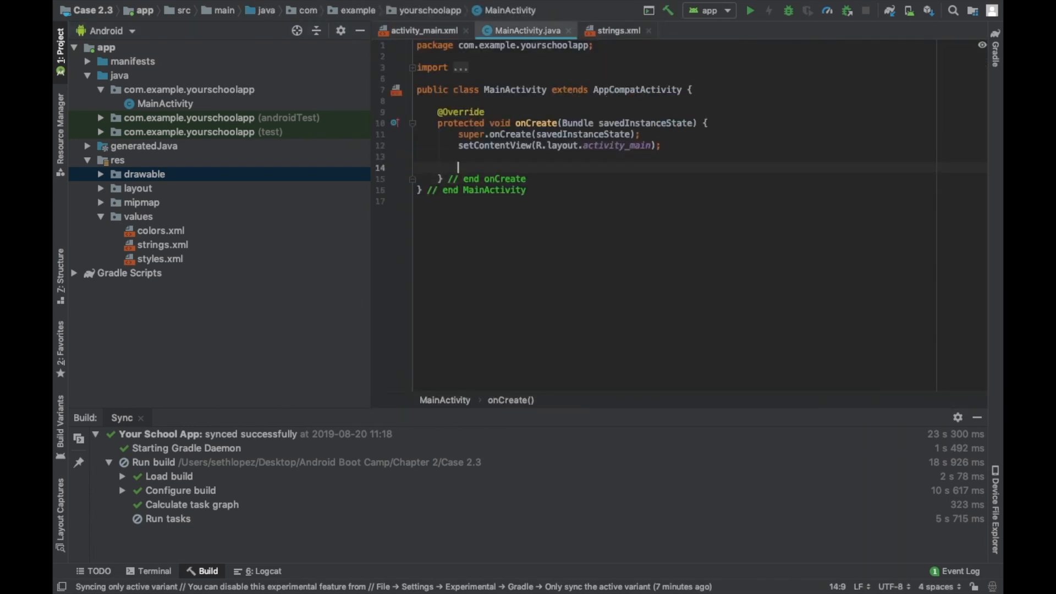
# Write the comment "// Instantiate Button class with button widget" in onCreate.
pyautogui.write('//')
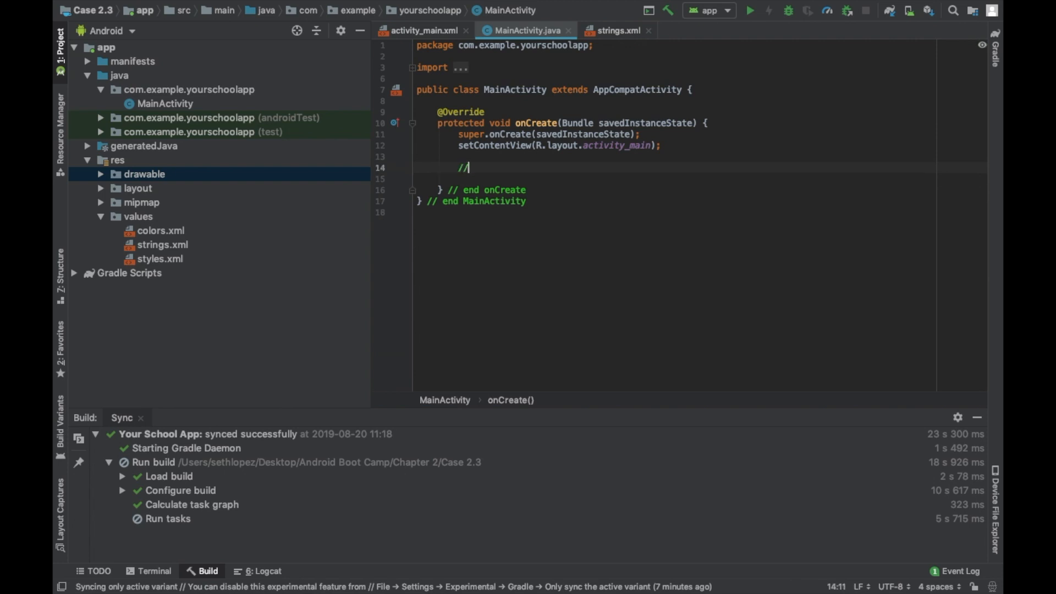
pyautogui.write('Instantioate')
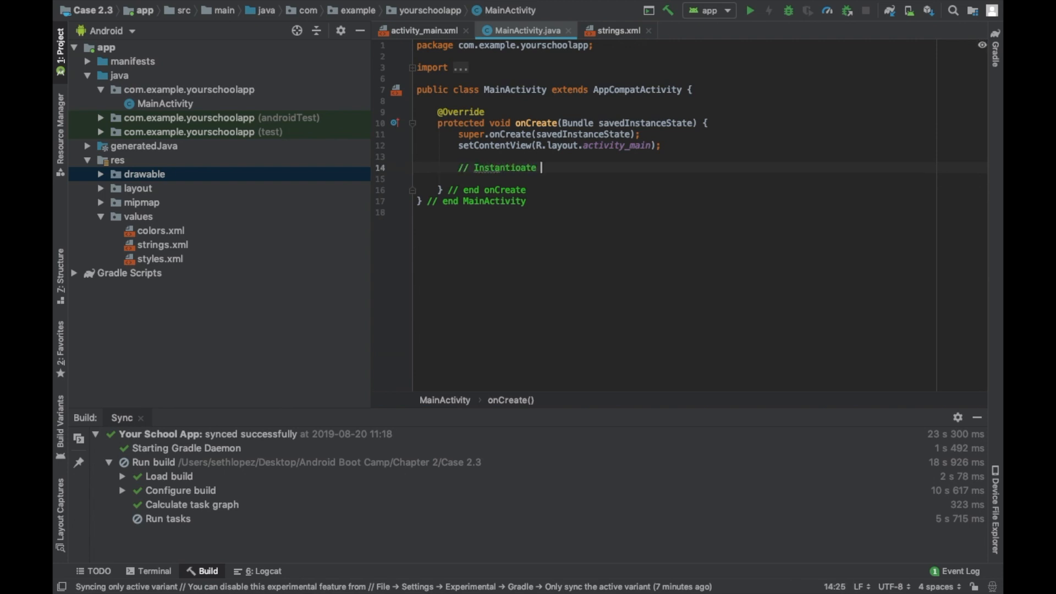
pyautogui.press('Backspace')
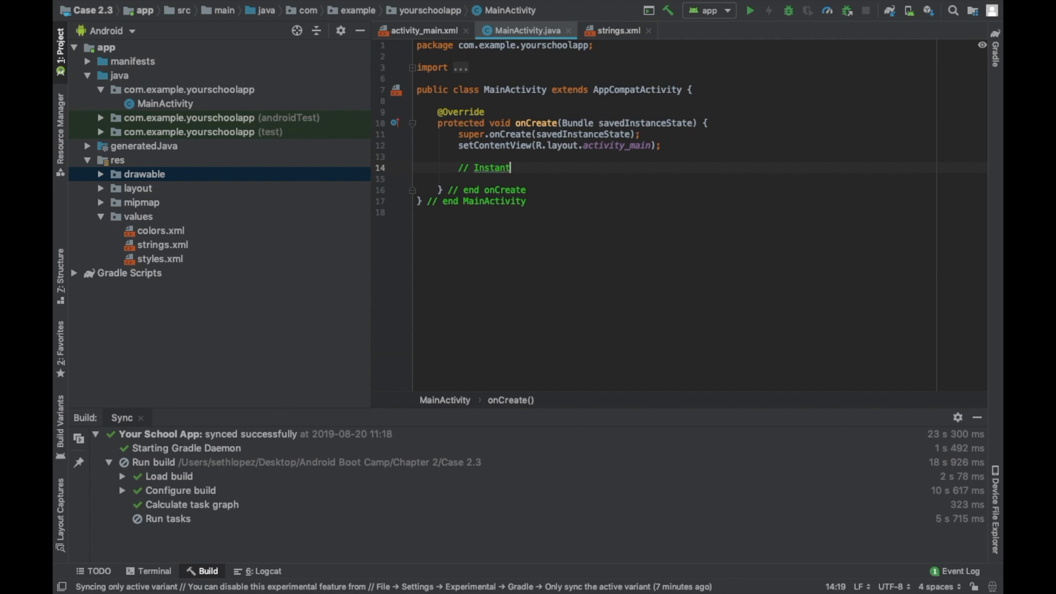
pyautogui.write('iate')
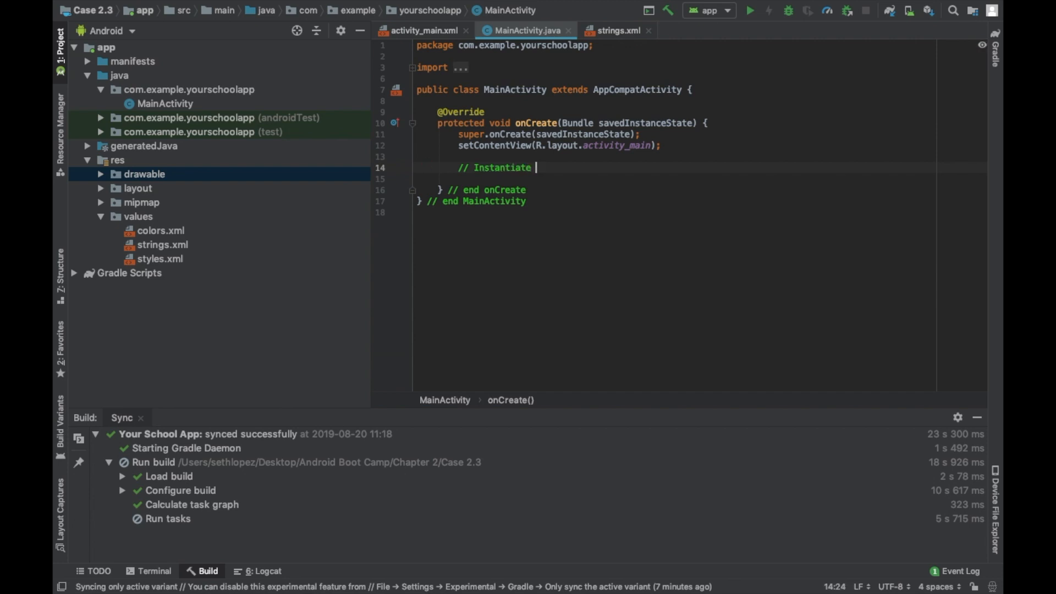
pyautogui.write('Button')
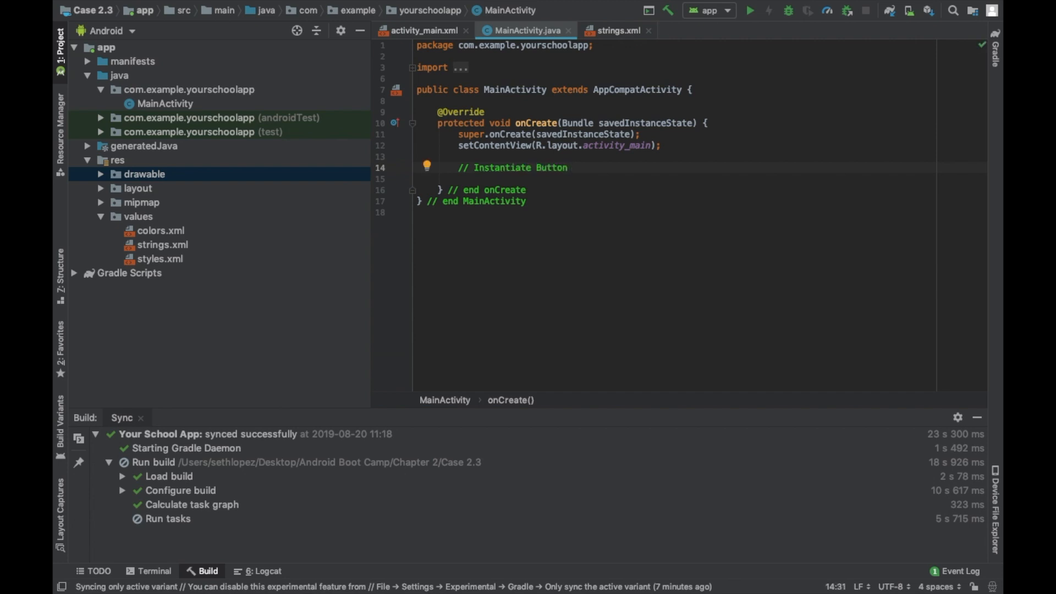
pyautogui.write('class with')
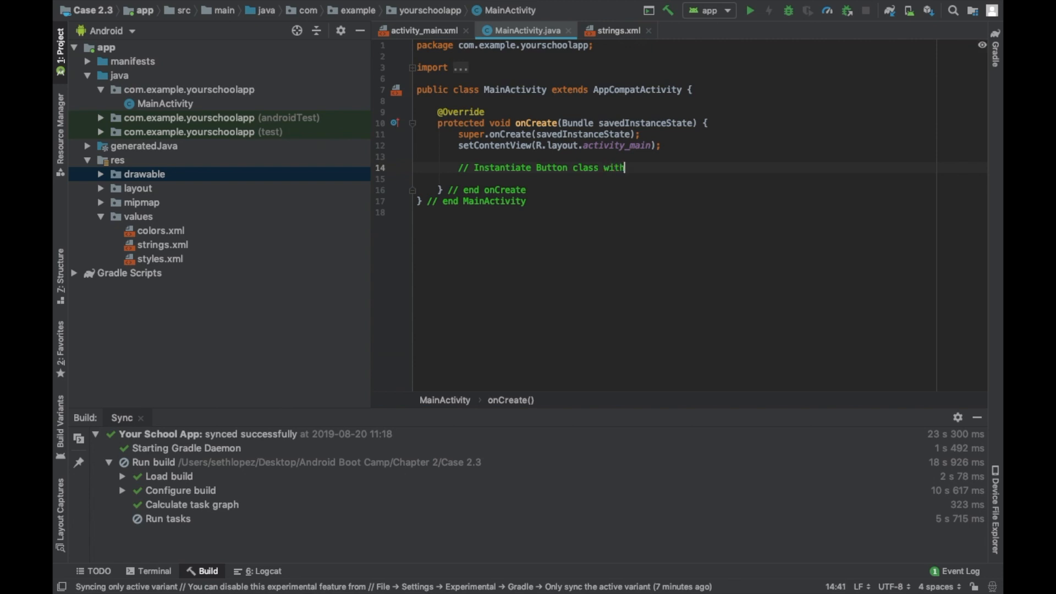
pyautogui.write('button widg')
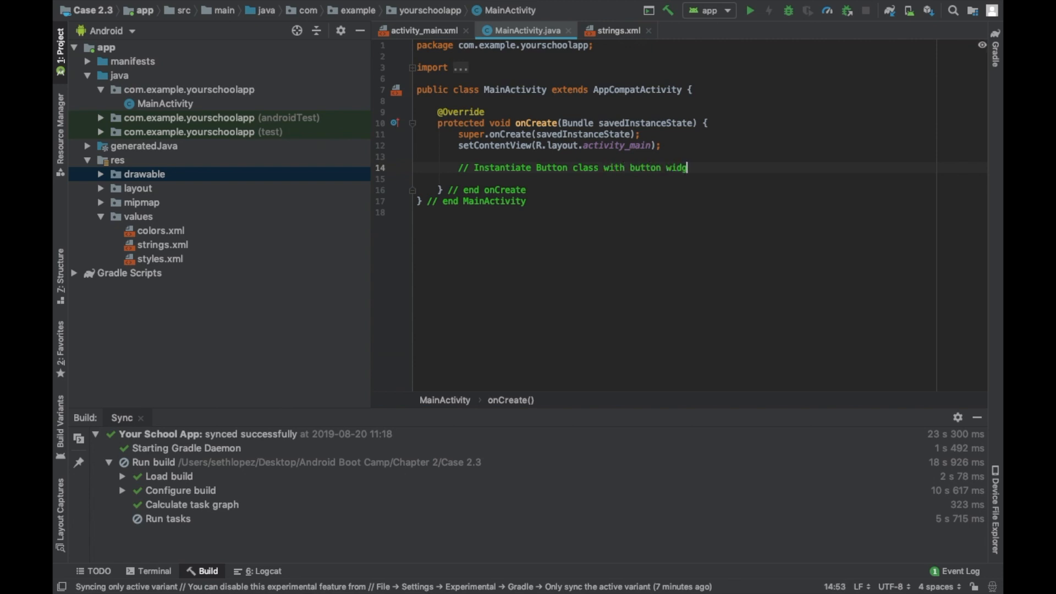
pyautogui.write('et')
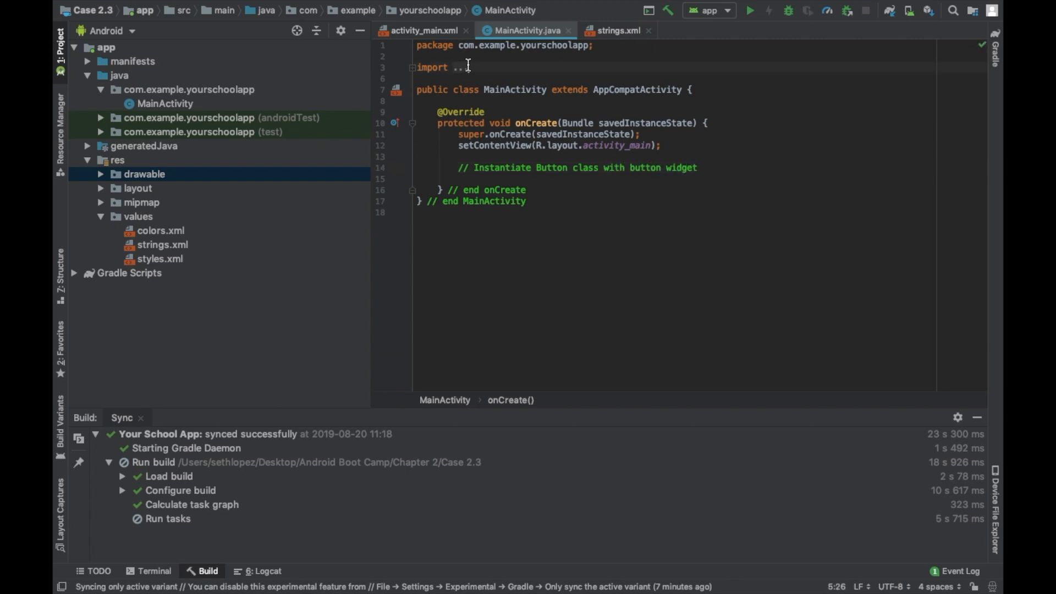
pyautogui.click(411, 67)
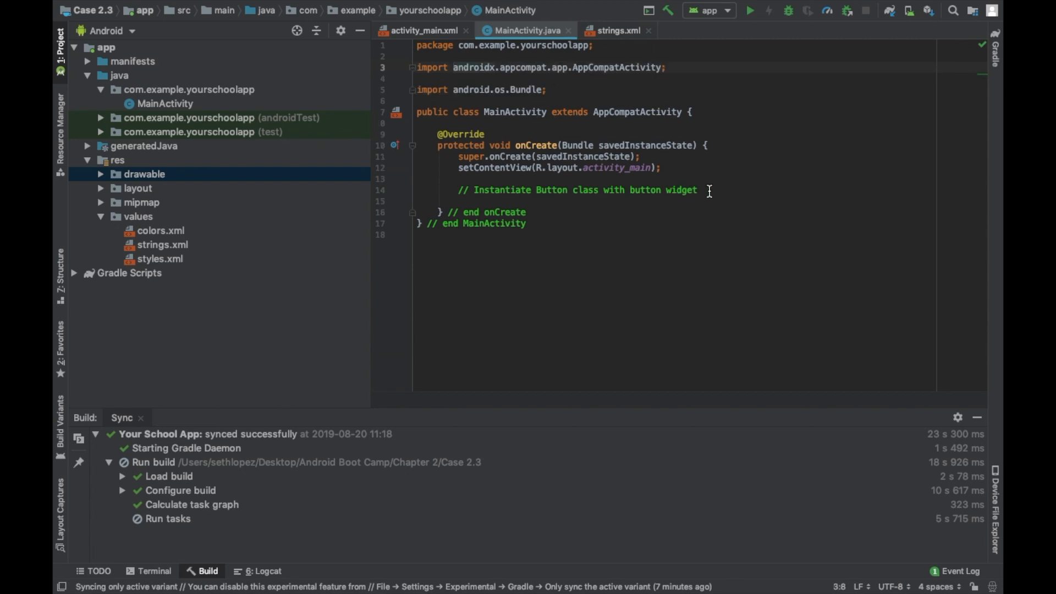
pyautogui.click(700, 190)
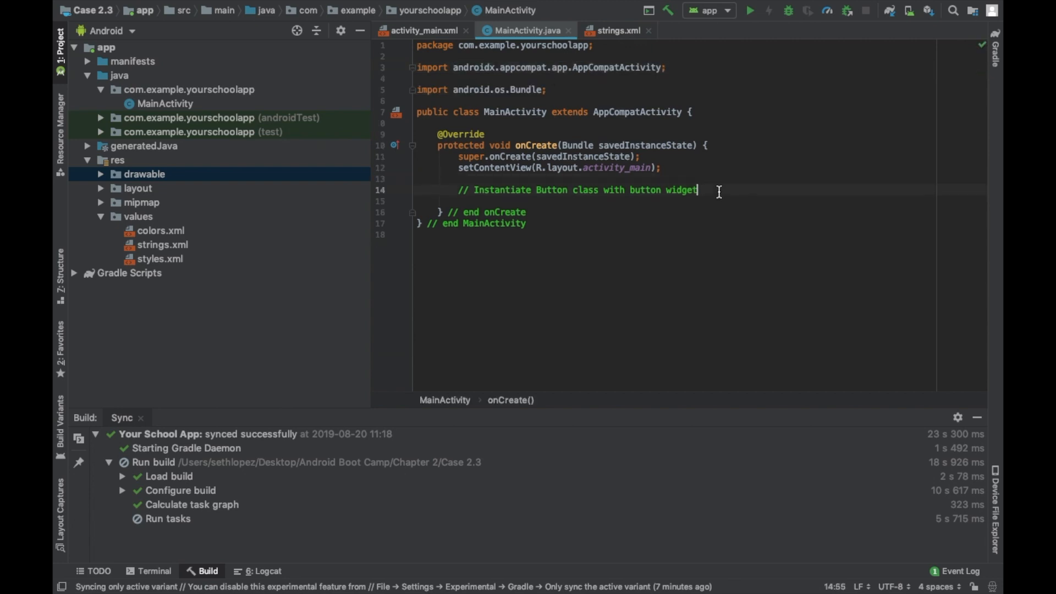
# Declare Button btnInfo = (Button) findViewById(R.id.btnInfo);.
pyautogui.write('Button bt')
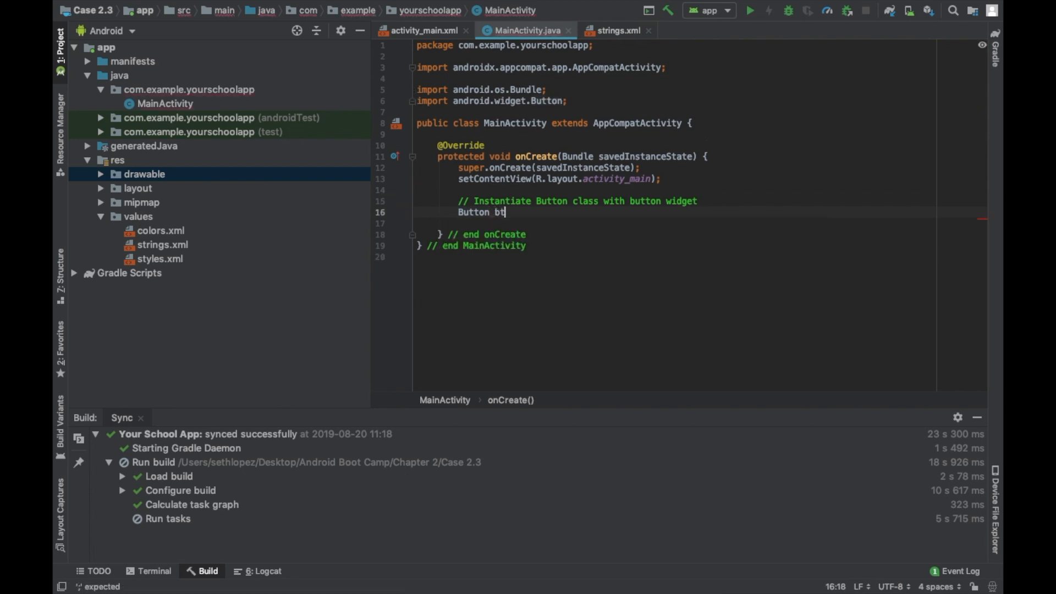
pyautogui.write('nInfo')
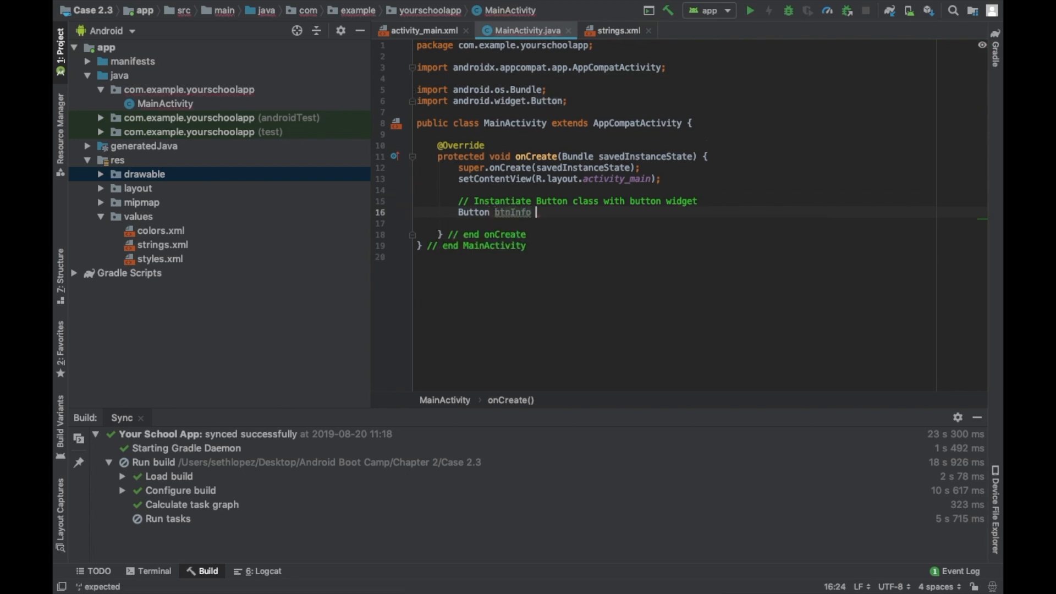
pyautogui.write('= (Button) findViewById(')
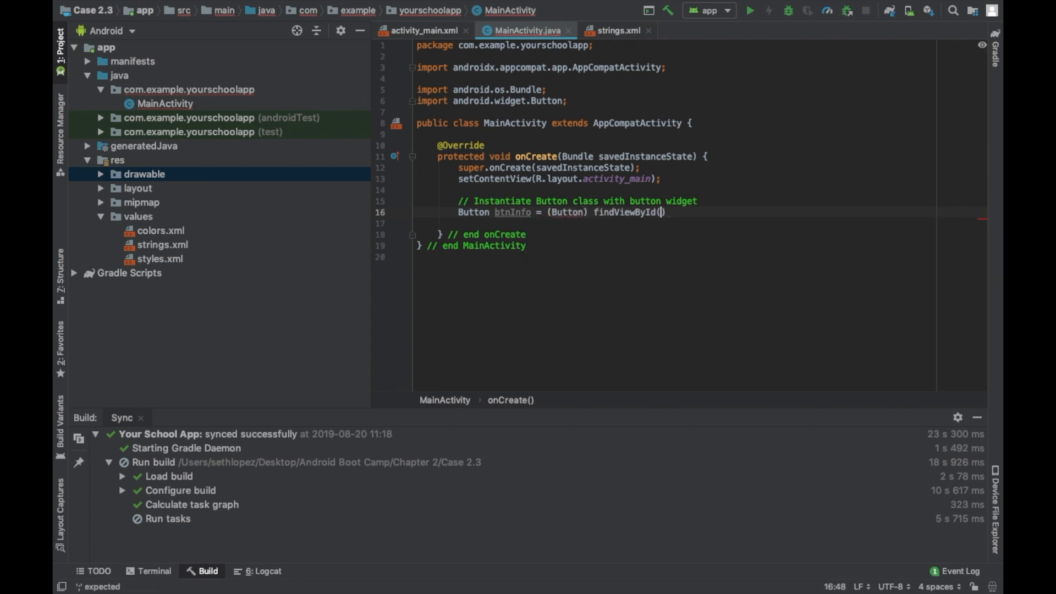
pyautogui.write('R.id.')
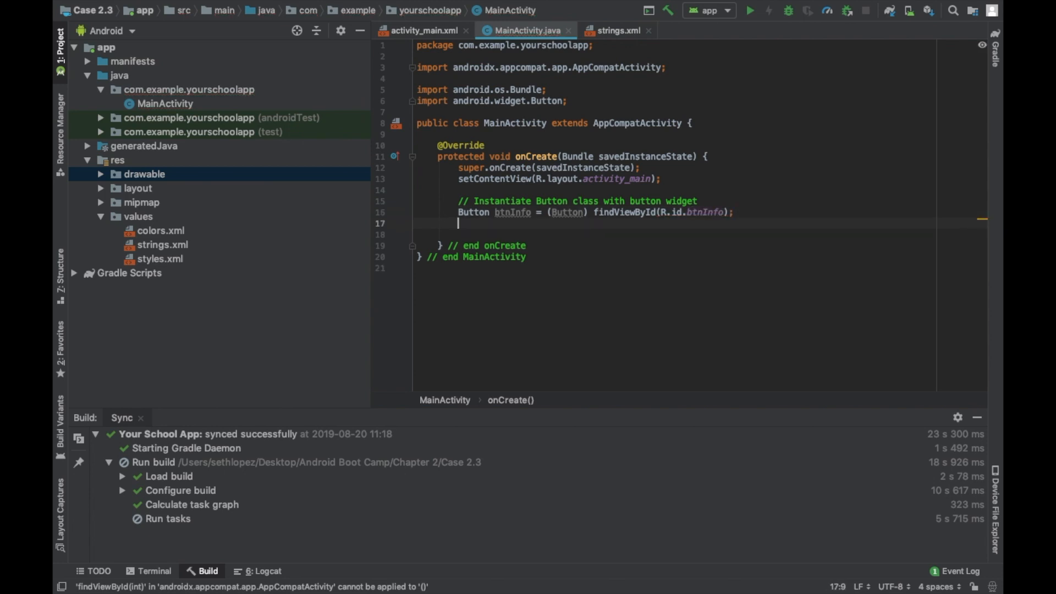
pyautogui.write('btnInfo')
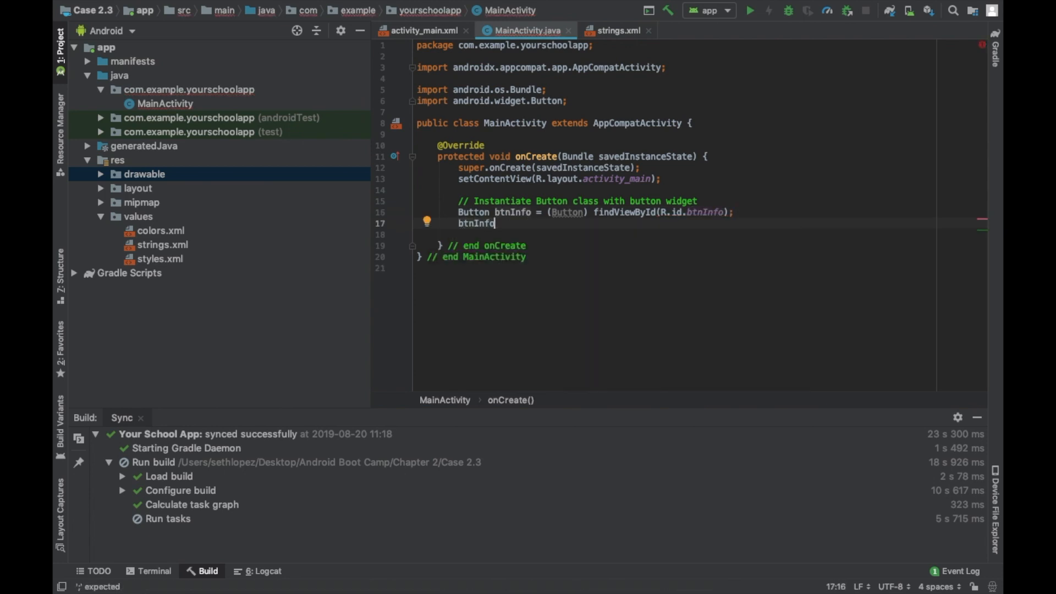
# Attach an empty View.OnClickListener to btnInfo with "// end onClick" and "// end btnInfo" comments.
pyautogui.write('.setOnClickListener();')
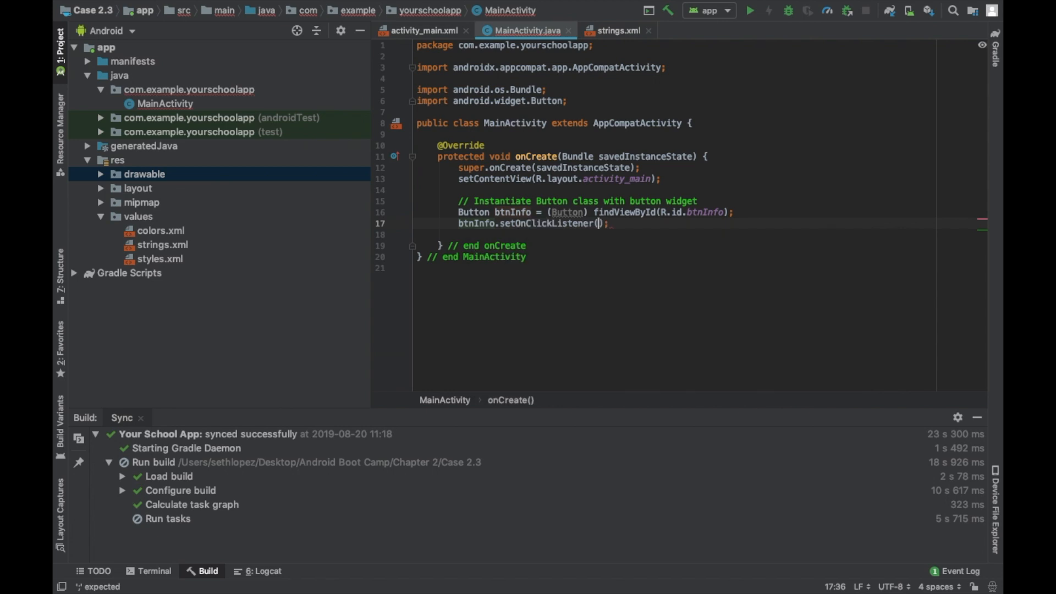
pyautogui.write('new View.OnClickListener(')
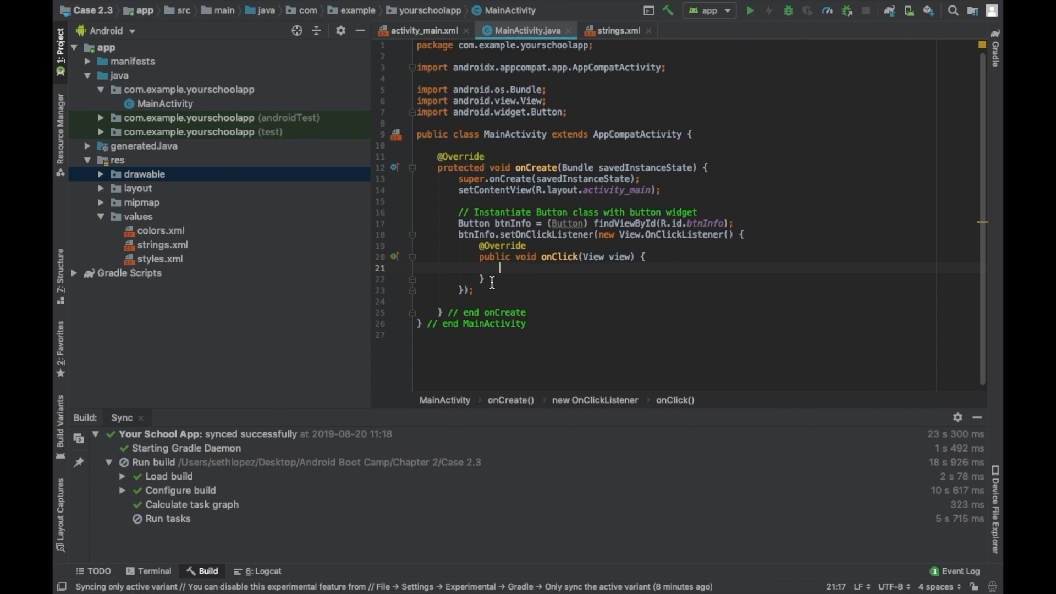
pyautogui.write('// end')
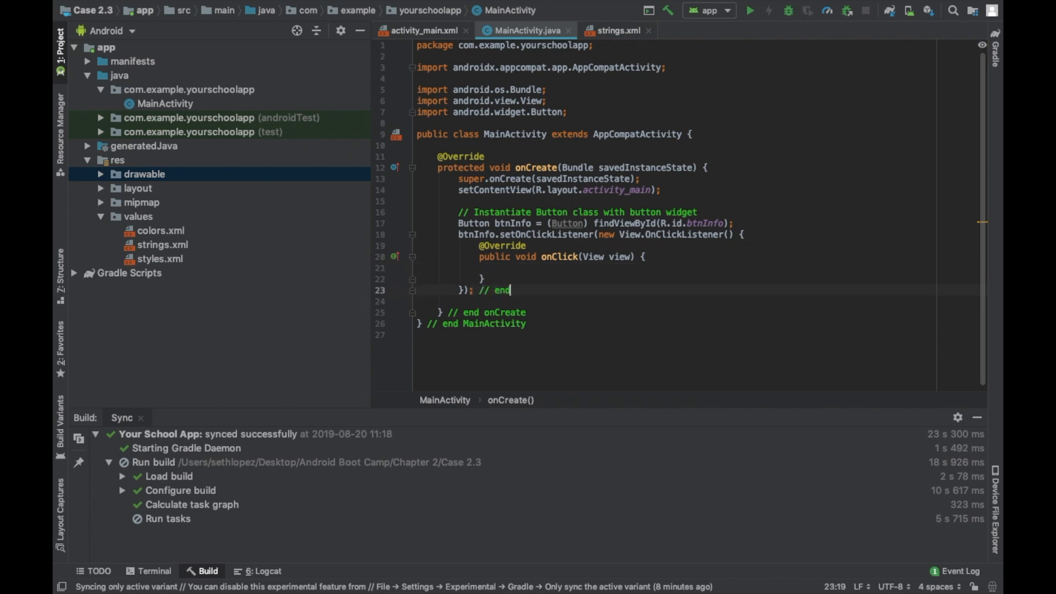
pyautogui.write('btnInfo')
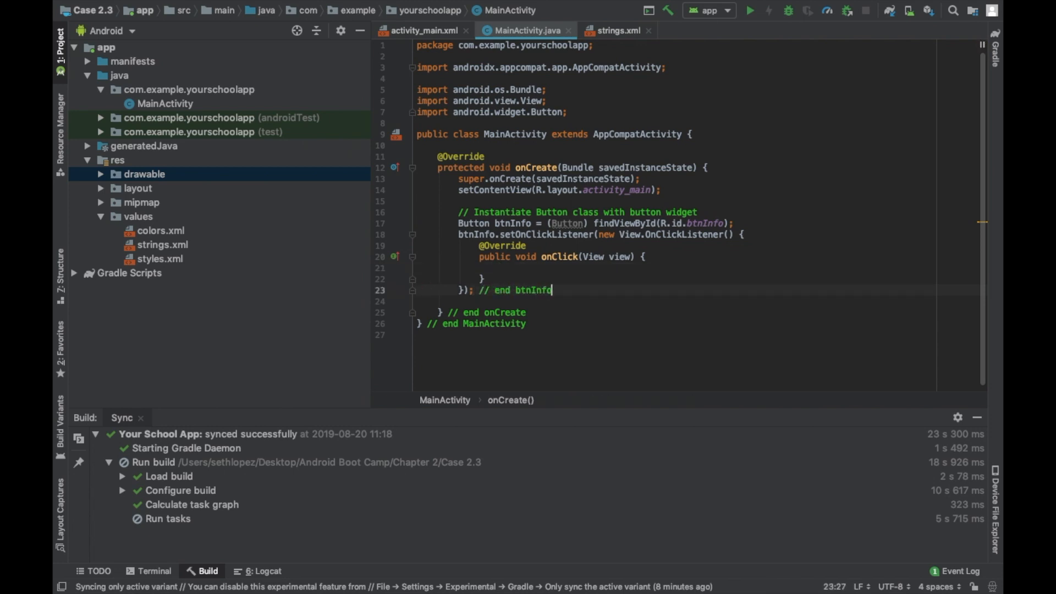
pyautogui.click(492, 278)
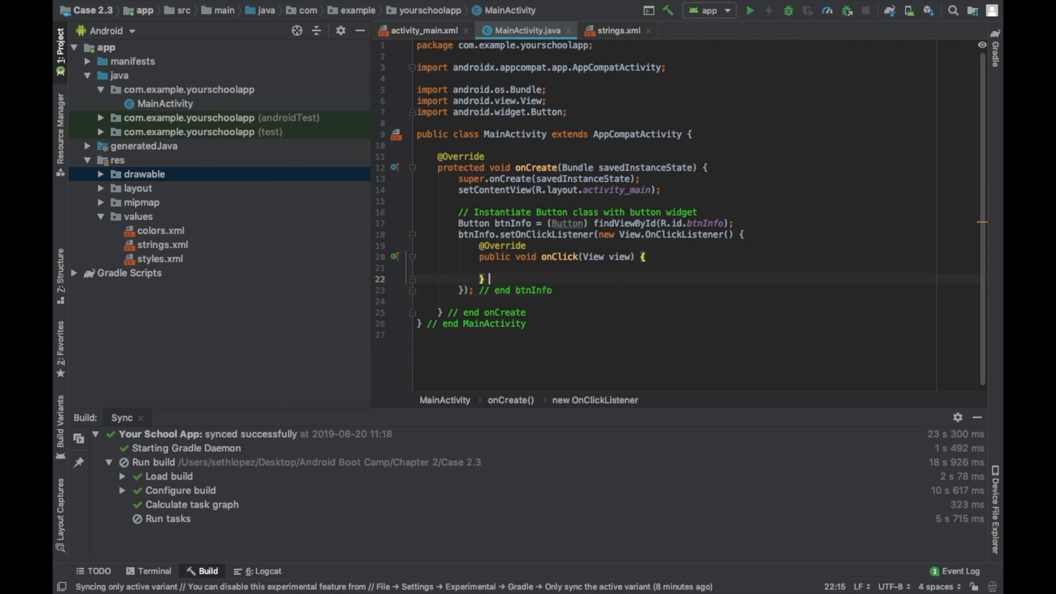
pyautogui.write('// end')
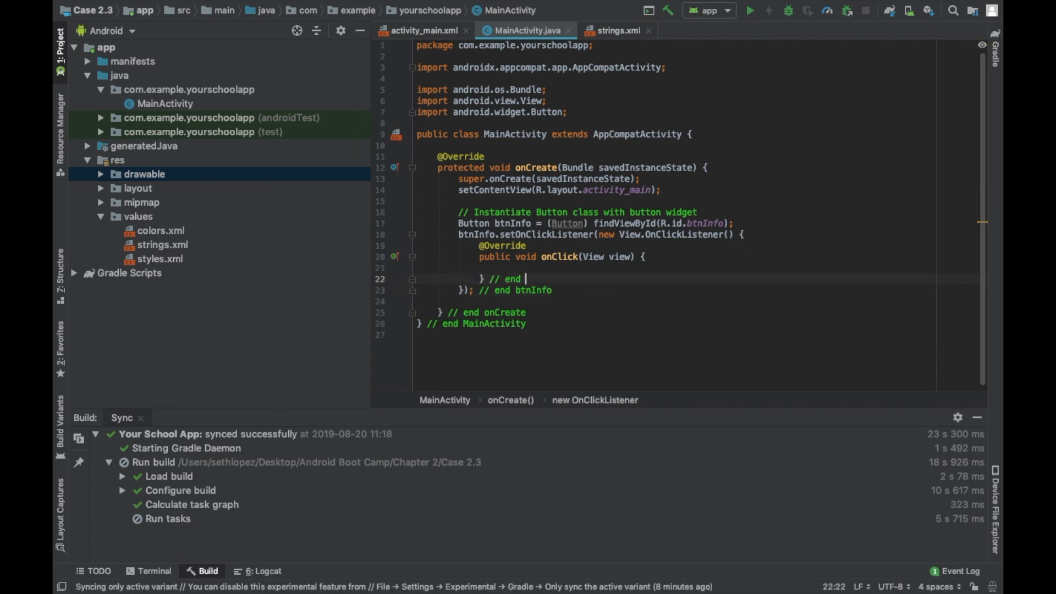
pyautogui.write('onClick')
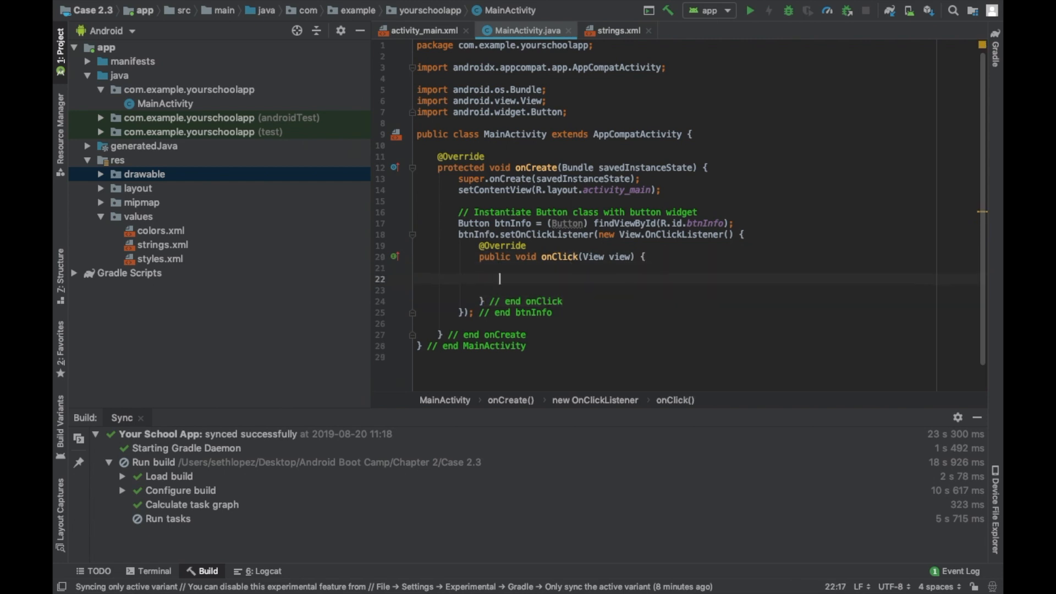
# Inside onClick, call startActivity(new Intent(MainActivity.this, Information.class)).
pyautogui.write('startActivity(new Intent());')
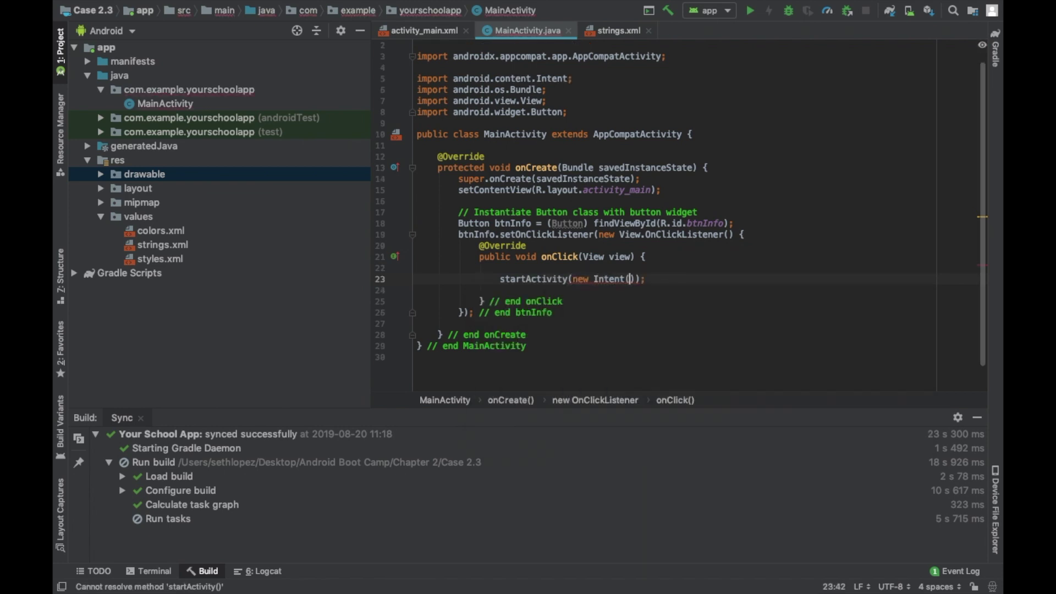
pyautogui.write('ma')
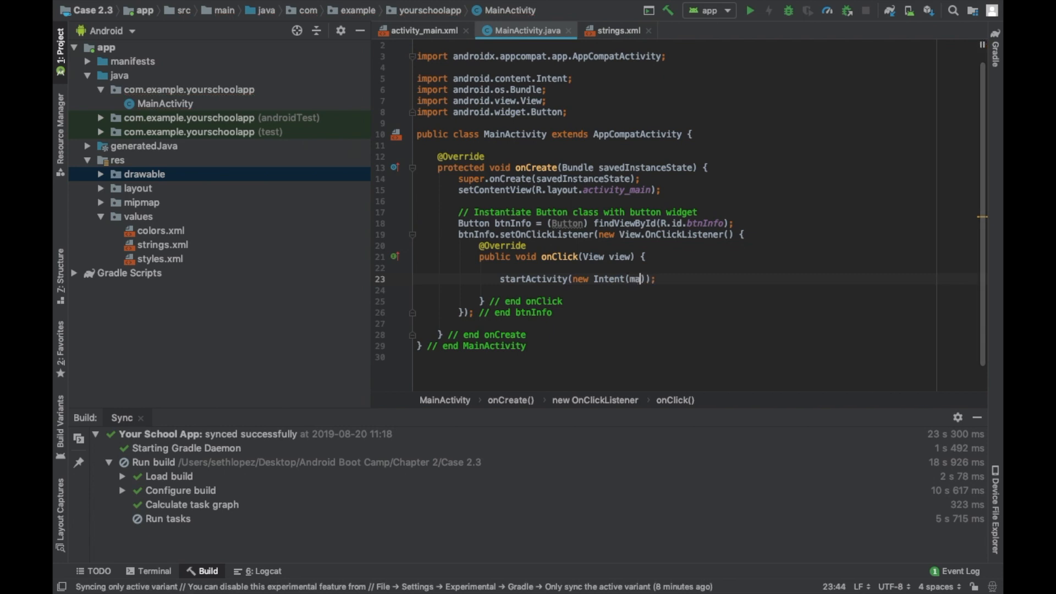
pyautogui.write('inActivity')
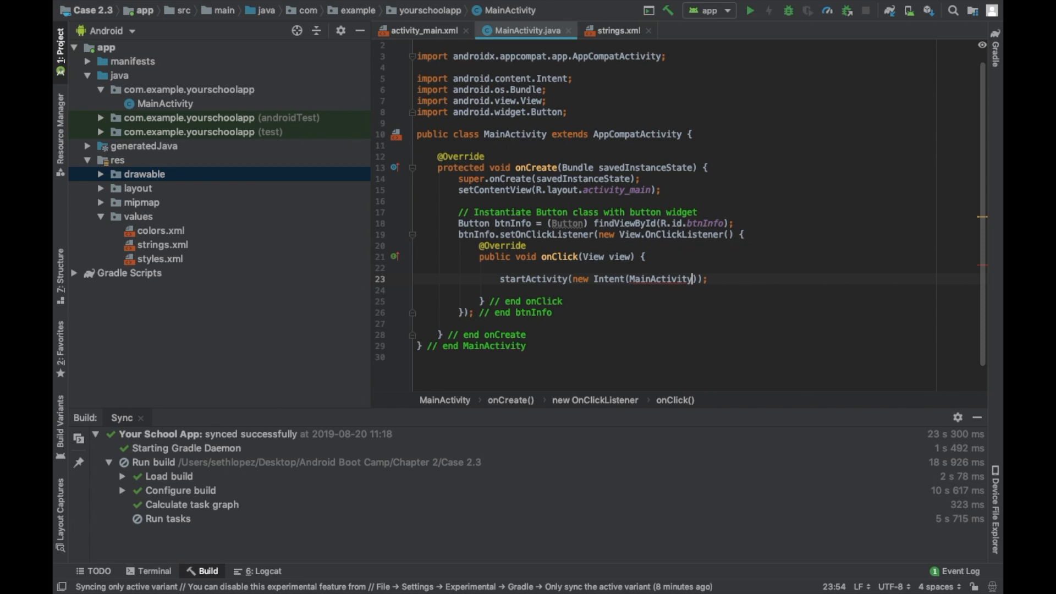
pyautogui.write('.this,')
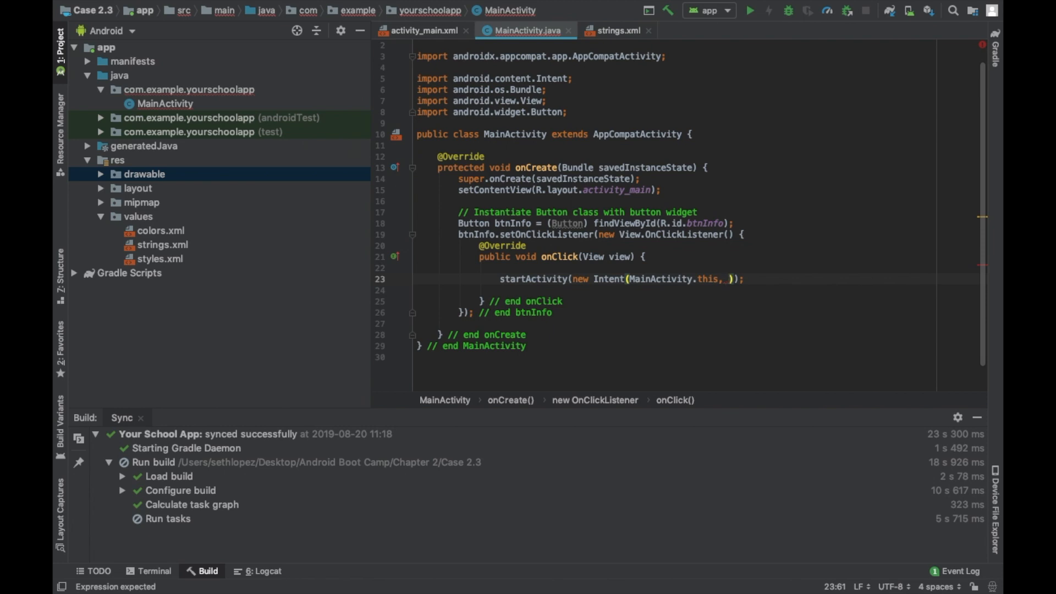
pyautogui.write('Informa')
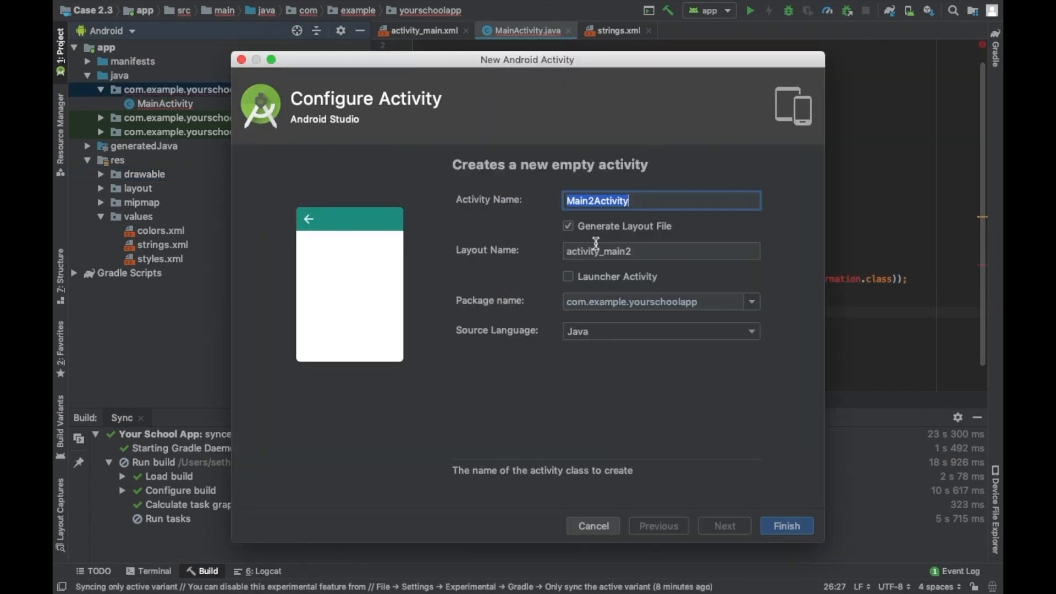
# End Information.java with "// onCreate" and "// Information activity" comments.
pyautogui.click(785, 525)
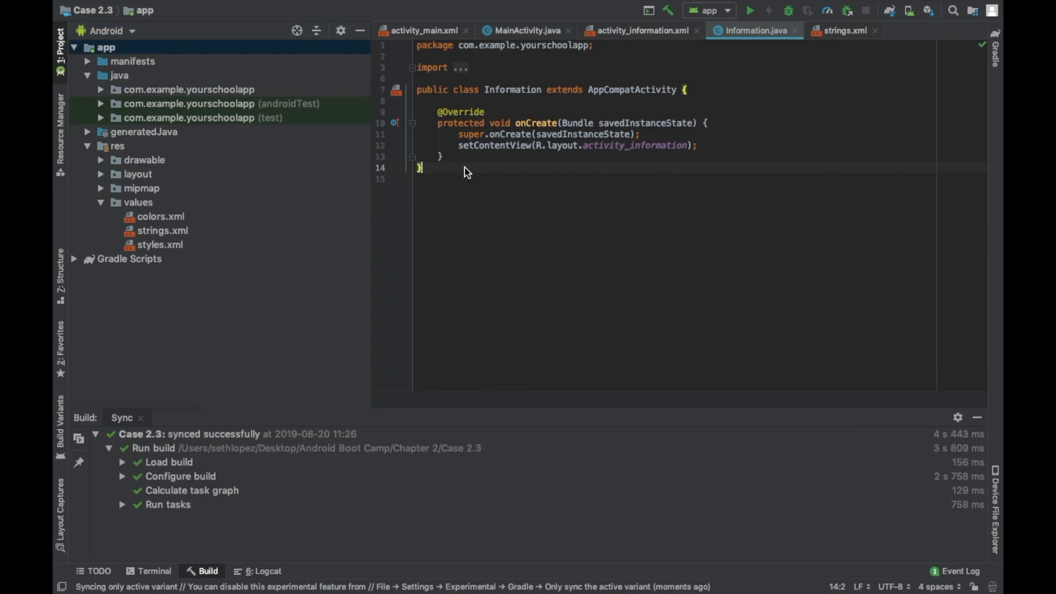
pyautogui.write('// Informa')
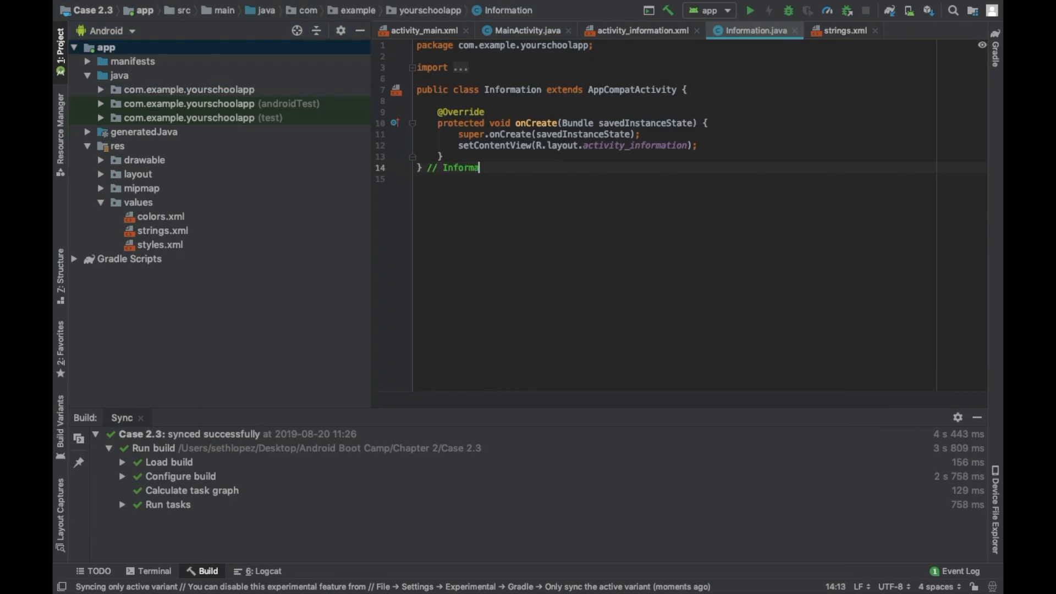
pyautogui.write('tion activity')
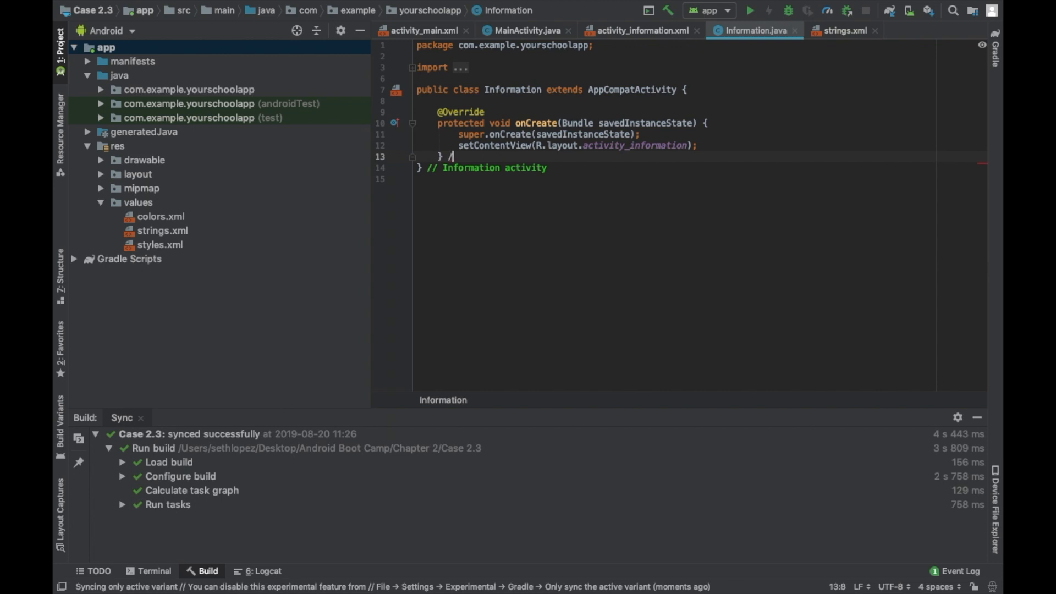
pyautogui.write('/ onCreate')
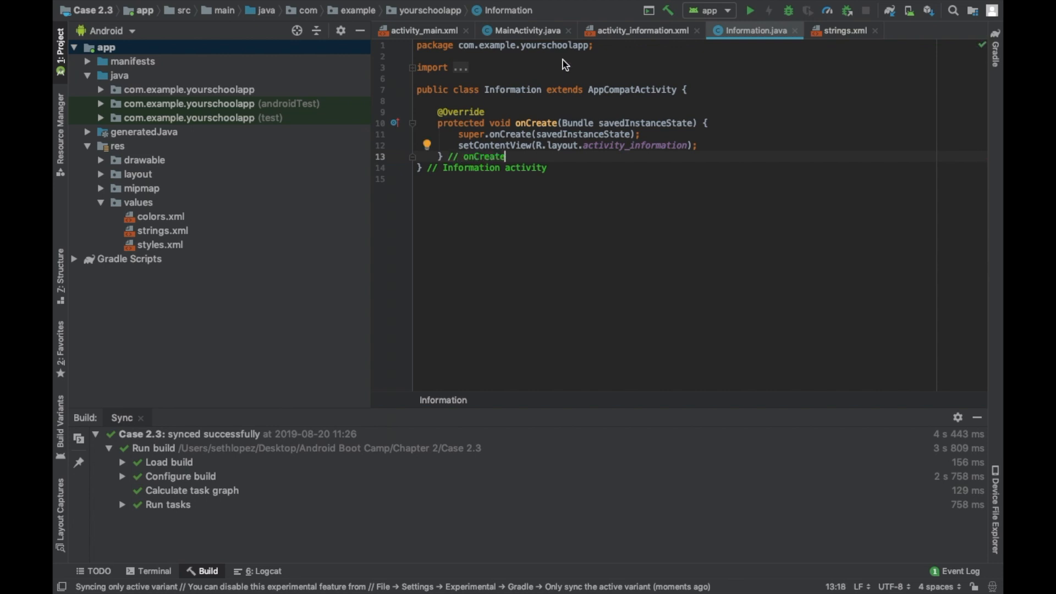
# Review the main layout, MainActivity code and information layout, then return to Information.java.
pyautogui.click(421, 31)
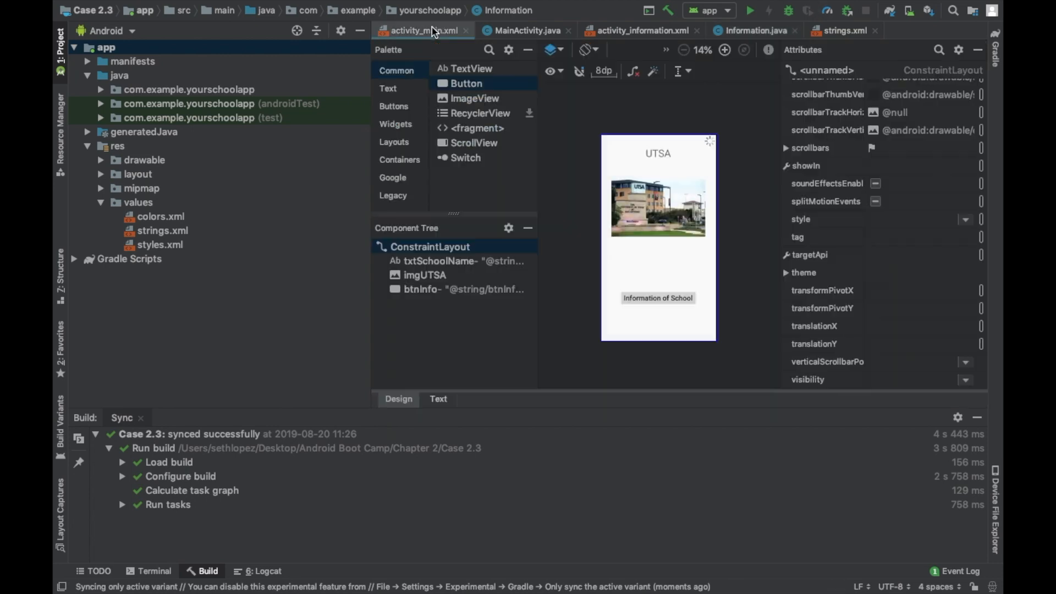
pyautogui.click(525, 31)
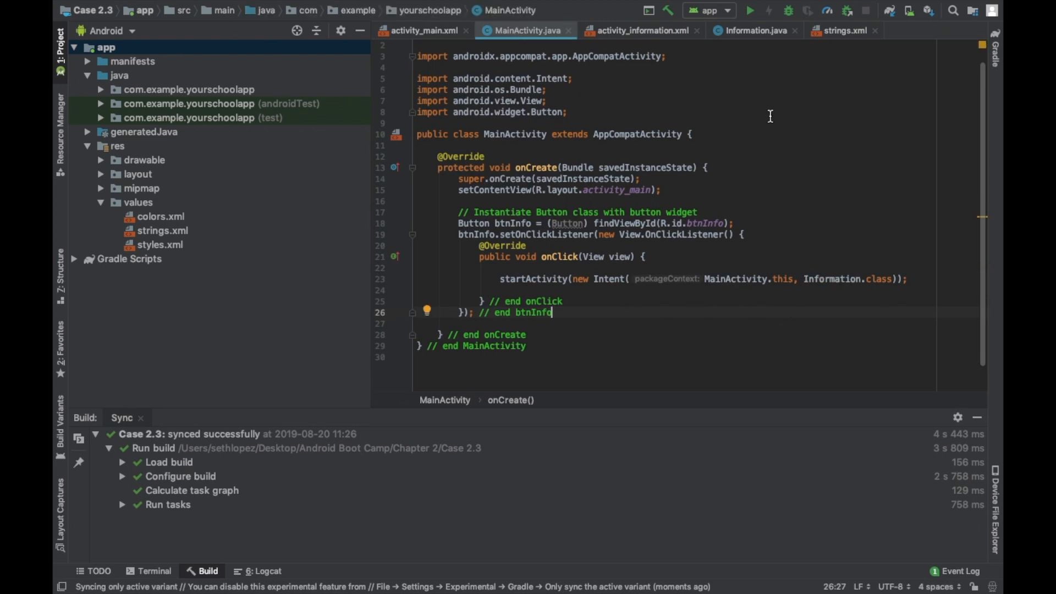
pyautogui.click(638, 31)
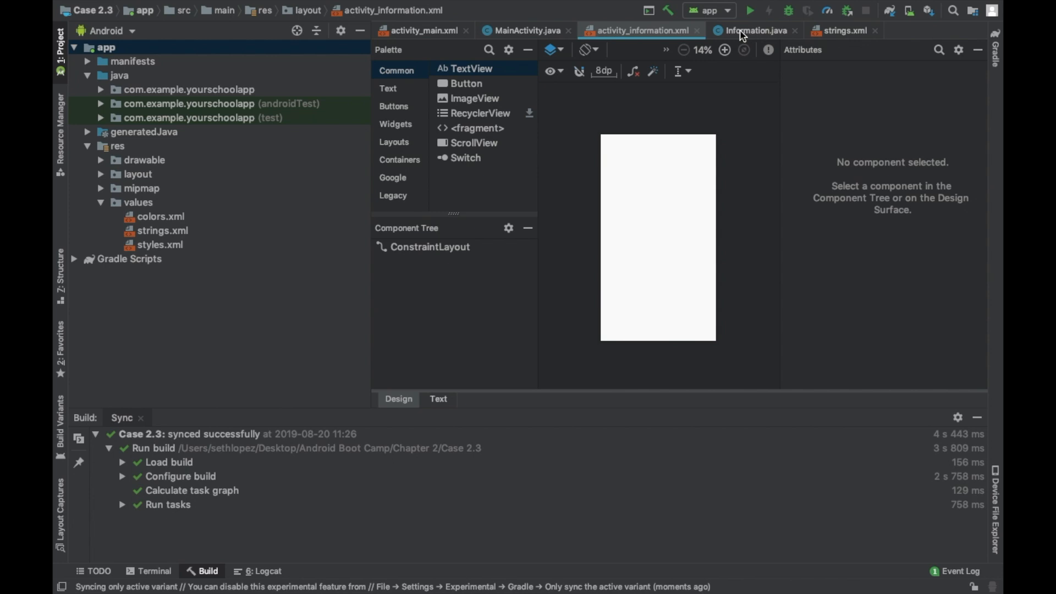
pyautogui.click(753, 31)
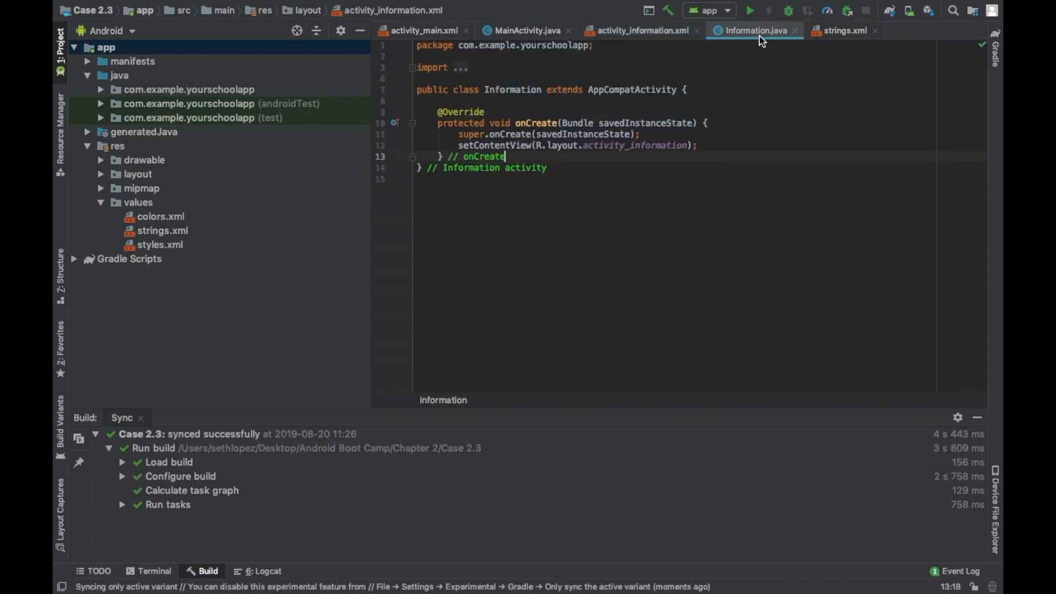
# Show the empty information layout, then open the strings.xml resources.
pyautogui.click(637, 31)
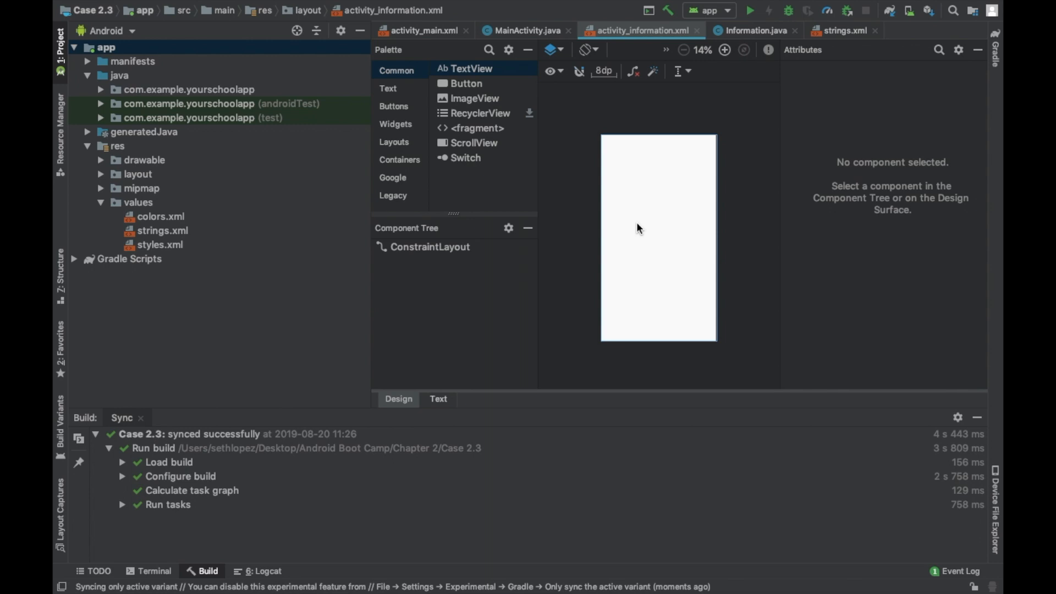
pyautogui.moveTo(355, 195)
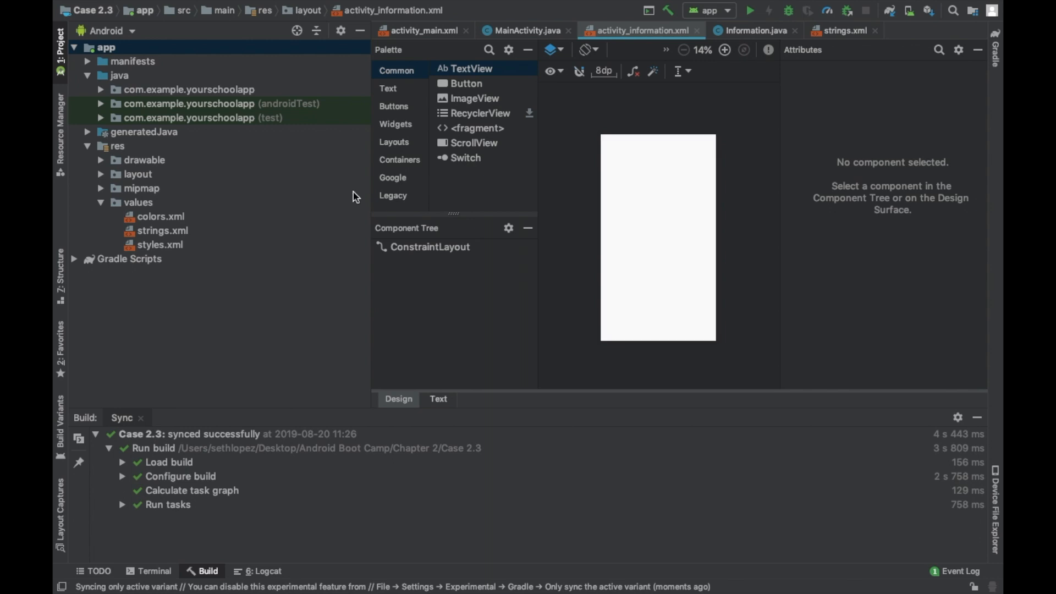
pyautogui.click(163, 230)
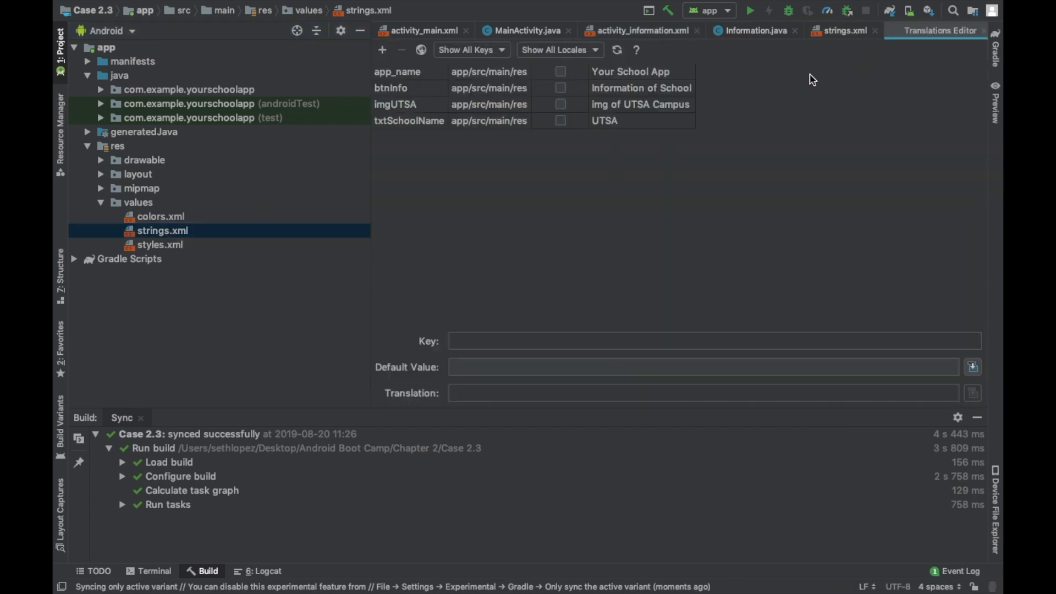
# Add string txtOfficialName with value "University of Texas - San Antonio".
pyautogui.click(382, 49)
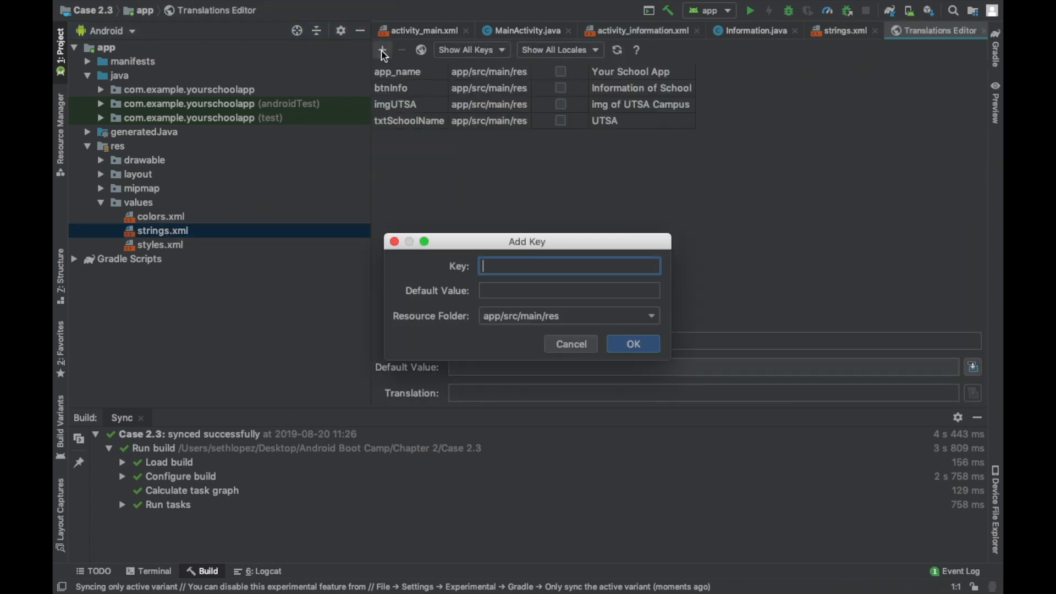
pyautogui.write('txtOfficialName')
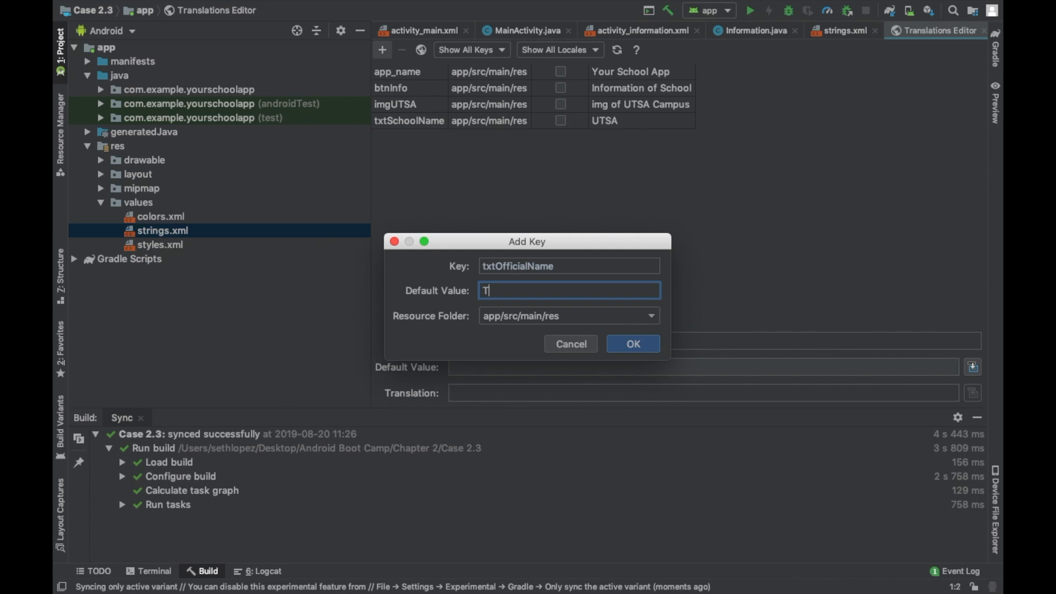
pyautogui.write('University o')
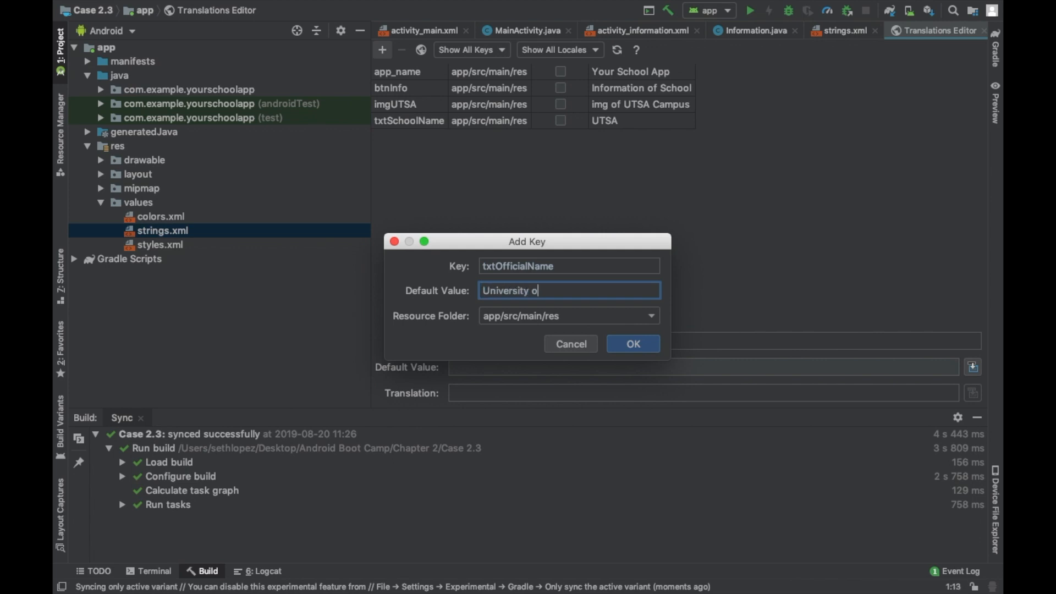
pyautogui.write('f Texas')
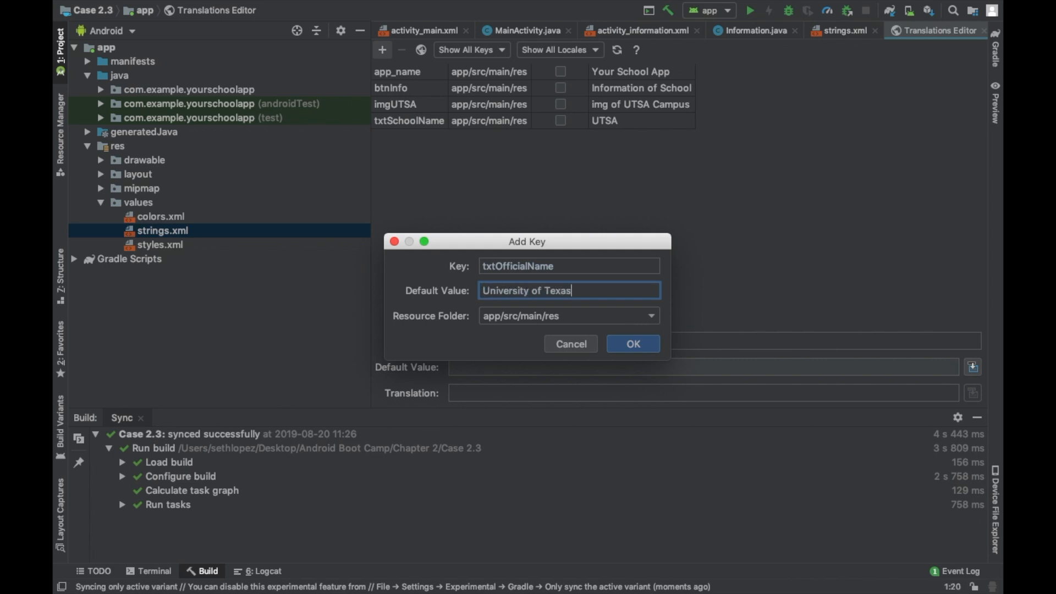
pyautogui.write('- San Antonio')
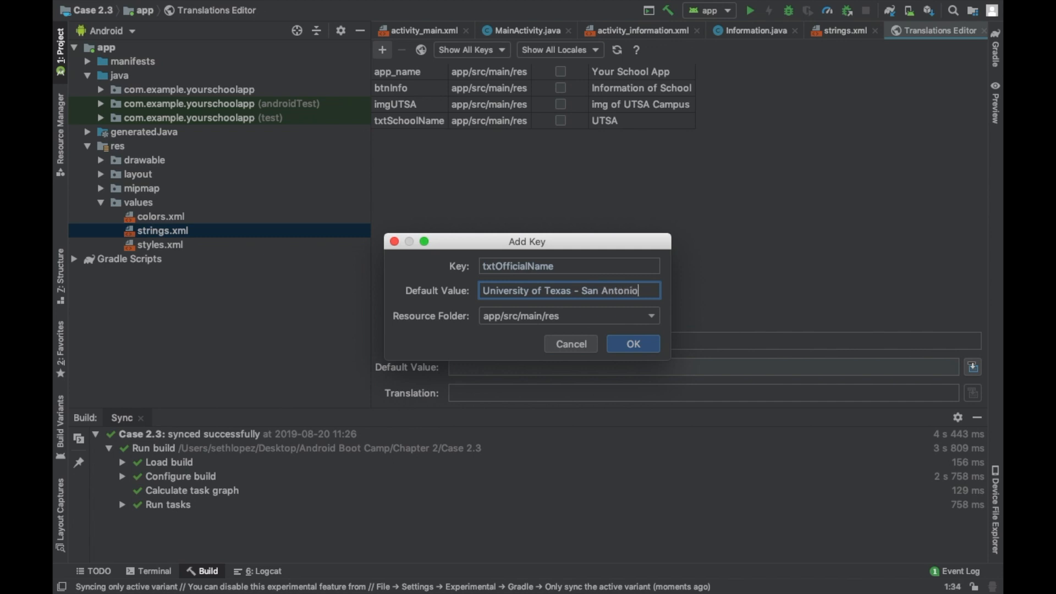
pyautogui.click(632, 344)
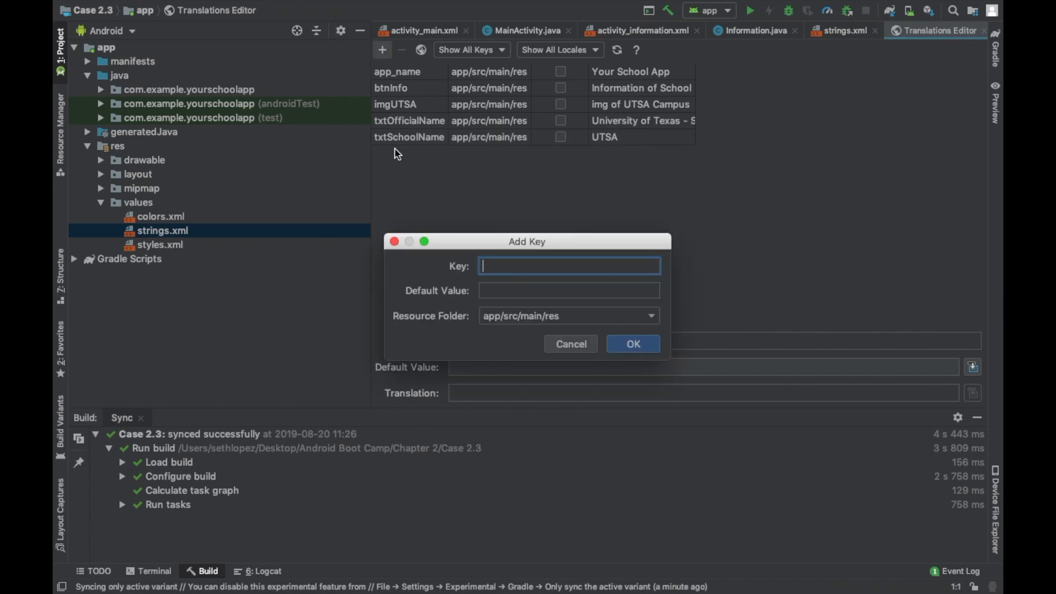
# Add string key txtAddress with an empty default value.
pyautogui.write('txt')
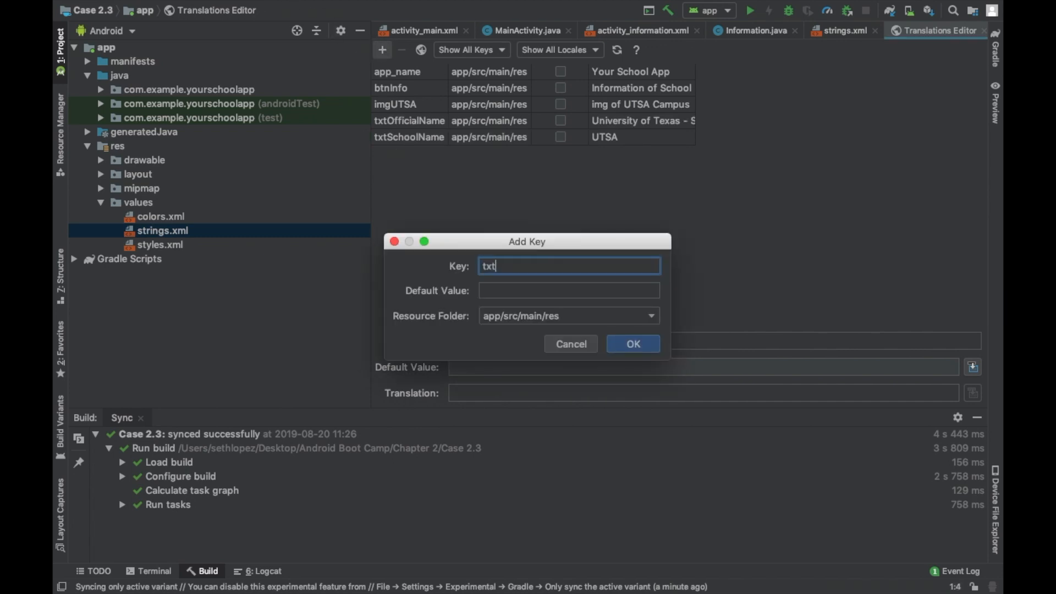
pyautogui.write('a')
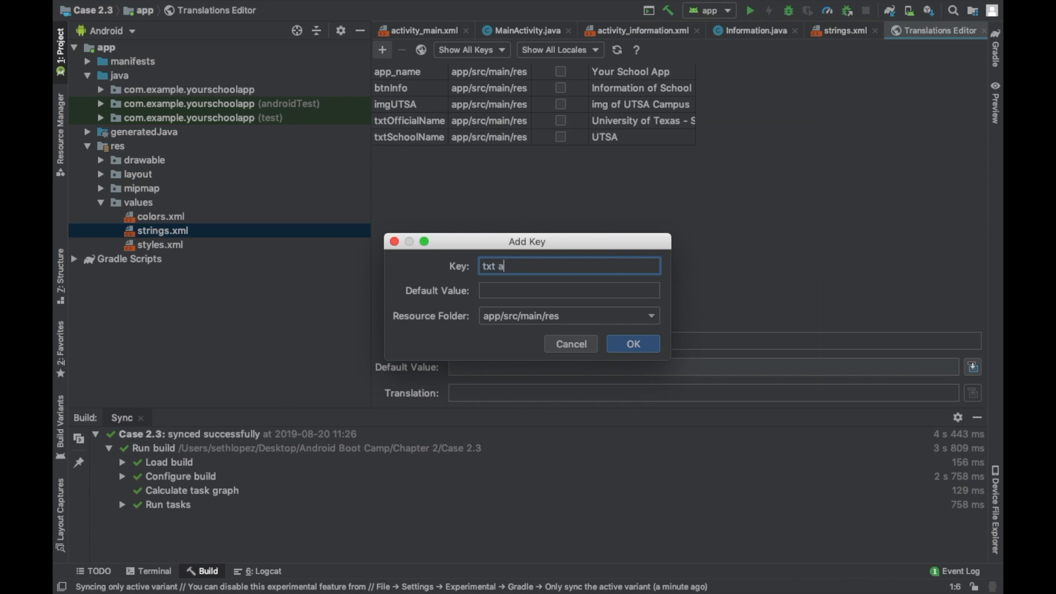
pyautogui.write('ddress')
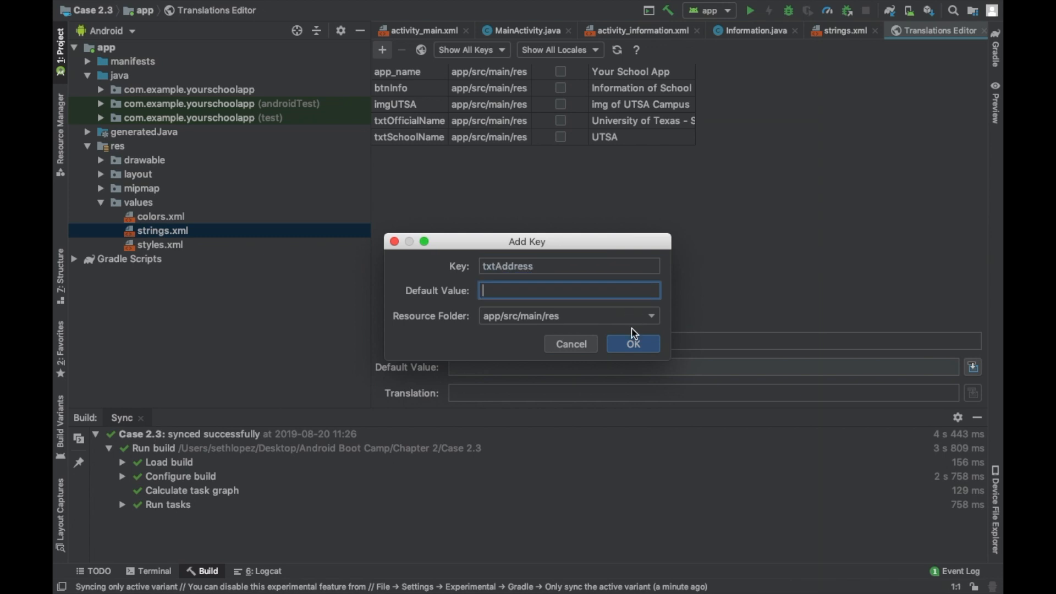
pyautogui.click(633, 343)
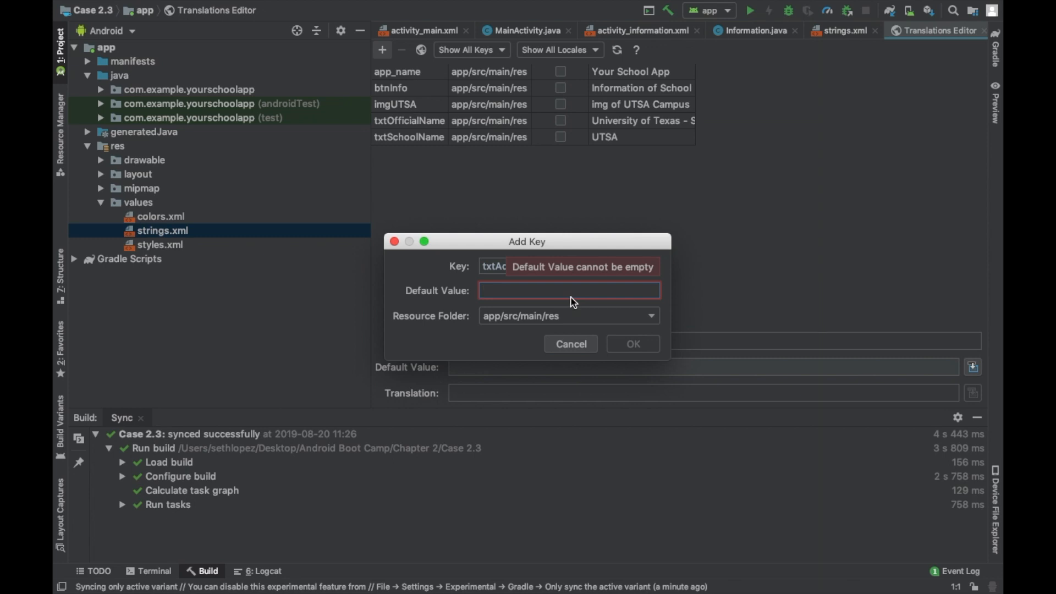
pyautogui.click(631, 343)
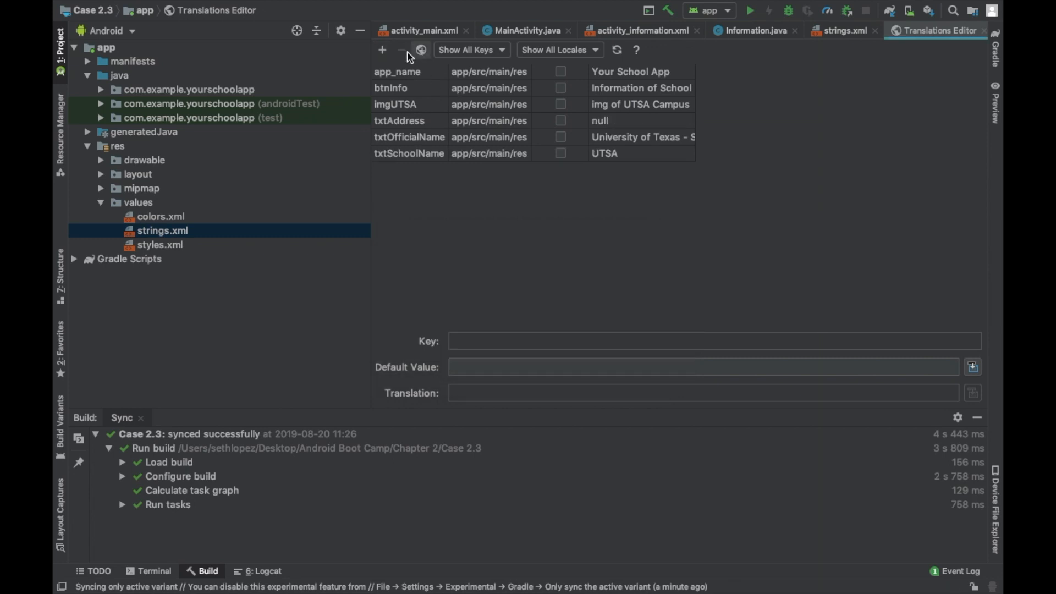
# Add string imgLogo with value "image of UTSA logo" and begin another key.
pyautogui.click(382, 49)
pyautogui.write('imgLogo')
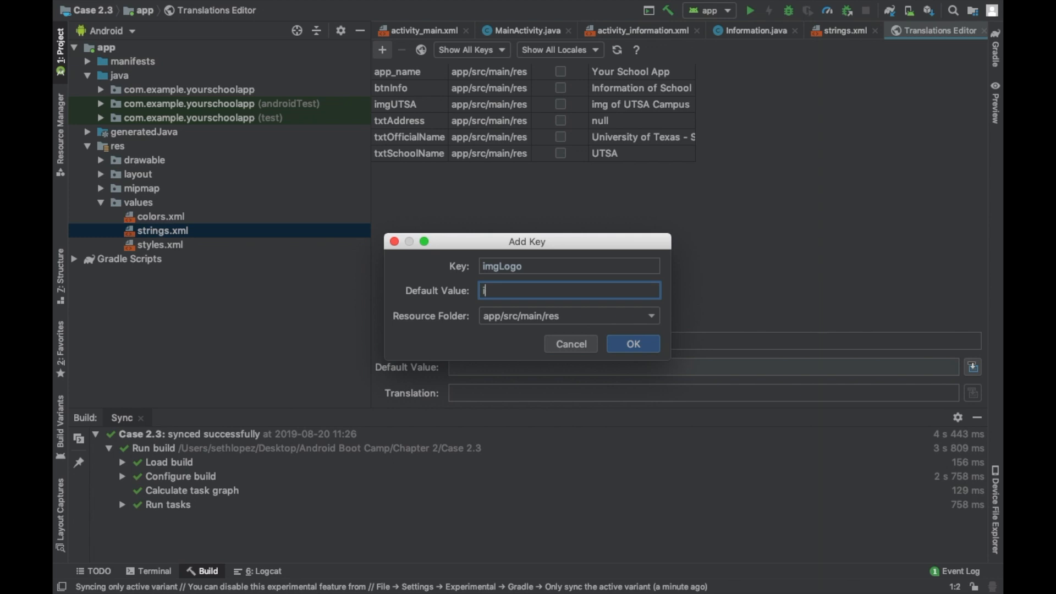
pyautogui.write('image of UT')
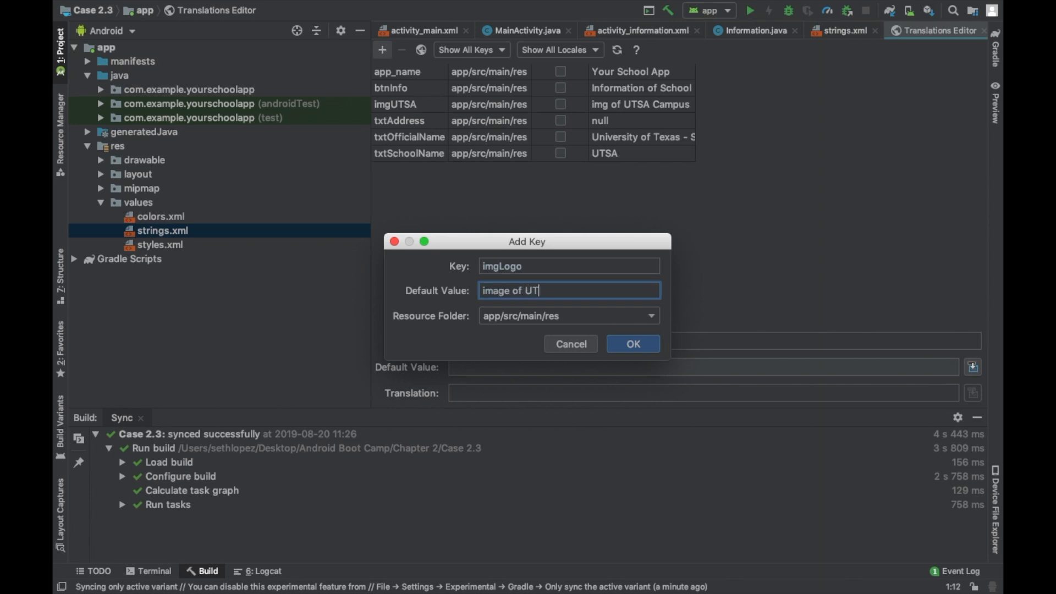
pyautogui.write('SA logo')
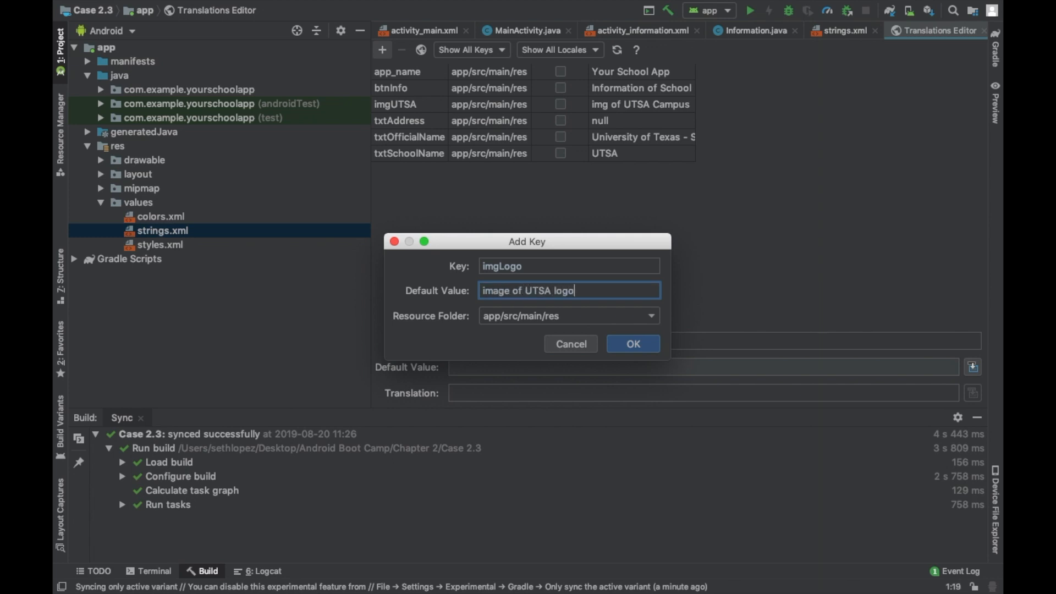
pyautogui.click(631, 343)
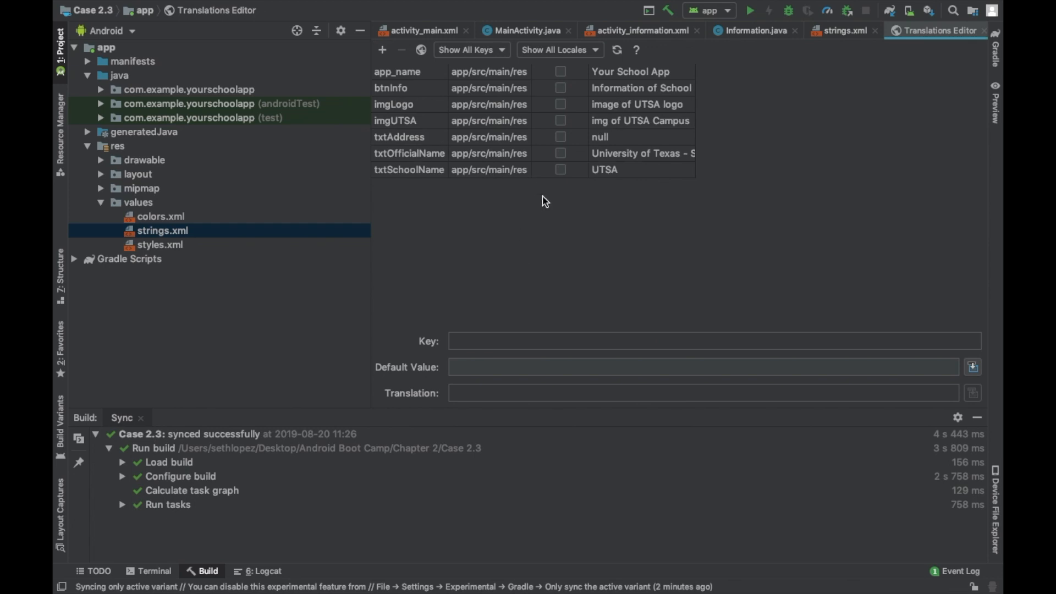
pyautogui.click(382, 50)
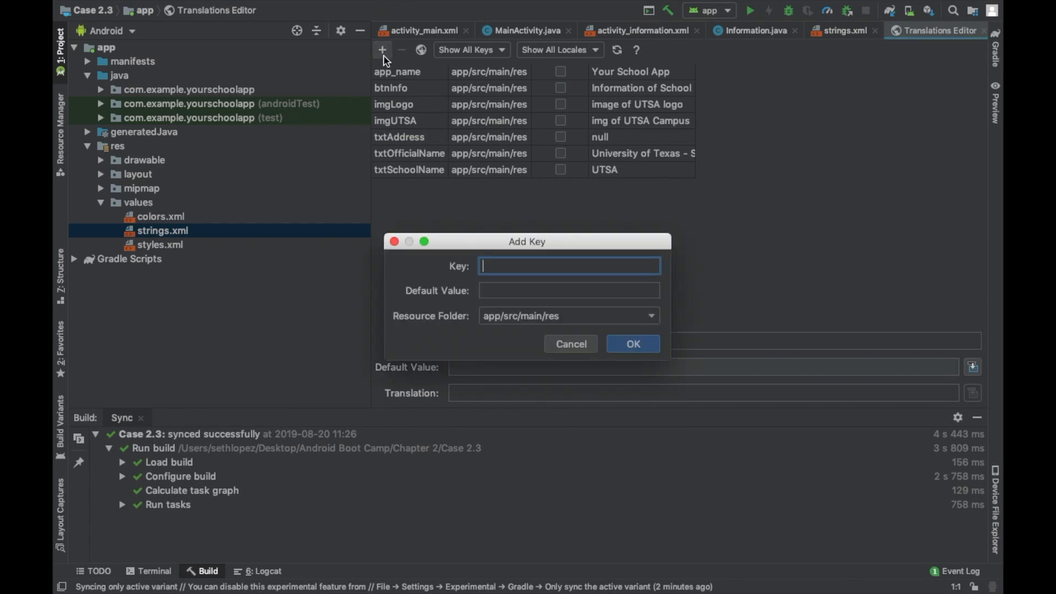
pyautogui.write('txtPhone')
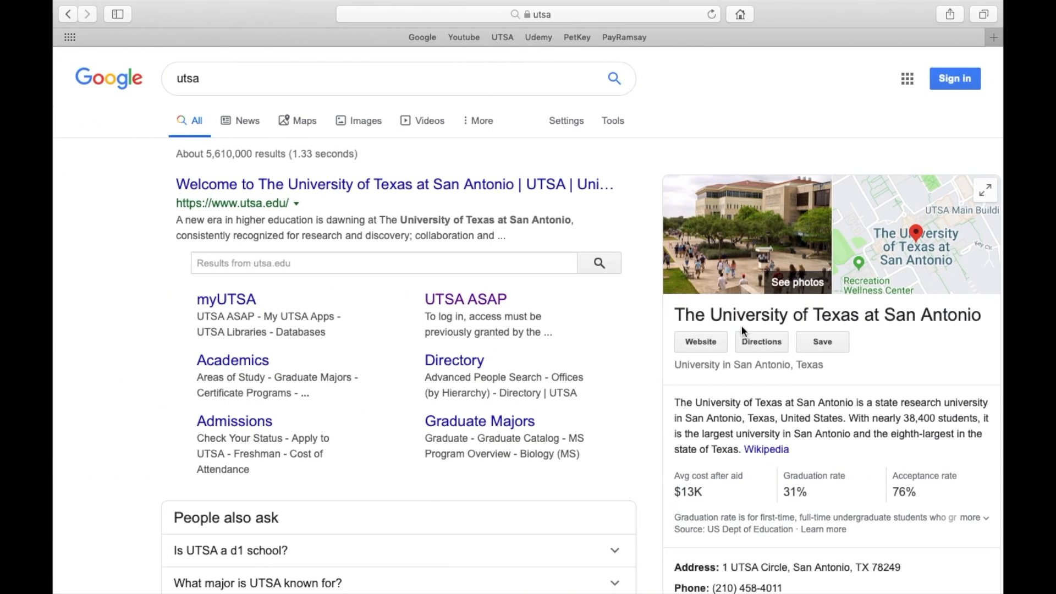
pyautogui.scroll(-3)
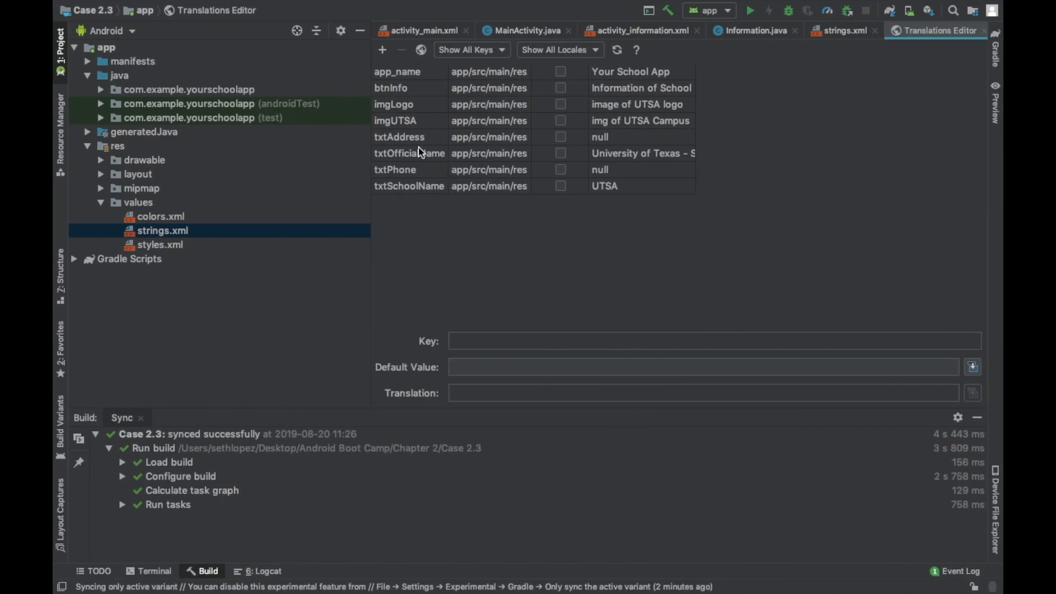
pyautogui.click(398, 137)
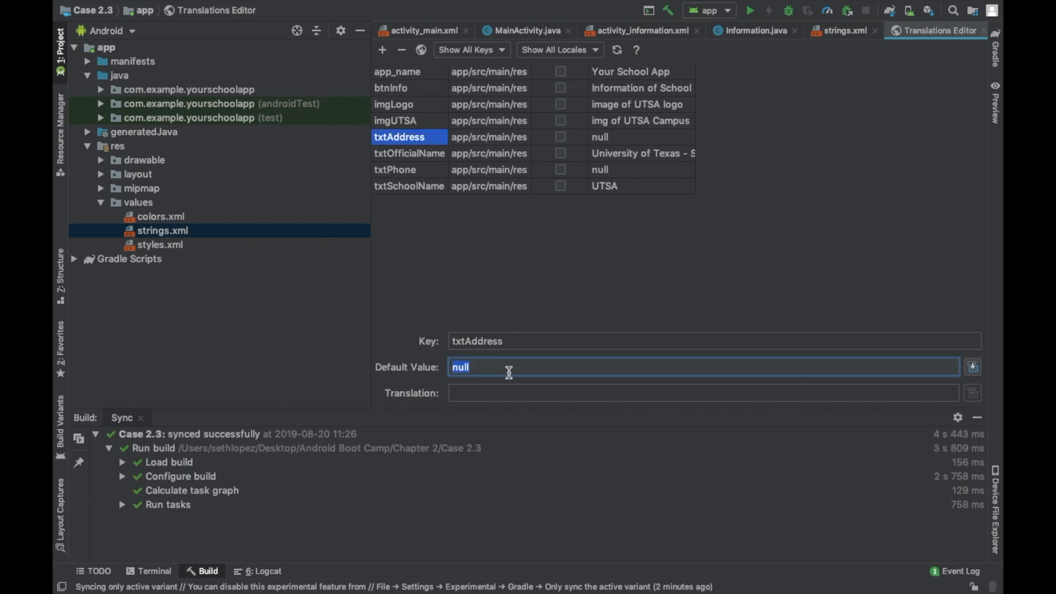
pyautogui.write('1 UTSA Circle, San Antonio, TX 78249')
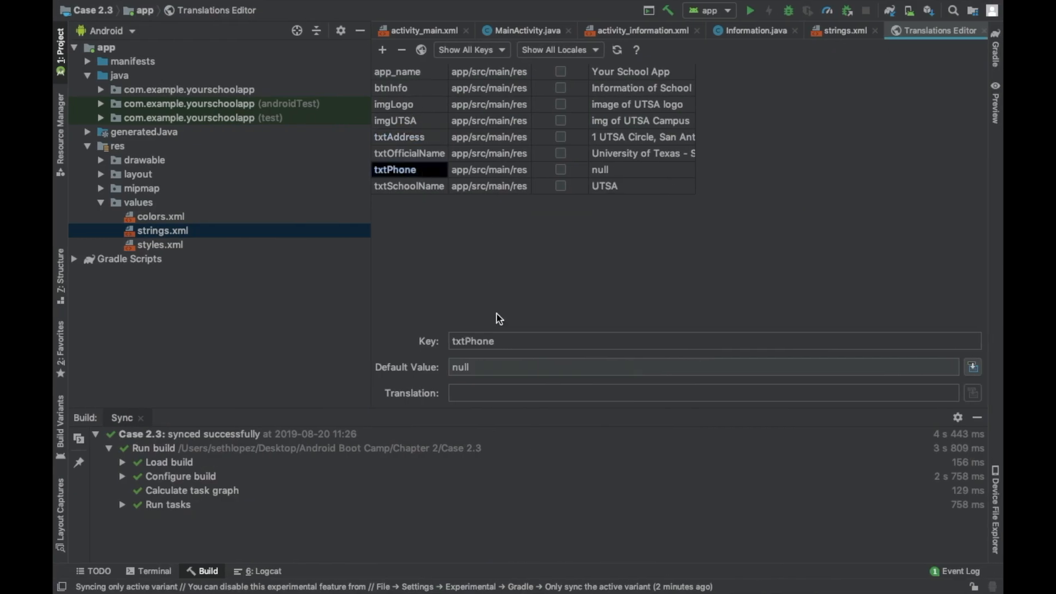
pyautogui.write('(210) 458-4011')
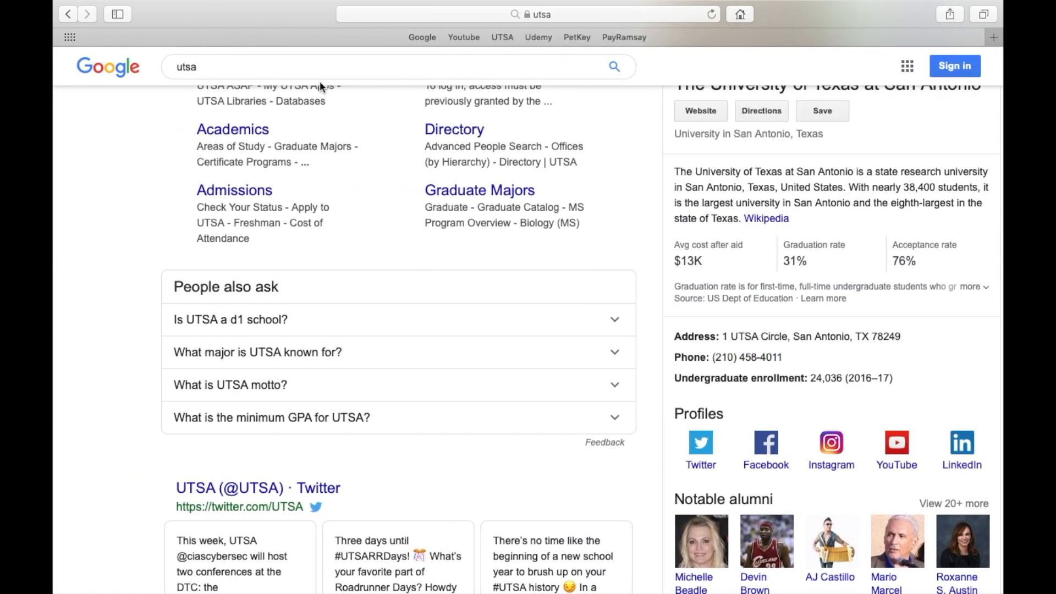
# Search for the UTSA logo in Safari and pick the Roadrunners logo result.
pyautogui.press('Return')
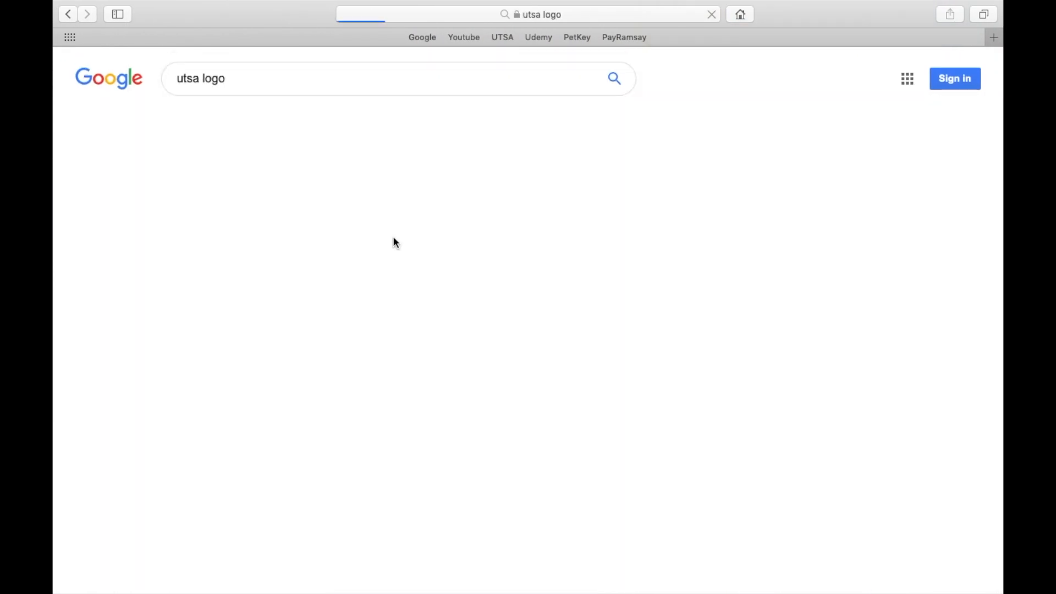
pyautogui.scroll(-3)
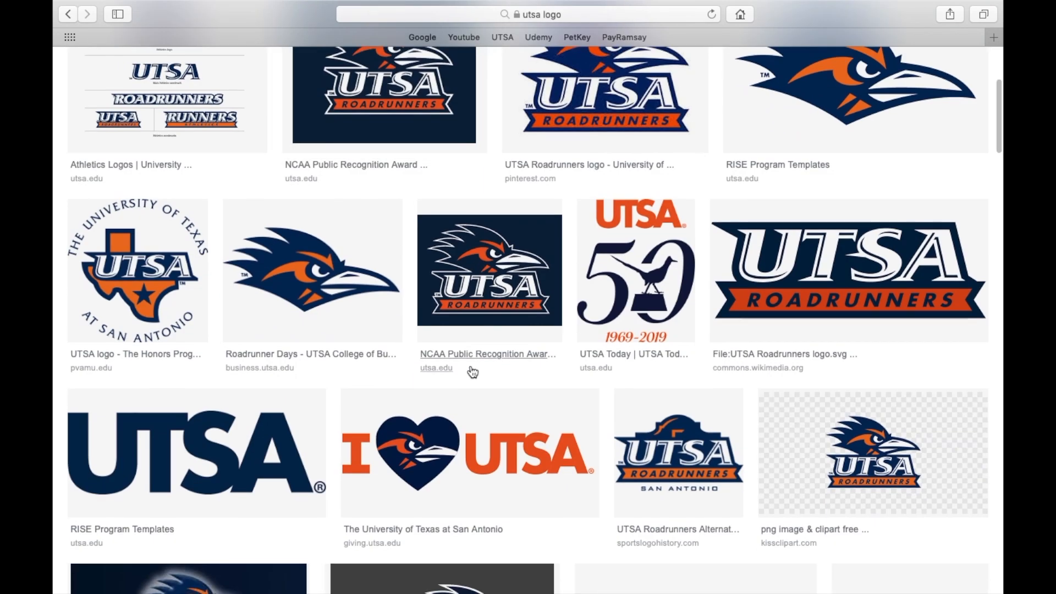
pyautogui.scroll(-3)
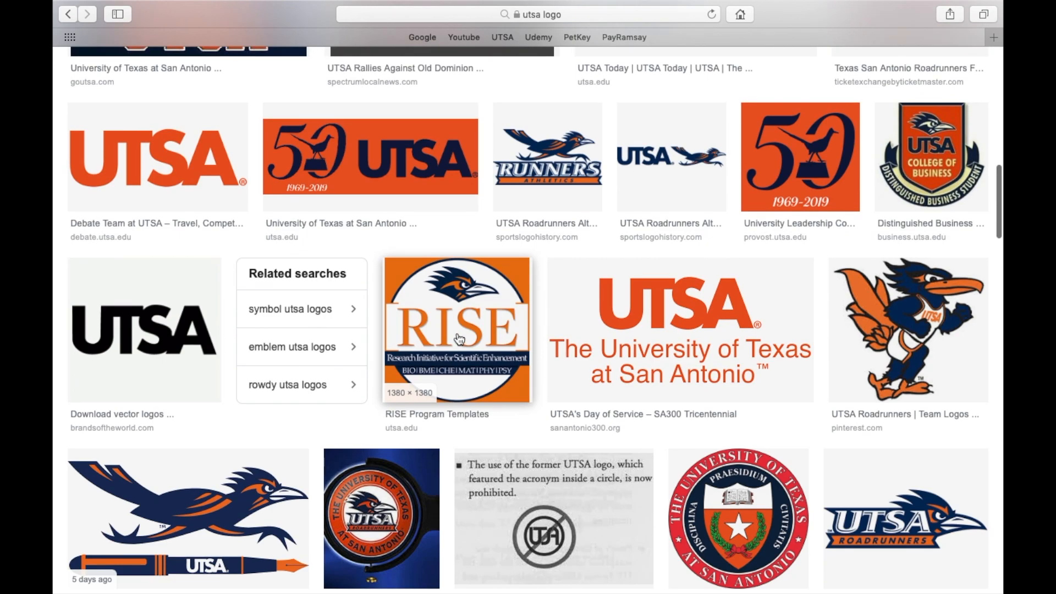
pyautogui.scroll(-3)
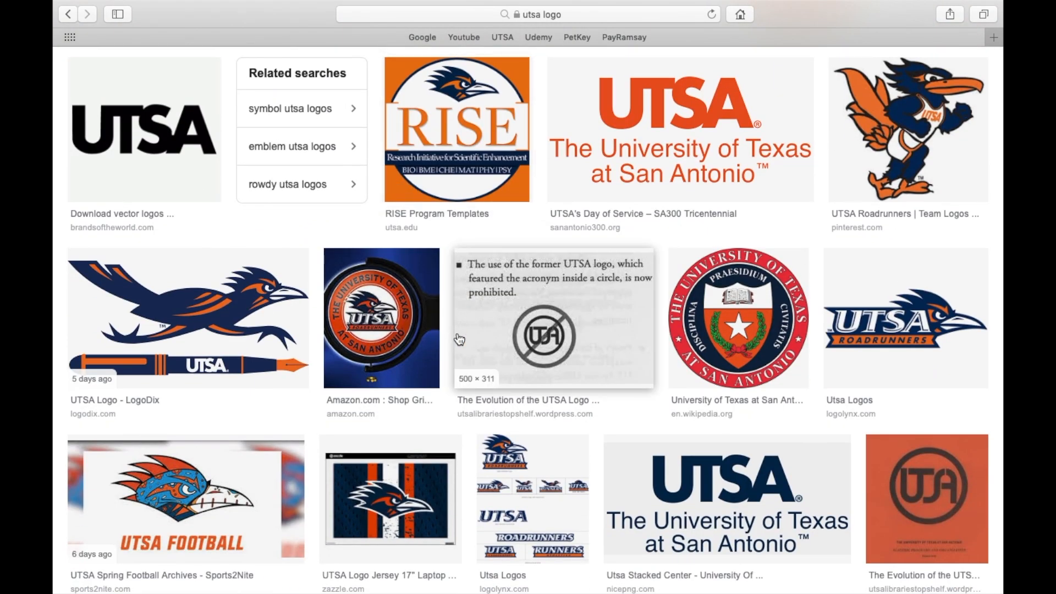
pyautogui.scroll(-3)
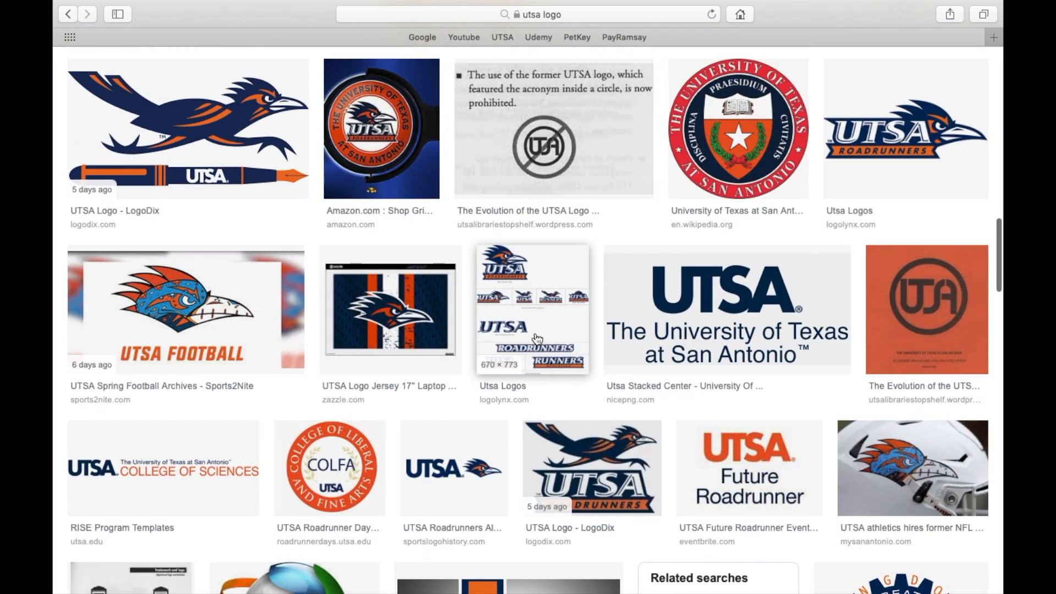
pyautogui.scroll(3)
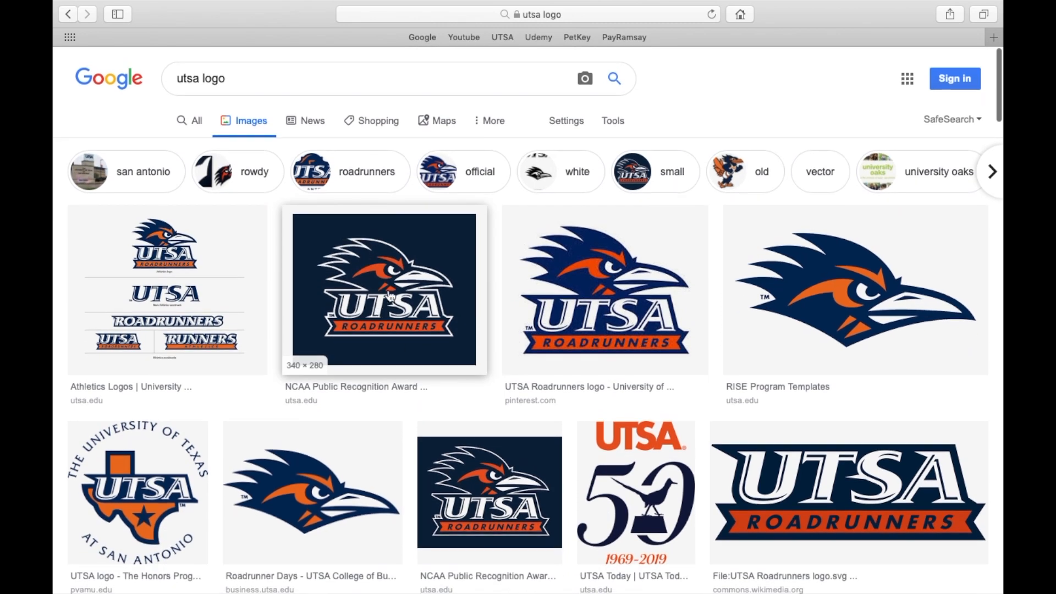
pyautogui.click(384, 290)
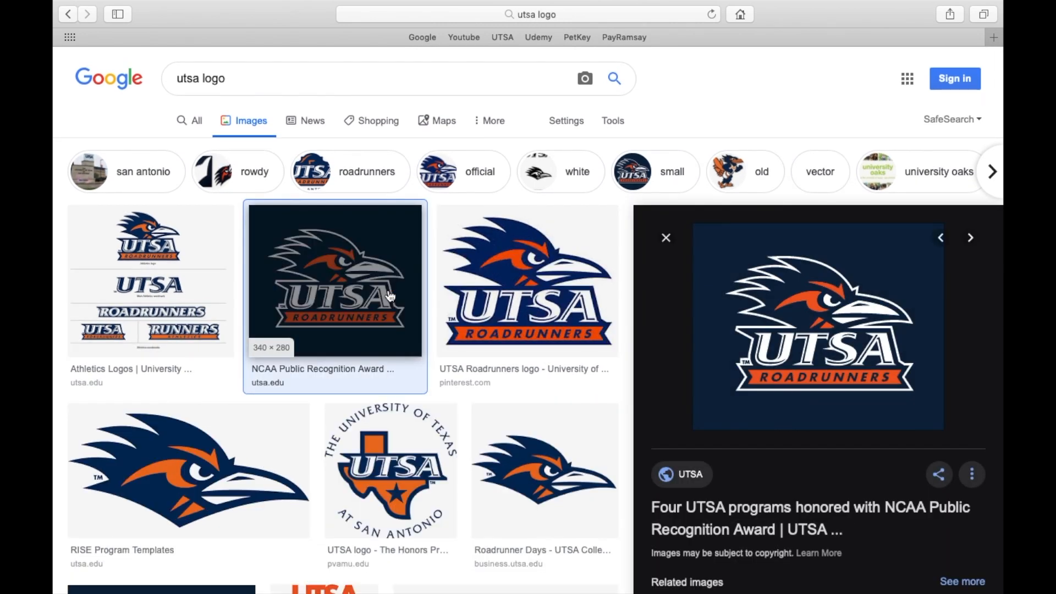
pyautogui.click(754, 56)
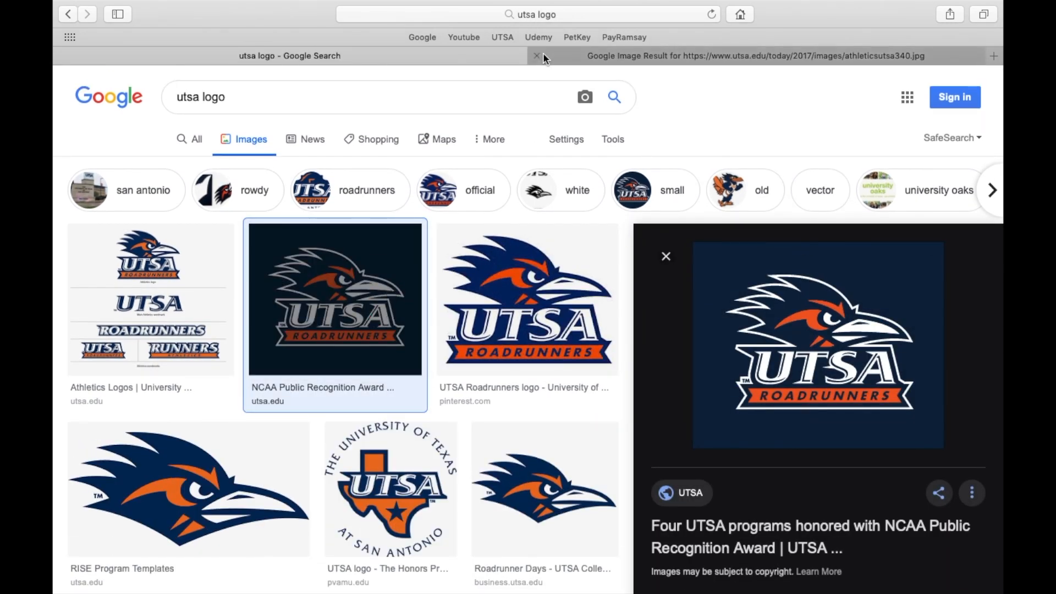
# Save the Roadrunners logo image to the Desktop as LOGO.
pyautogui.rightClick(334, 298)
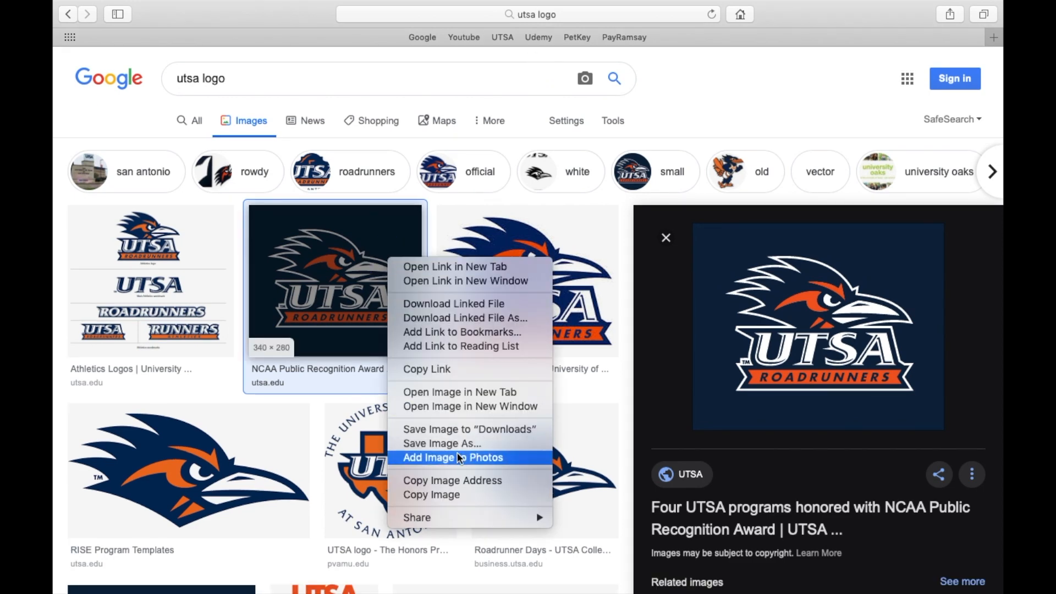
pyautogui.click(442, 444)
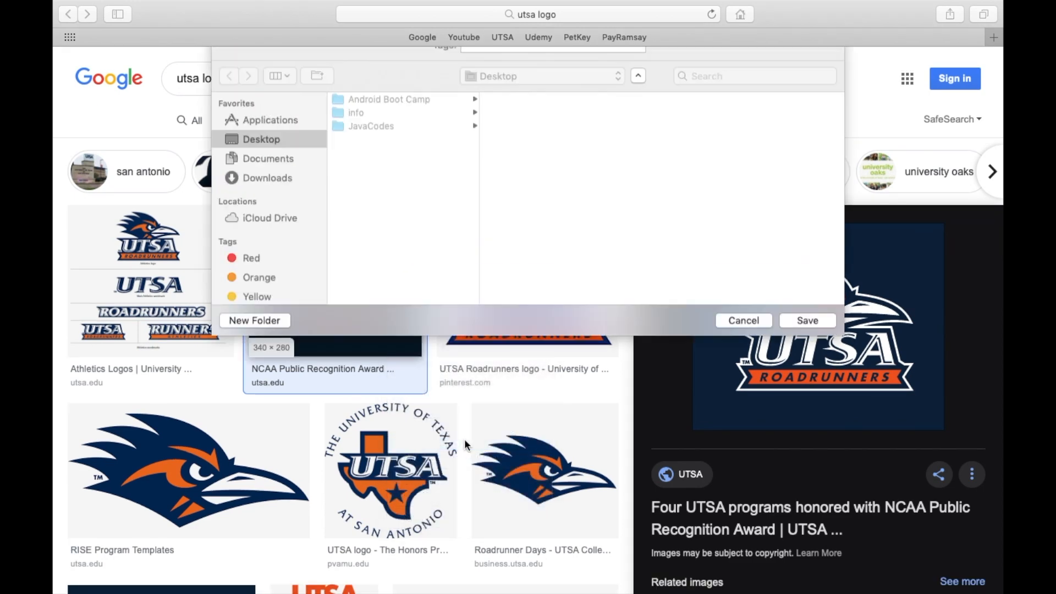
pyautogui.write('LOGO')
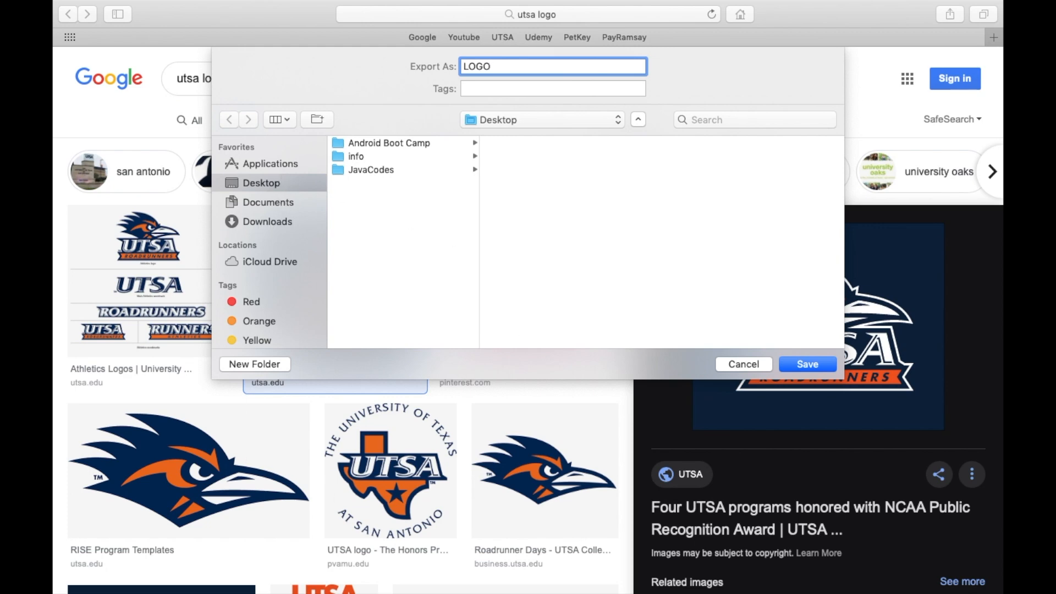
pyautogui.click(807, 365)
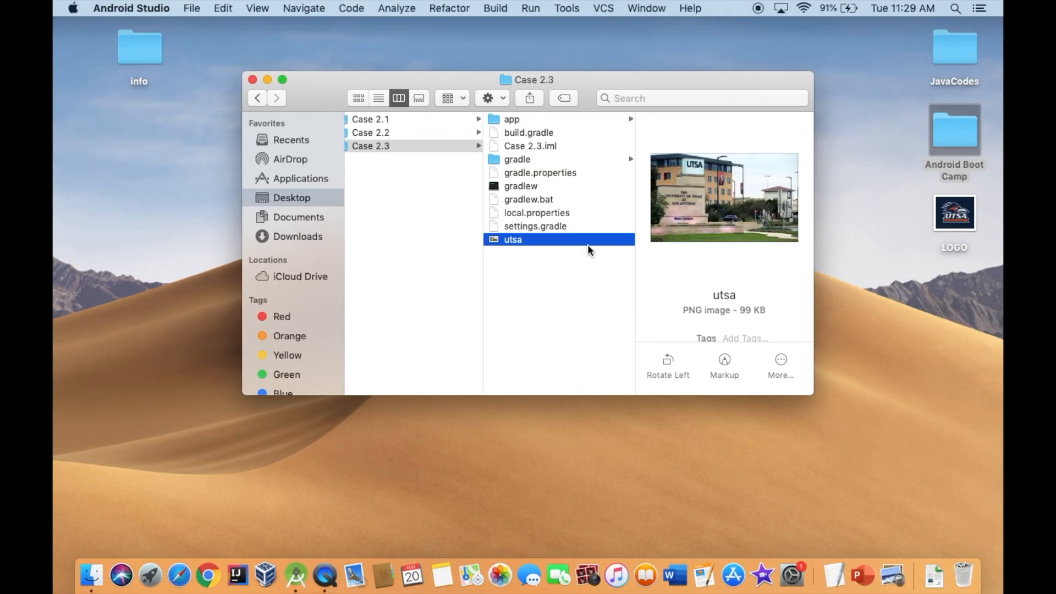
pyautogui.moveTo(899, 279)
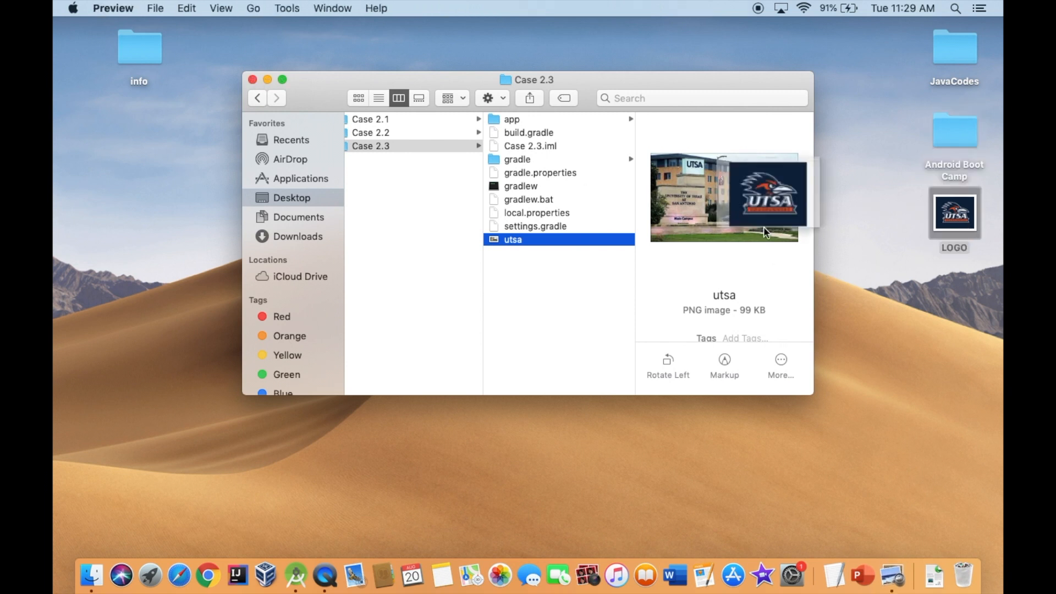
# Export LOGO from Preview as a PNG, replacing the existing file.
pyautogui.click(156, 8)
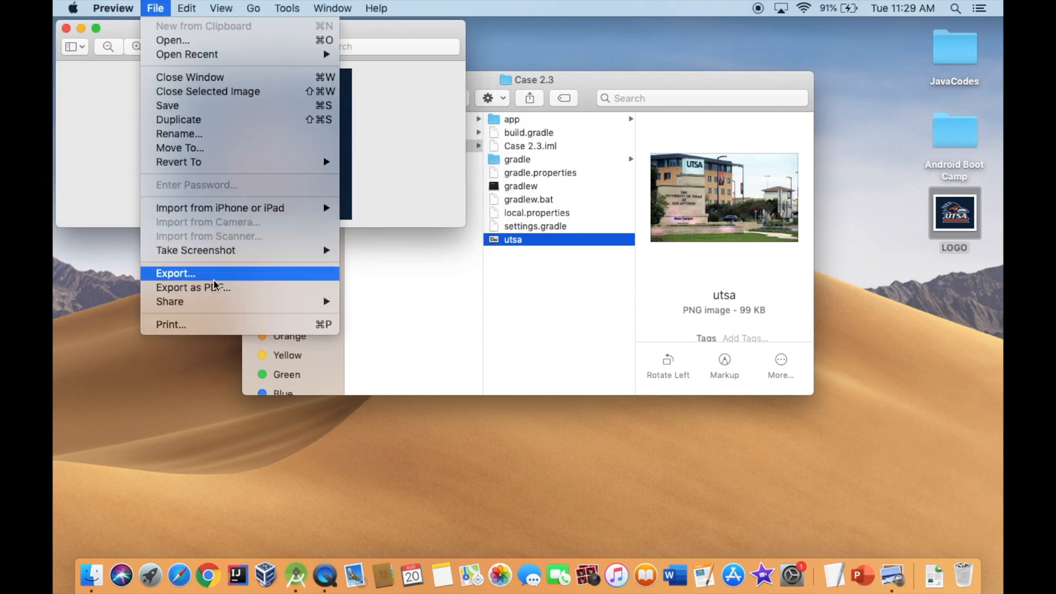
pyautogui.click(175, 273)
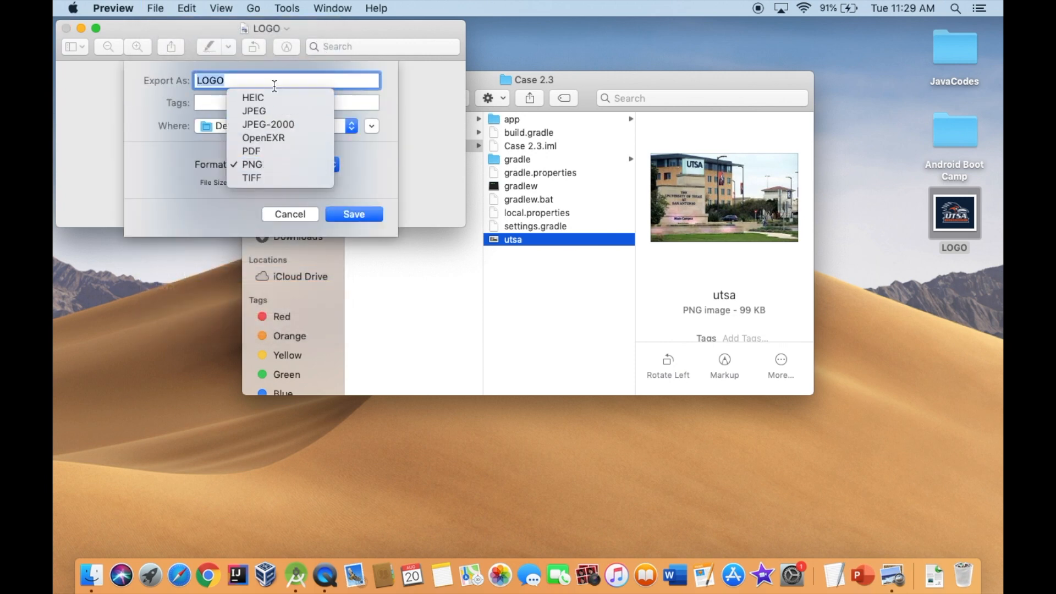
pyautogui.click(353, 213)
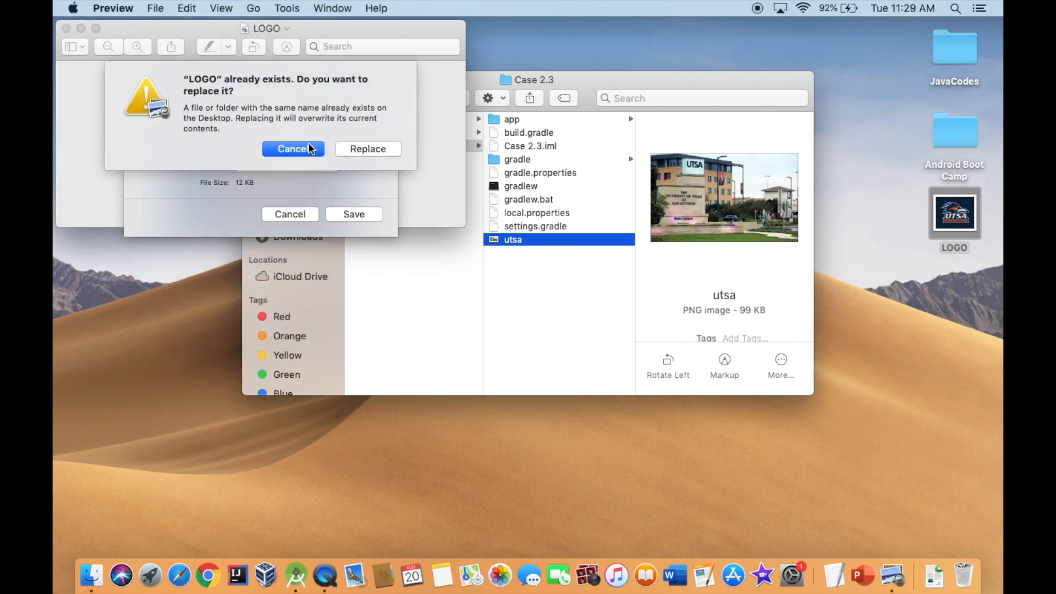
pyautogui.click(292, 148)
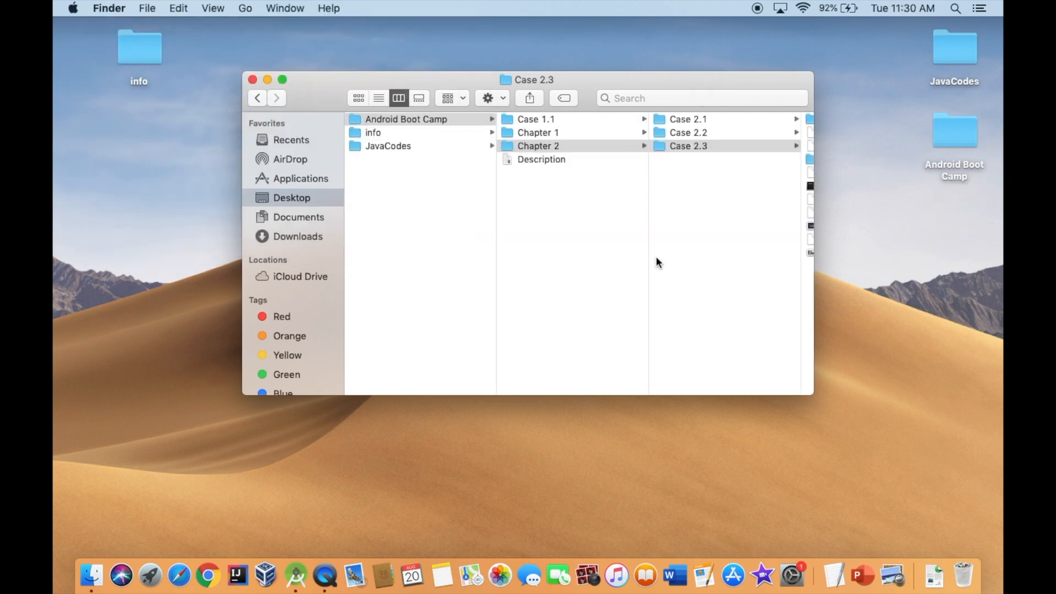
# Paste the logo into the app's res/drawable folder in Android Studio.
pyautogui.click(688, 145)
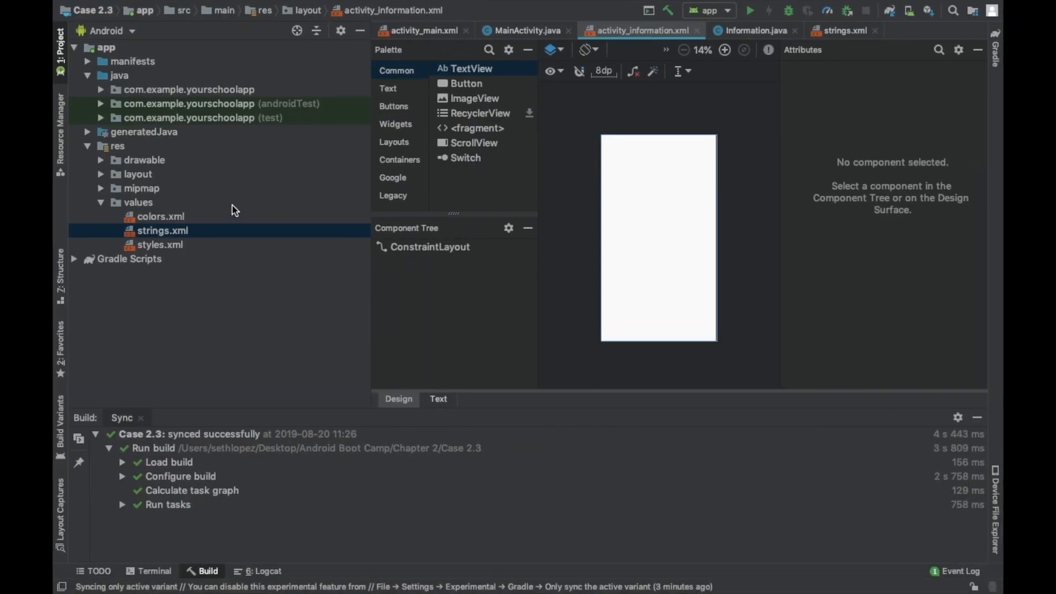
pyautogui.click(143, 160)
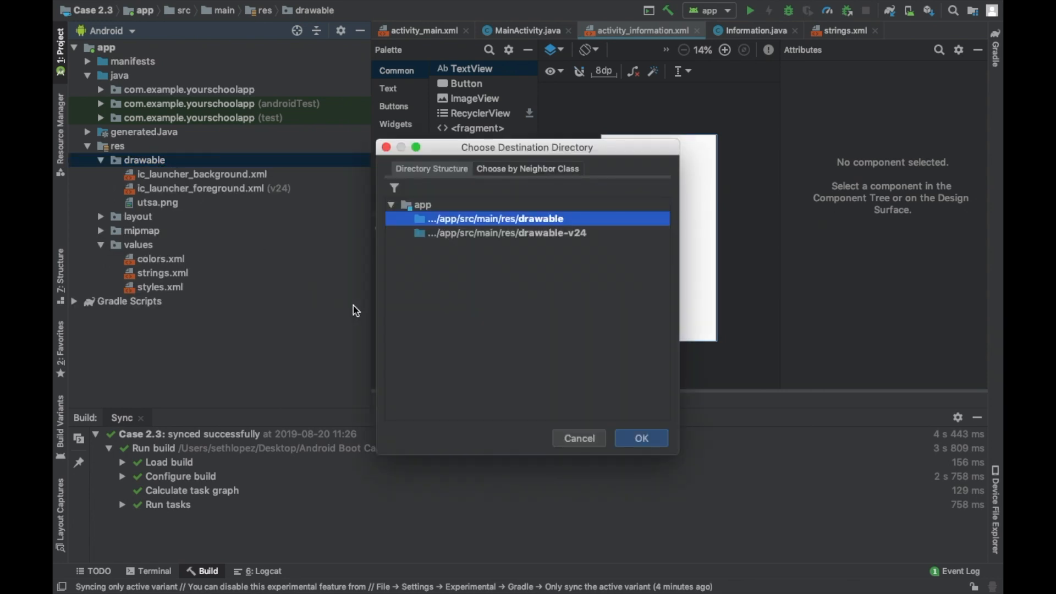
# Confirm drawable as logo.png's destination and verify the txtOfficialName string in strings.xml.
pyautogui.click(640, 437)
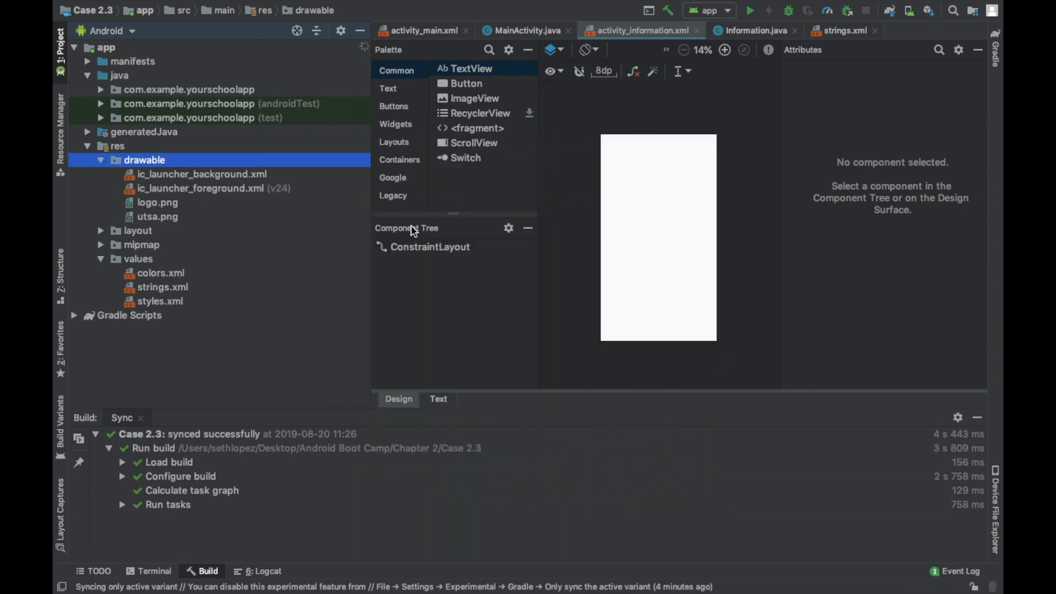
pyautogui.moveTo(196, 241)
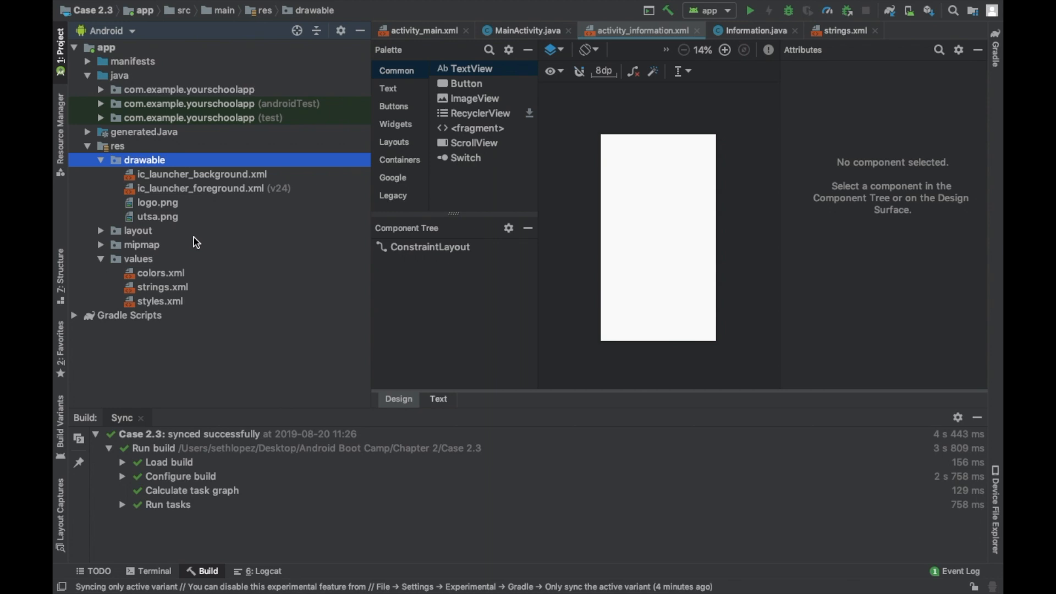
pyautogui.moveTo(476, 73)
pyautogui.write('tx')
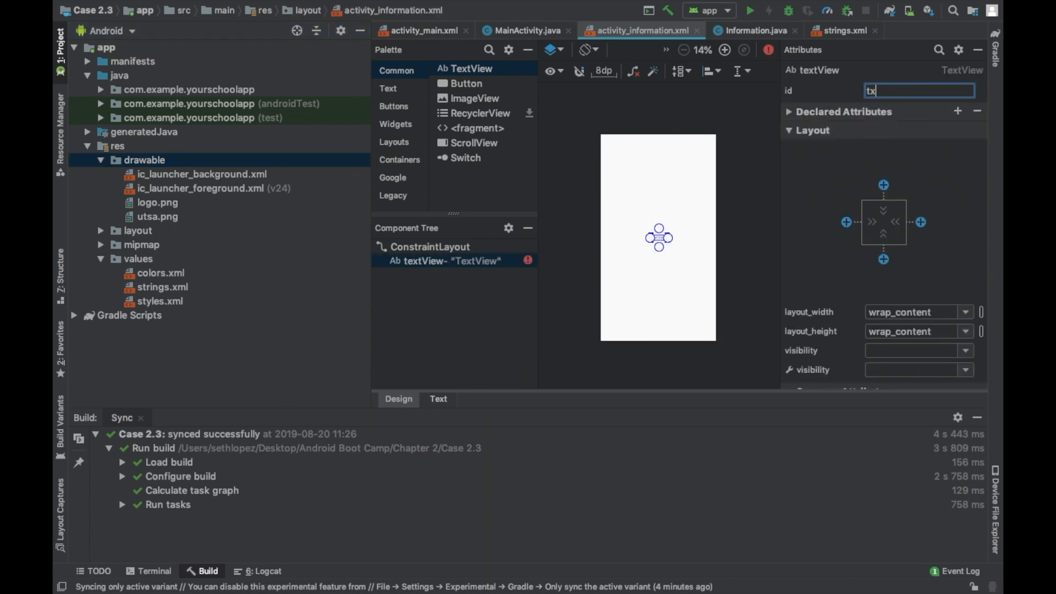
pyautogui.click(844, 31)
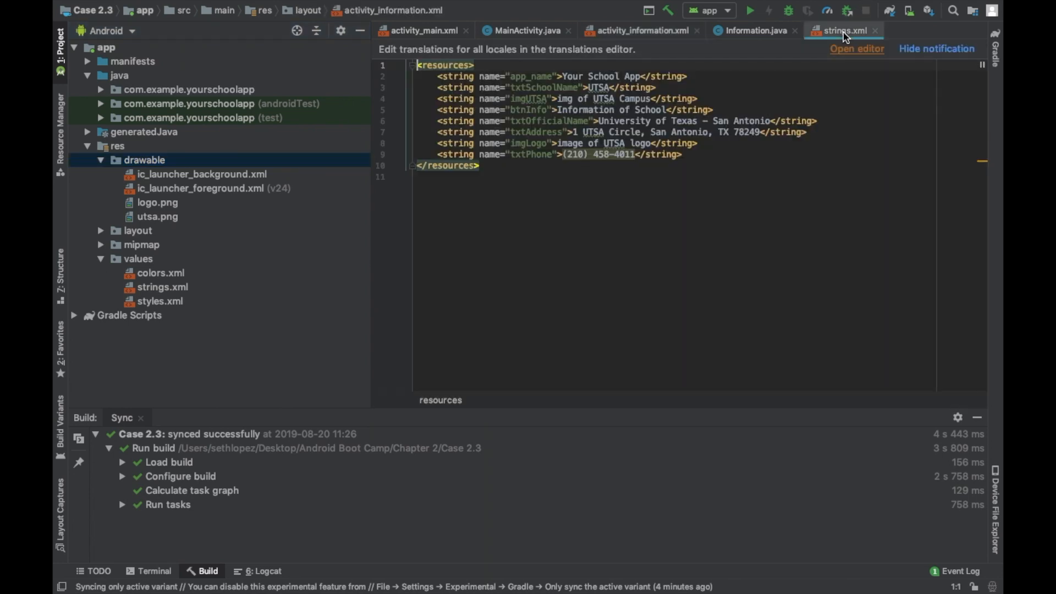
pyautogui.click(659, 124)
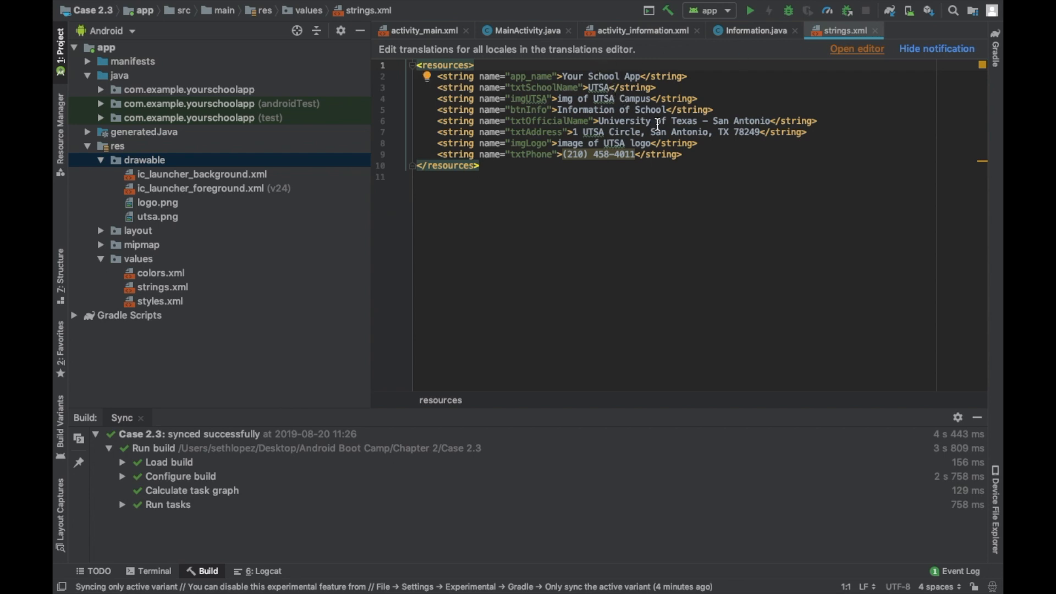
pyautogui.click(638, 31)
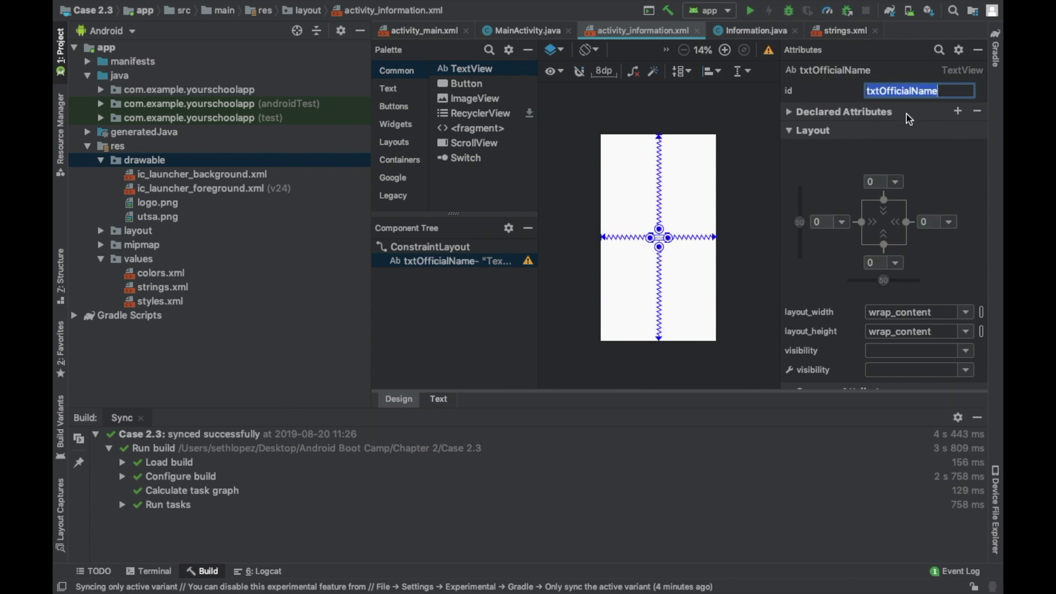
pyautogui.scroll(-3)
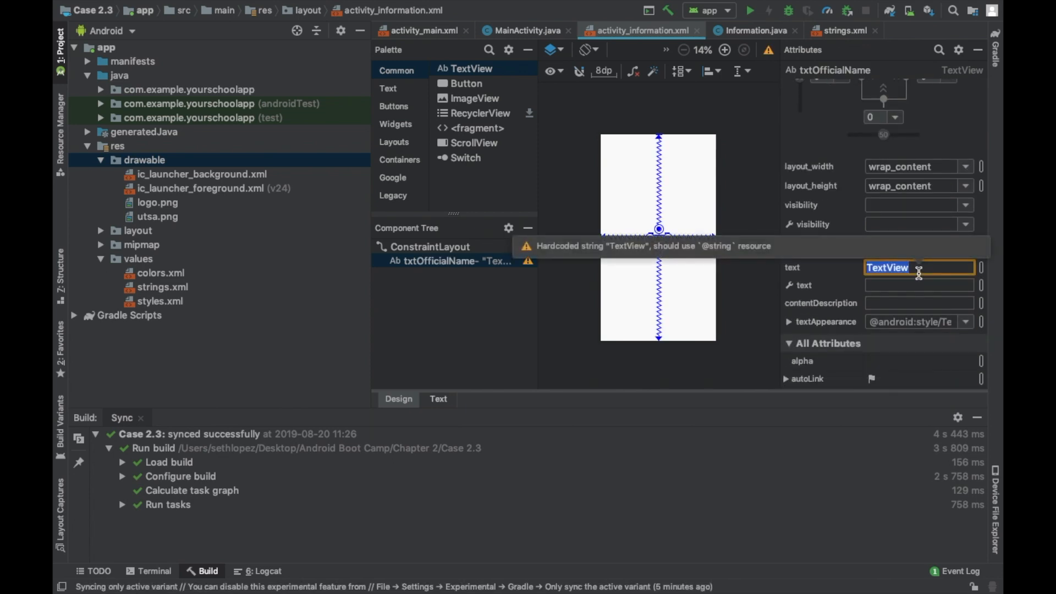
pyautogui.click(980, 267)
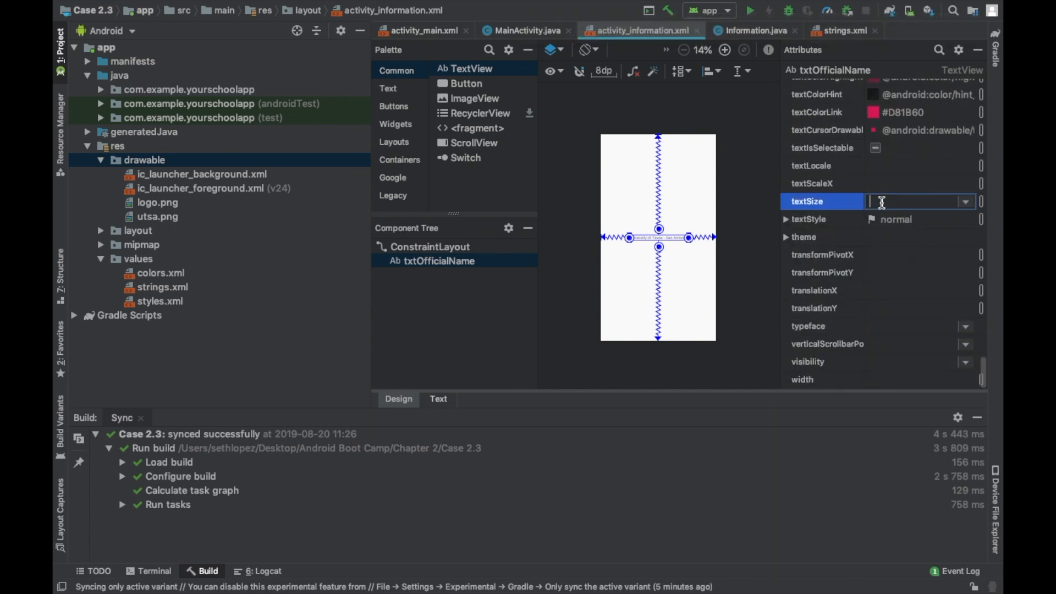
pyautogui.write('25sp')
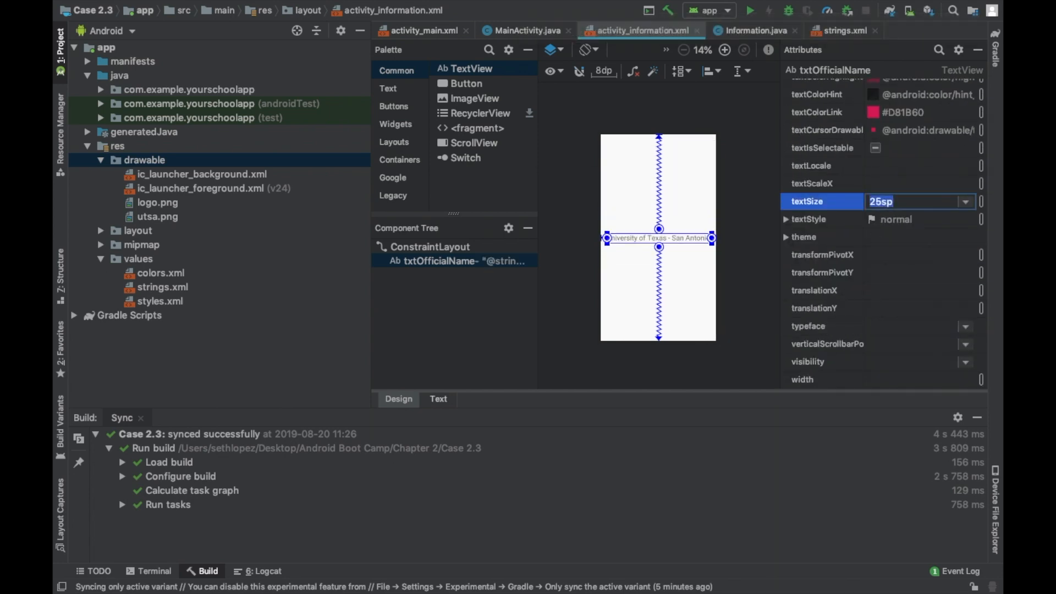
pyautogui.scroll(3)
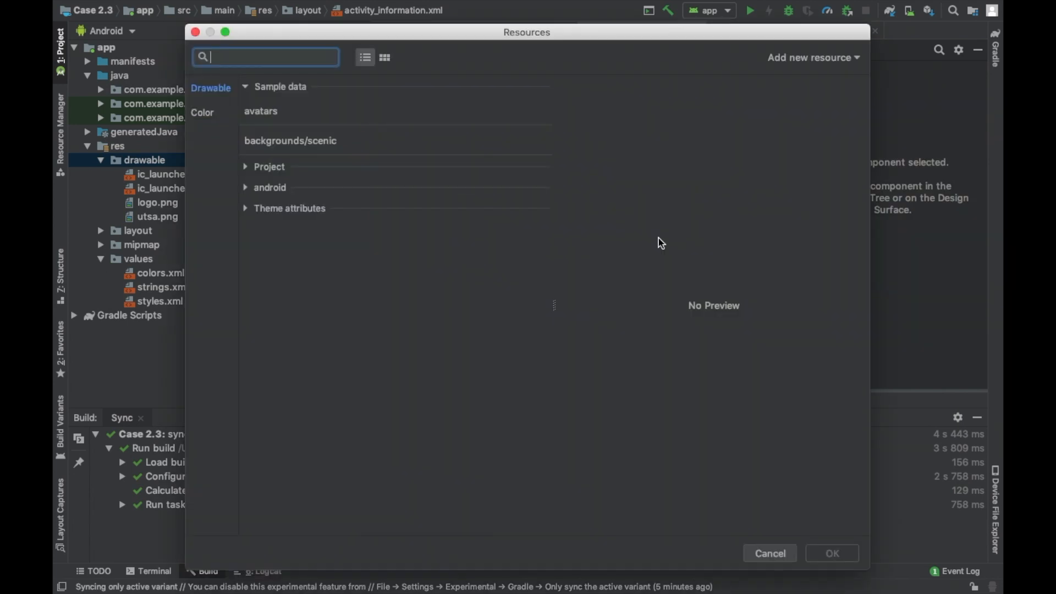
# Add an ImageView using the project's logo.png with id imgLogo.
pyautogui.click(269, 166)
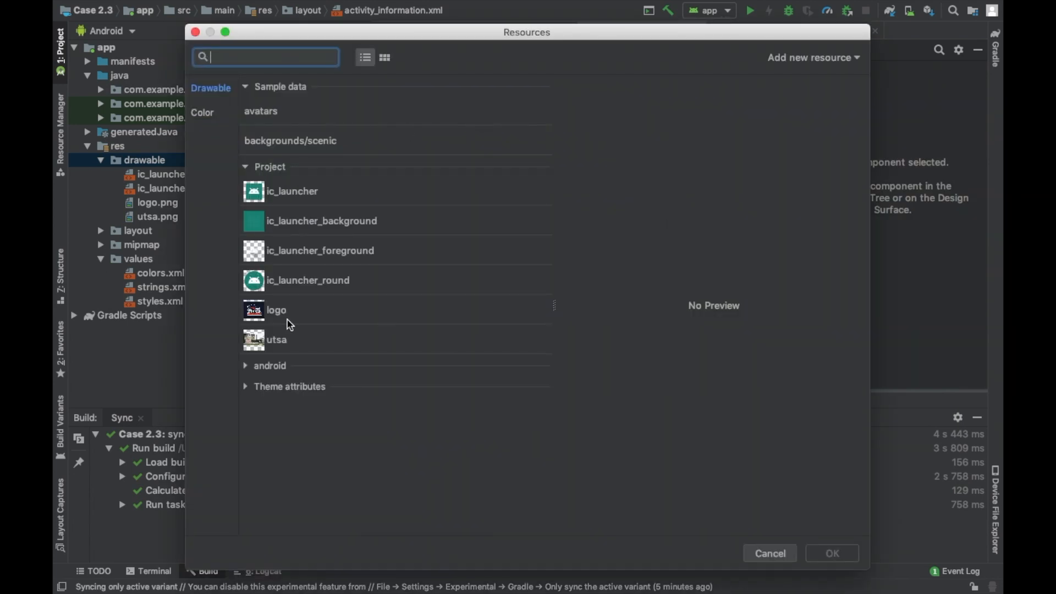
pyautogui.click(276, 310)
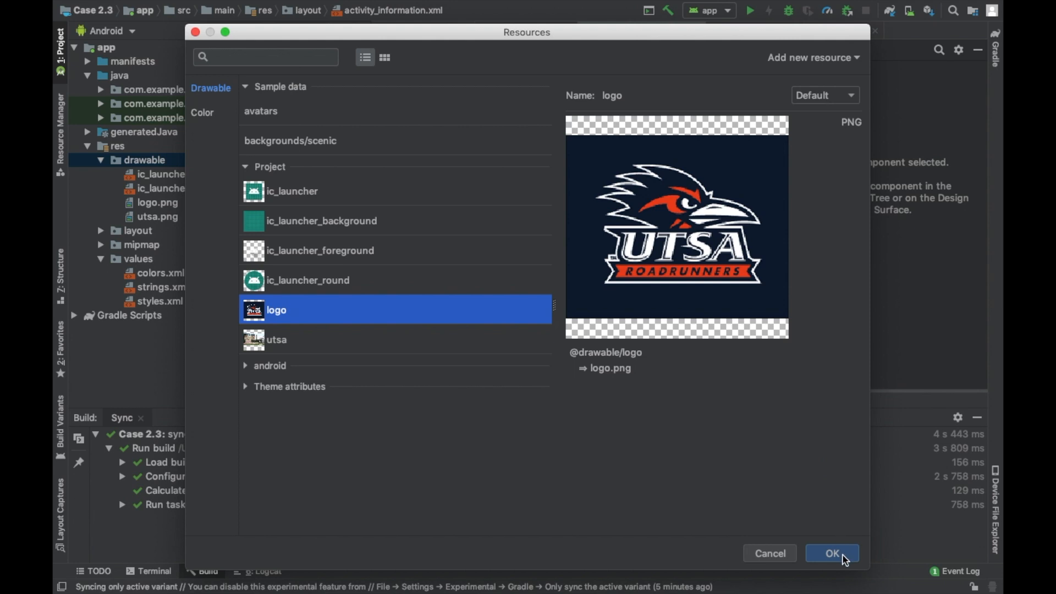
pyautogui.click(831, 553)
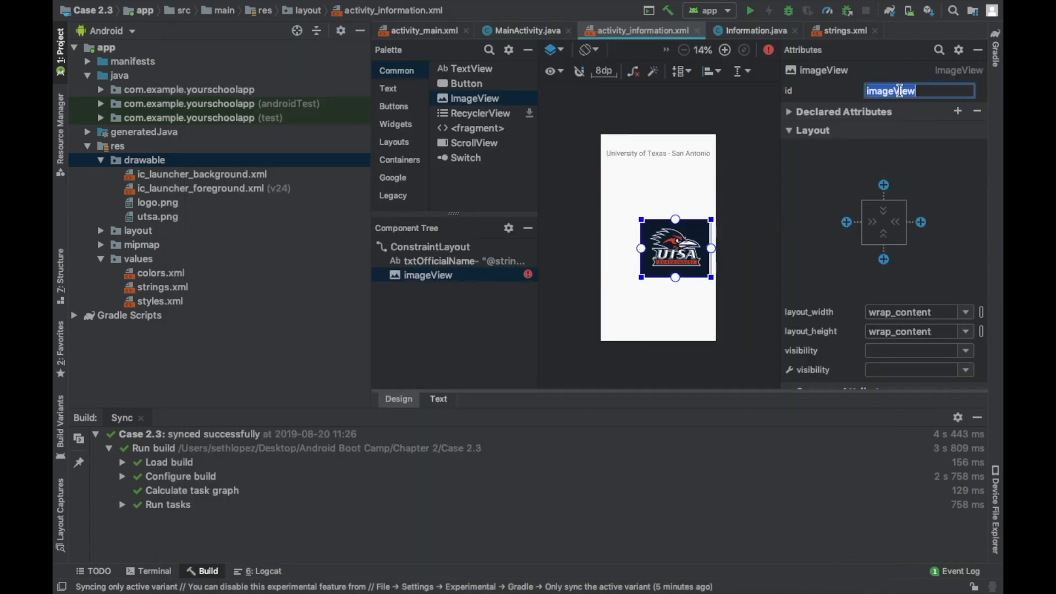
pyautogui.write('imgLogo')
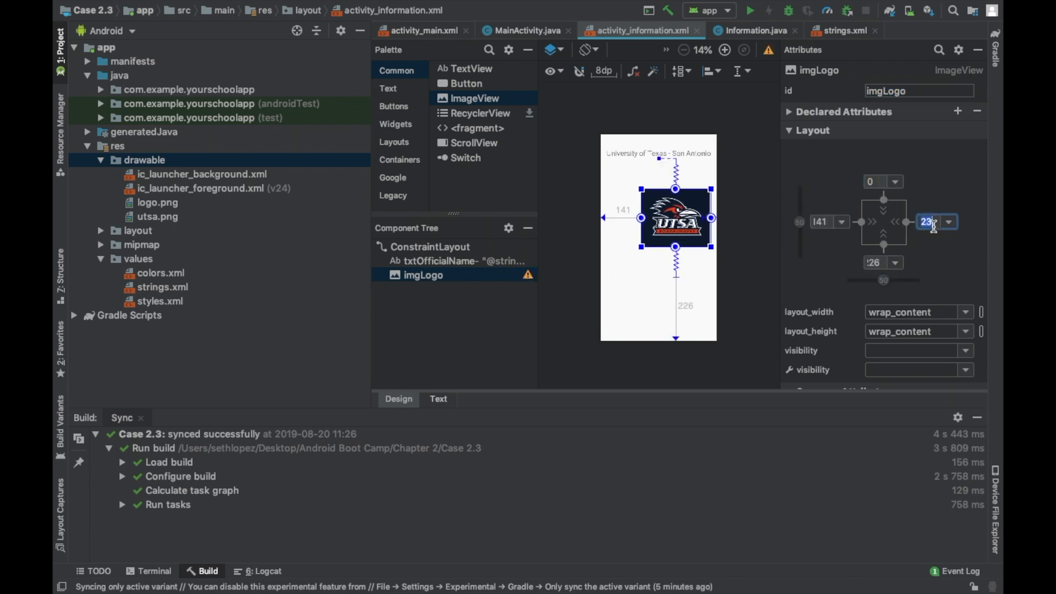
# Adjust imgLogo's width and content description and give it a 300 bottom margin.
pyautogui.scroll(-3)
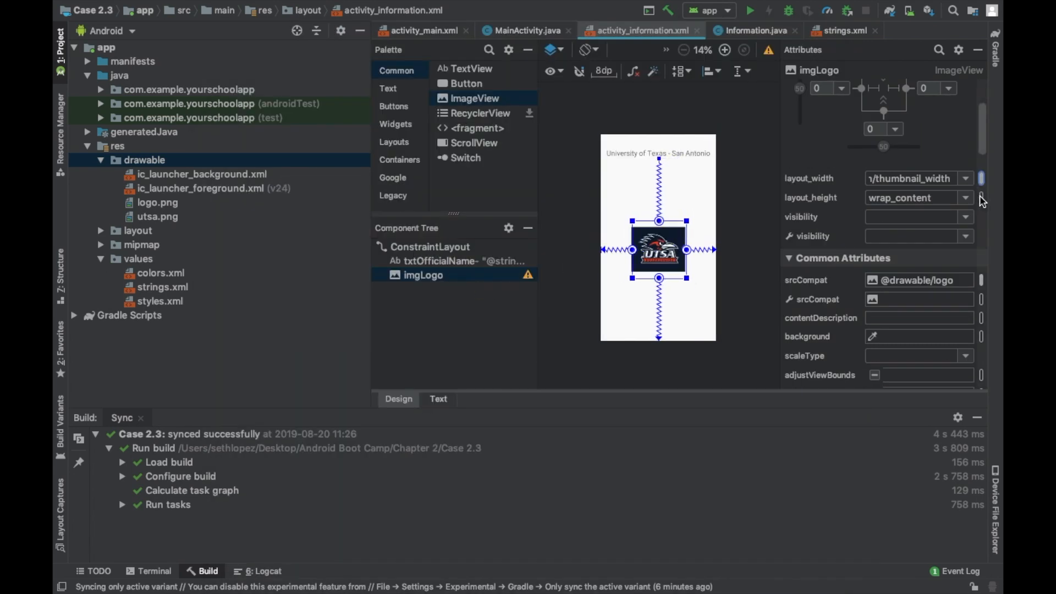
pyautogui.click(966, 179)
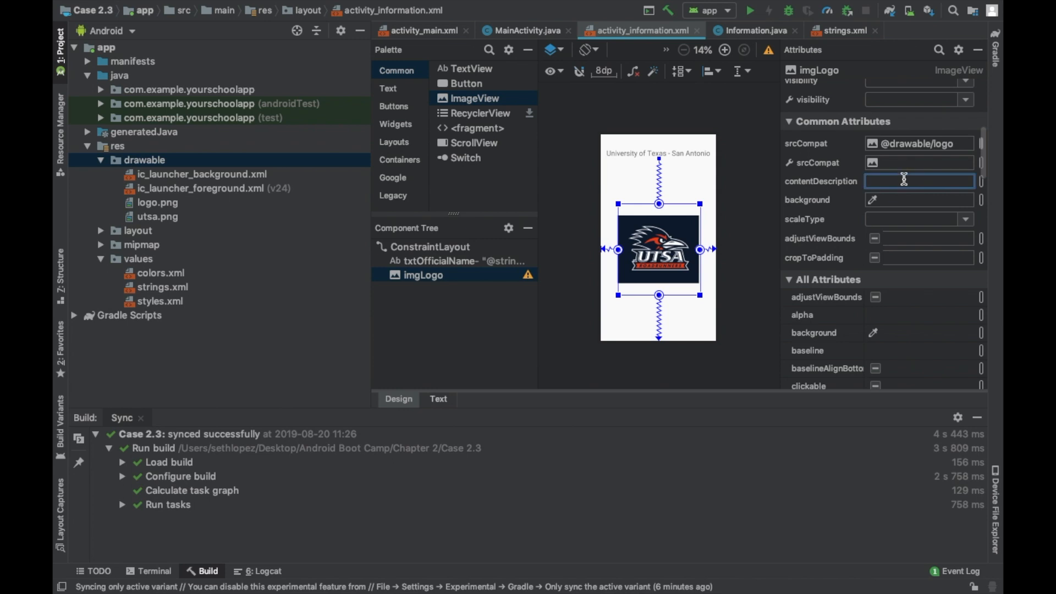
pyautogui.click(980, 181)
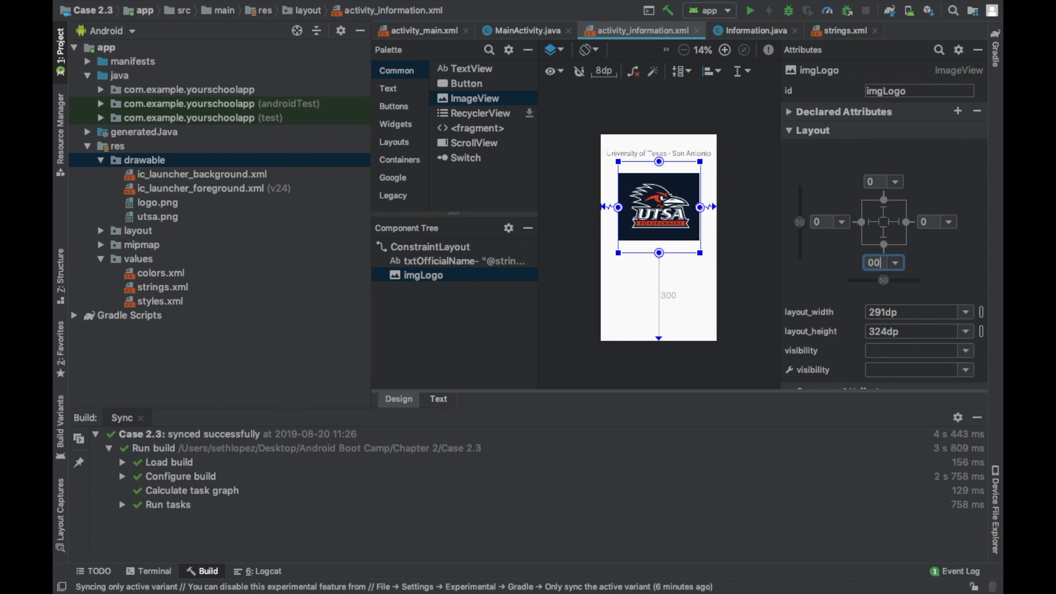
pyautogui.click(430, 246)
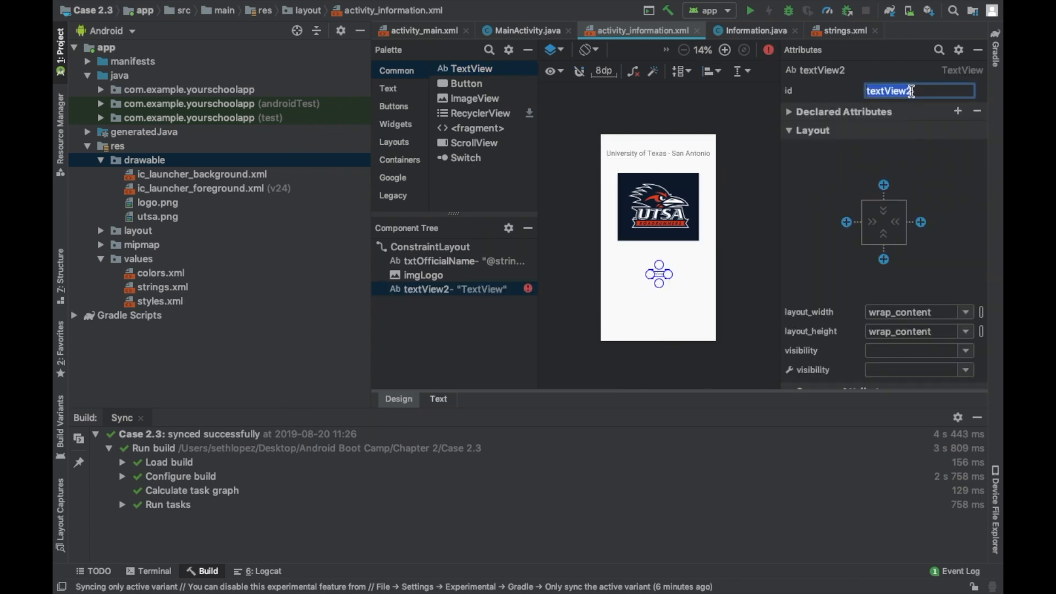
pyautogui.write('txtAddress')
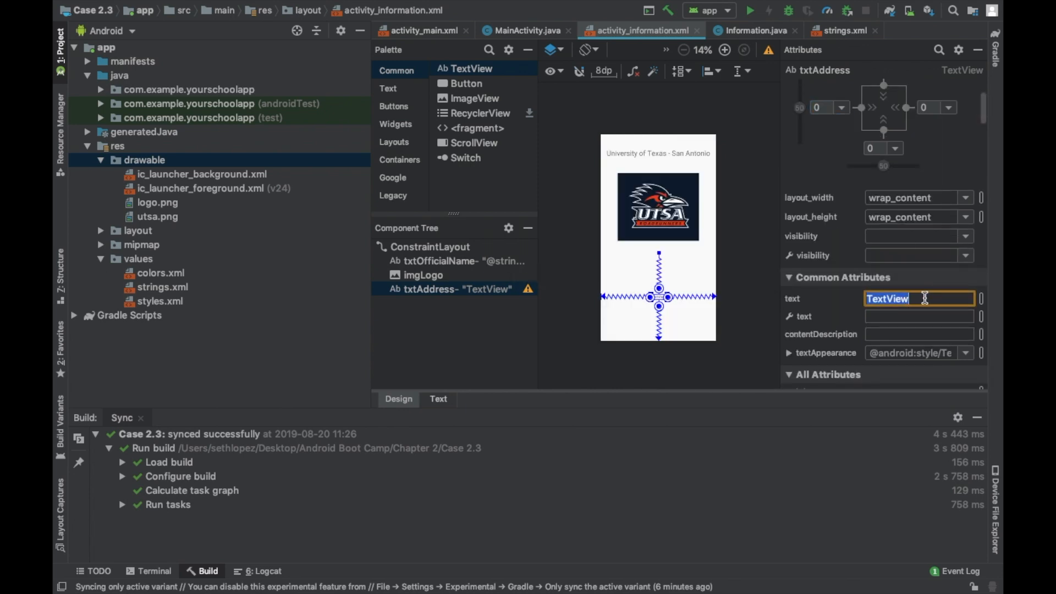
pyautogui.click(980, 298)
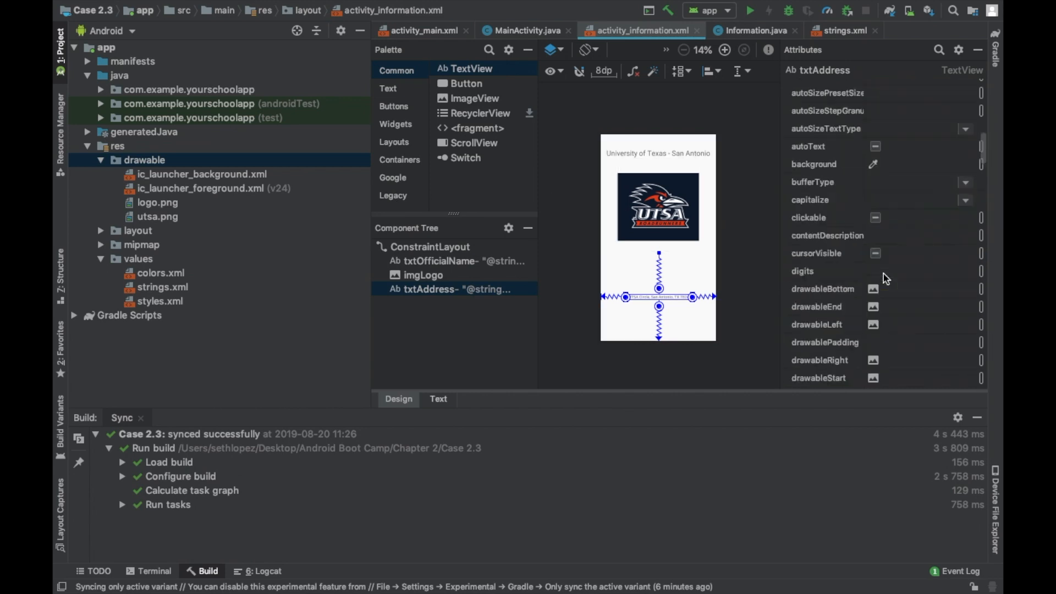
pyautogui.click(821, 200)
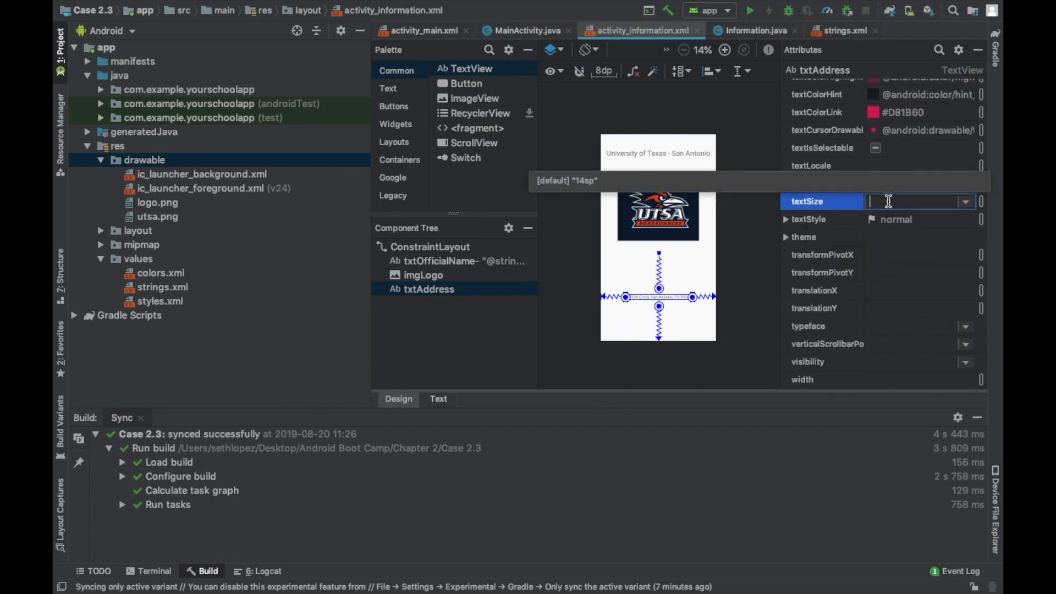
pyautogui.write('20')
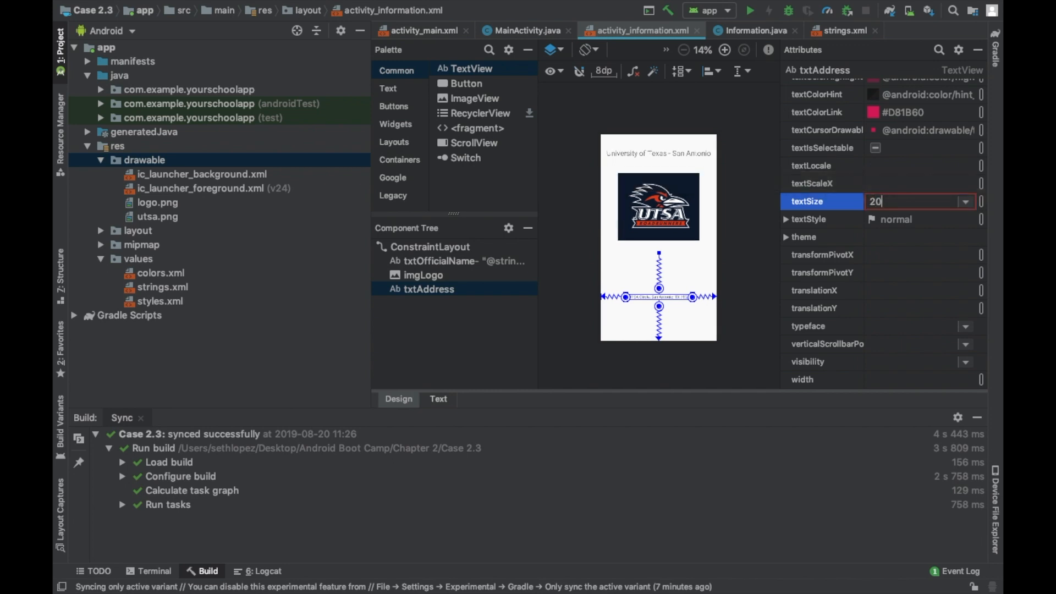
pyautogui.write('sp')
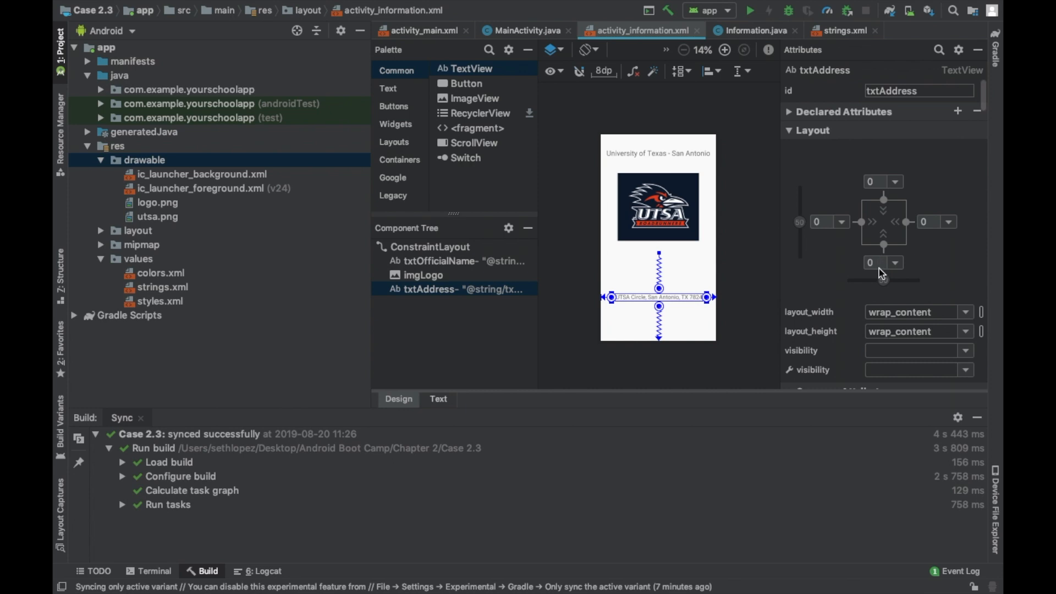
# Give txtAddress a 200 bottom margin and reselect it.
pyautogui.click(895, 262)
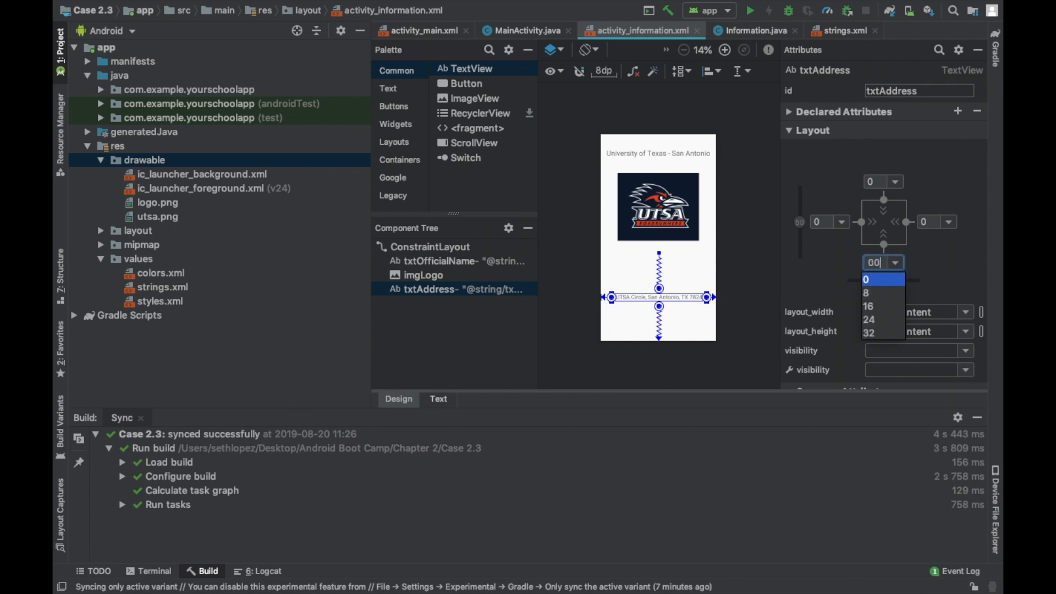
pyautogui.click(867, 278)
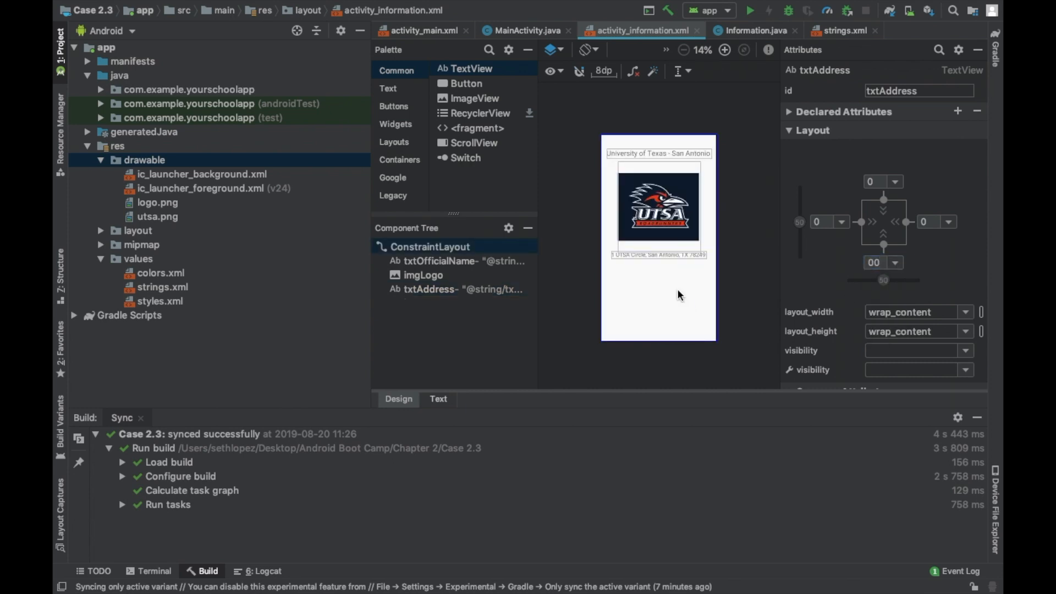
pyautogui.click(659, 254)
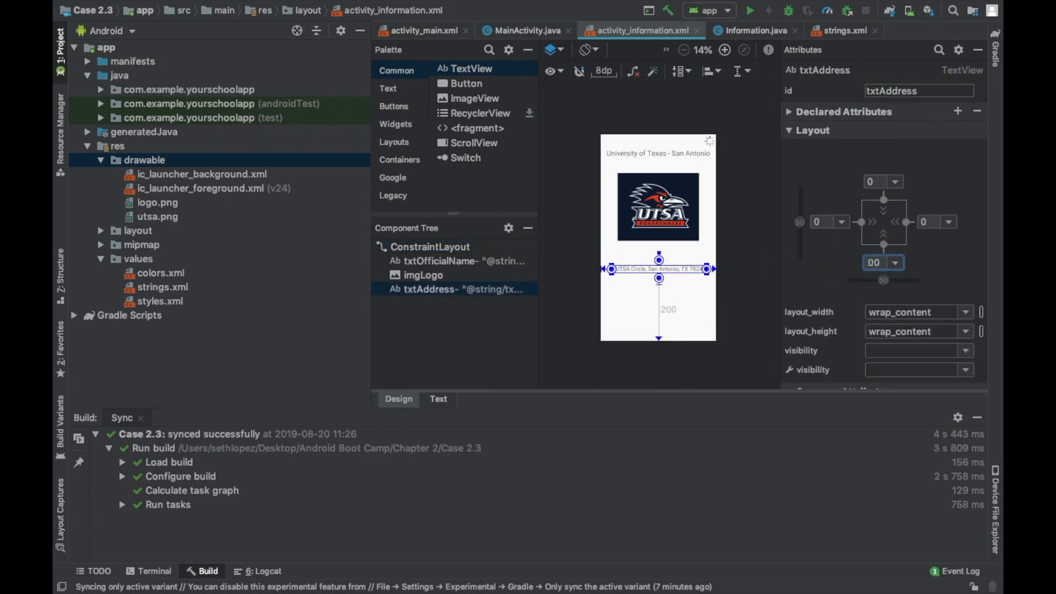
pyautogui.click(430, 246)
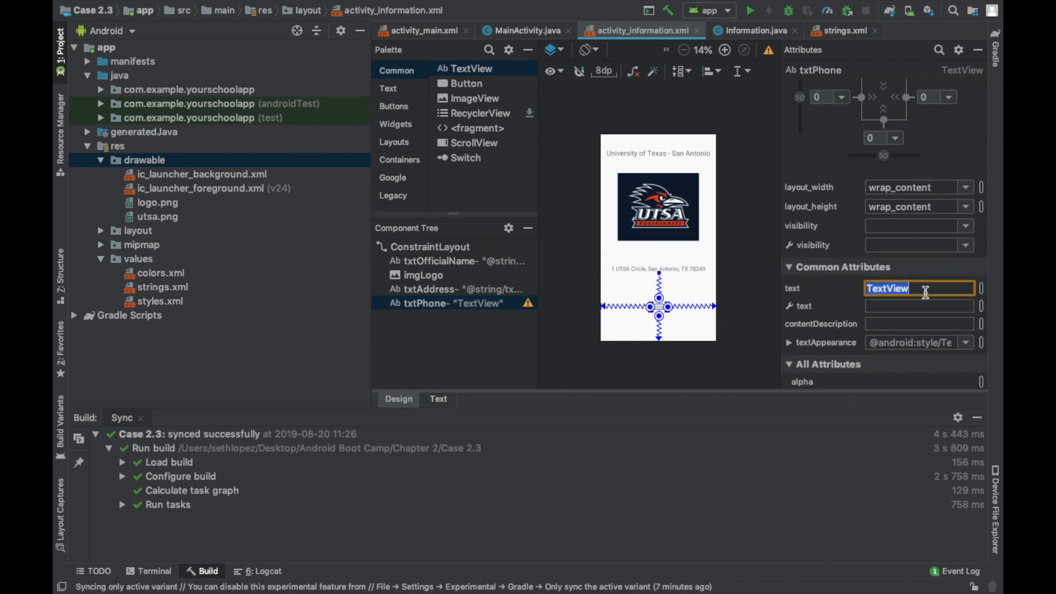
pyautogui.click(981, 288)
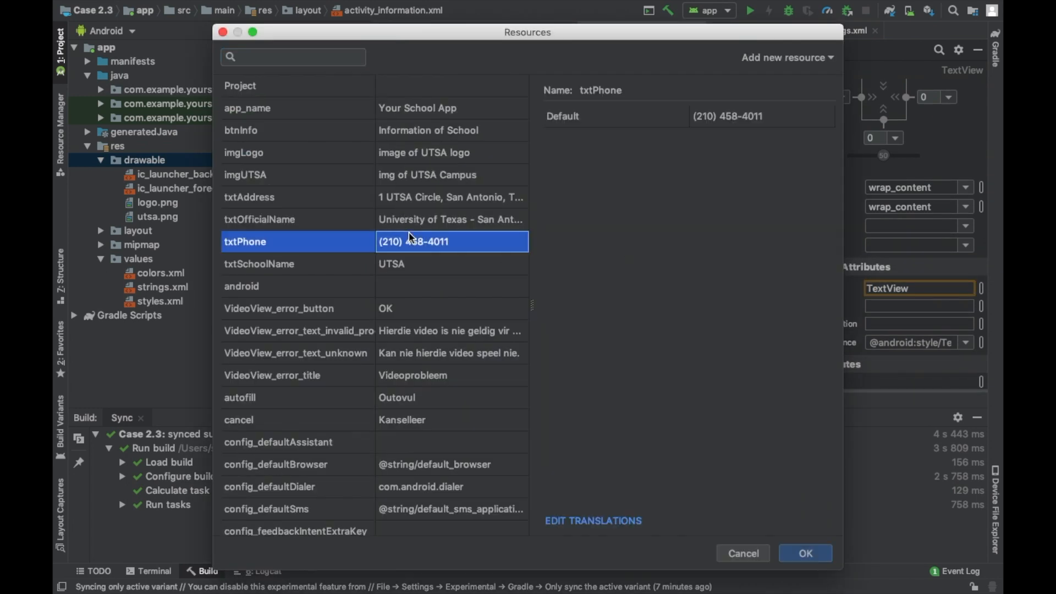
pyautogui.click(803, 553)
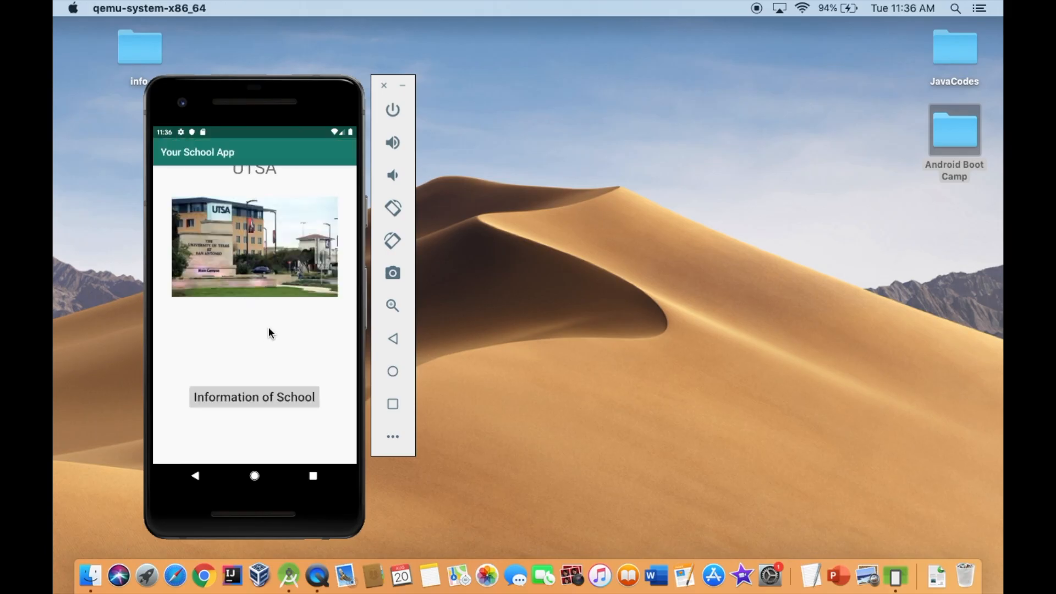
pyautogui.moveTo(269, 183)
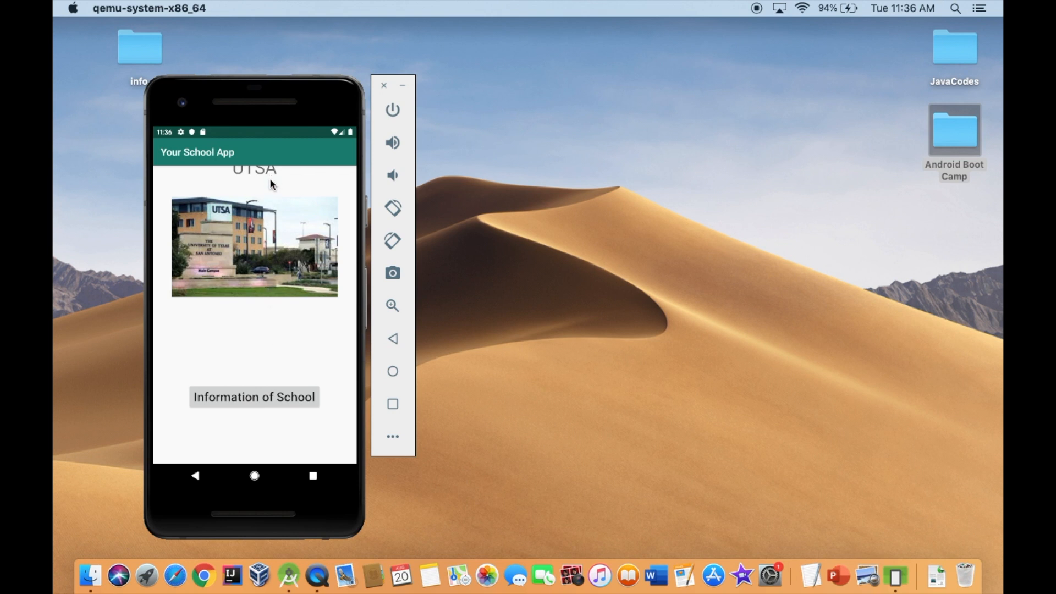
pyautogui.moveTo(276, 285)
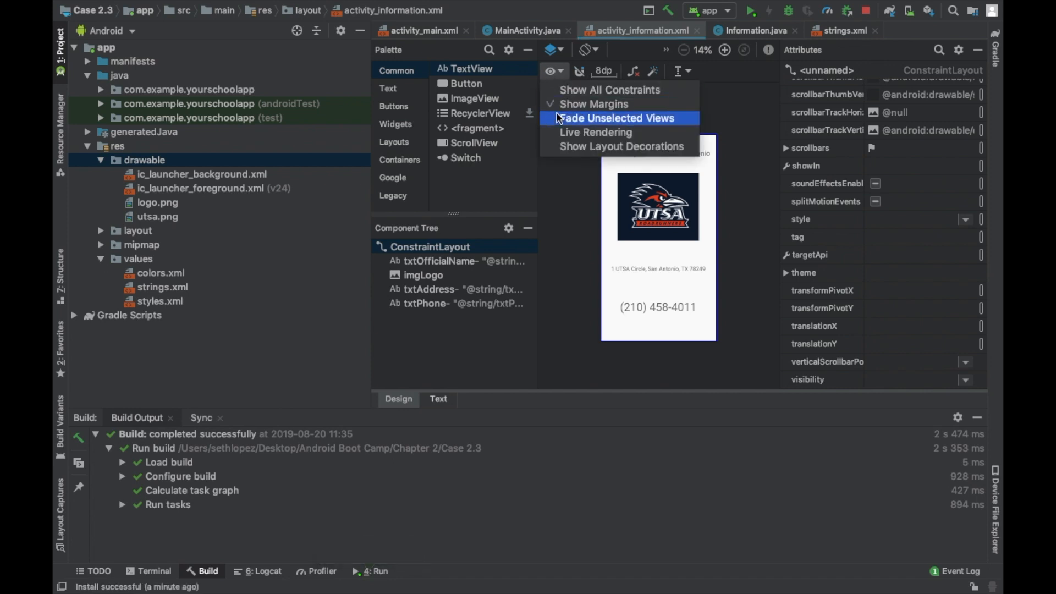
# Enable Show Layout Decorations and set txtOfficialName's bottom margin to 0.
pyautogui.click(614, 118)
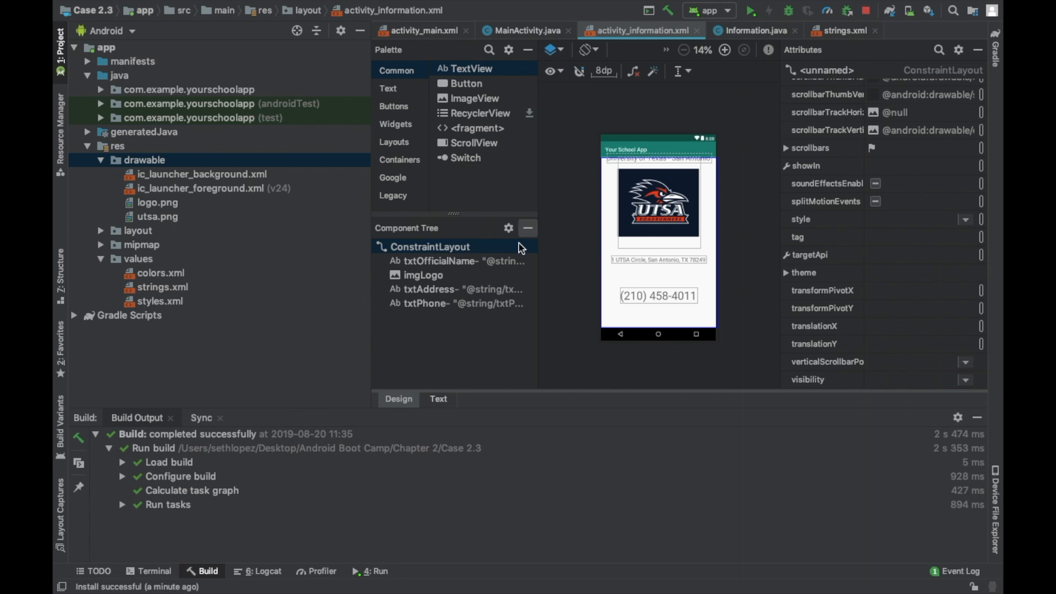
pyautogui.click(460, 261)
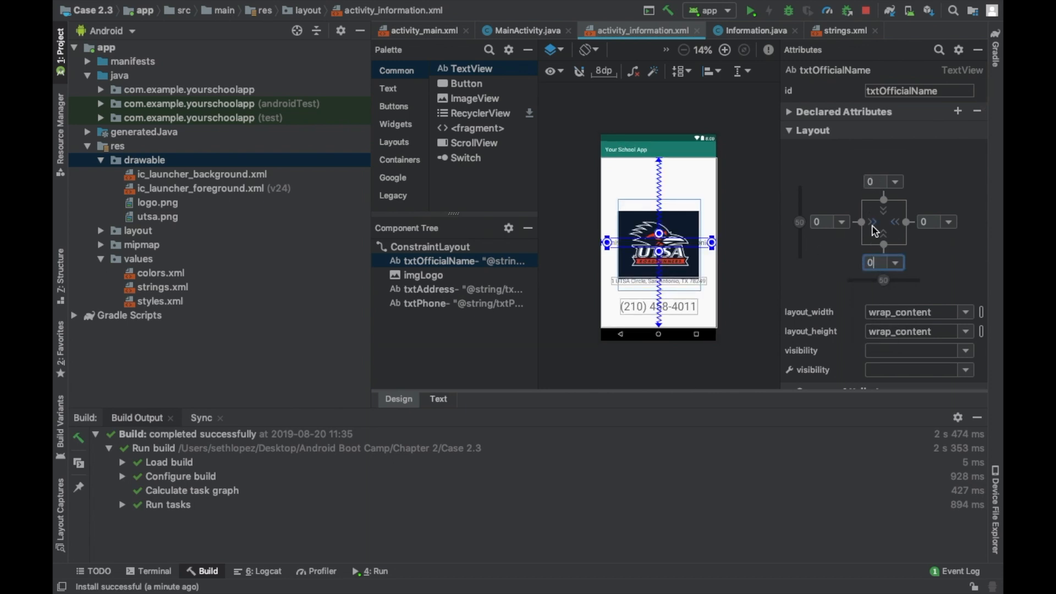
pyautogui.write('0')
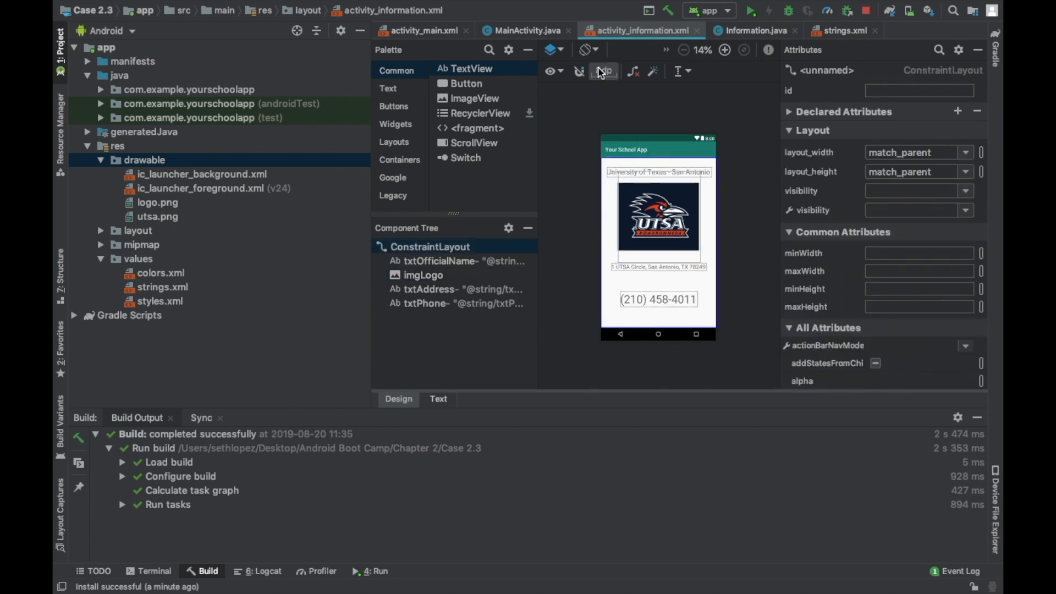
pyautogui.moveTo(422, 31)
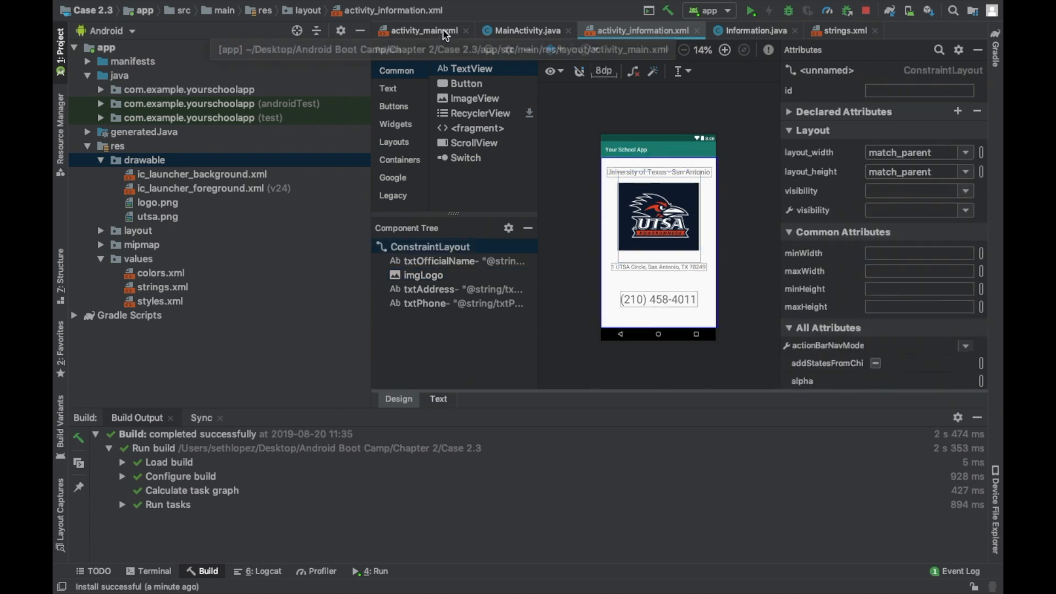
# In activity_main.xml give txtSchoolName a 500 bottom margin.
pyautogui.click(423, 31)
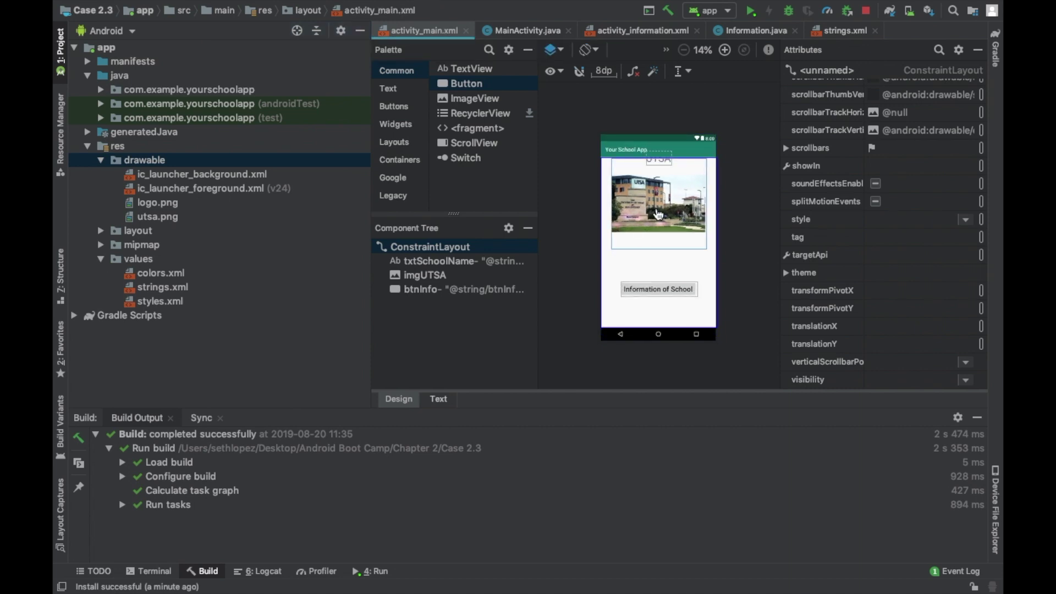
pyautogui.click(438, 261)
pyautogui.write('500')
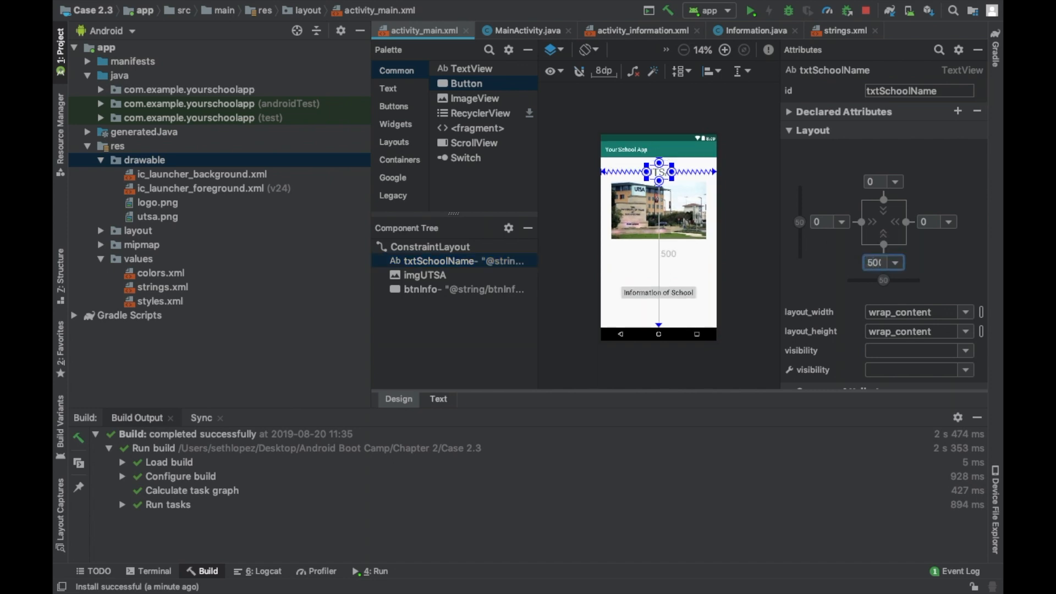
pyautogui.click(425, 275)
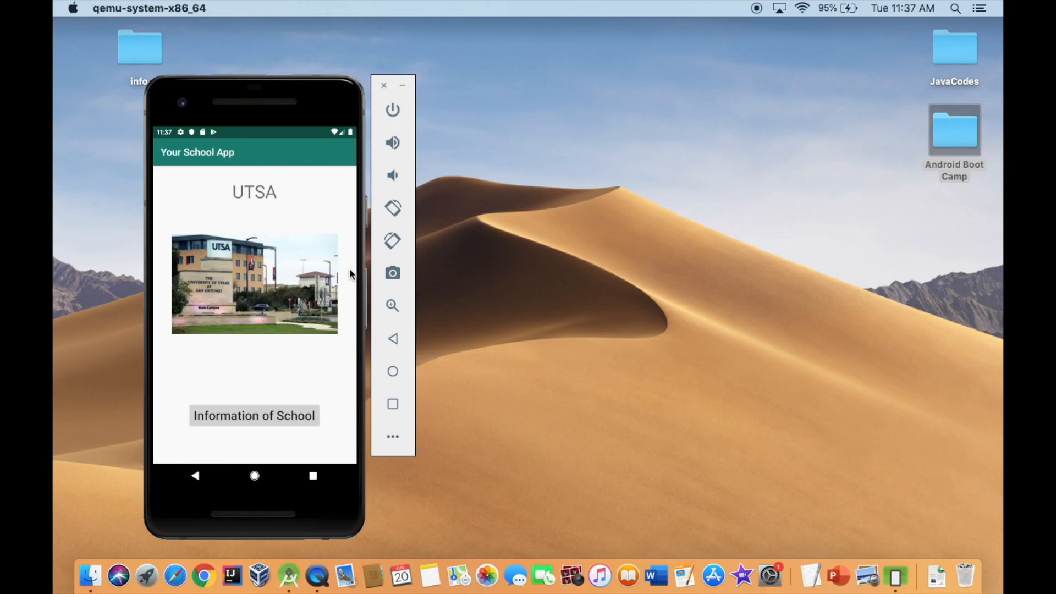
pyautogui.moveTo(272, 248)
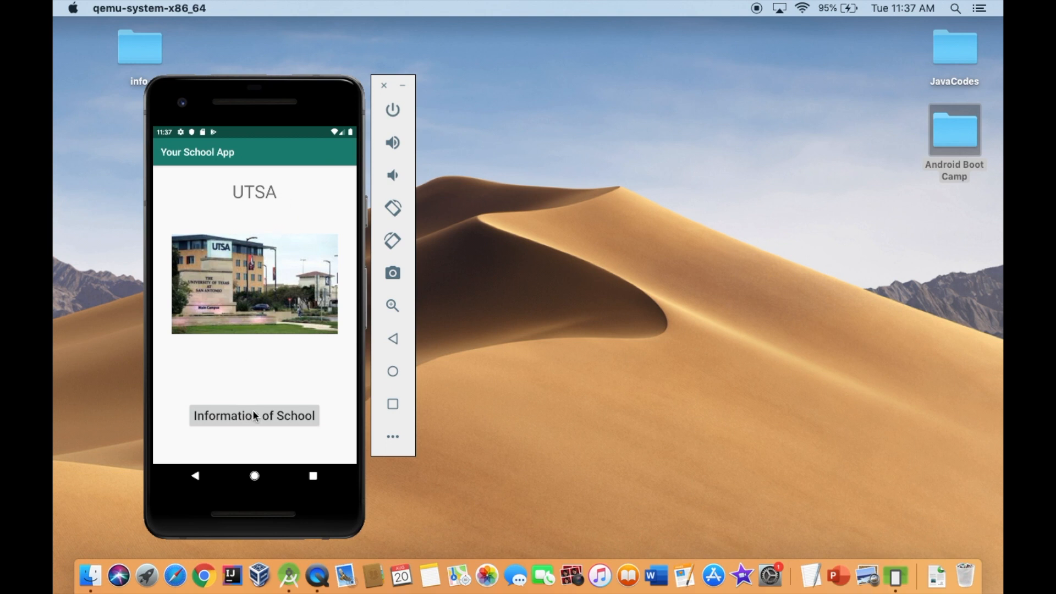
pyautogui.moveTo(321, 321)
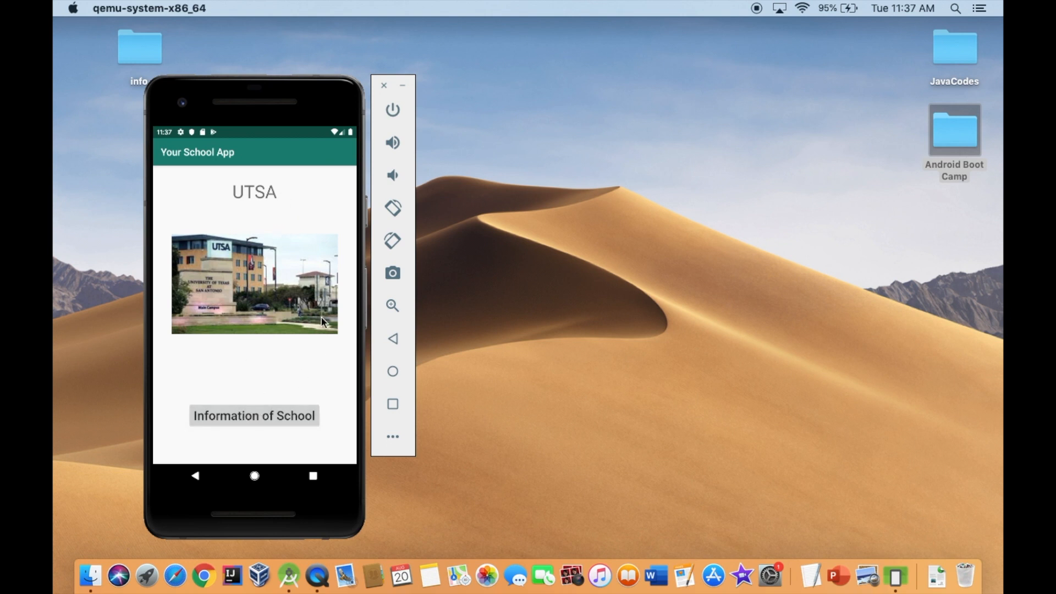
# Tap Information of School to view the info screen, then close the emulator.
pyautogui.click(254, 416)
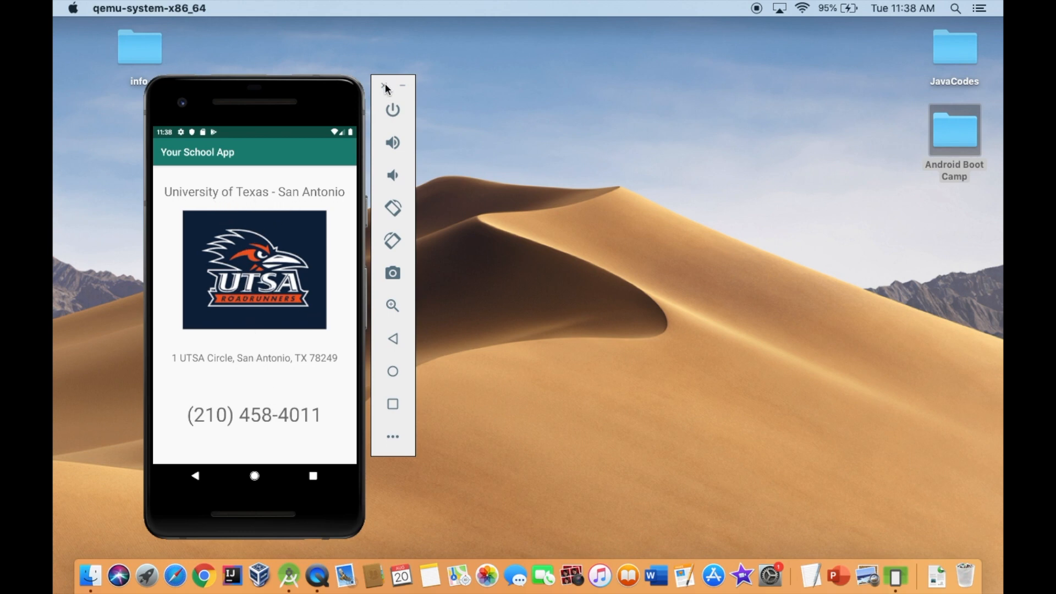
pyautogui.moveTo(506, 209)
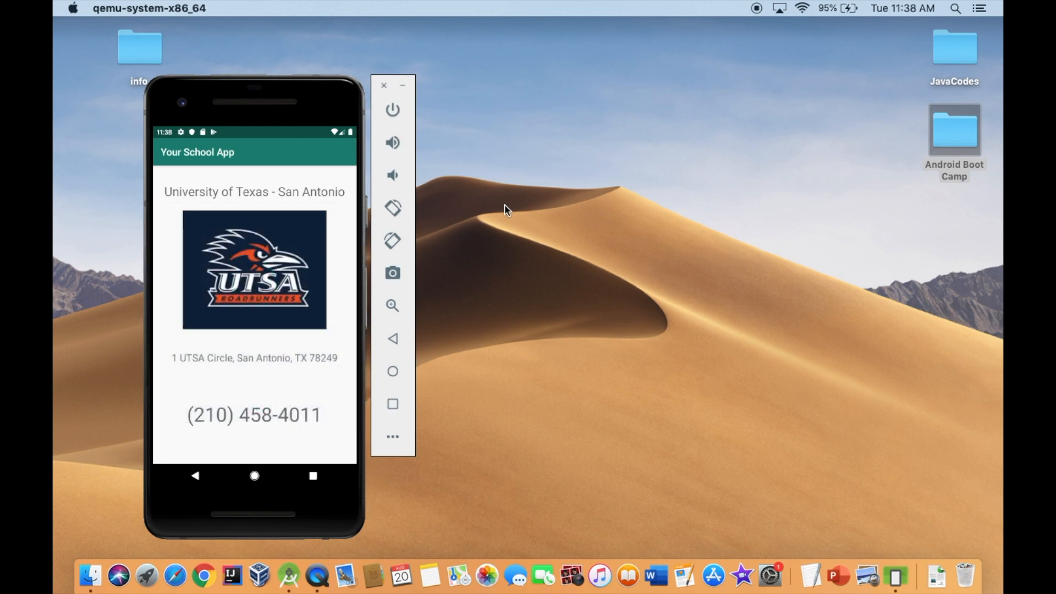
pyautogui.click(383, 86)
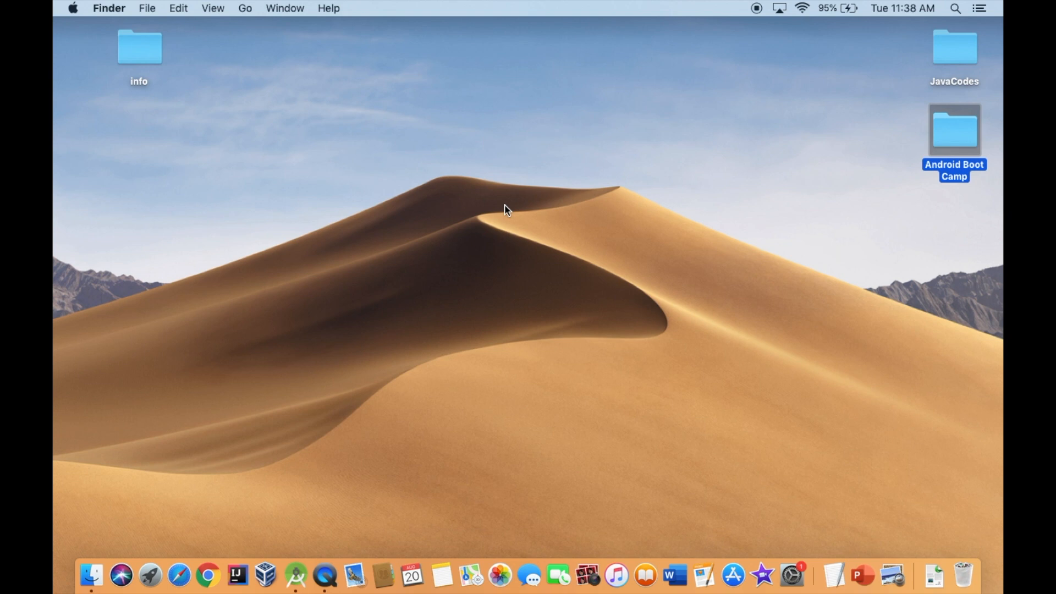
pyautogui.click(549, 304)
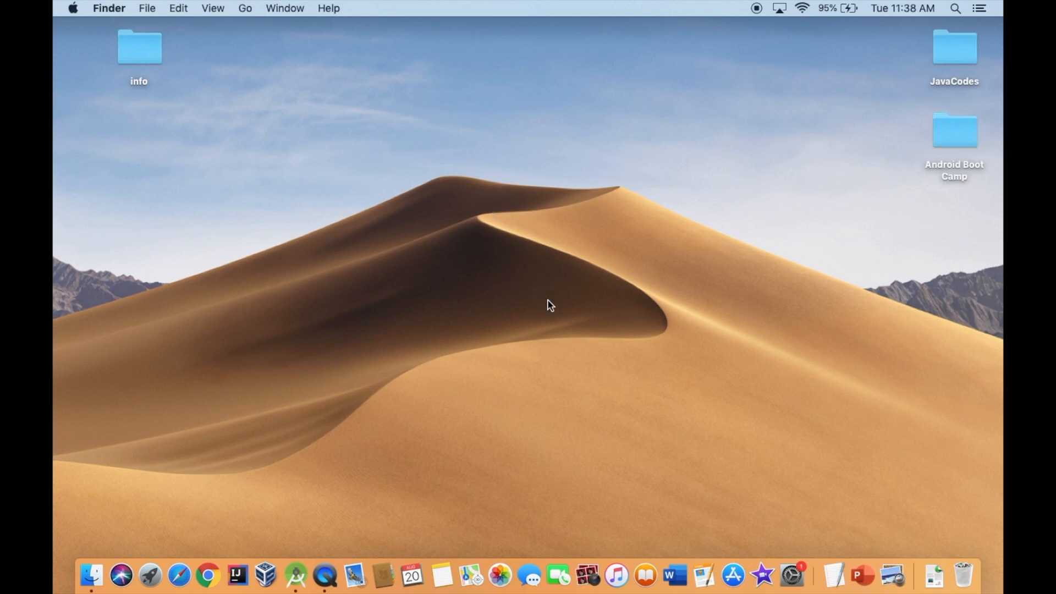